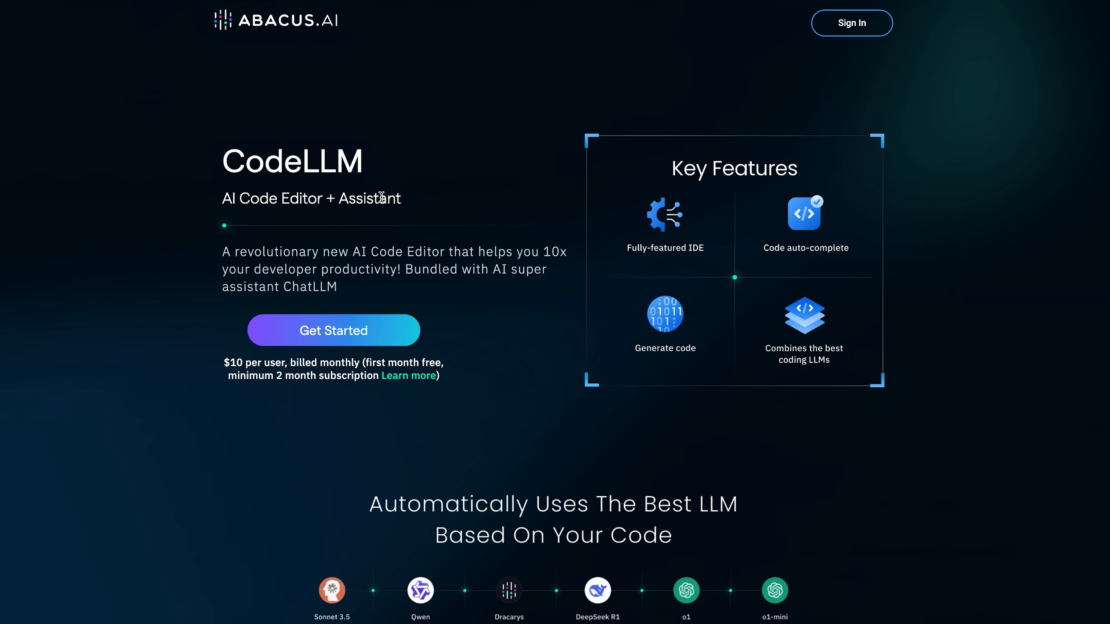
# Step: Attach the CoffeeBuy design image to the chat and preview the homepage in dark mode
pyautogui.scroll(-3)
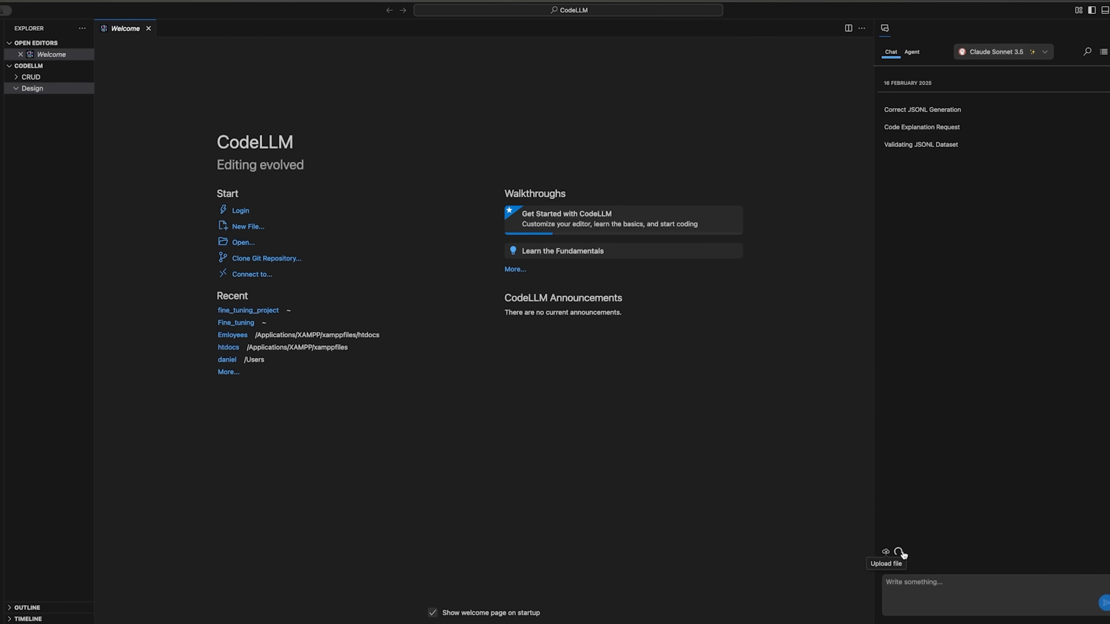
pyautogui.click(885, 552)
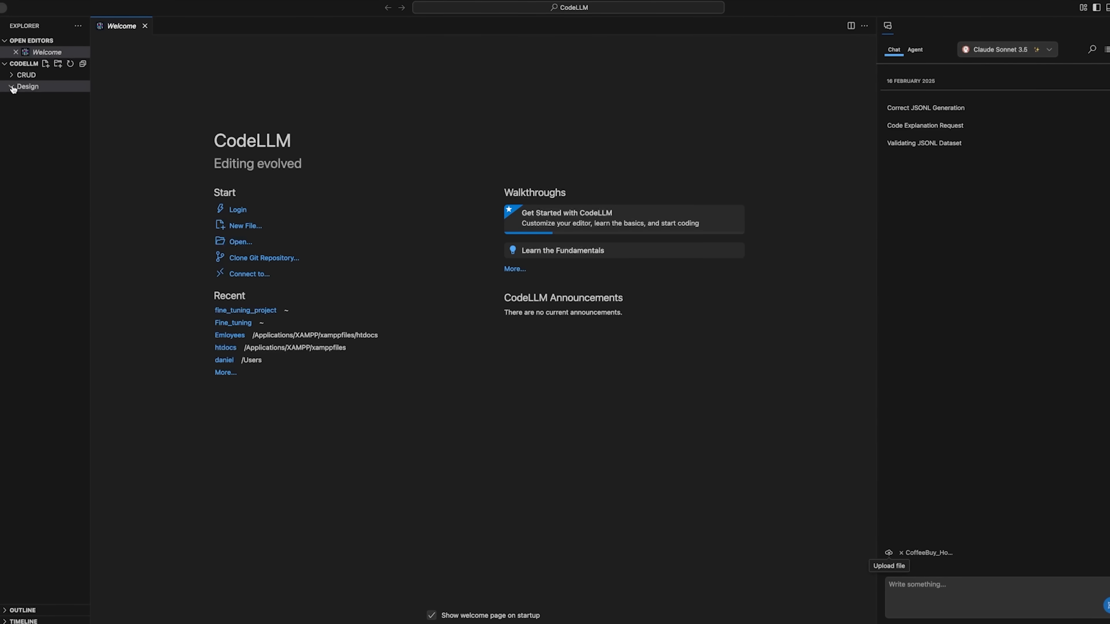
pyautogui.click(28, 86)
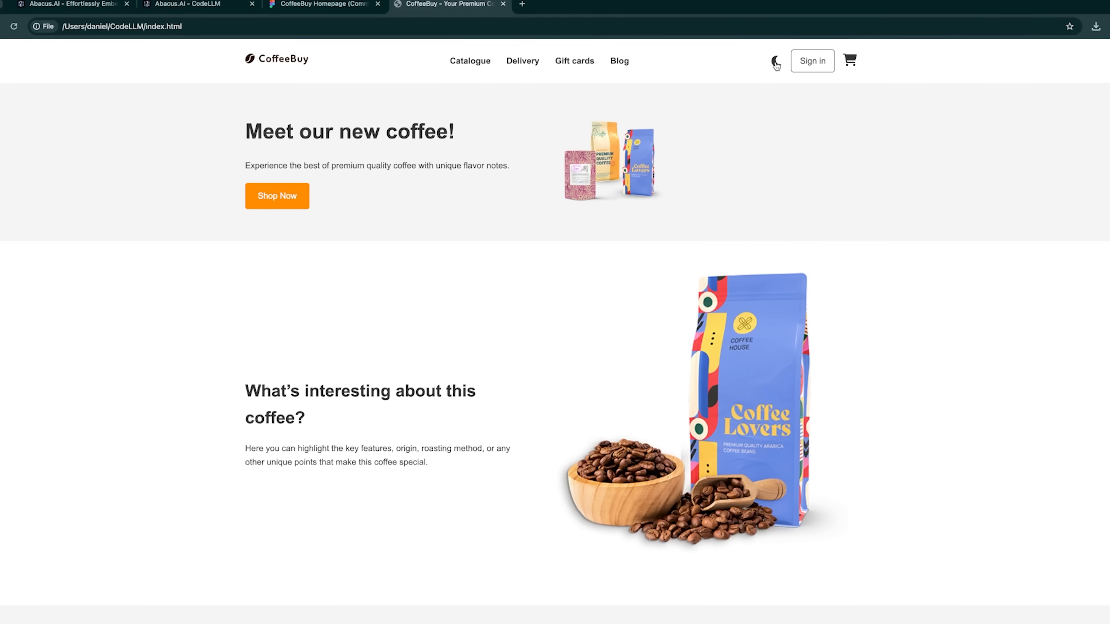
pyautogui.click(776, 61)
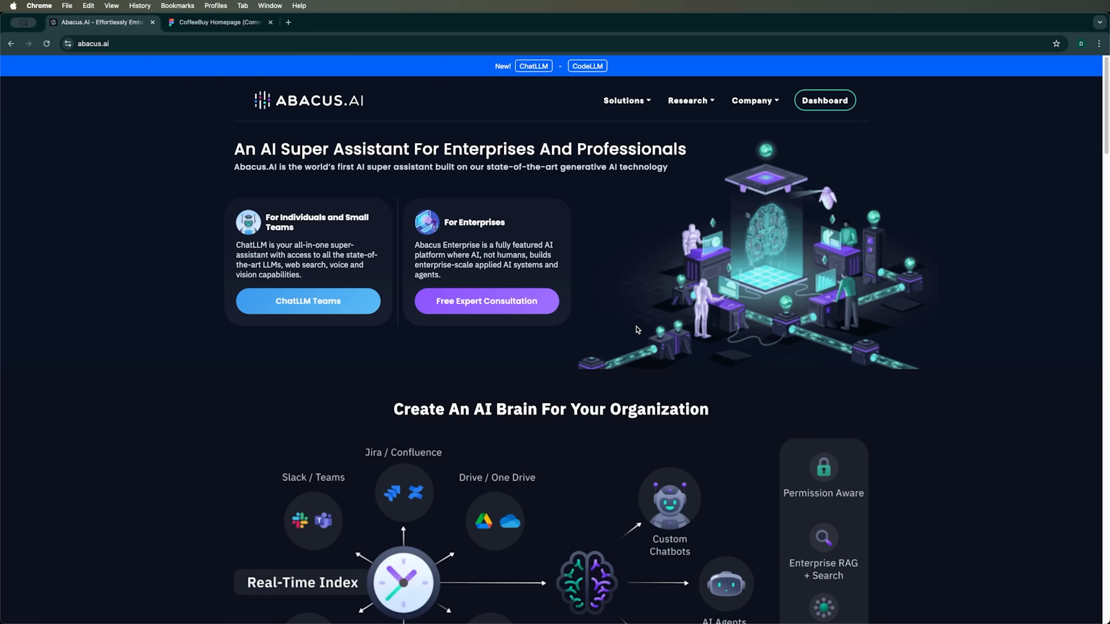
pyautogui.moveTo(631, 329)
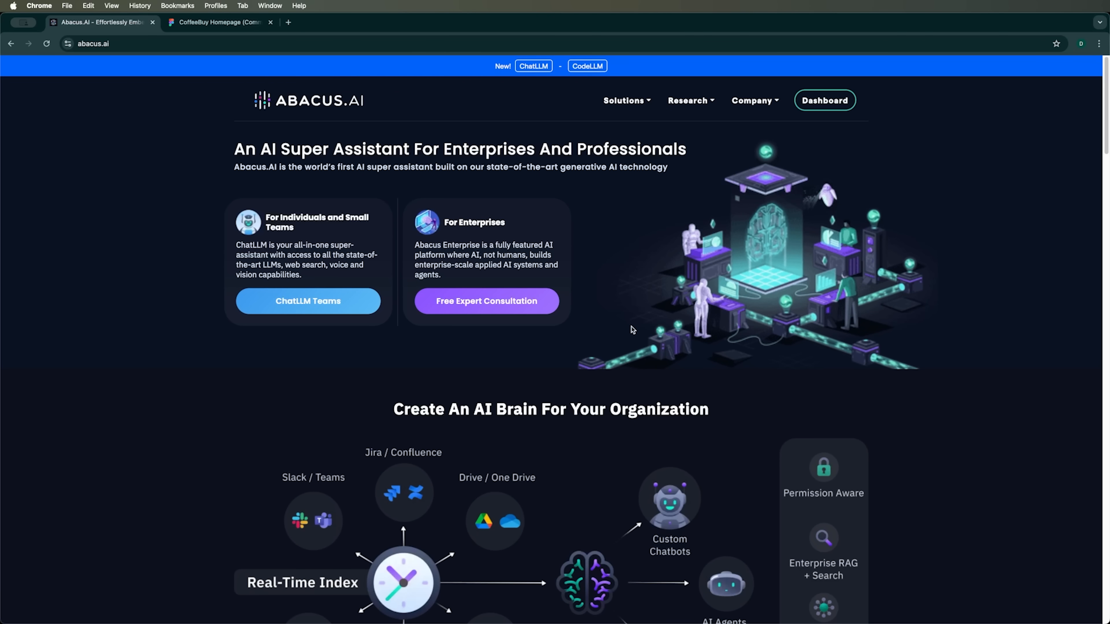
pyautogui.moveTo(183, 245)
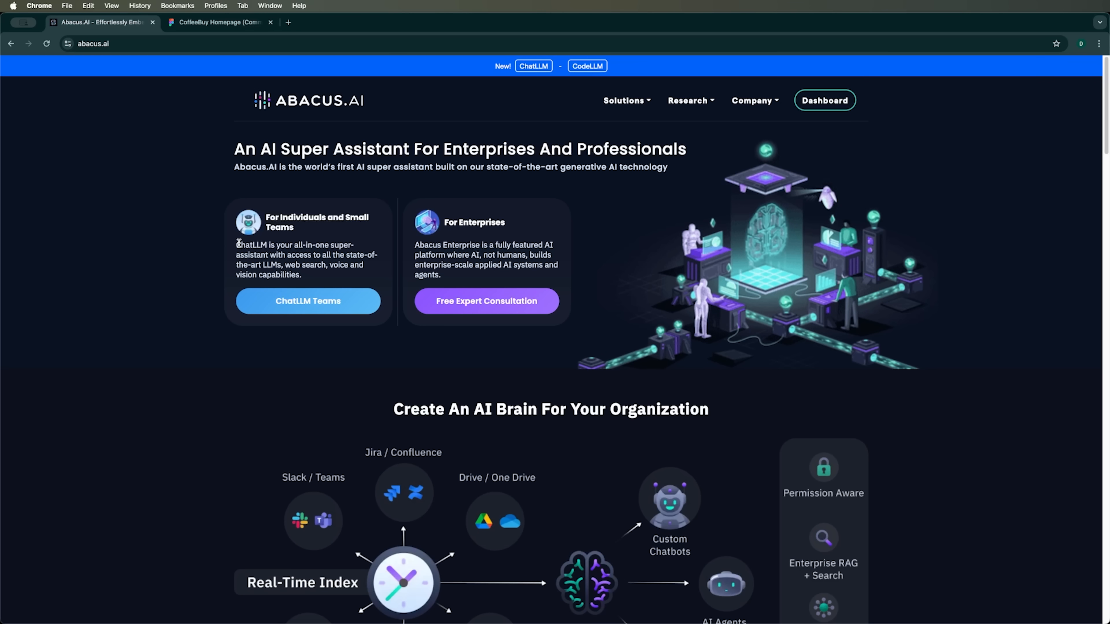
pyautogui.moveTo(593, 142)
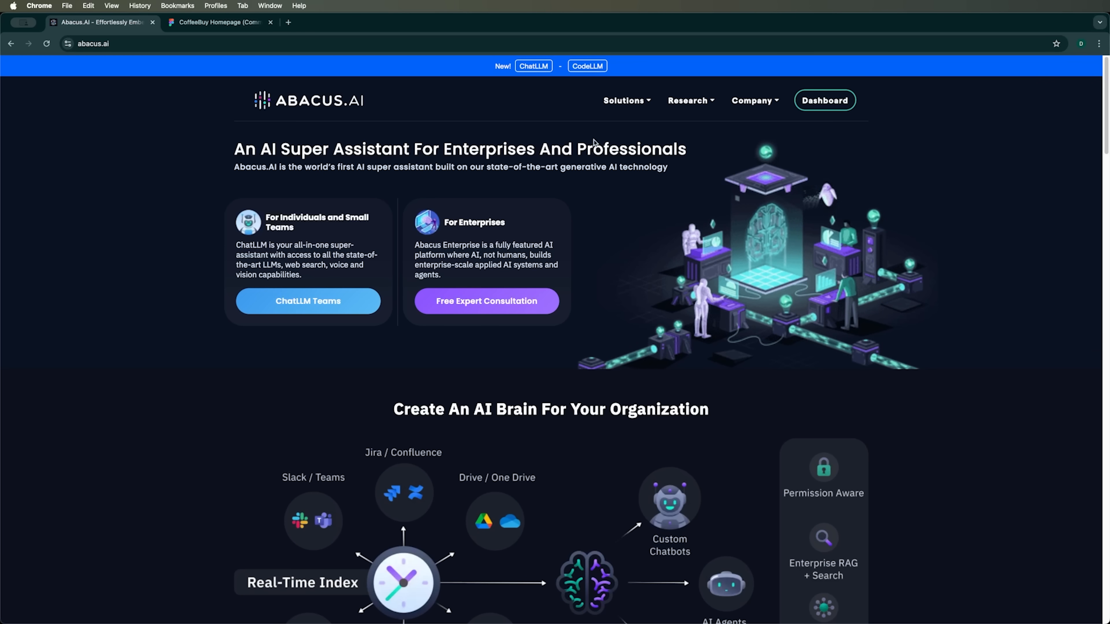
pyautogui.moveTo(389, 112)
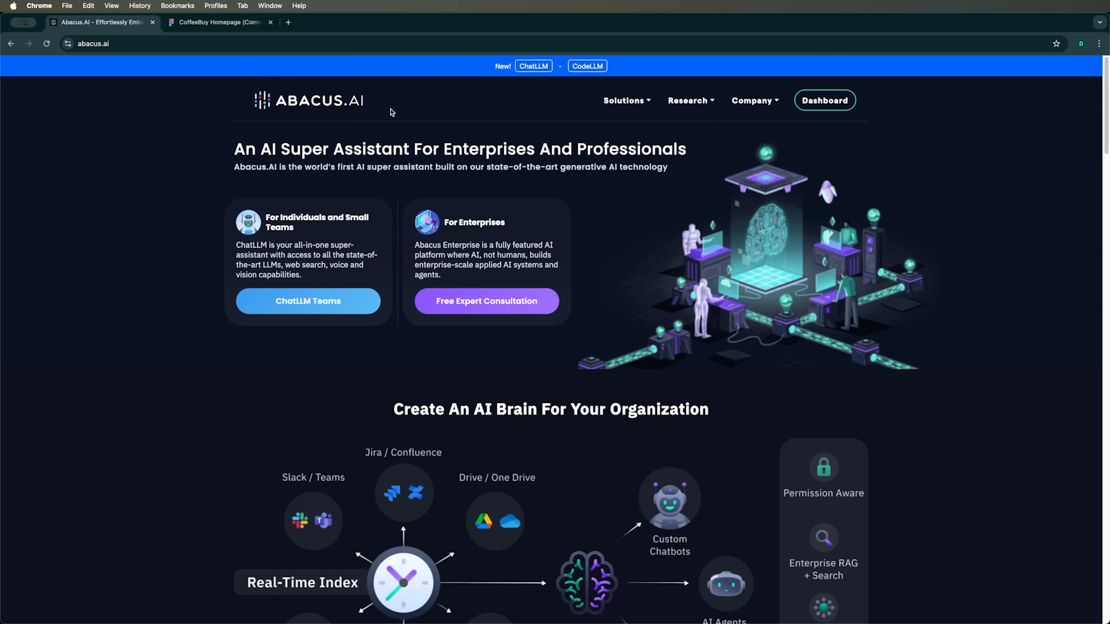
pyautogui.moveTo(555, 90)
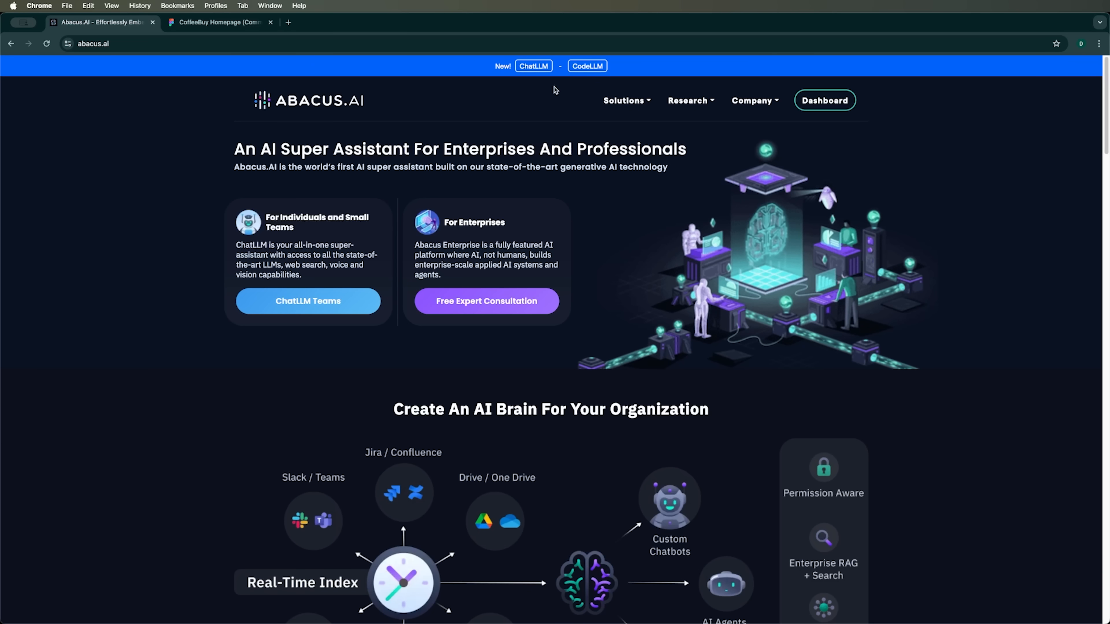
# Step: Open the CodeLLM product page from the abacus.ai top banner in a new tab
pyautogui.click(587, 66)
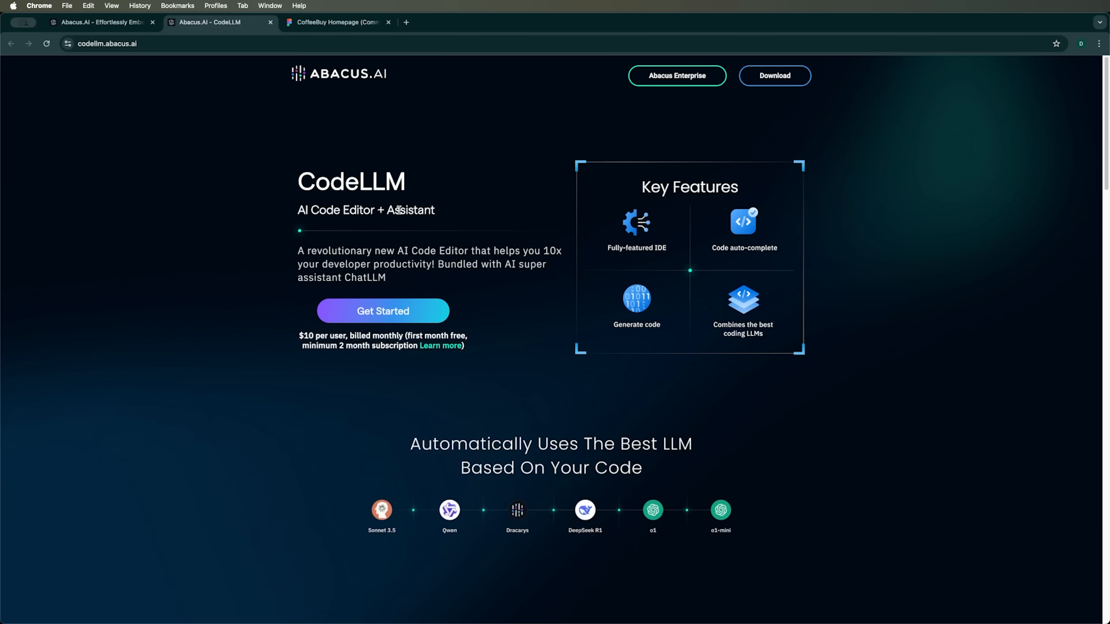
pyautogui.doubleClick(411, 211)
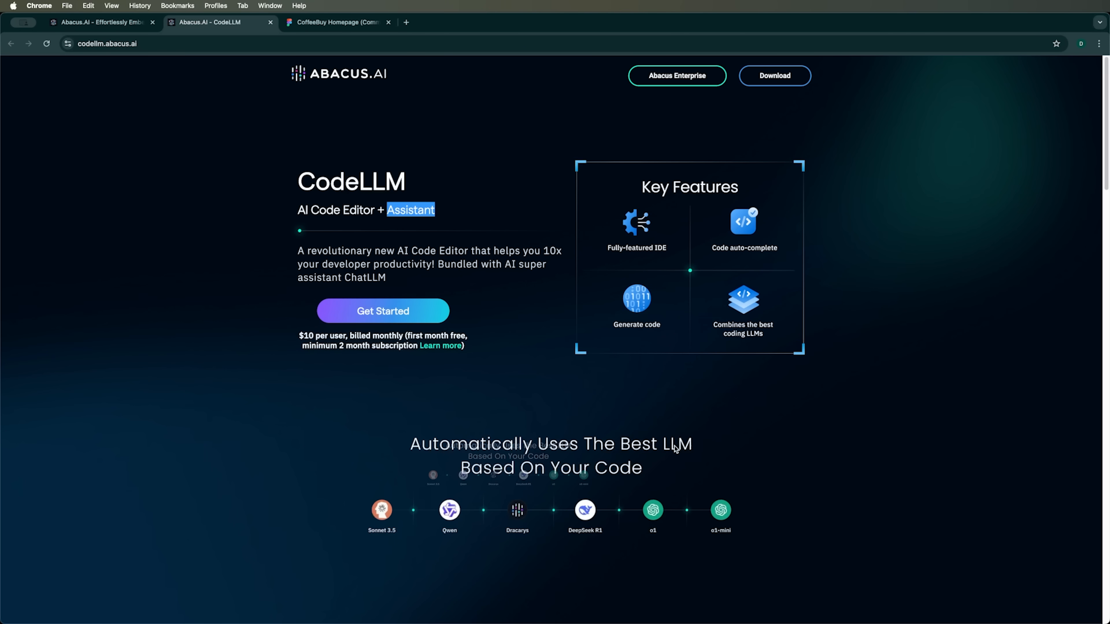
pyautogui.moveTo(466, 520)
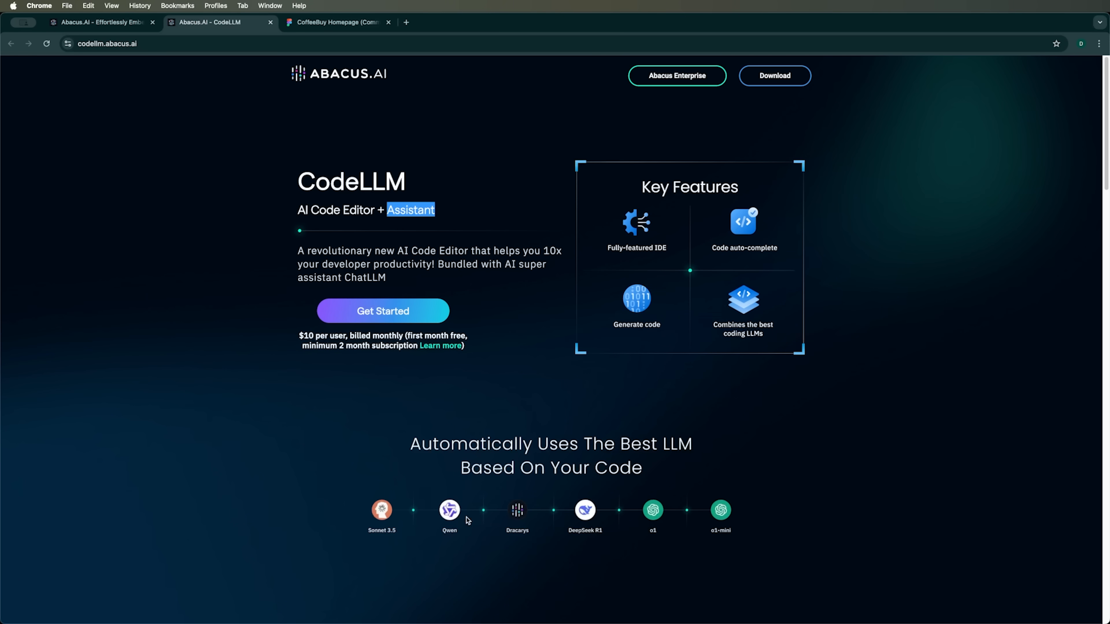
pyautogui.moveTo(477, 523)
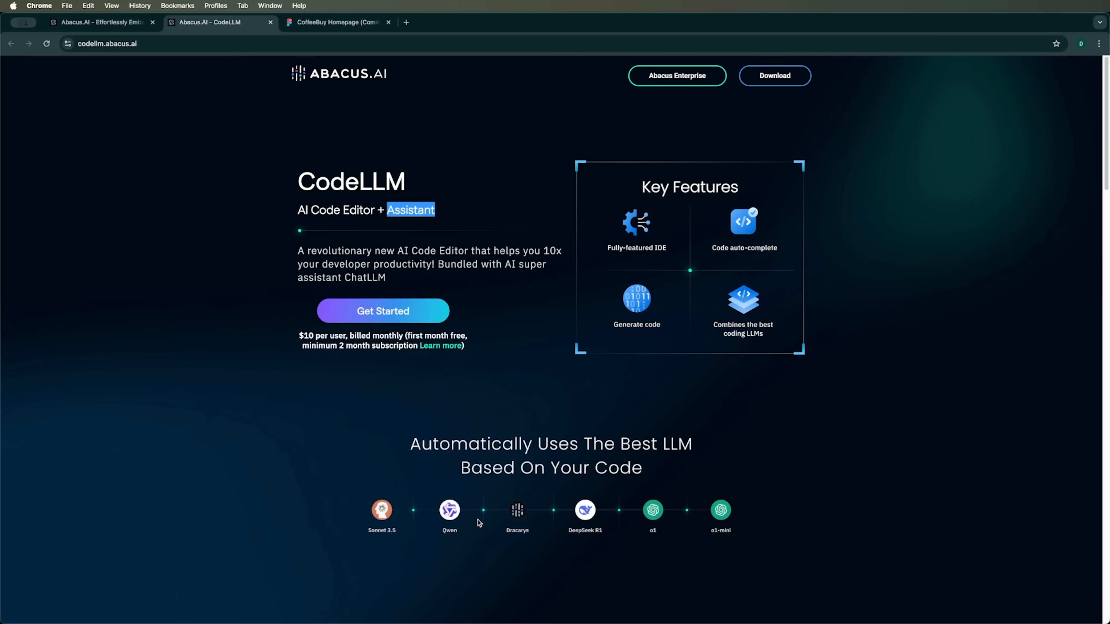
pyautogui.moveTo(407, 533)
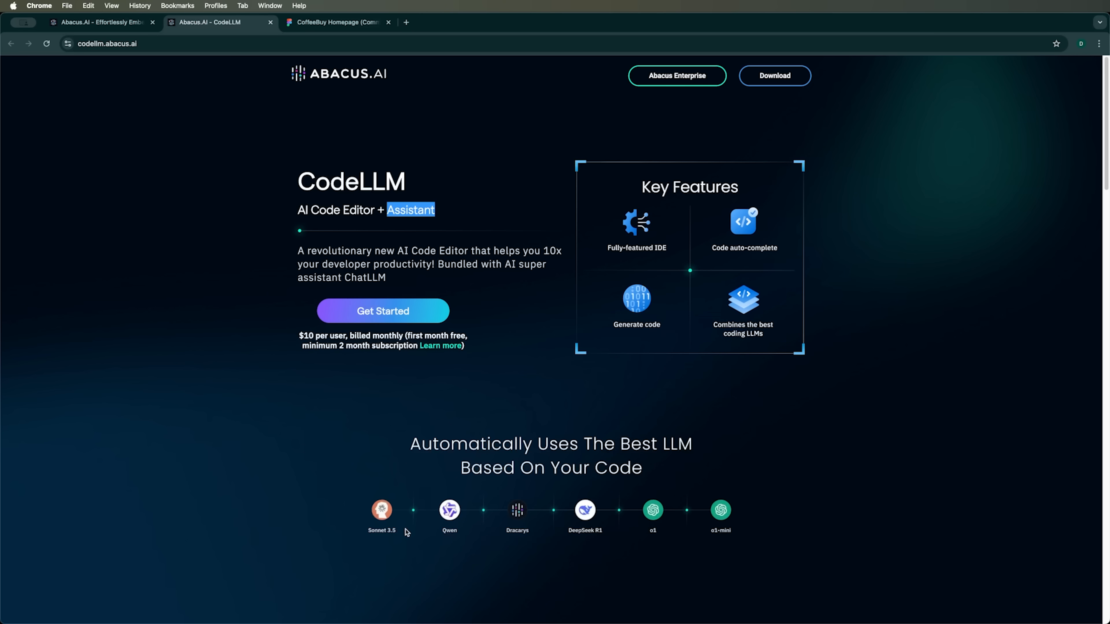
pyautogui.moveTo(517, 518)
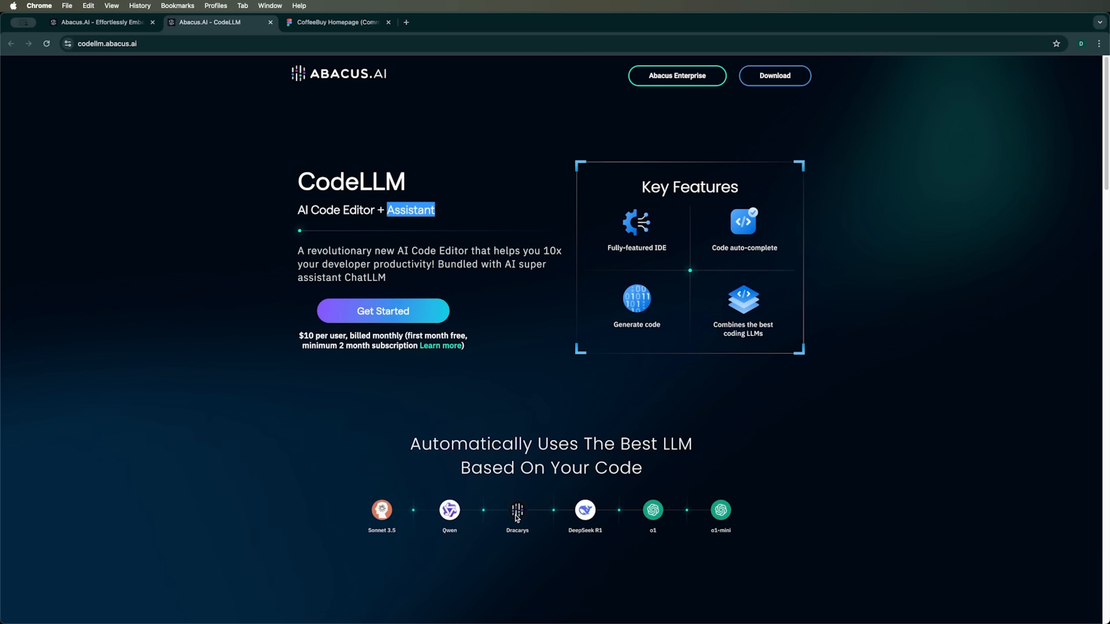
pyautogui.moveTo(698, 527)
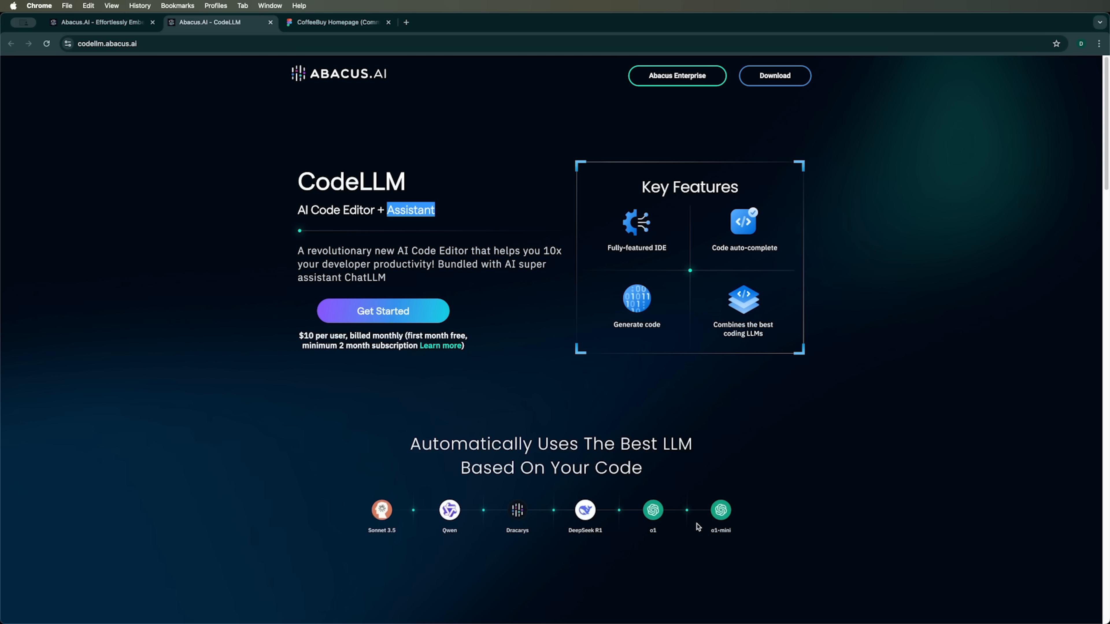
pyautogui.moveTo(458, 291)
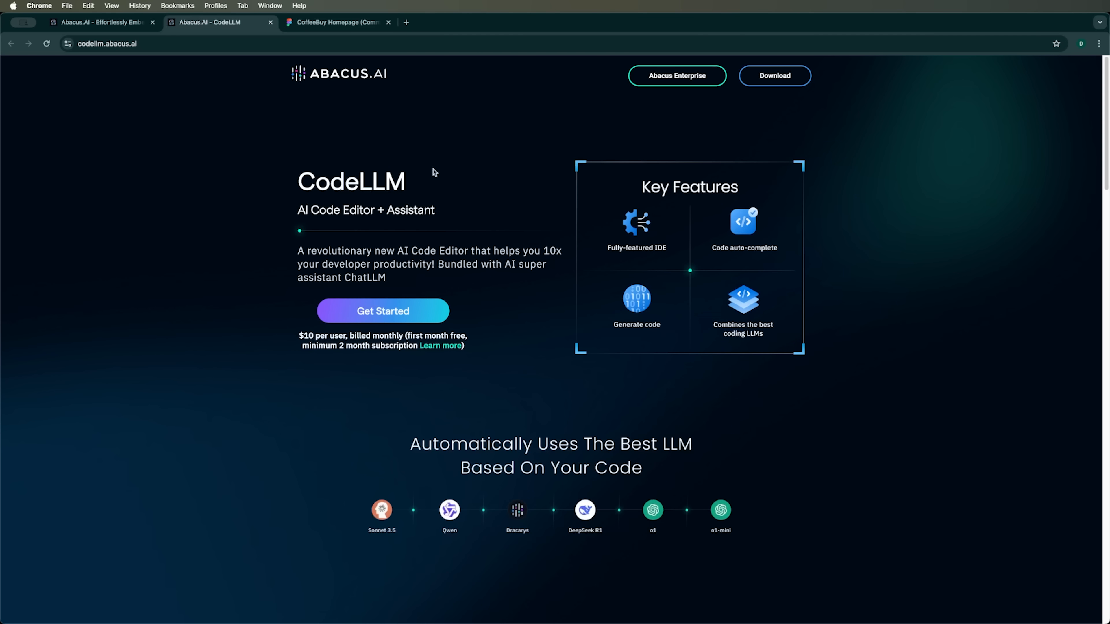
# Step: Switch to the Figma CoffeeBuy Homepage design and clear any section selection
pyautogui.click(337, 22)
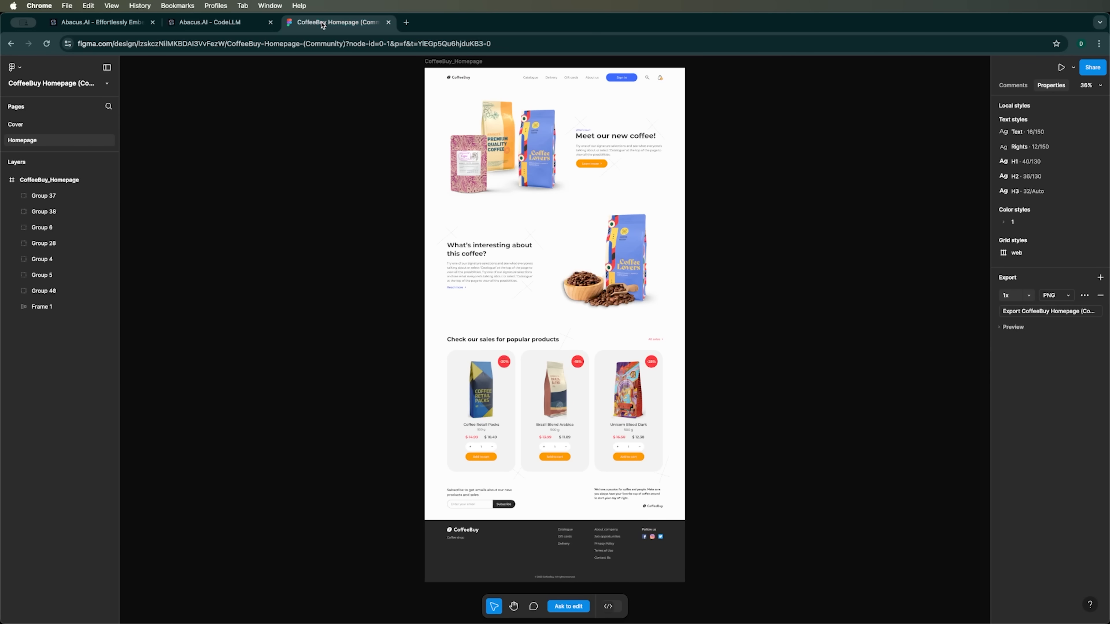
pyautogui.click(495, 272)
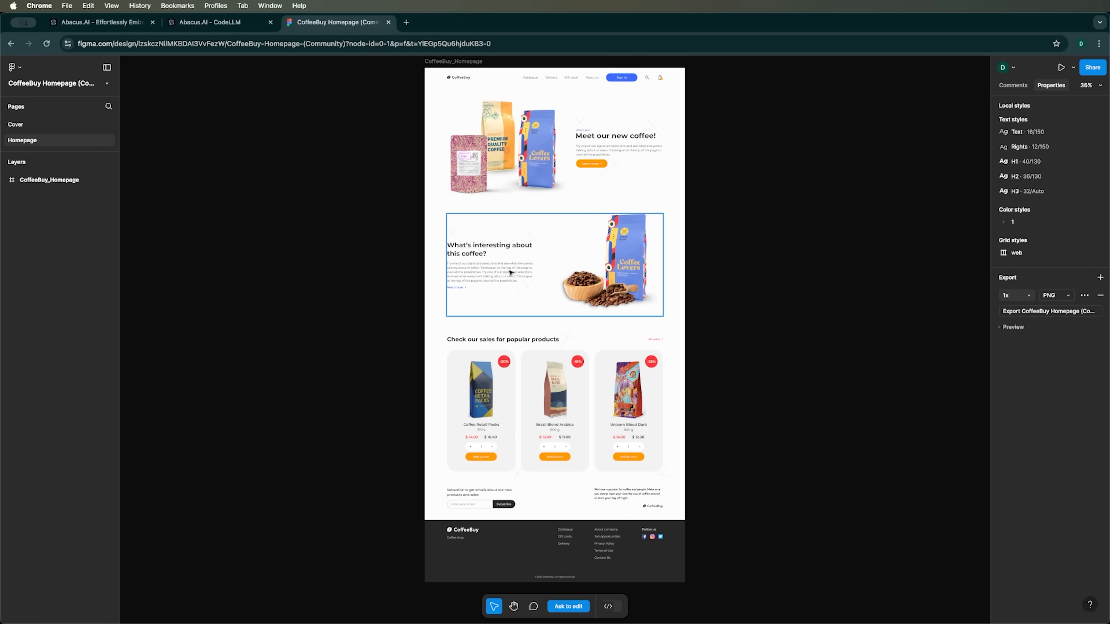
pyautogui.click(699, 192)
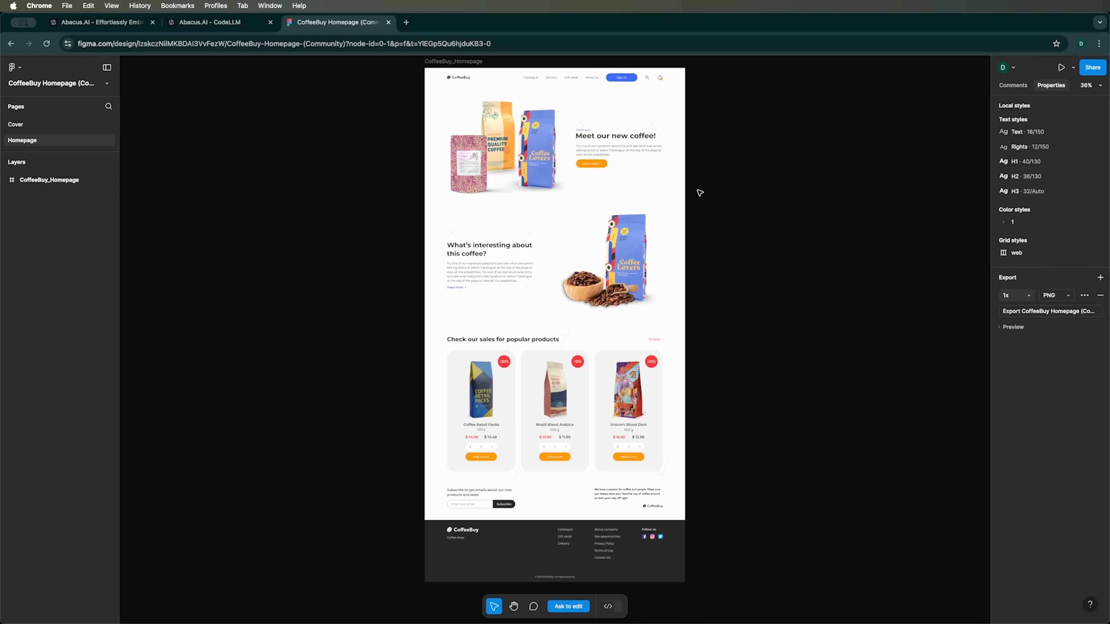
pyautogui.moveTo(1000, 319)
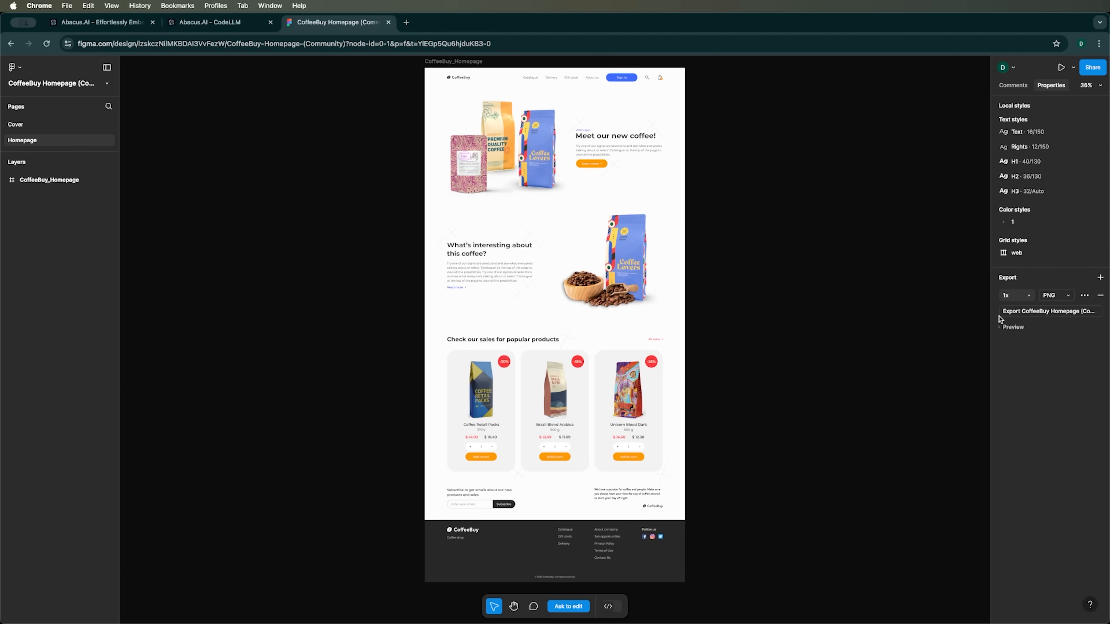
pyautogui.moveTo(655, 121)
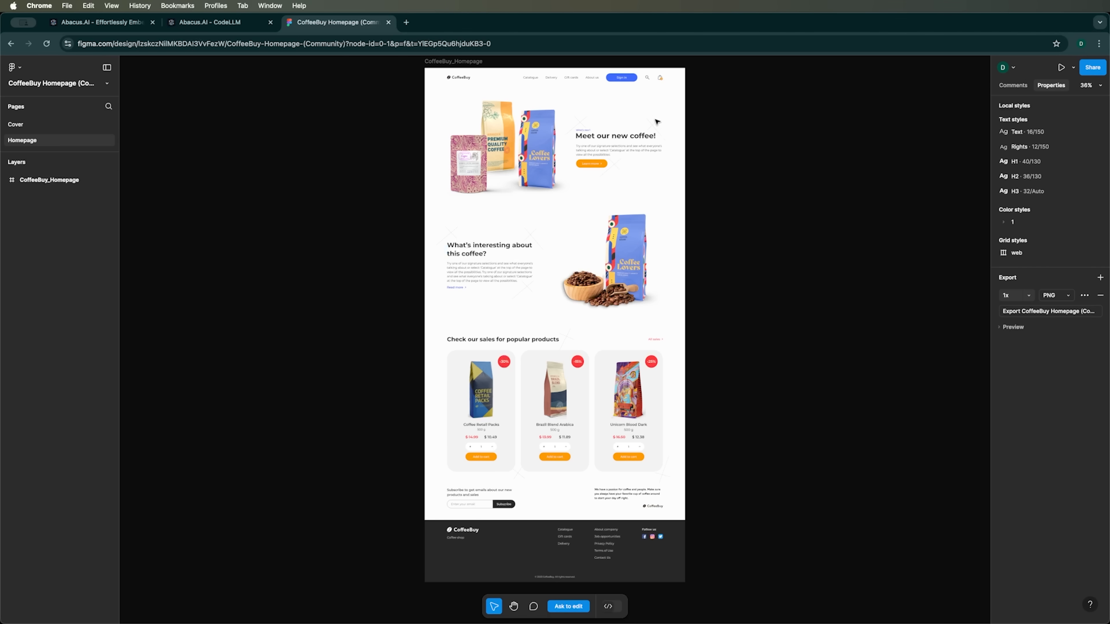
pyautogui.moveTo(1044, 321)
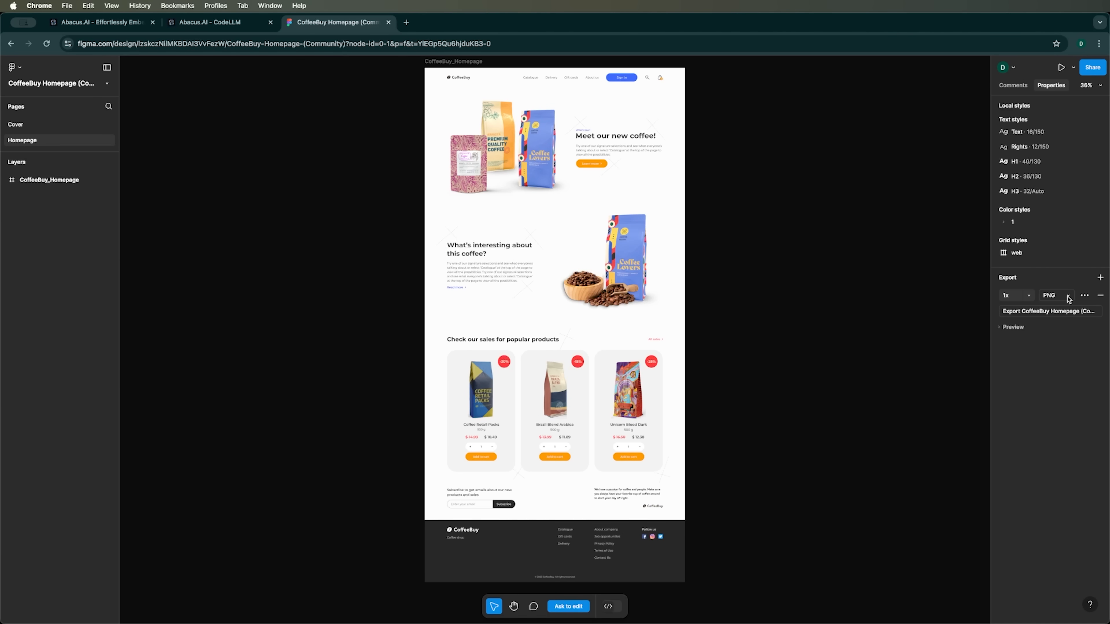
pyautogui.moveTo(191, 161)
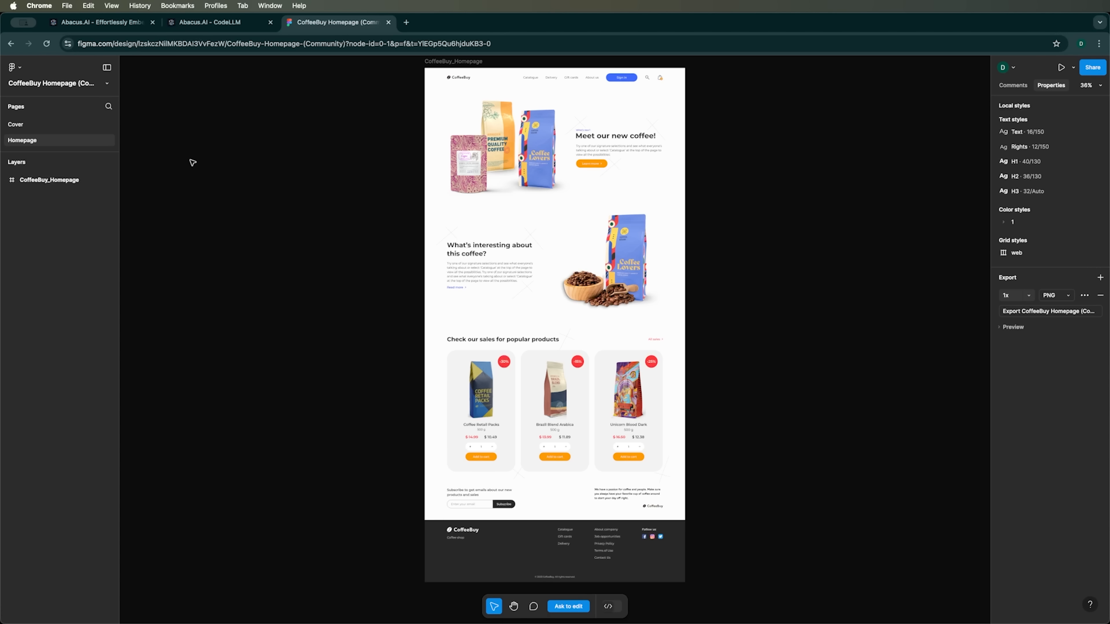
pyautogui.moveTo(1072, 301)
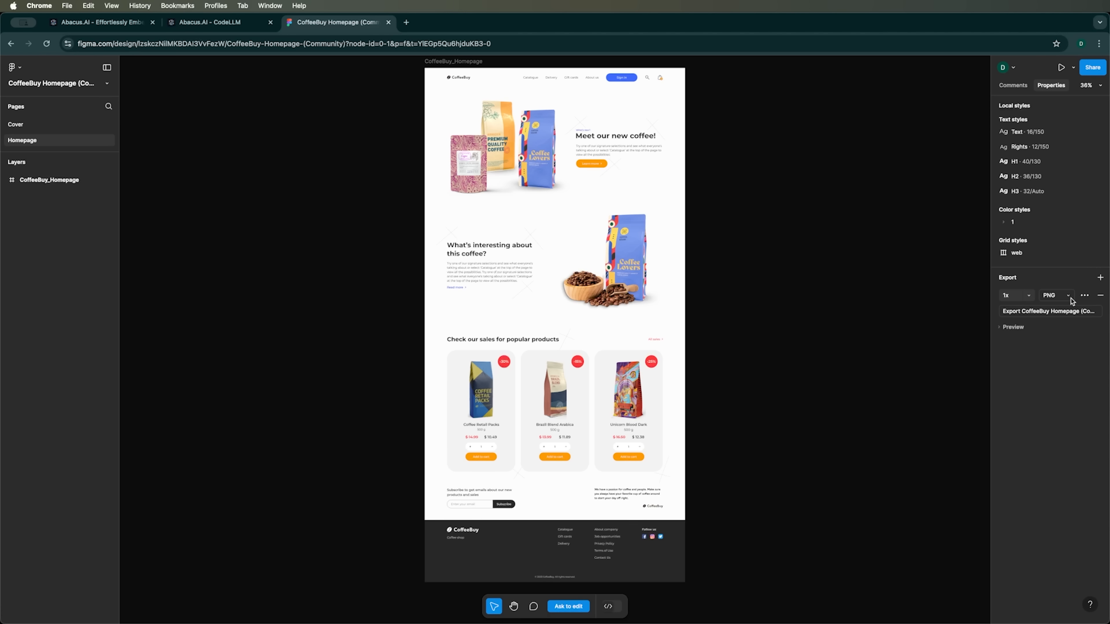
# Step: Confirm the export settings keep PNG format at 1x scale
pyautogui.click(1054, 296)
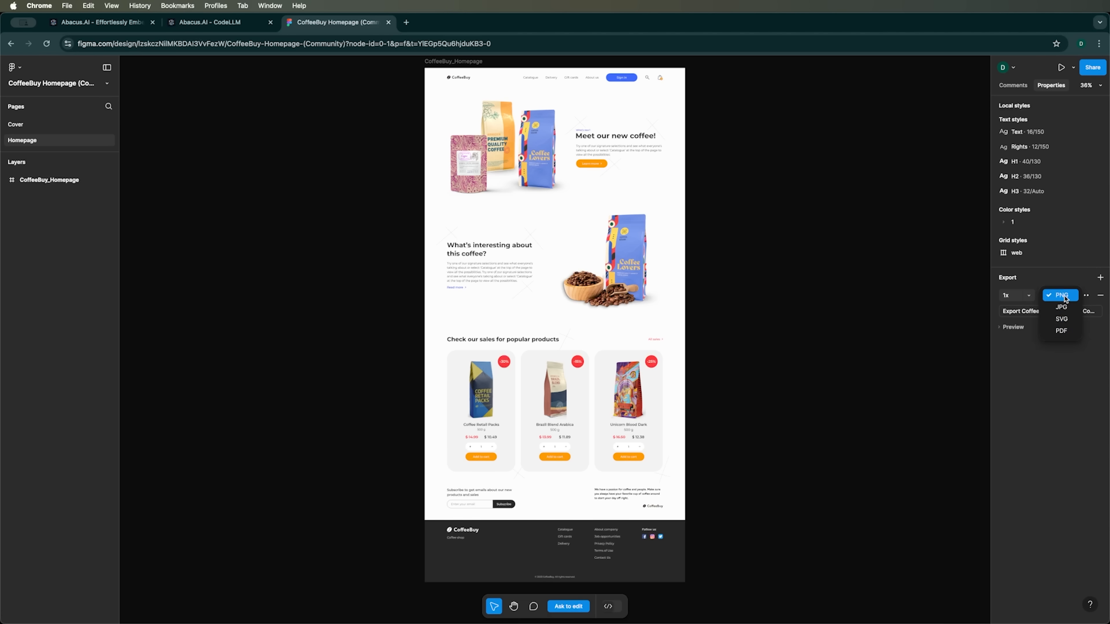
pyautogui.click(1060, 296)
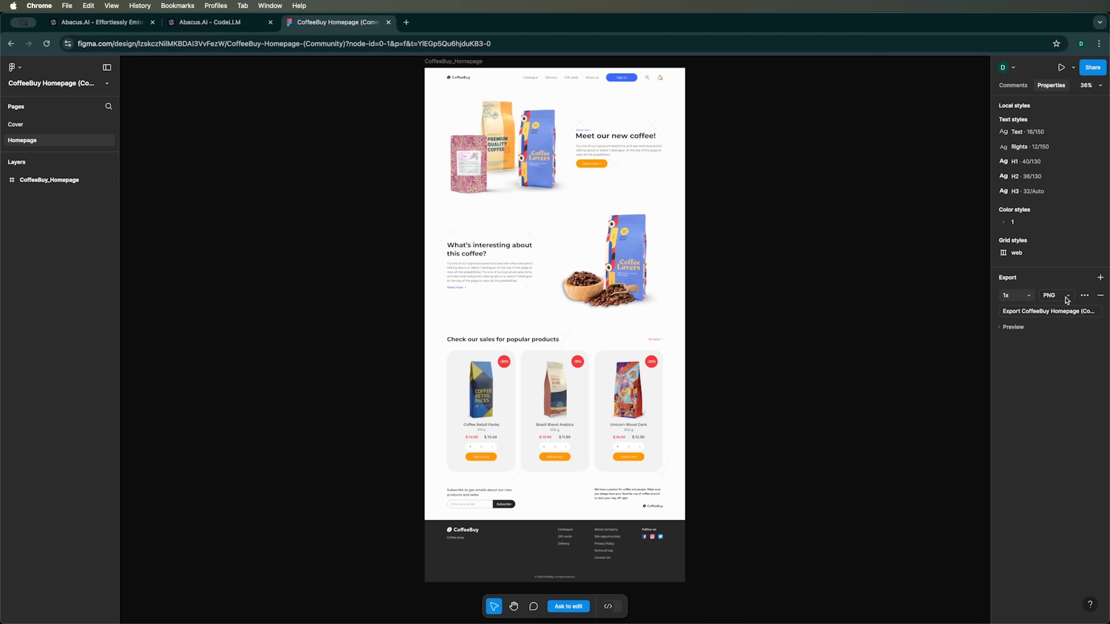
pyautogui.moveTo(1032, 302)
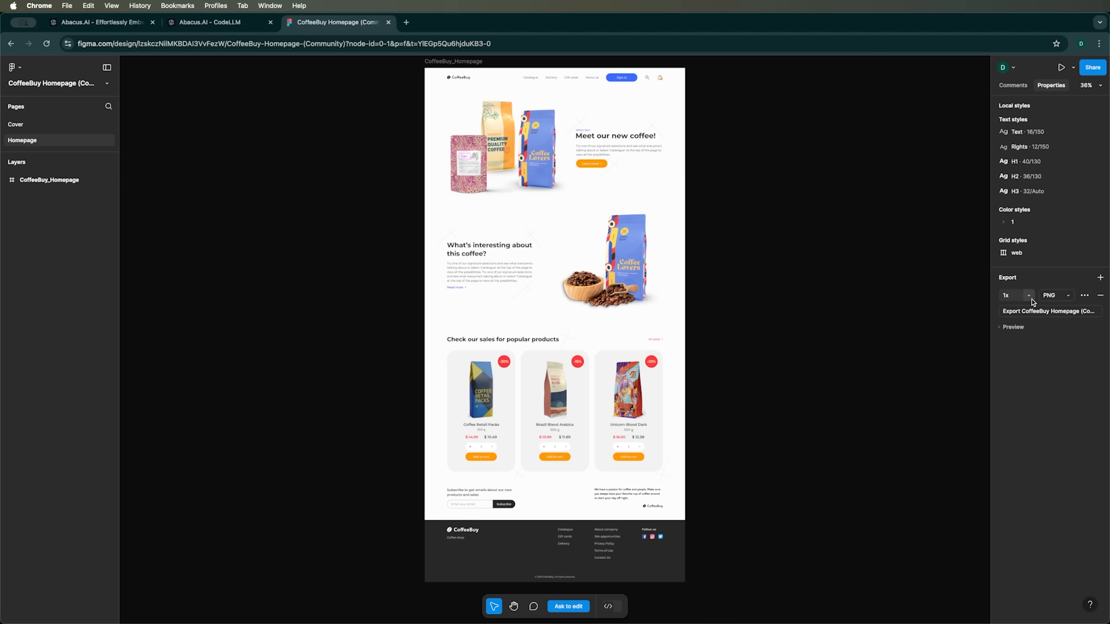
pyautogui.click(1015, 296)
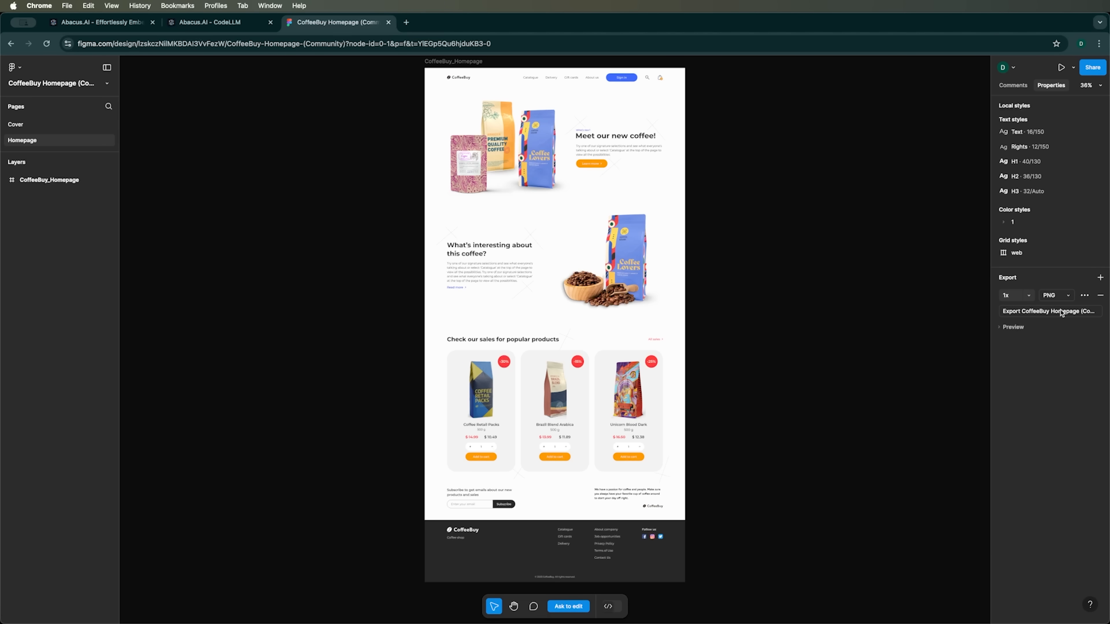
# Step: Start the export and keep only the CoffeeBuy_Homepage 1440×2848 PNG frame checked
pyautogui.click(1049, 311)
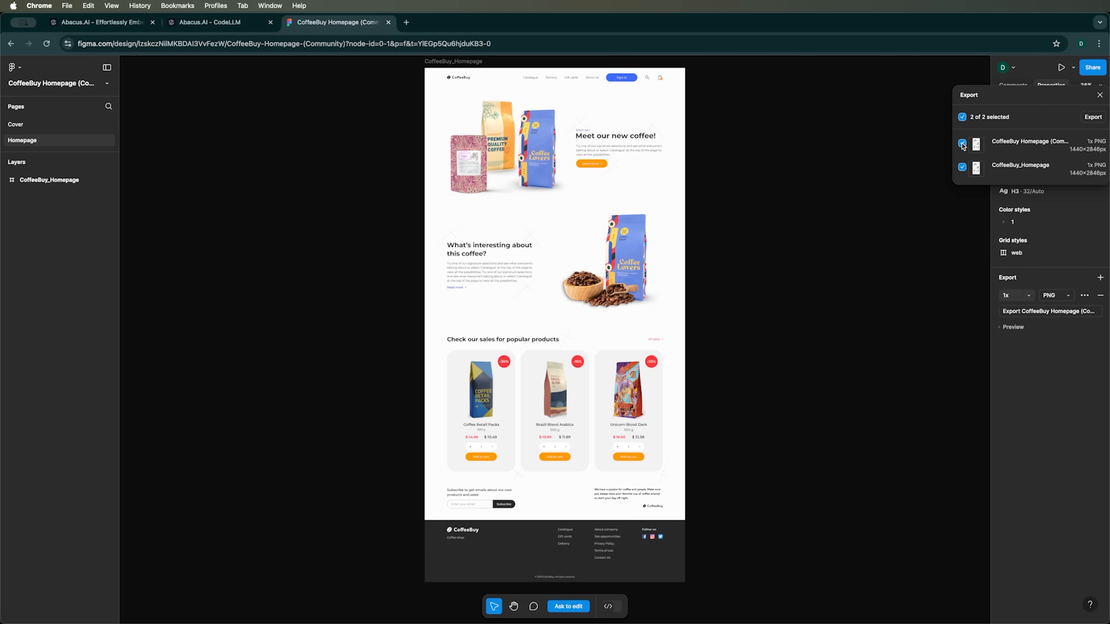
pyautogui.click(962, 145)
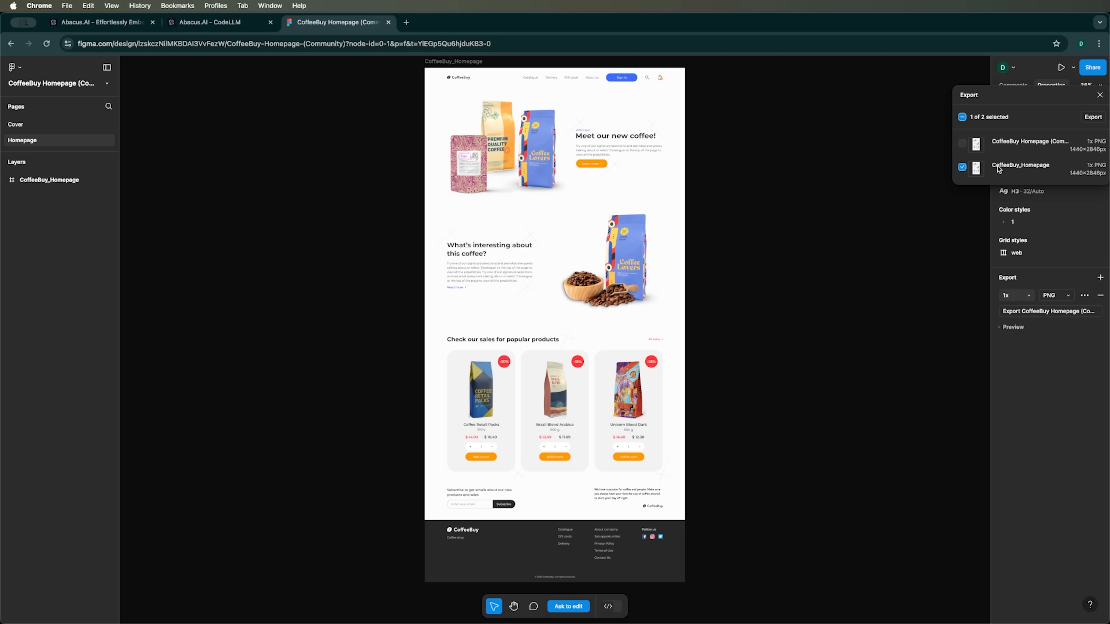
pyautogui.moveTo(1072, 138)
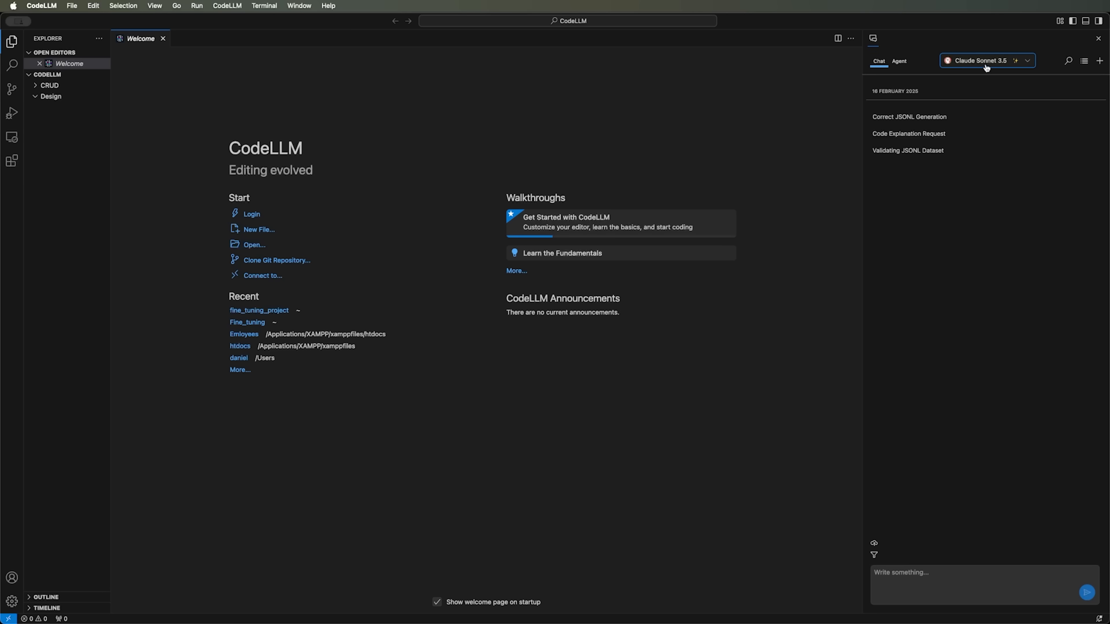
pyautogui.click(987, 60)
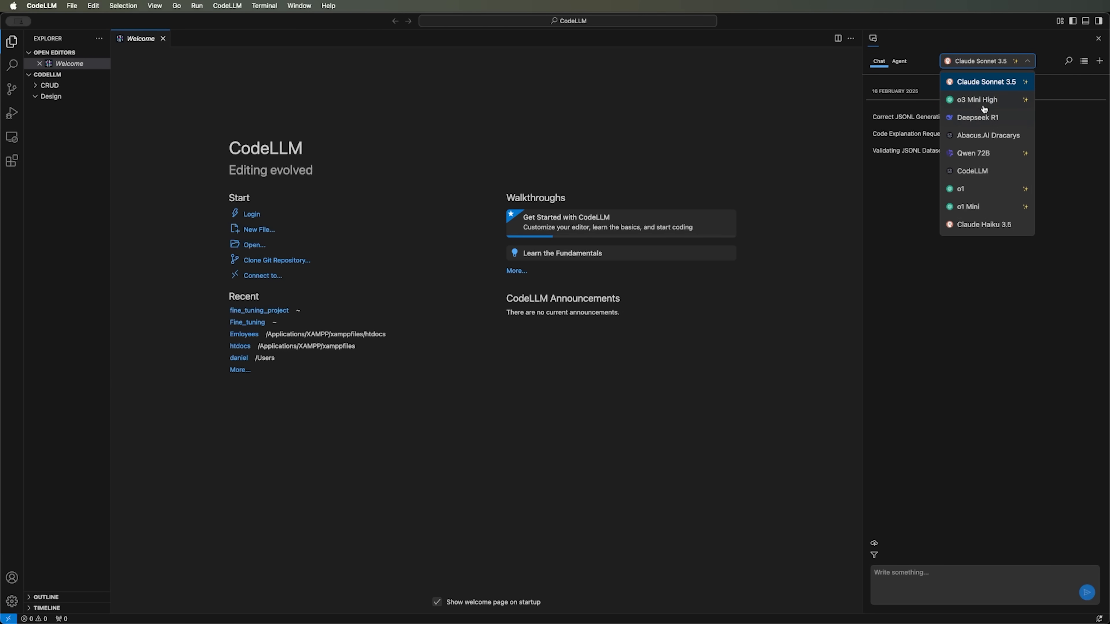
pyautogui.moveTo(983, 93)
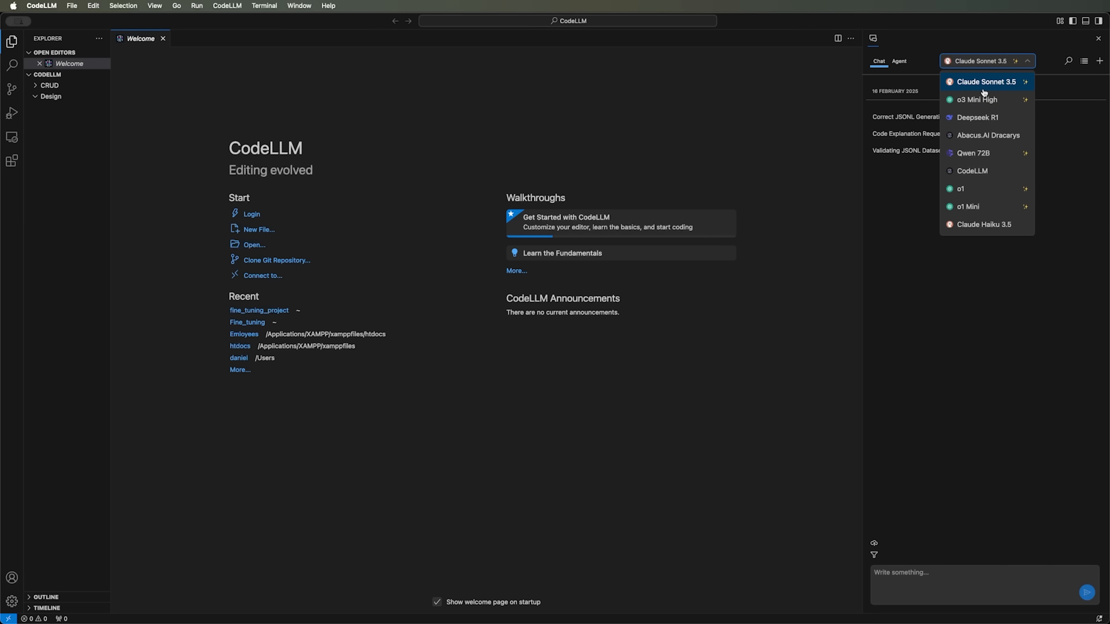
pyautogui.moveTo(975, 92)
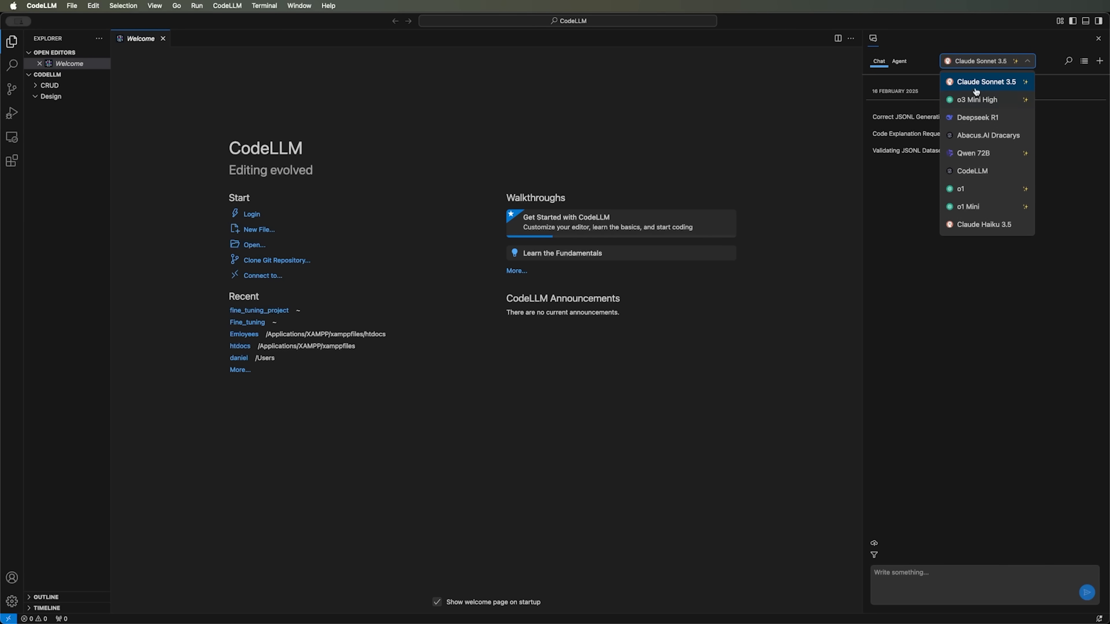
pyautogui.moveTo(993, 100)
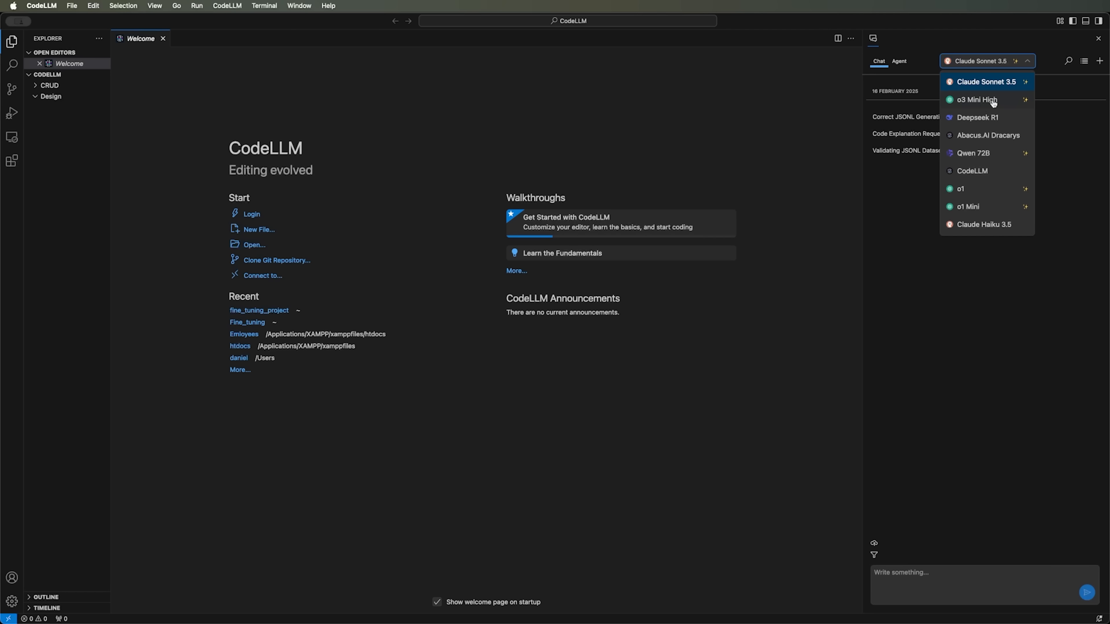
pyautogui.moveTo(996, 110)
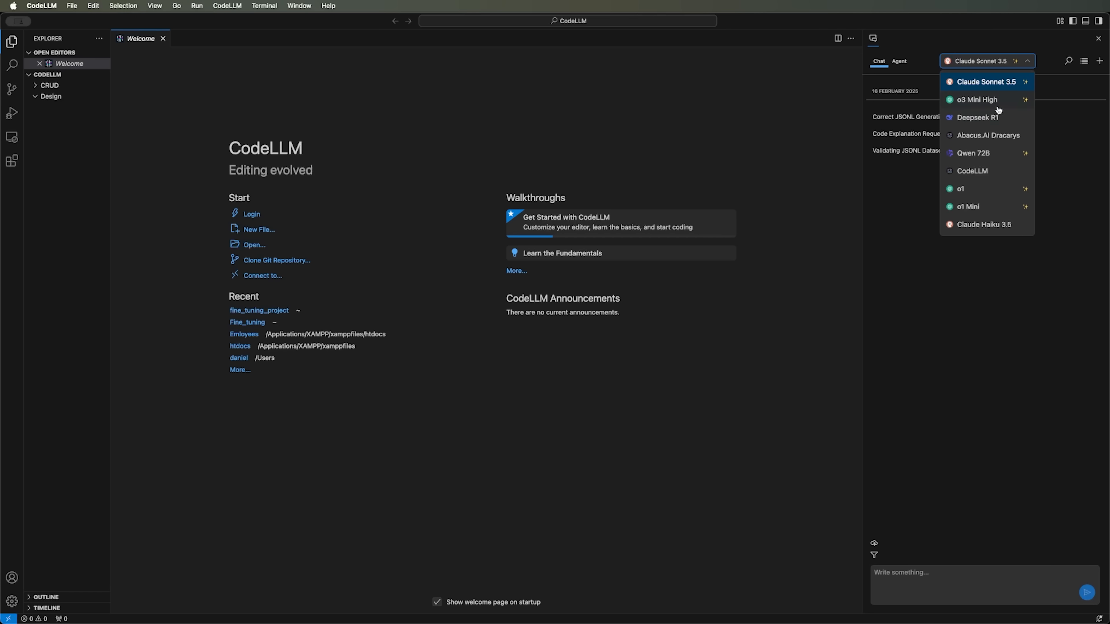
pyautogui.moveTo(1008, 127)
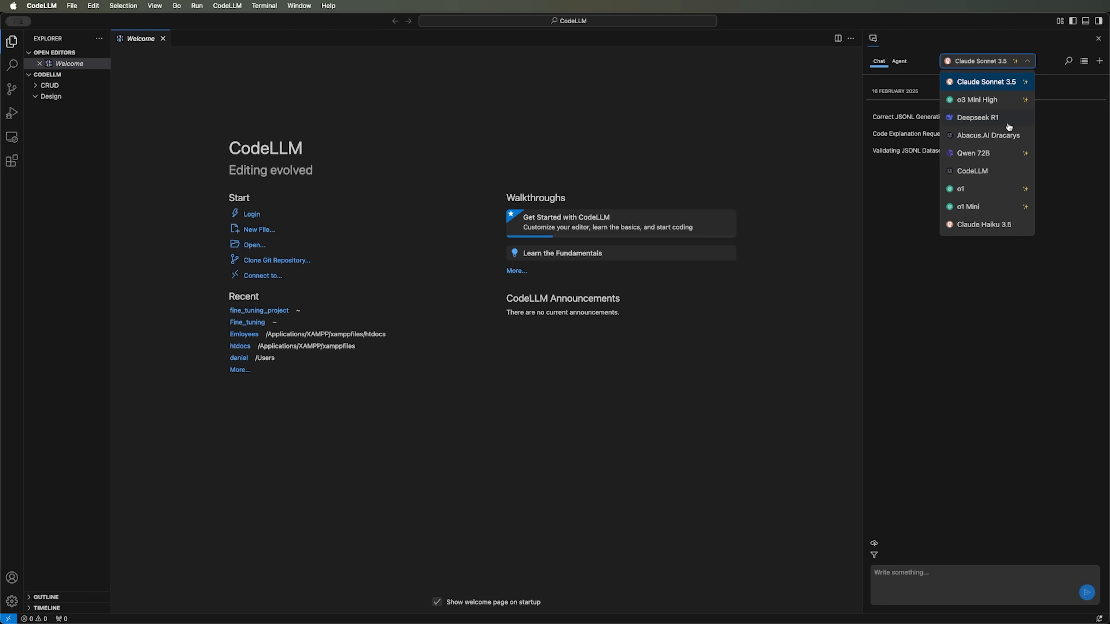
pyautogui.moveTo(961, 134)
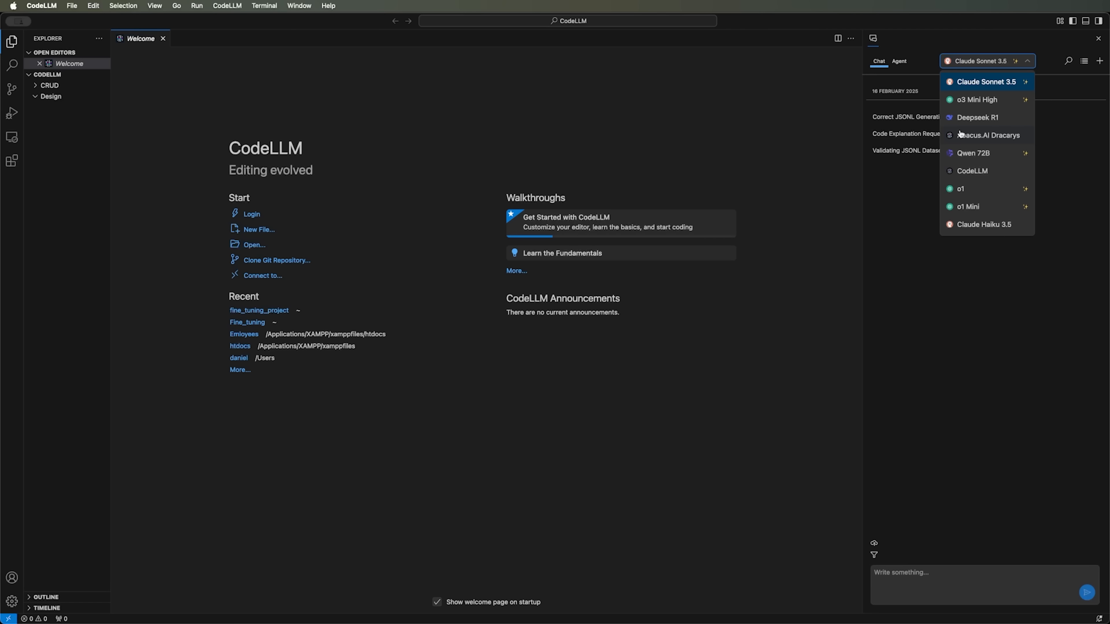
pyautogui.moveTo(1003, 139)
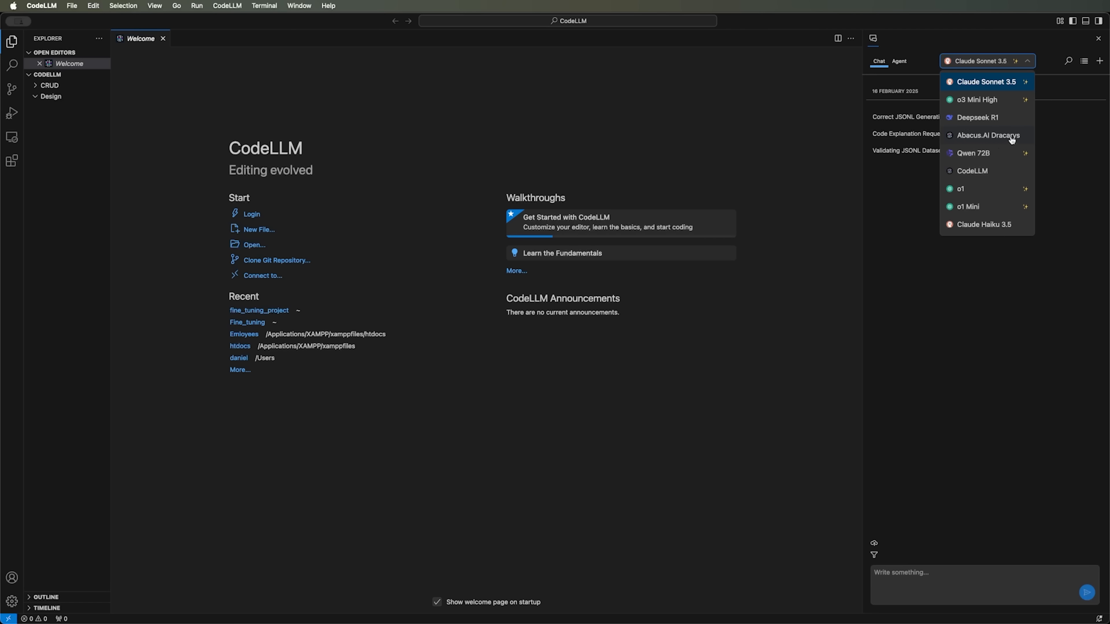
pyautogui.moveTo(1016, 161)
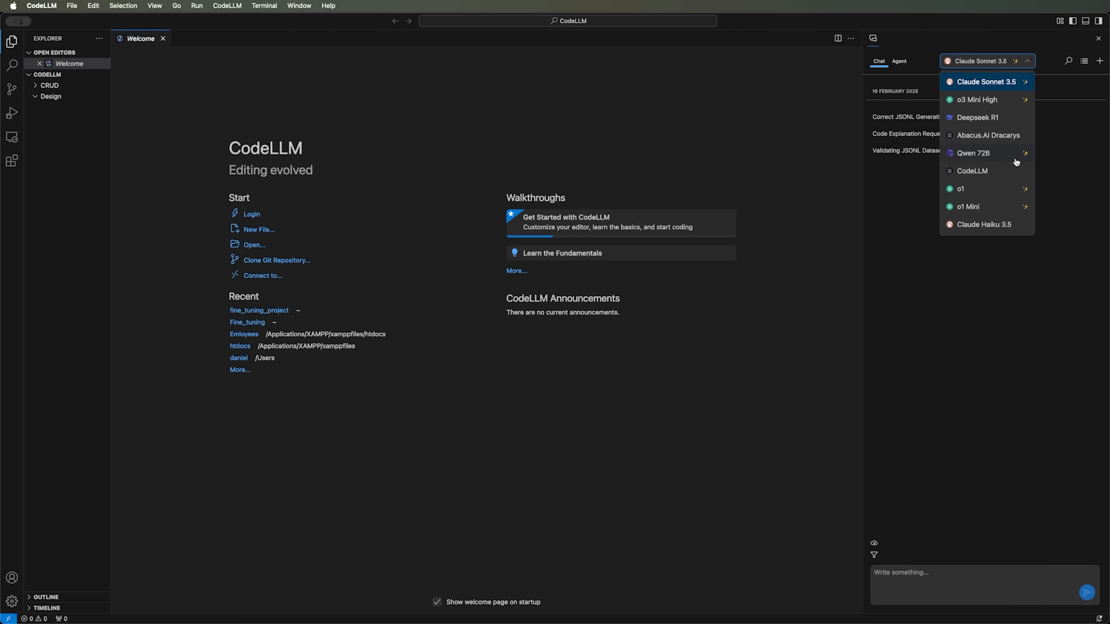
pyautogui.moveTo(955, 155)
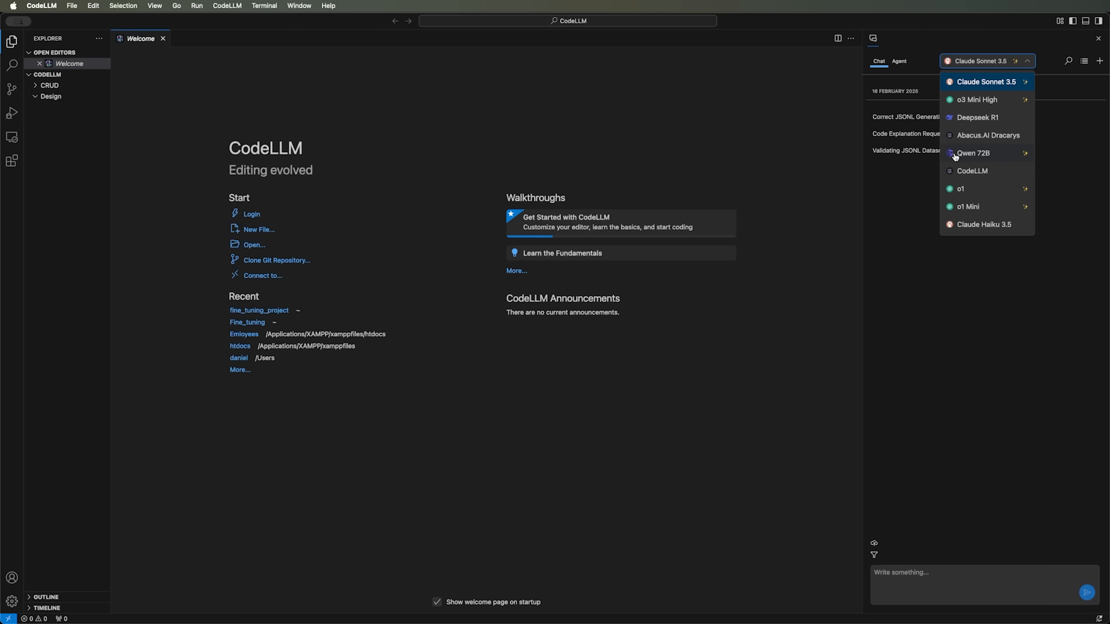
pyautogui.moveTo(968, 174)
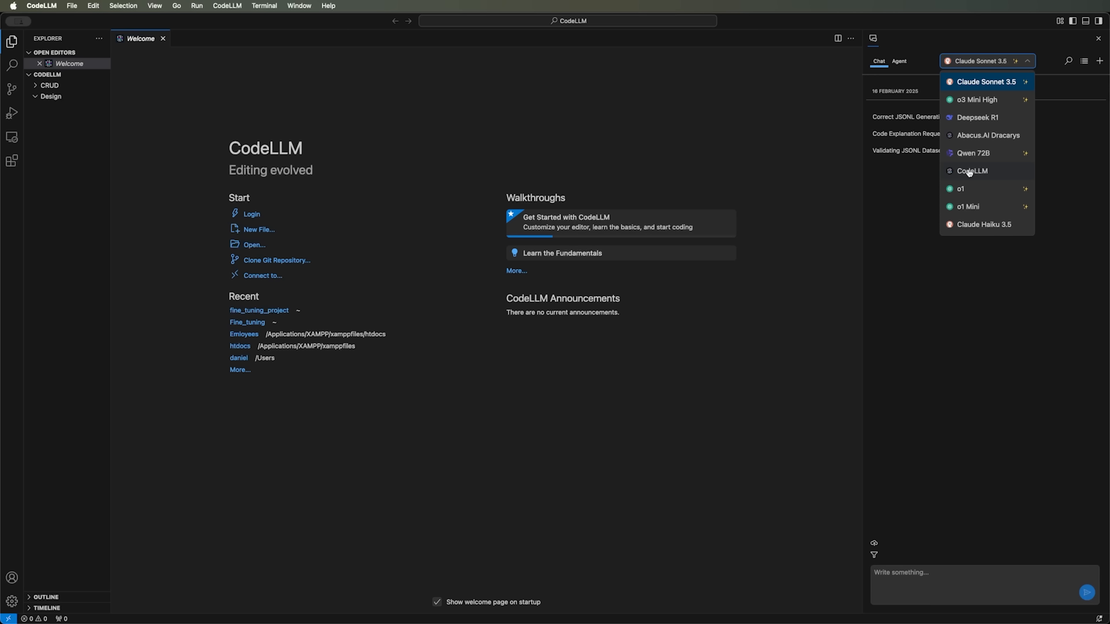
pyautogui.moveTo(991, 175)
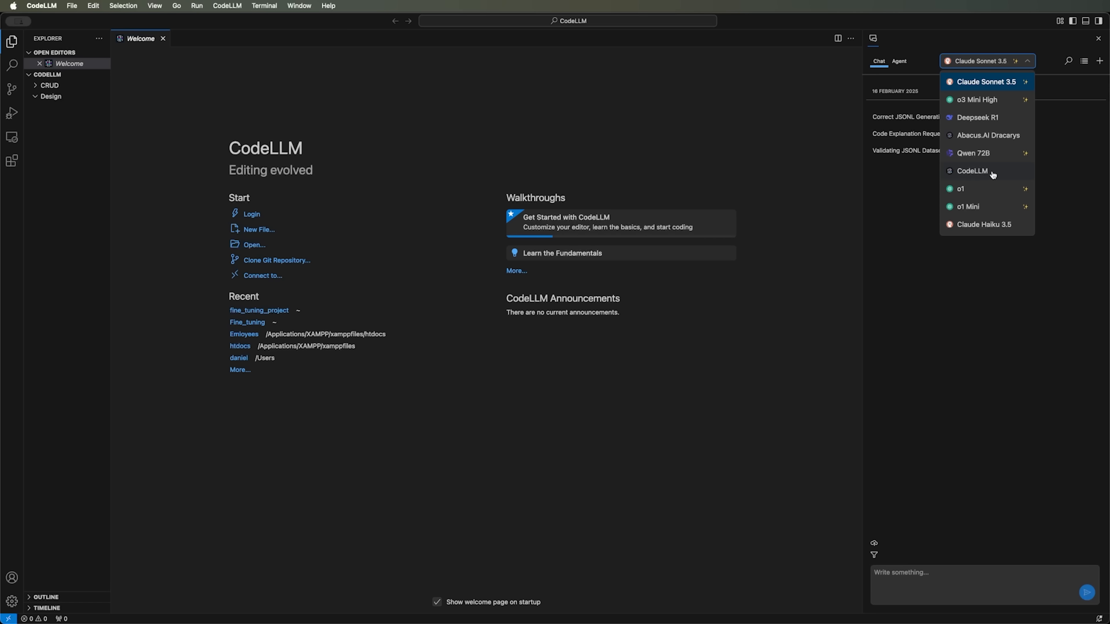
pyautogui.moveTo(985, 188)
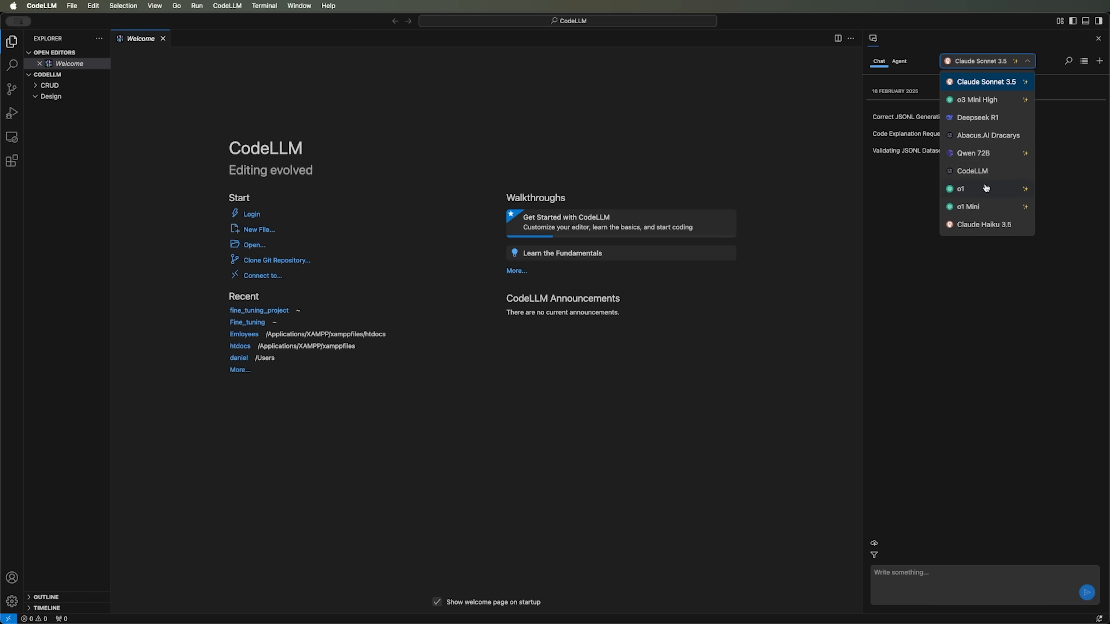
pyautogui.moveTo(971, 199)
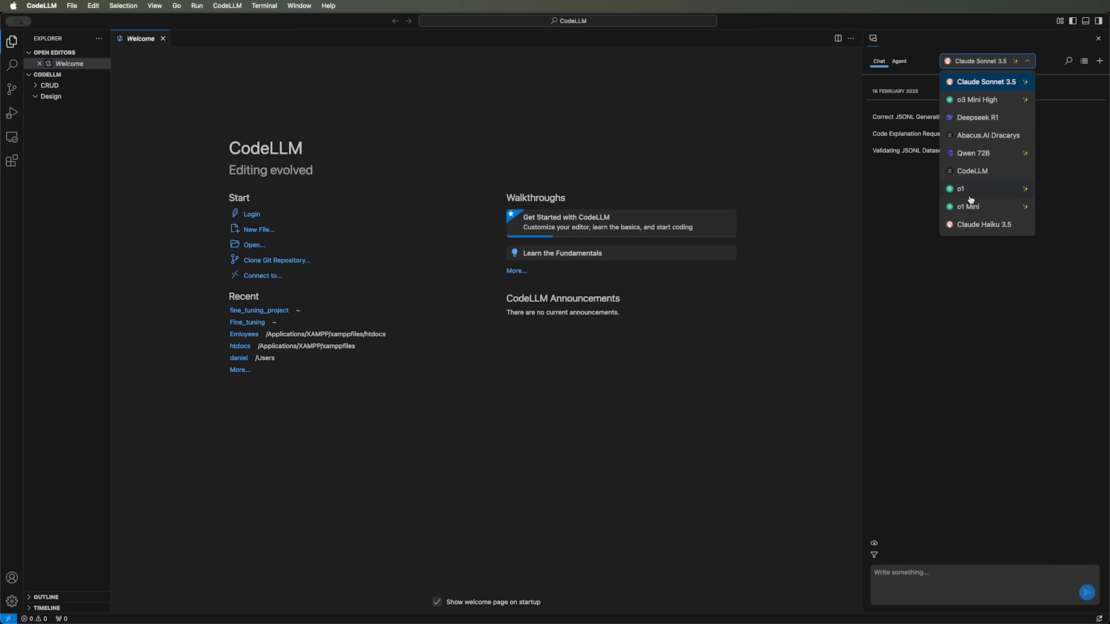
pyautogui.moveTo(986, 228)
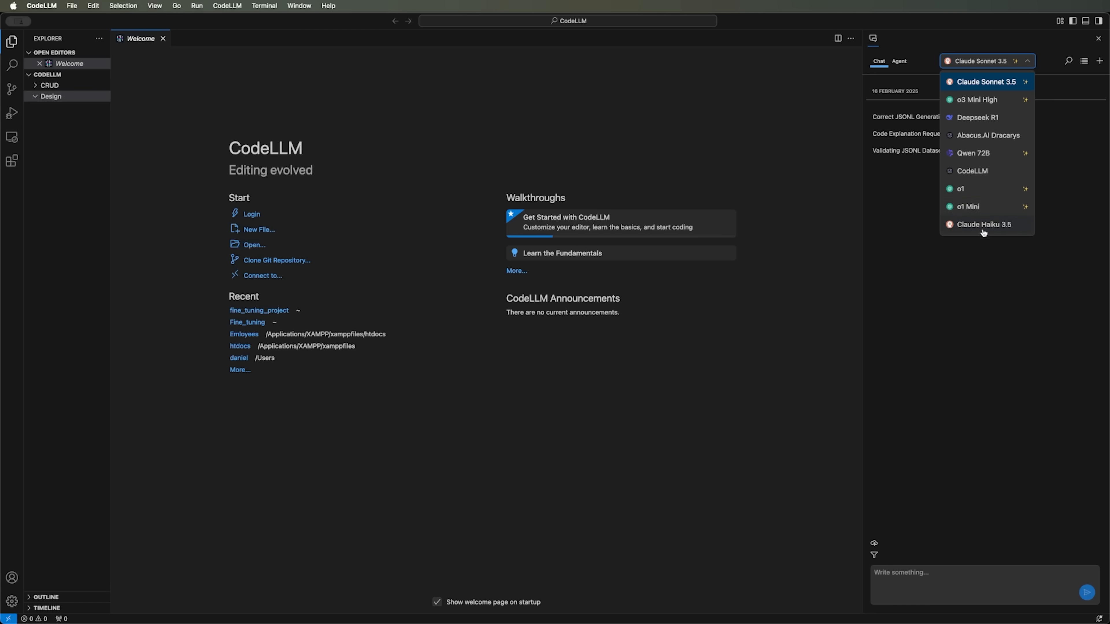
pyautogui.moveTo(984, 287)
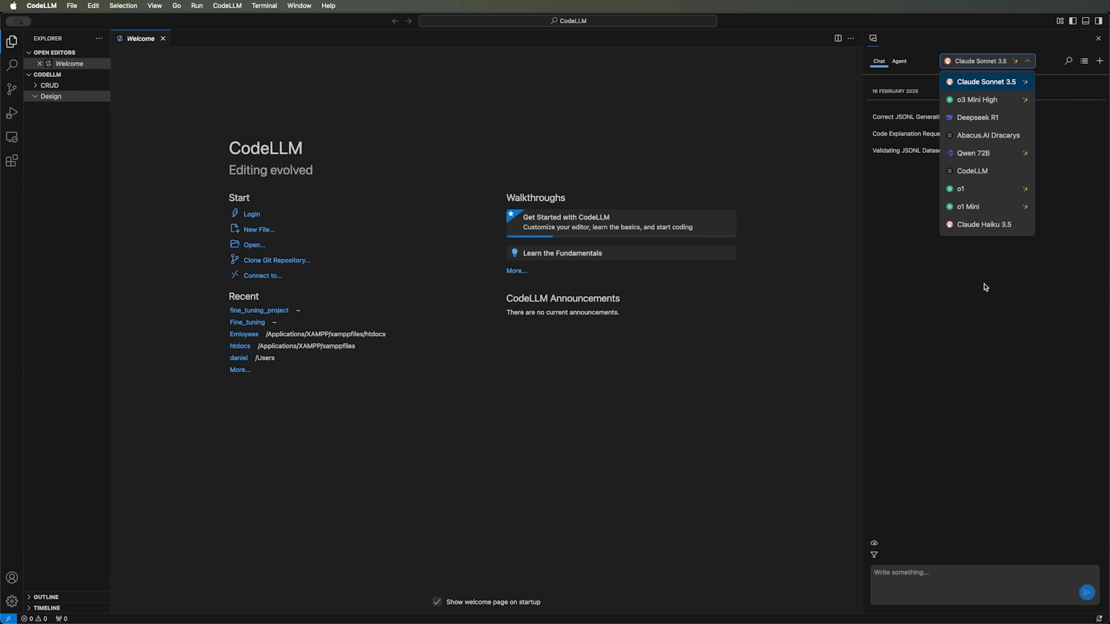
pyautogui.moveTo(1009, 89)
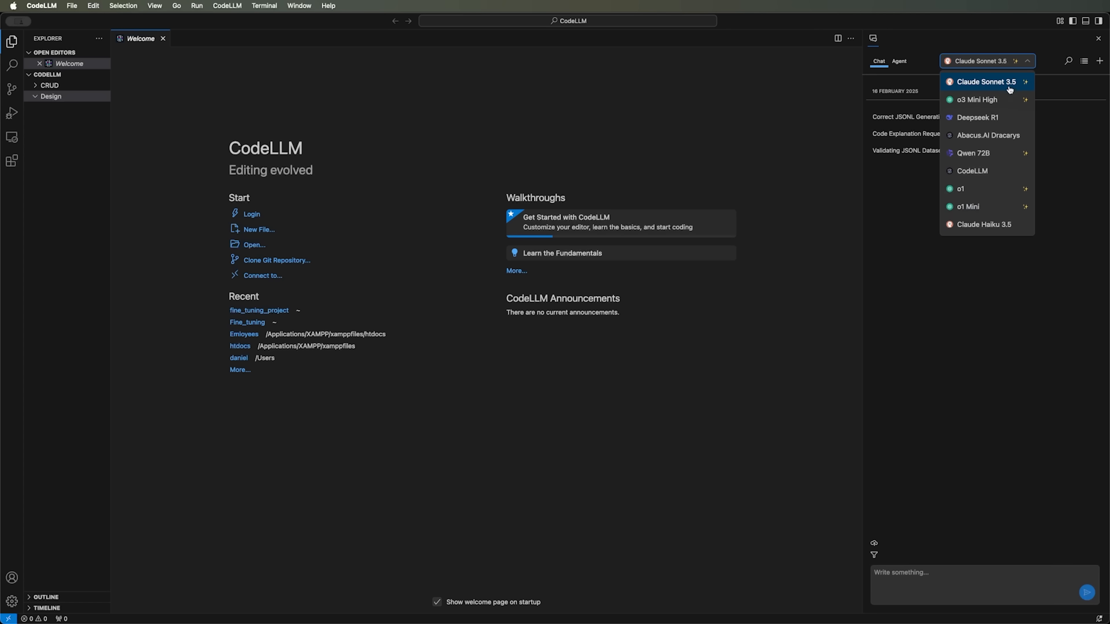
pyautogui.moveTo(985, 225)
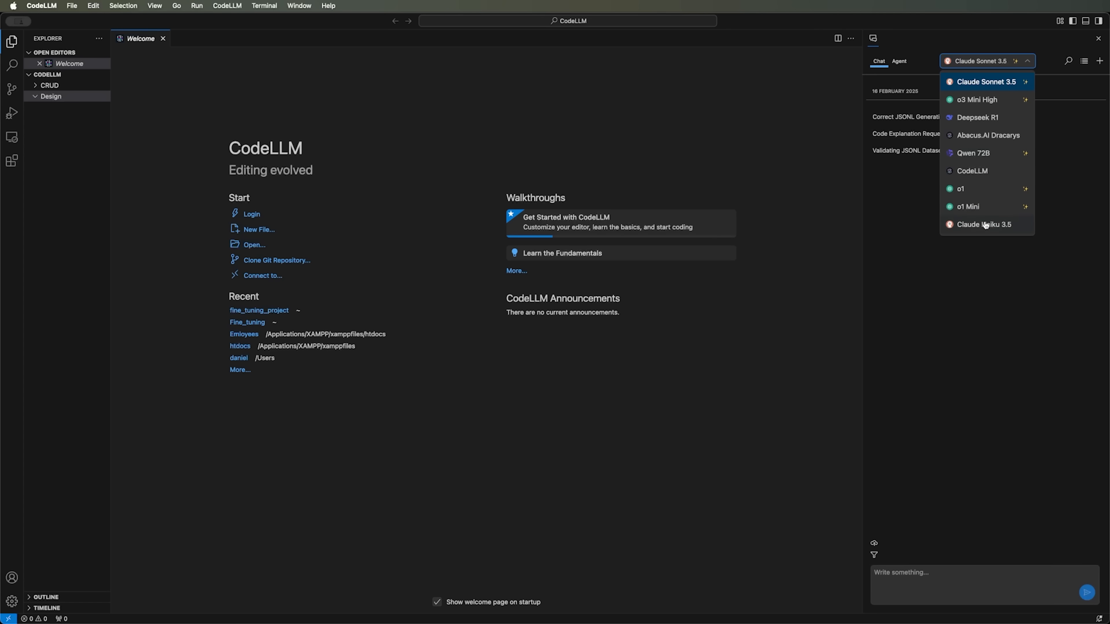
pyautogui.moveTo(980, 83)
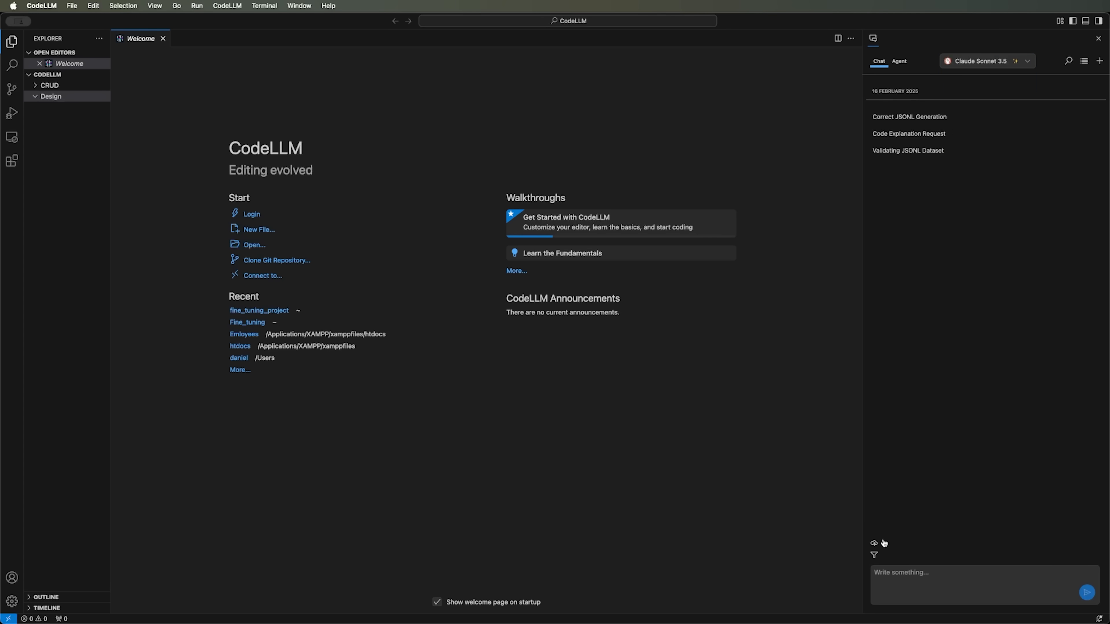
pyautogui.moveTo(873, 543)
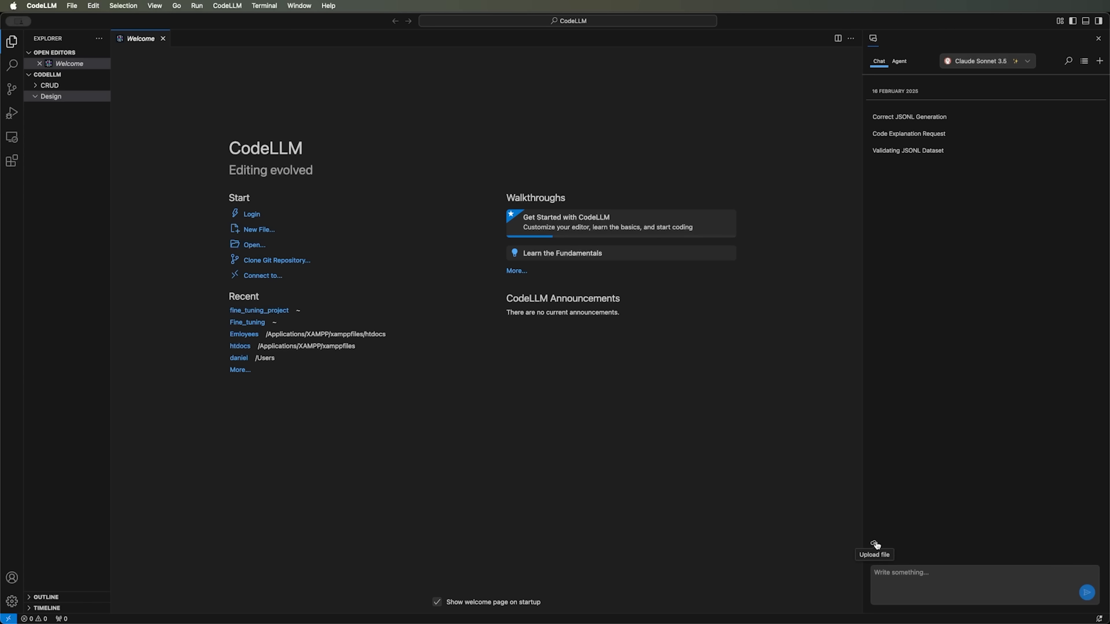
pyautogui.click(986, 60)
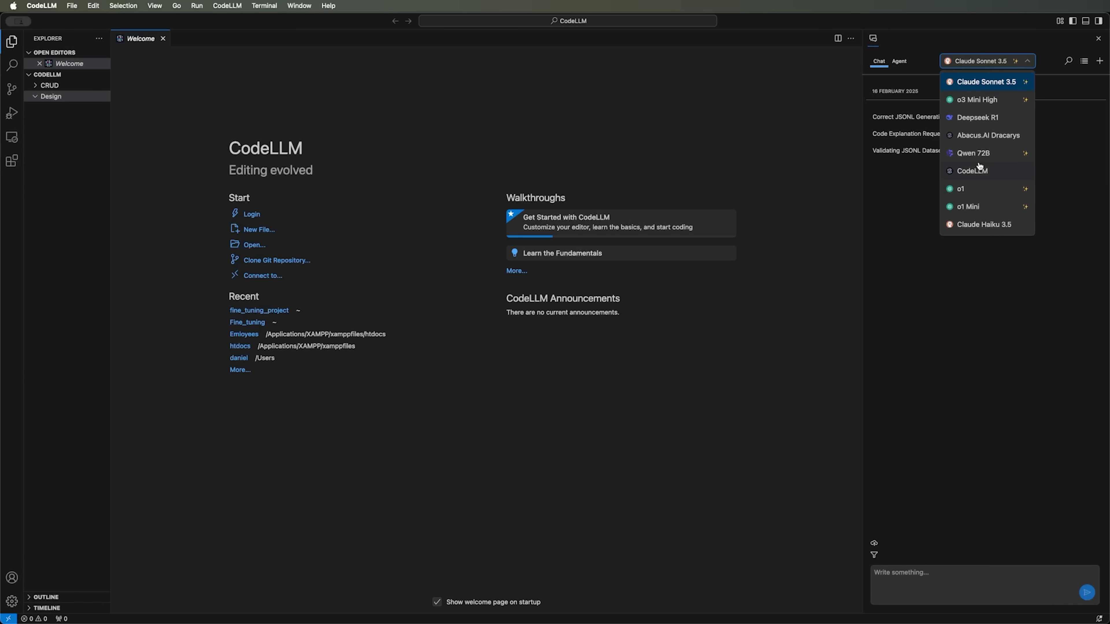
pyautogui.click(972, 171)
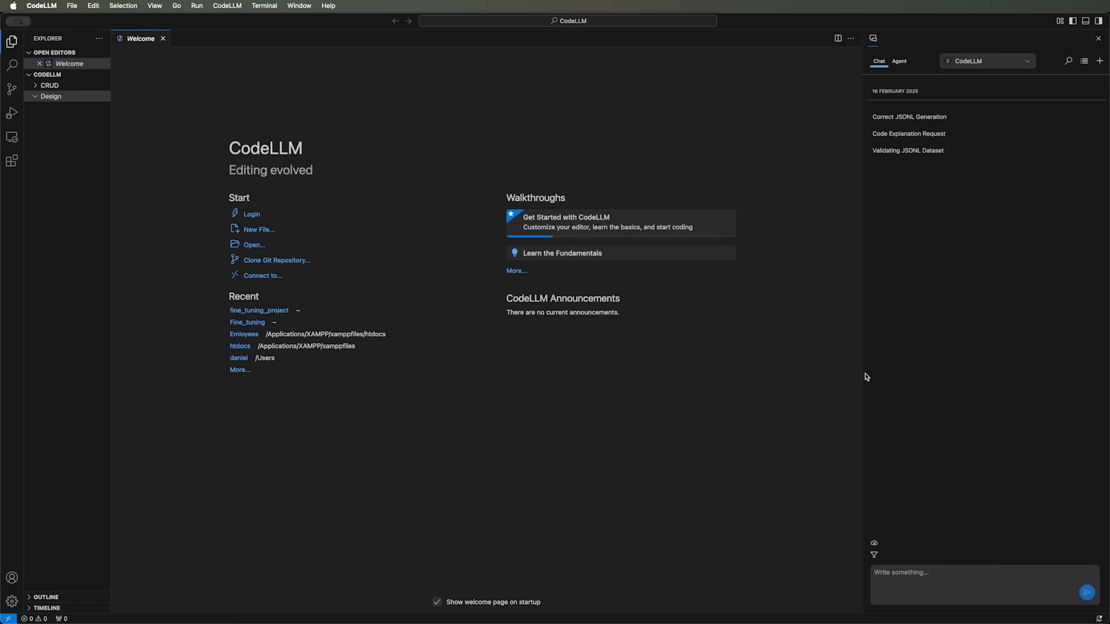
pyautogui.click(987, 60)
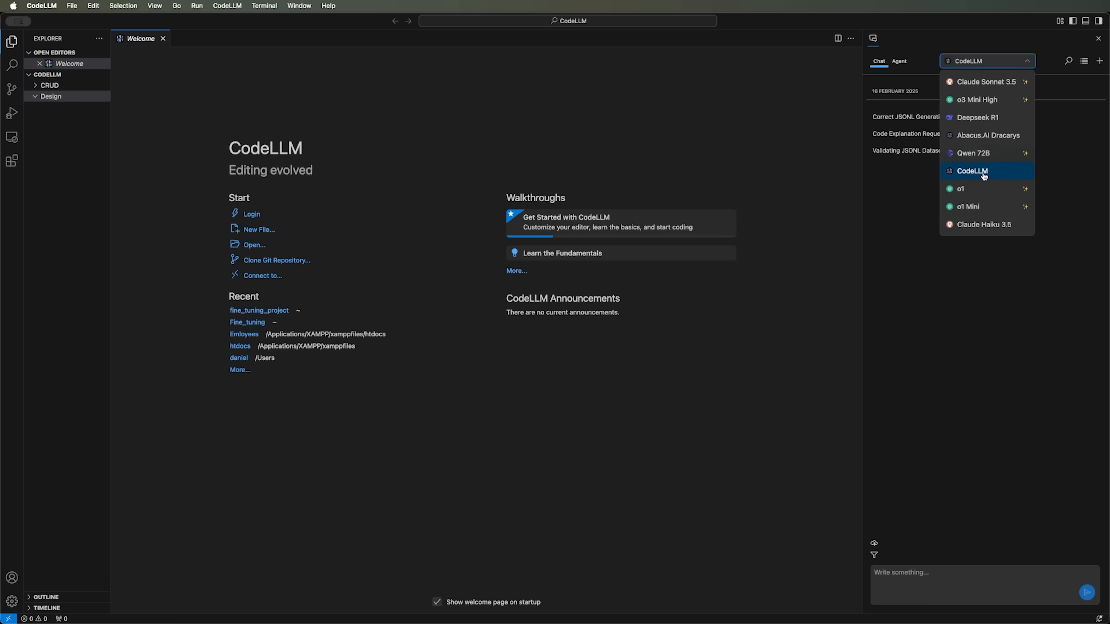
pyautogui.click(961, 189)
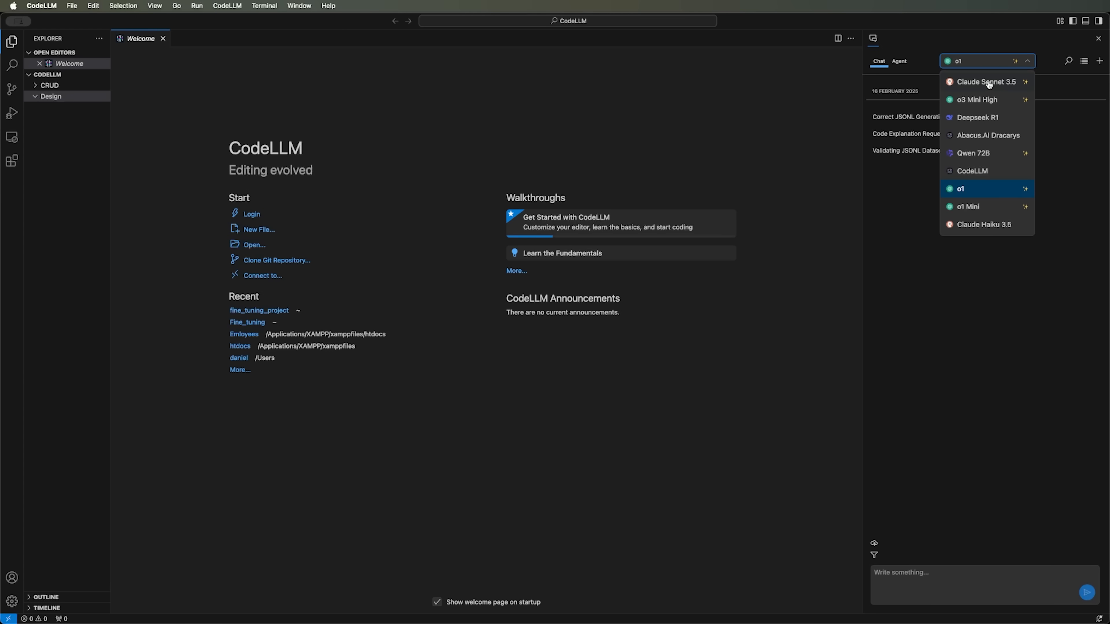
pyautogui.click(985, 81)
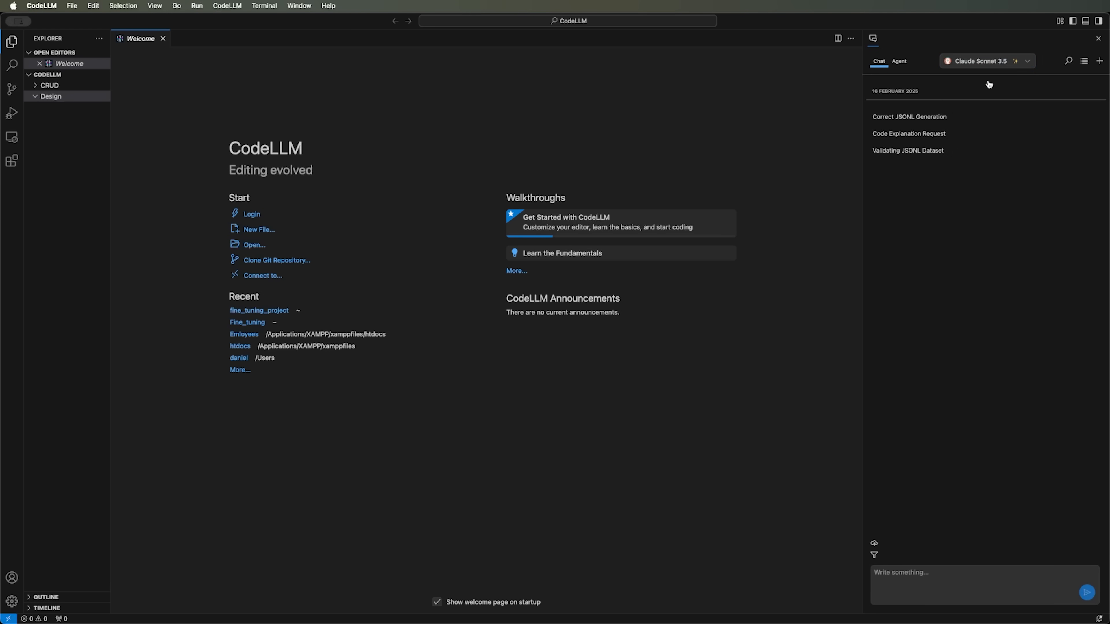
pyautogui.moveTo(909, 558)
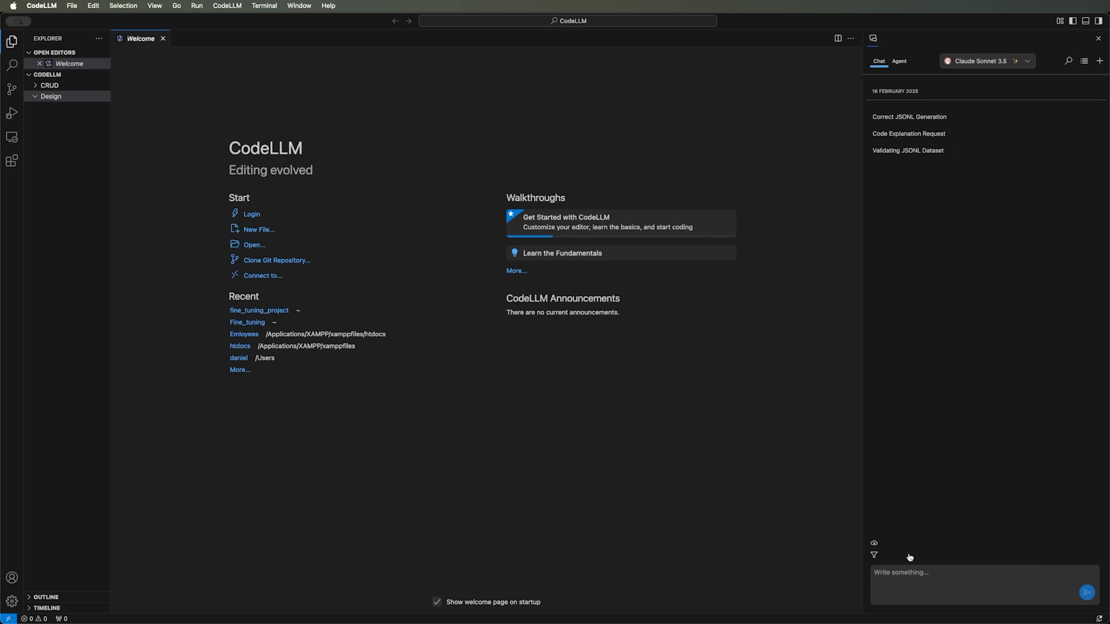
pyautogui.moveTo(875, 546)
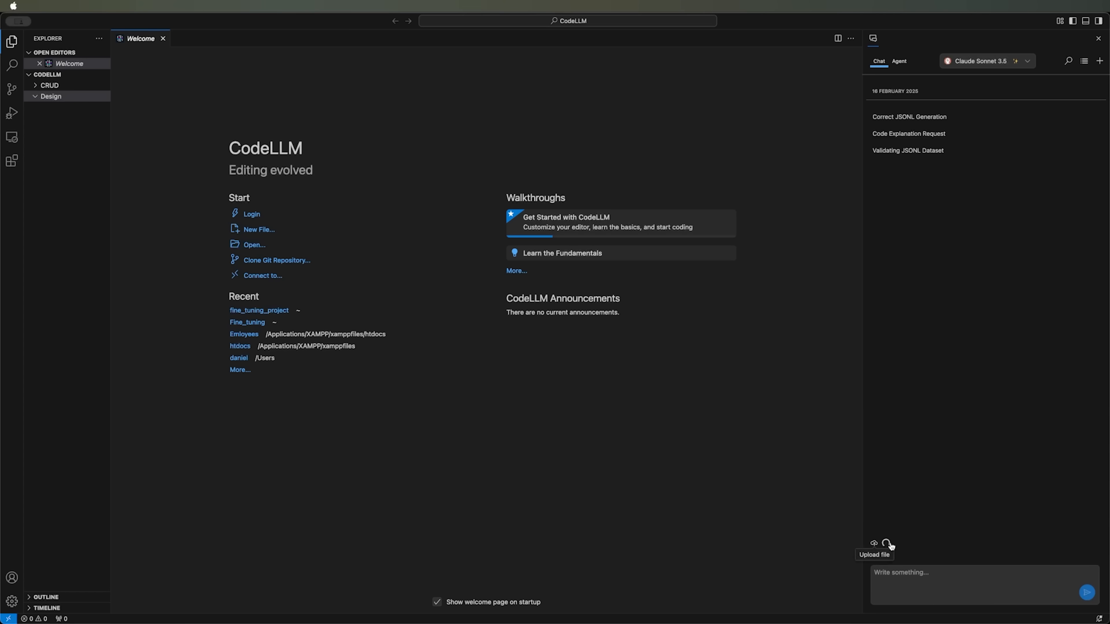
pyautogui.moveTo(39, 97)
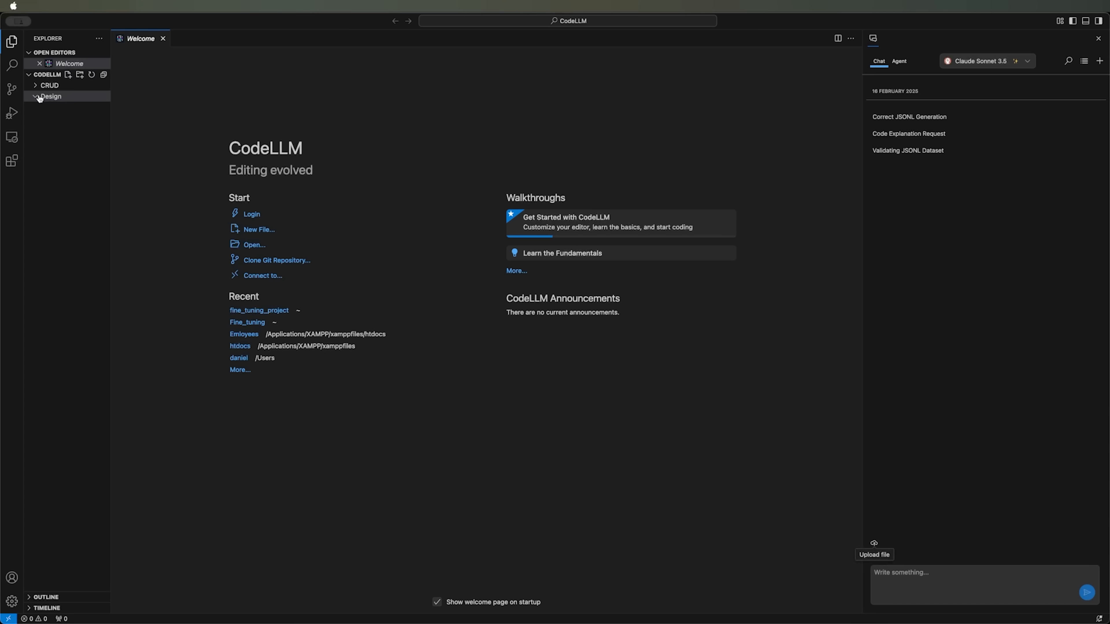
# Step: Select the Design folder and close the Welcome page
pyautogui.click(51, 95)
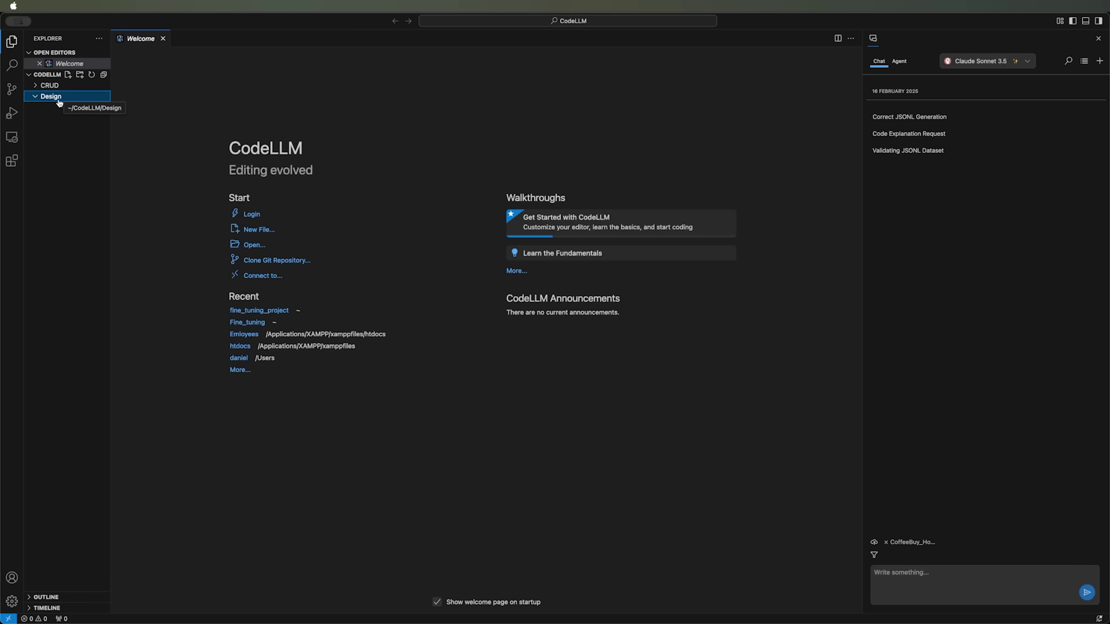
pyautogui.moveTo(395, 439)
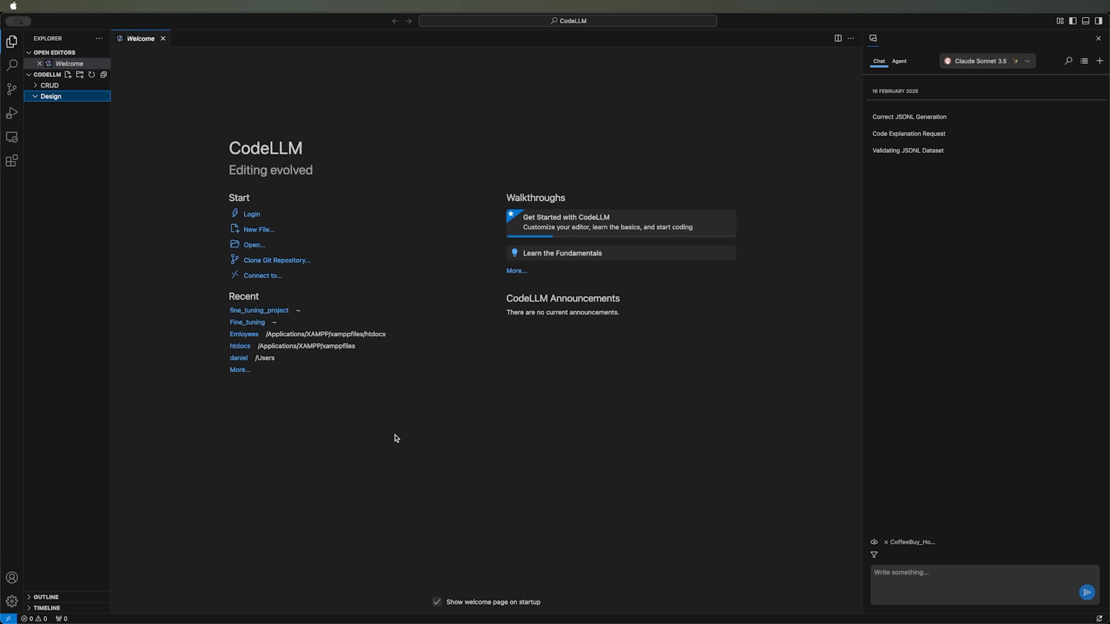
pyautogui.click(163, 39)
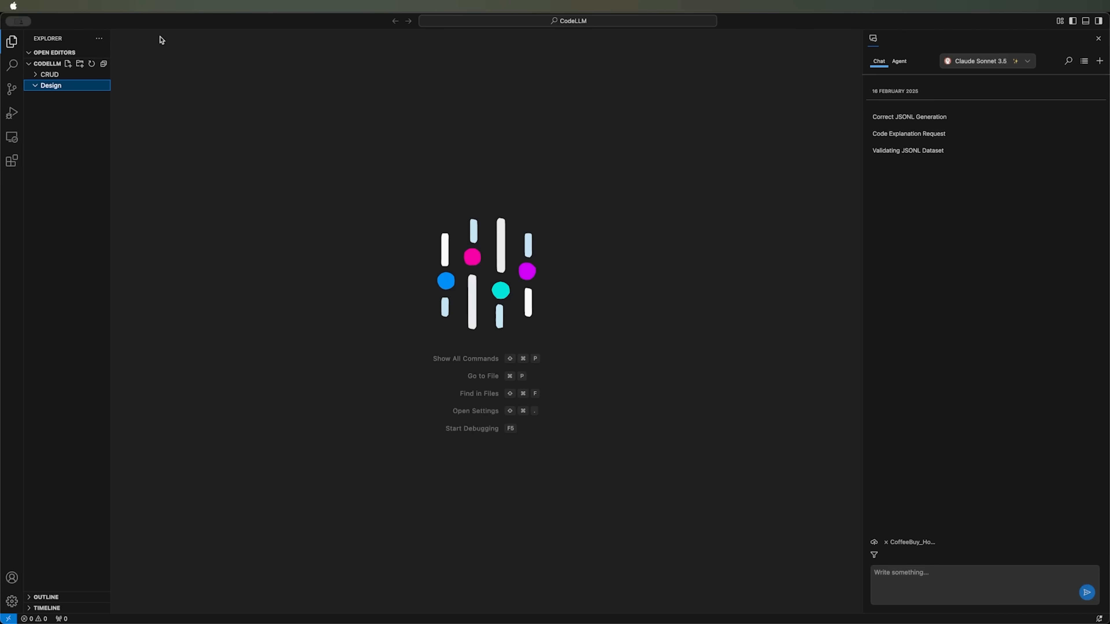
pyautogui.moveTo(908, 556)
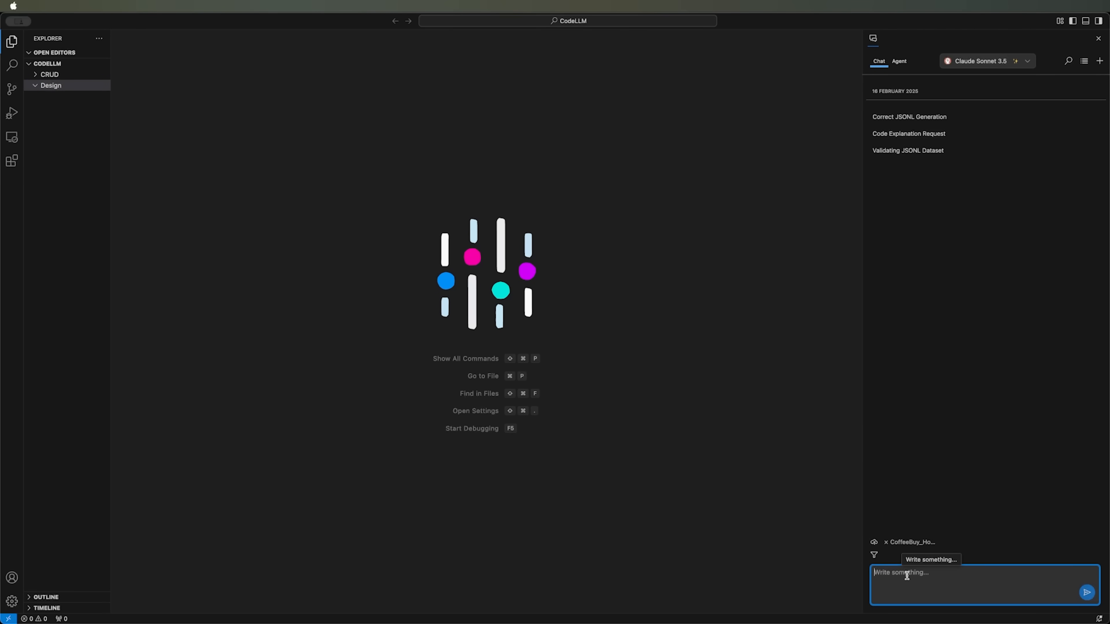
# Step: Send the prompt 'Generate HTML and CSS based on this design' with the attached image
pyautogui.write('Generate HTML and CSS based on this design')
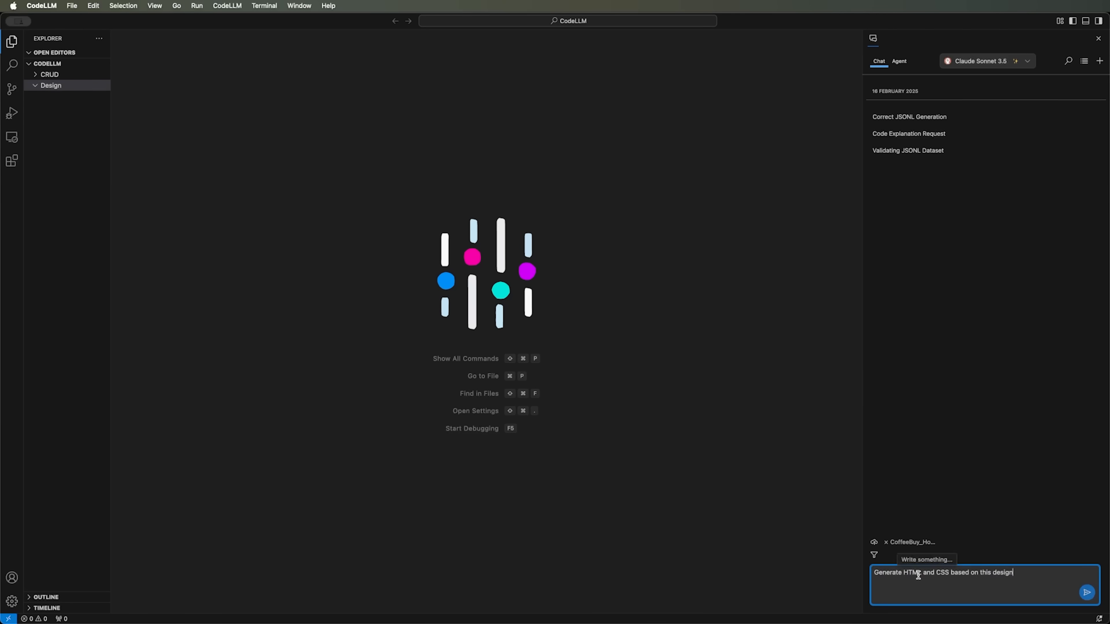
pyautogui.moveTo(960, 575)
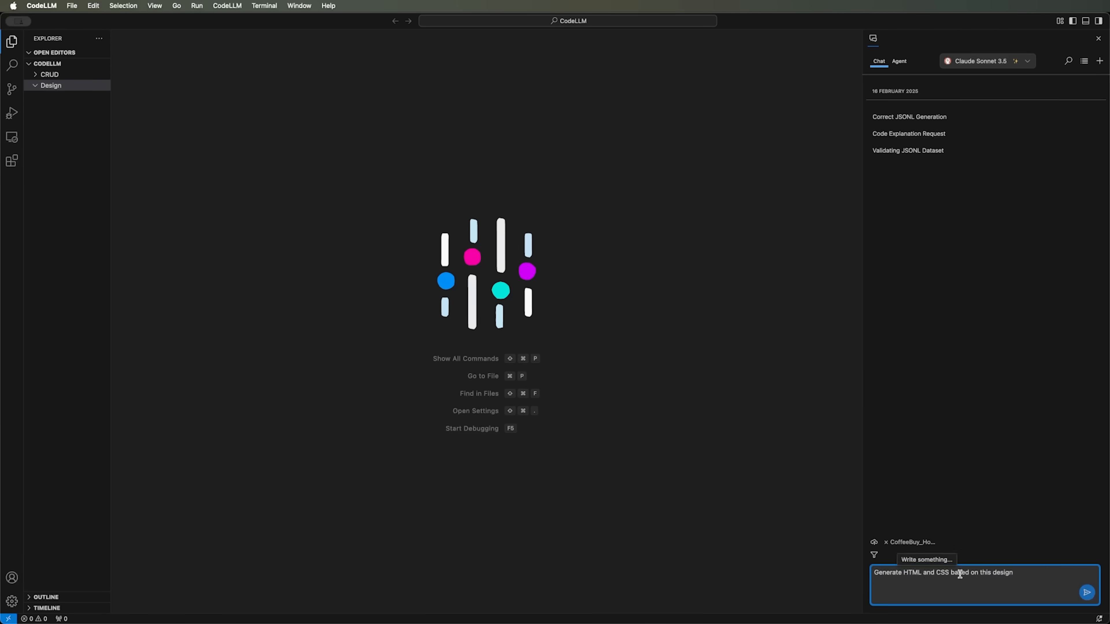
pyautogui.doubleClick(959, 573)
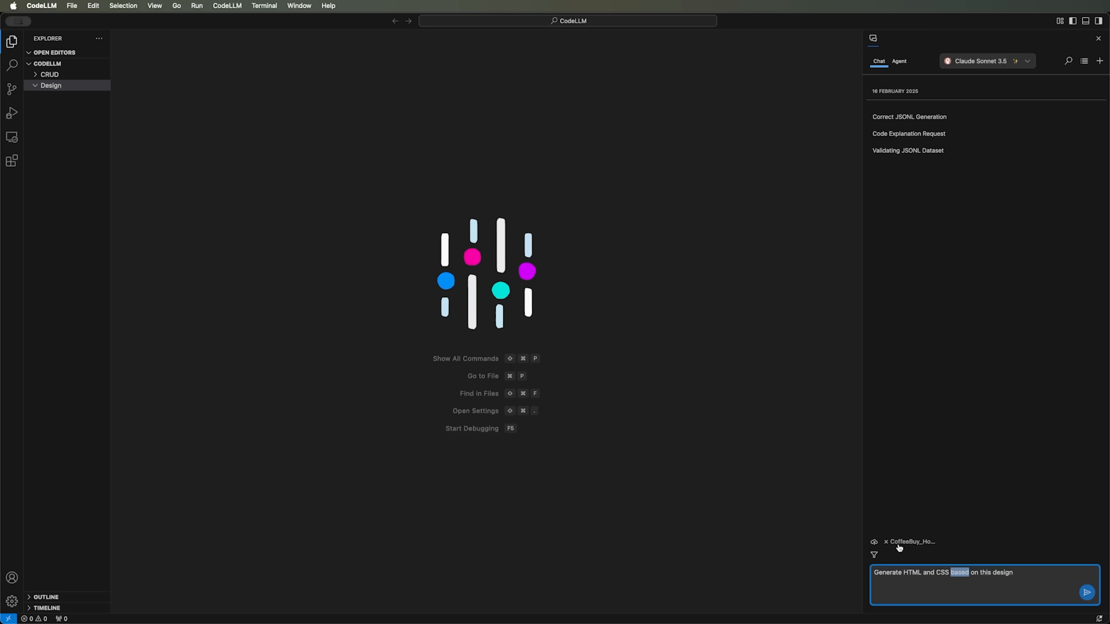
pyautogui.click(1087, 593)
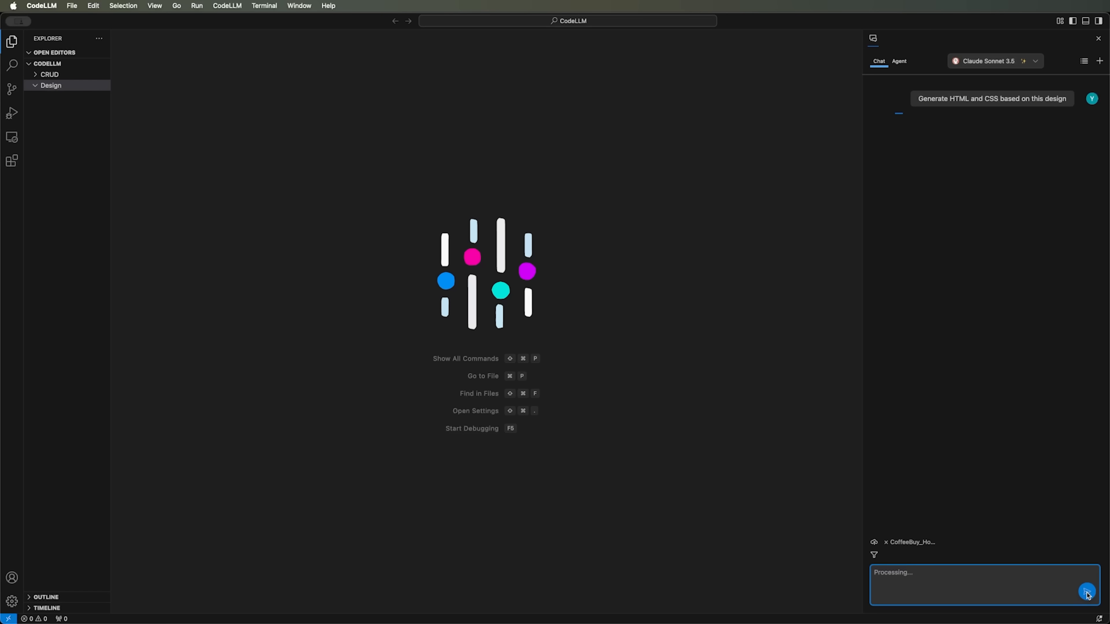
pyautogui.moveTo(964, 74)
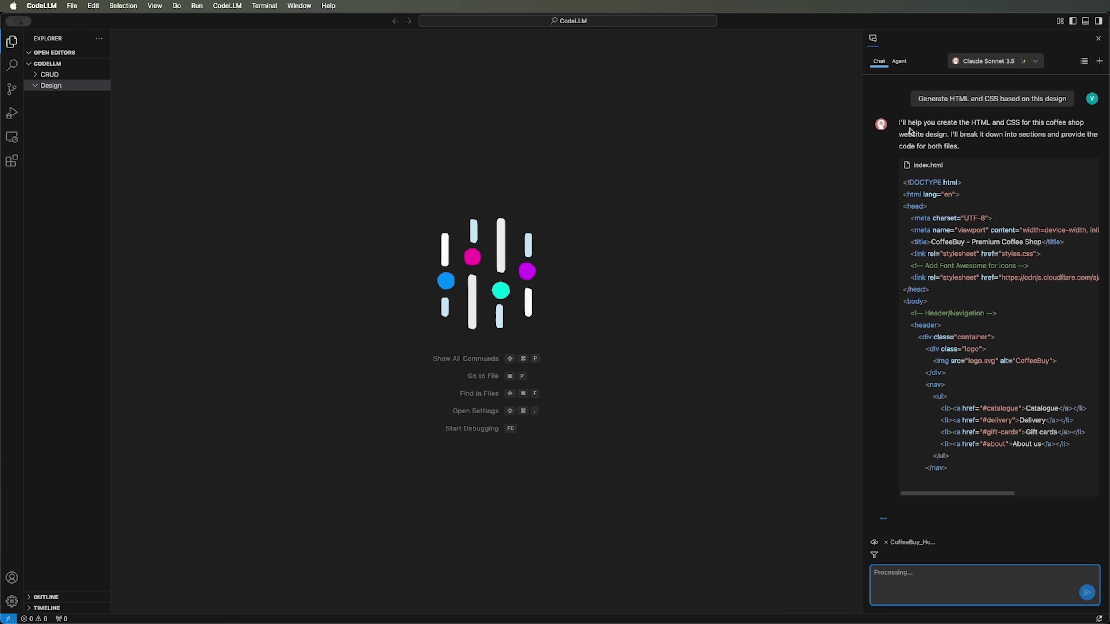
# Step: Scroll through the assistant's generated index.html and styles.css code reply
pyautogui.scroll(-3)
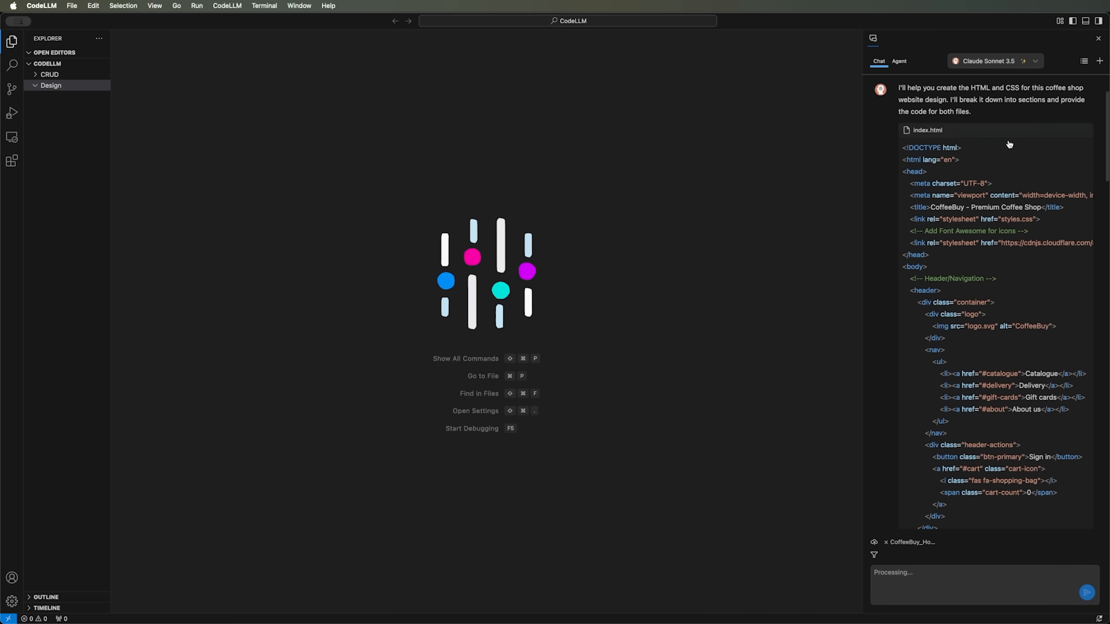
pyautogui.scroll(-3)
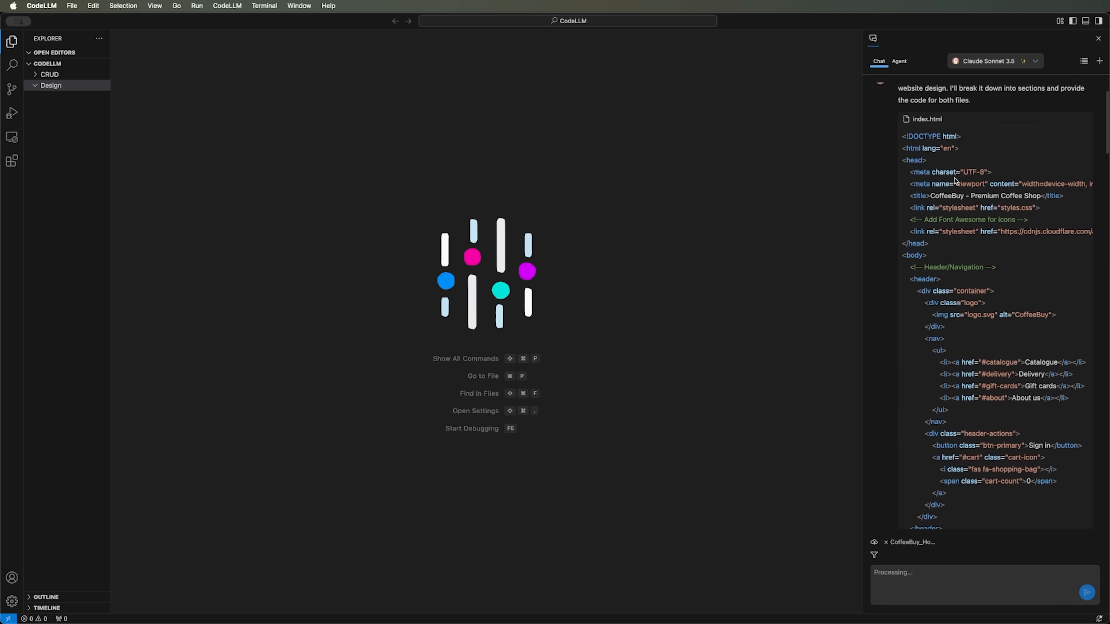
pyautogui.scroll(-3)
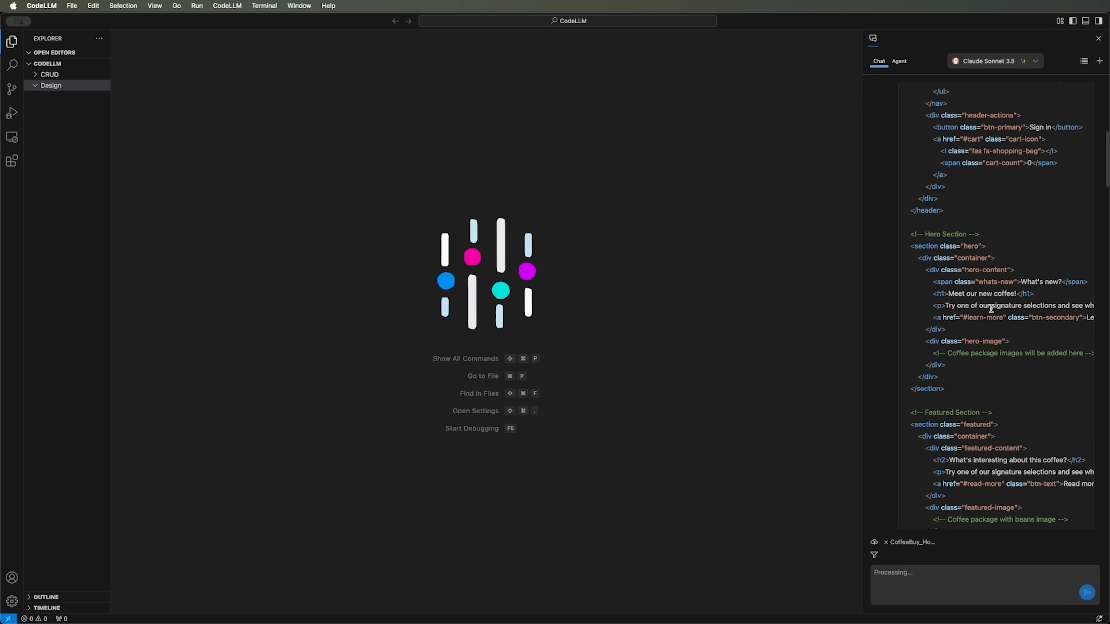
pyautogui.scroll(-3)
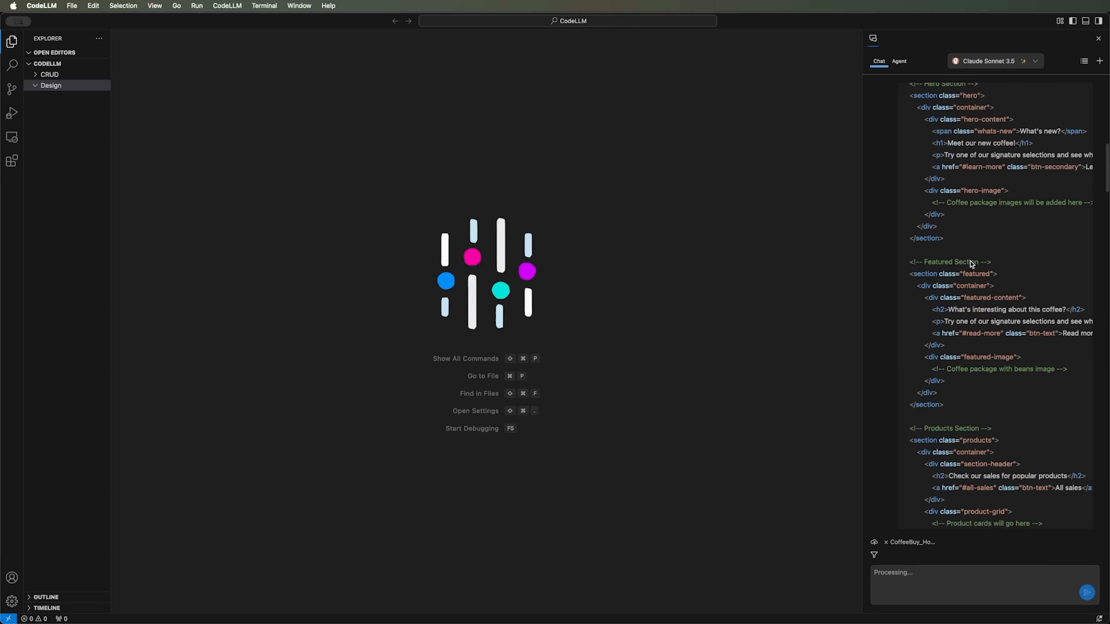
pyautogui.scroll(-3)
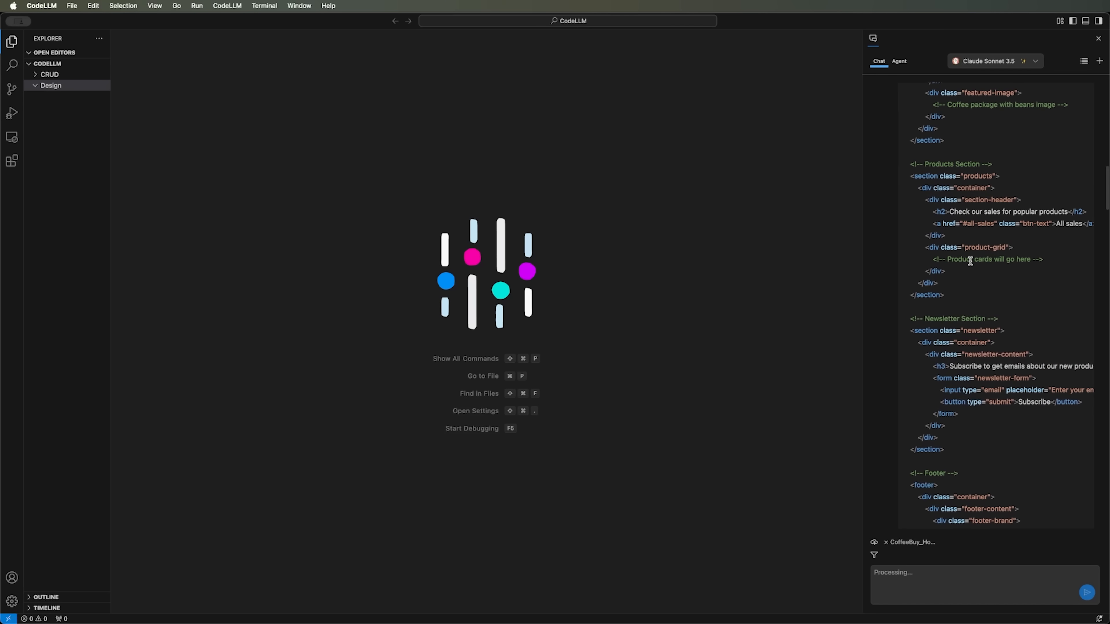
pyautogui.scroll(-3)
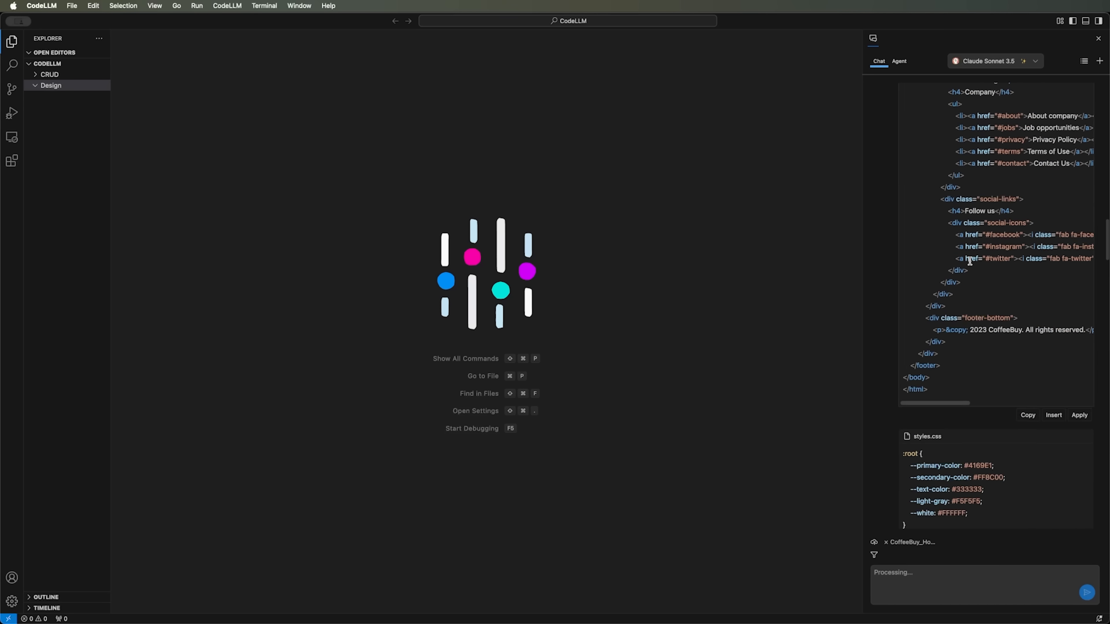
pyautogui.scroll(-3)
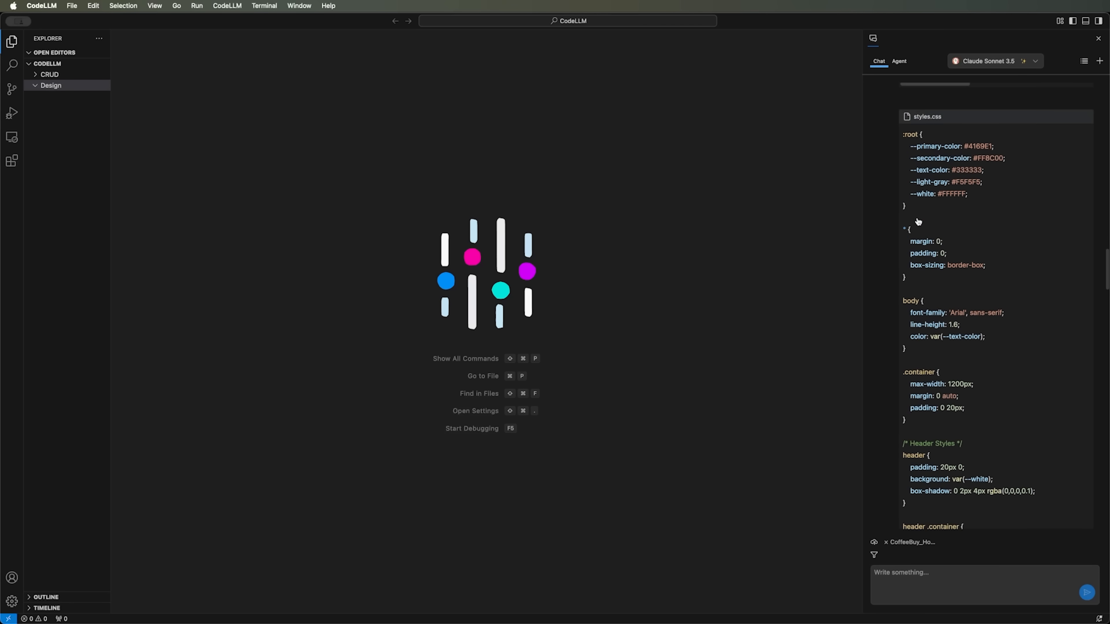
pyautogui.scroll(-3)
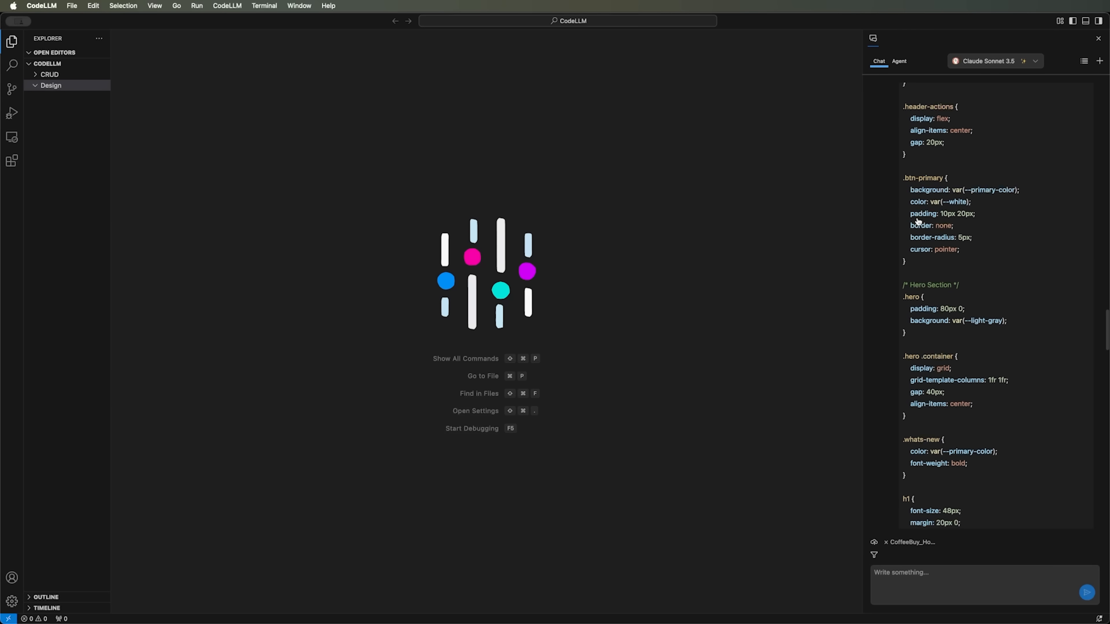
pyautogui.scroll(-3)
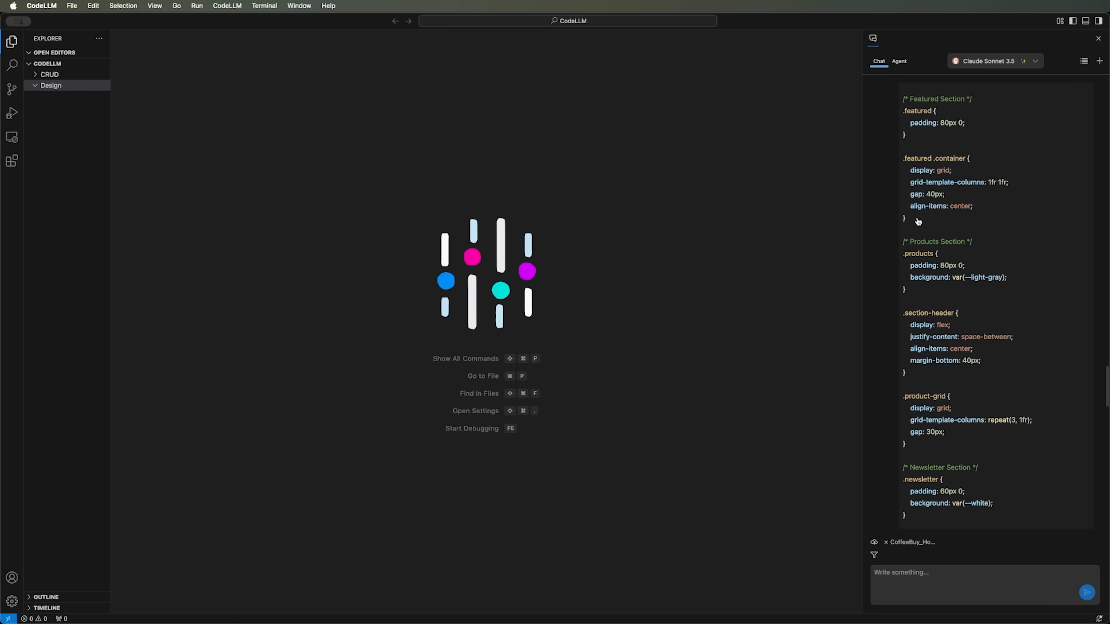
pyautogui.scroll(-3)
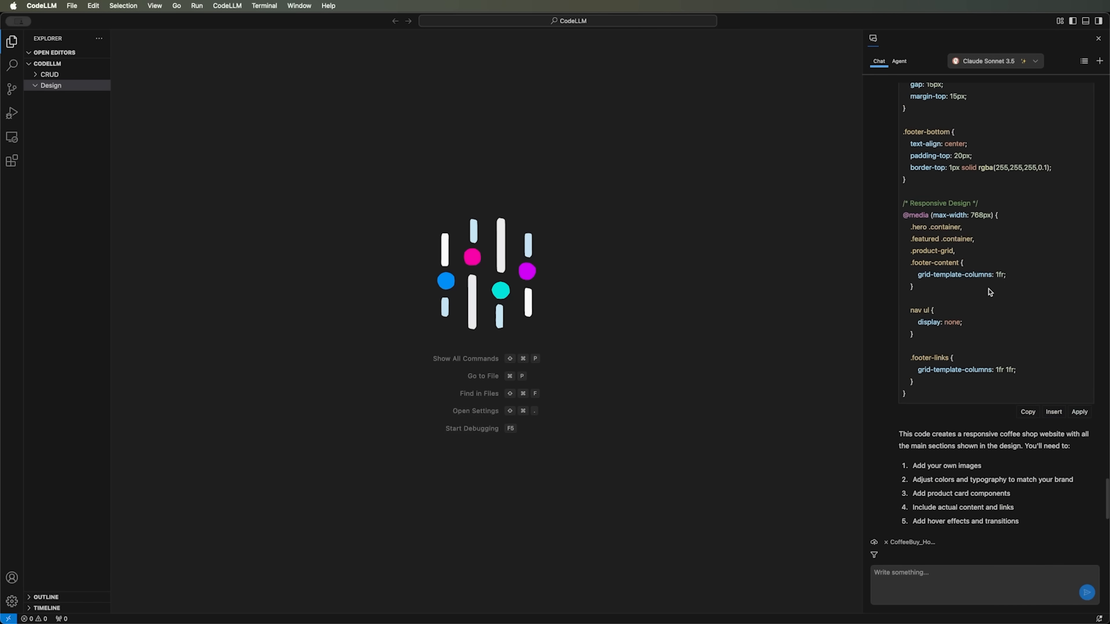
pyautogui.scroll(-3)
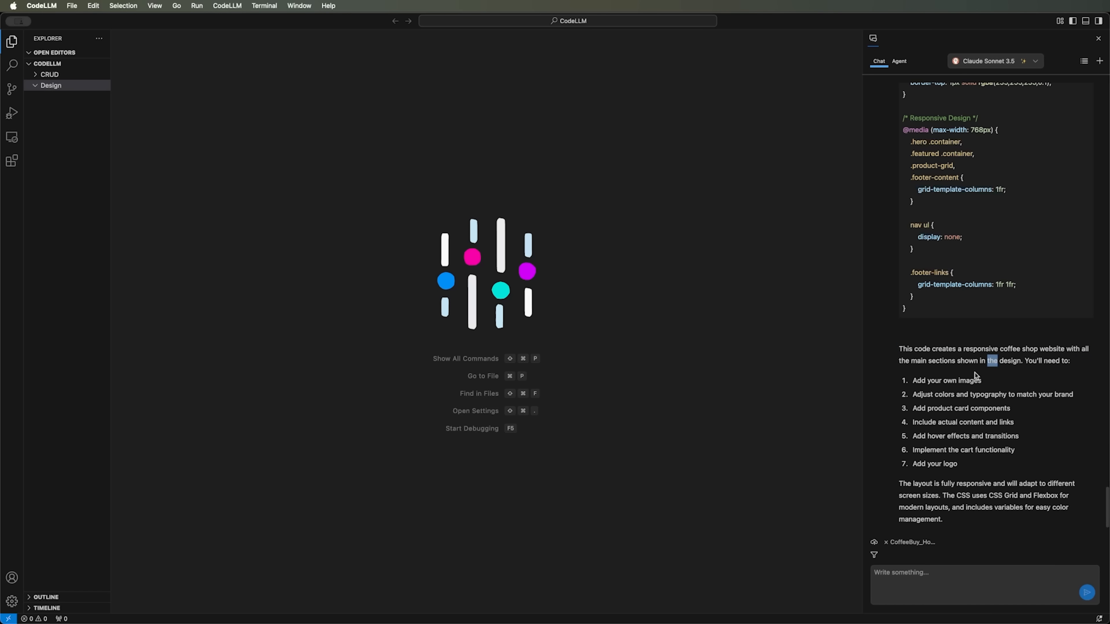
pyautogui.doubleClick(946, 380)
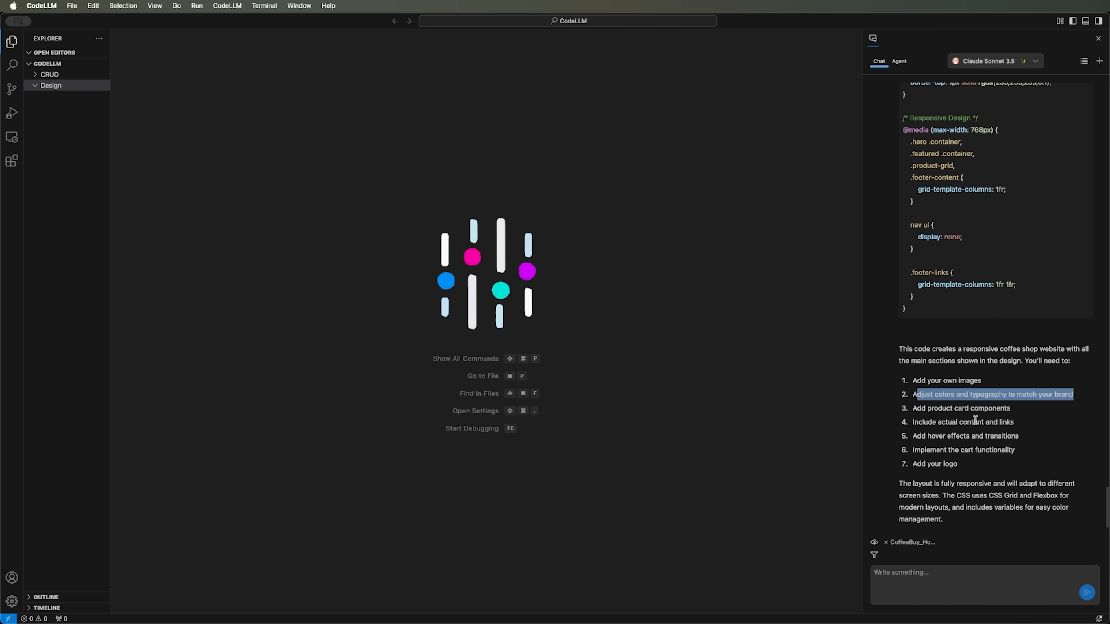
pyautogui.click(977, 407)
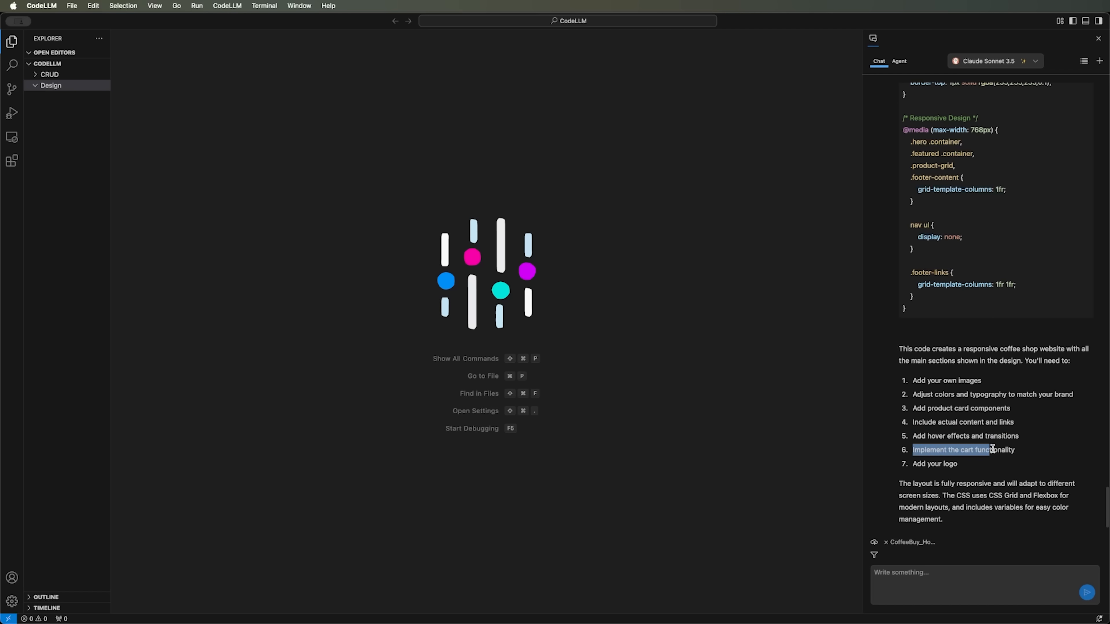
pyautogui.click(935, 464)
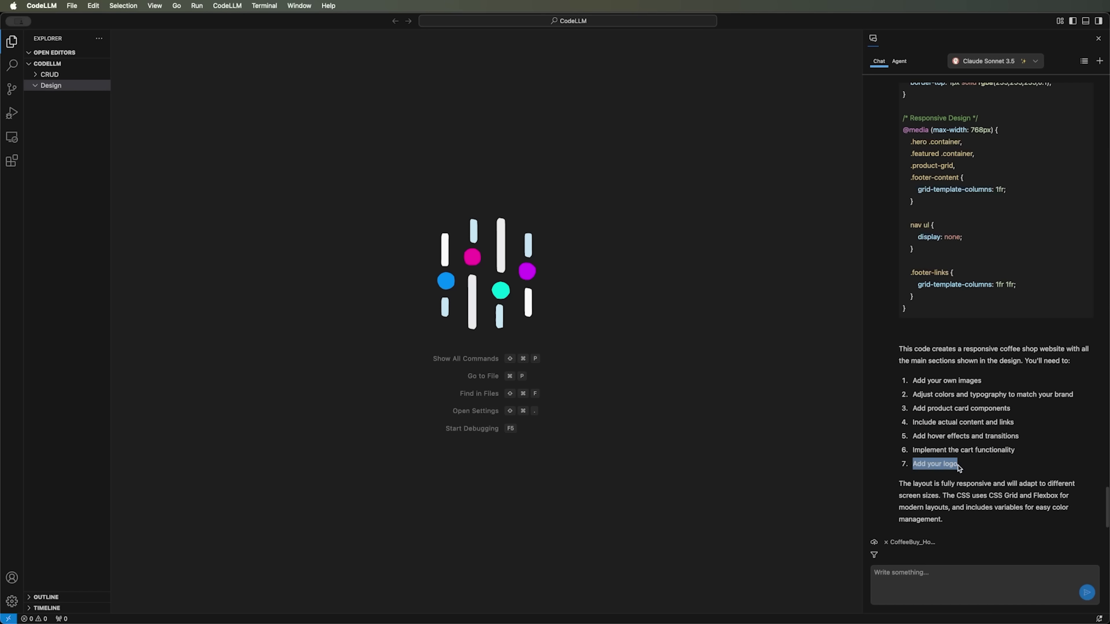
pyautogui.moveTo(934, 485)
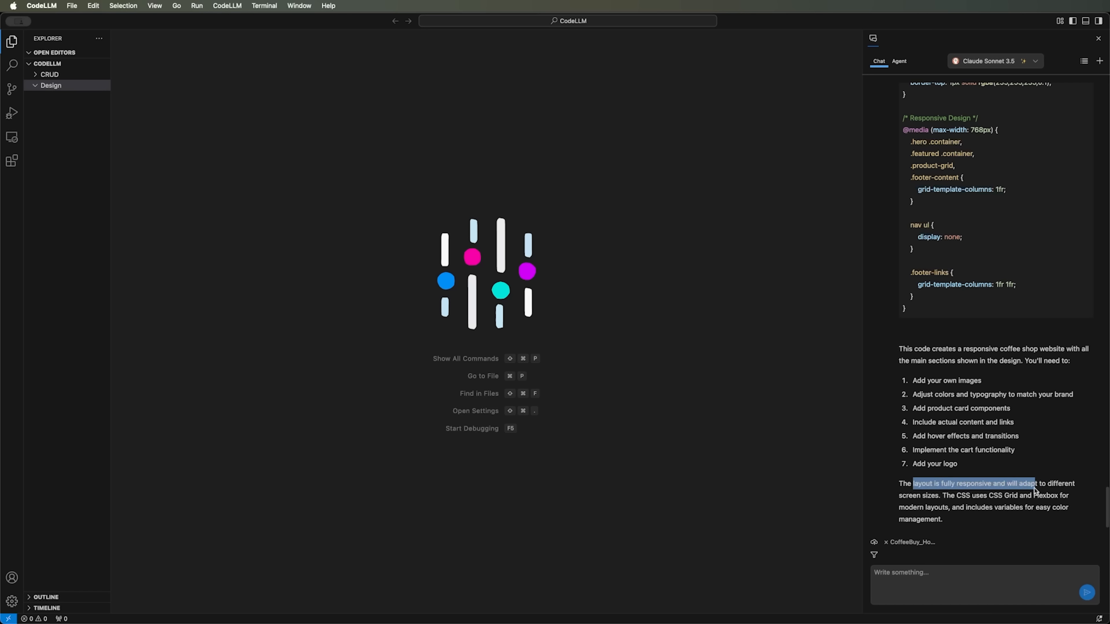
pyautogui.click(1031, 488)
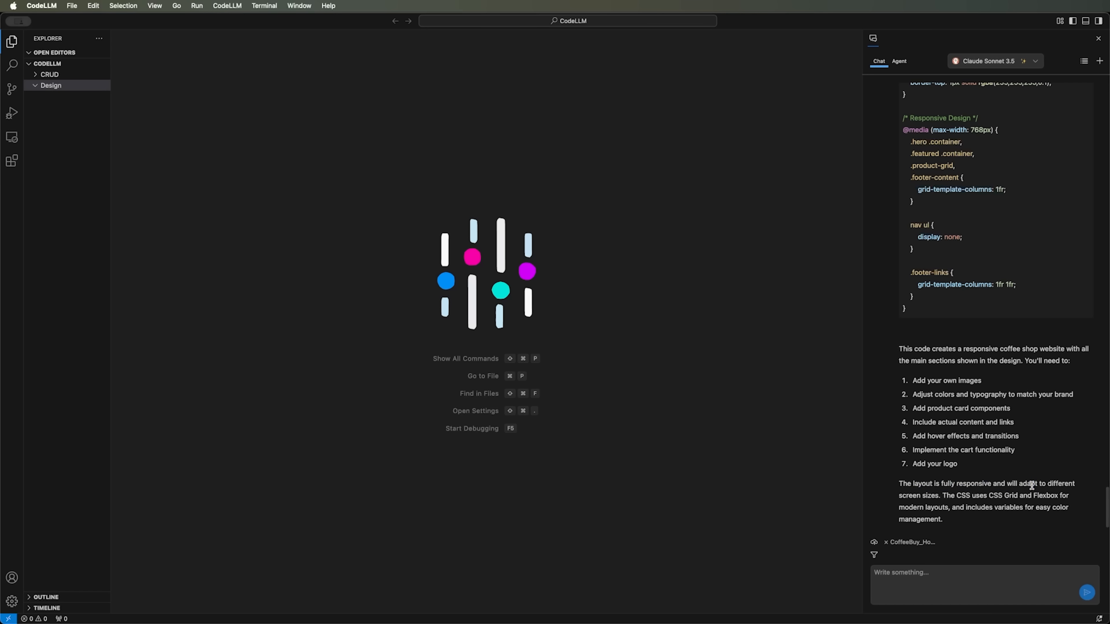
pyautogui.scroll(3)
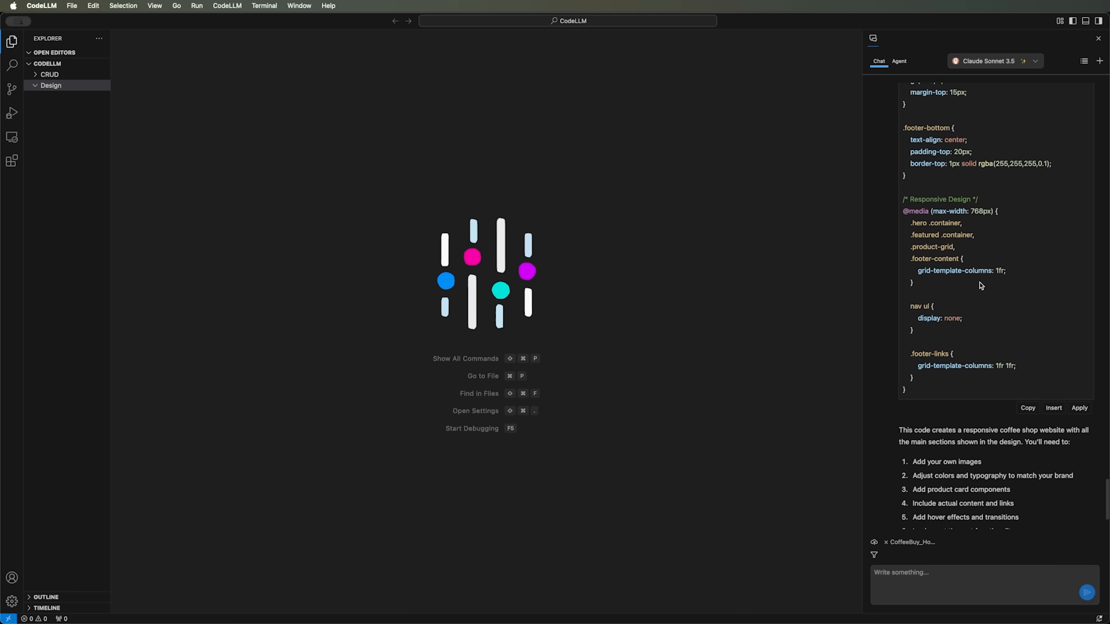
pyautogui.scroll(-3)
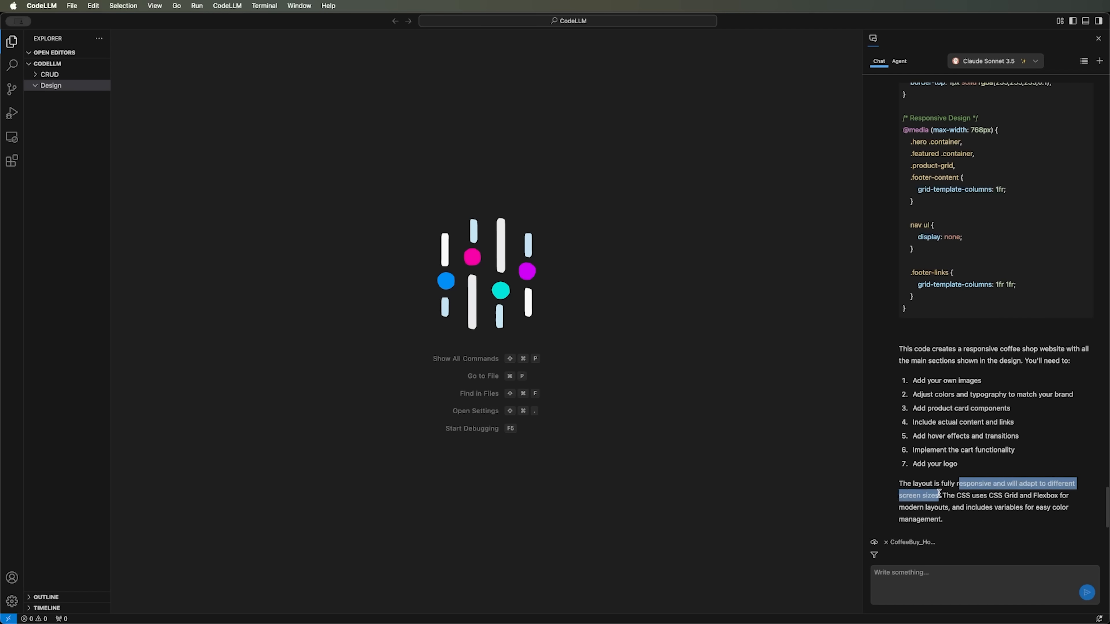
pyautogui.click(994, 495)
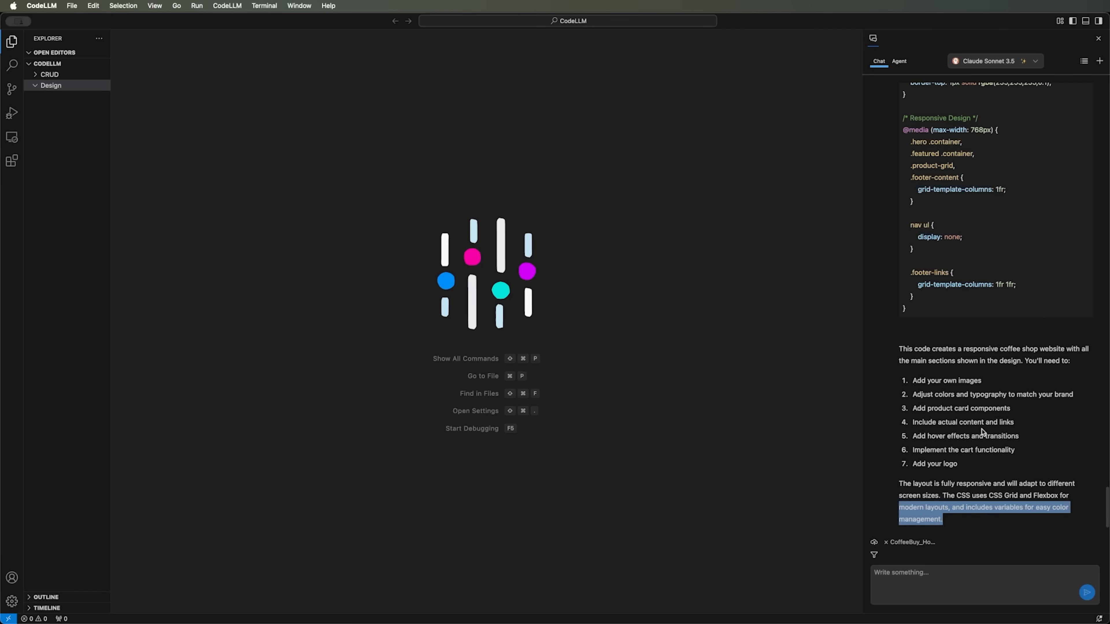
pyautogui.scroll(3)
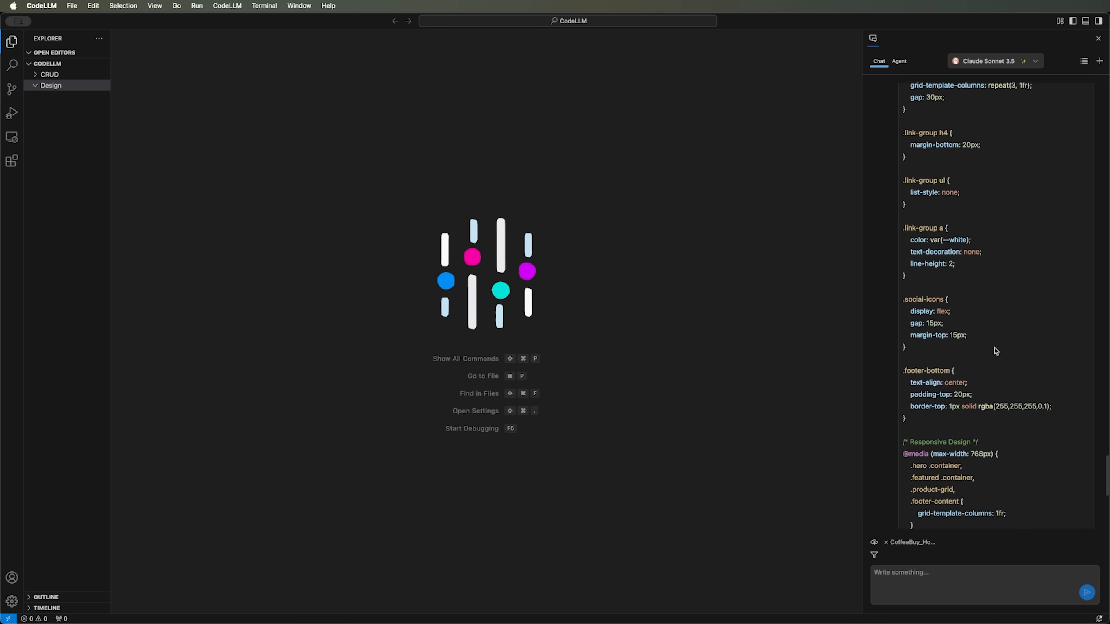
pyautogui.scroll(3)
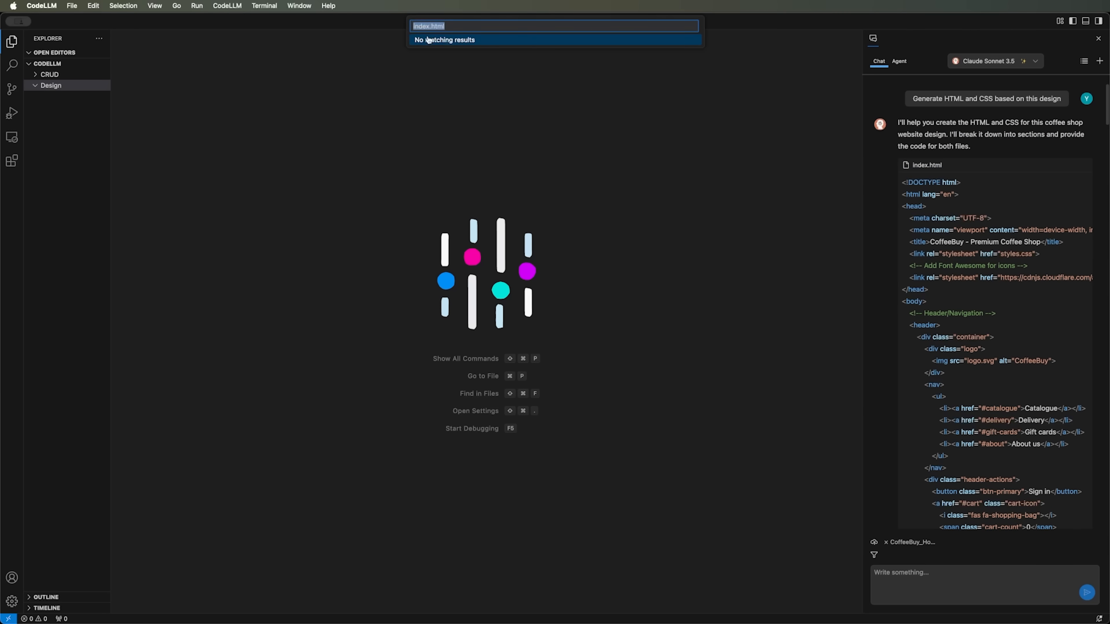
pyautogui.moveTo(434, 45)
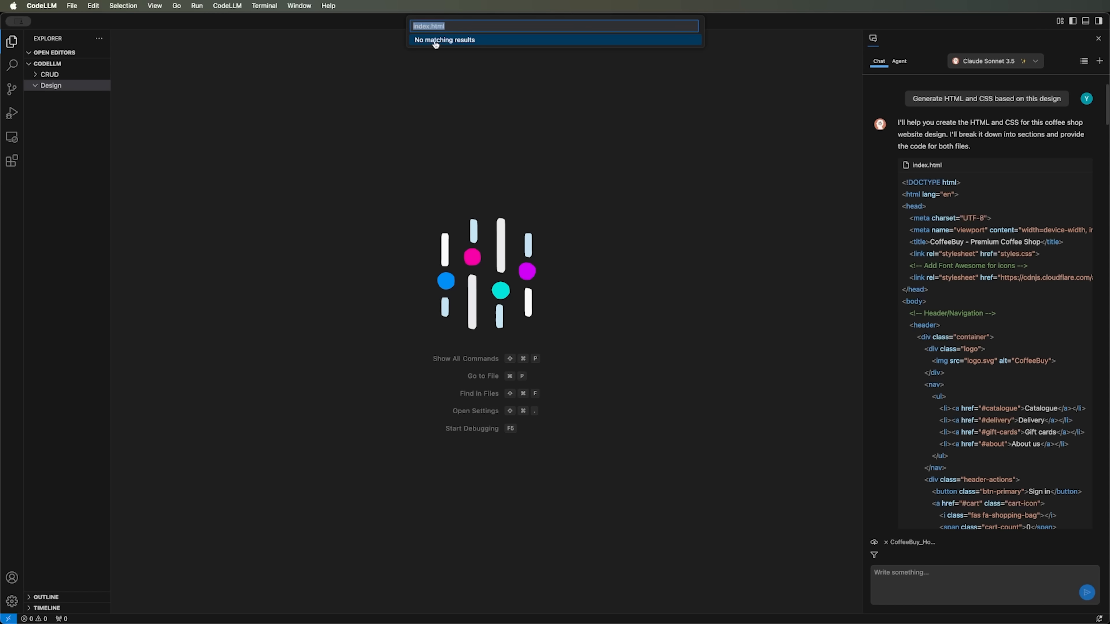
# Step: Create a new index.html file inside the Design folder
pyautogui.rightClick(51, 85)
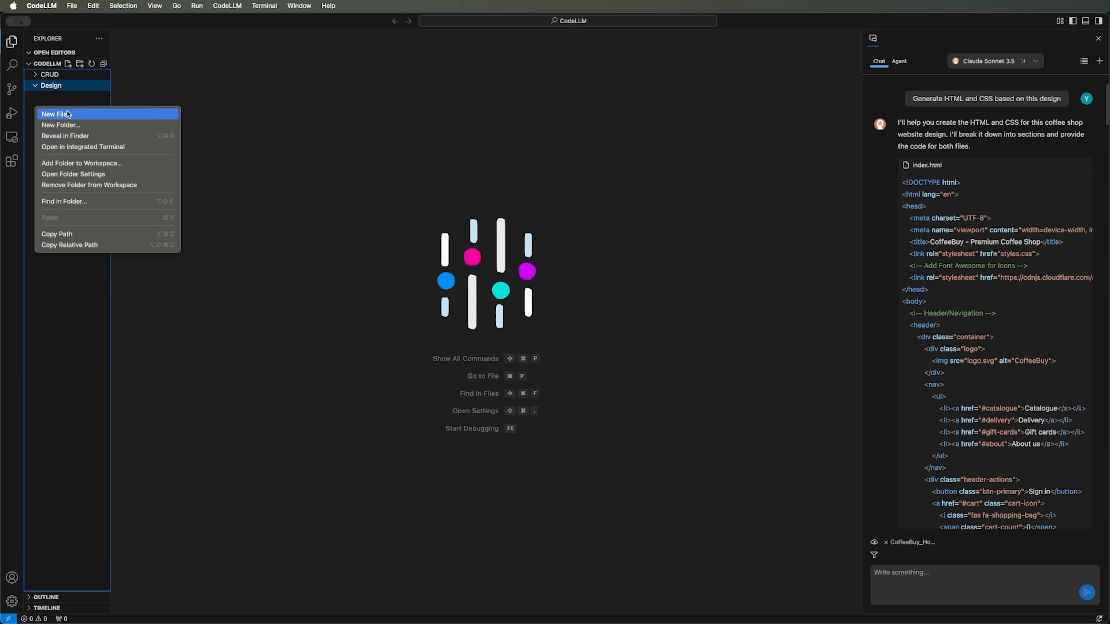
pyautogui.click(56, 114)
pyautogui.write('index.html')
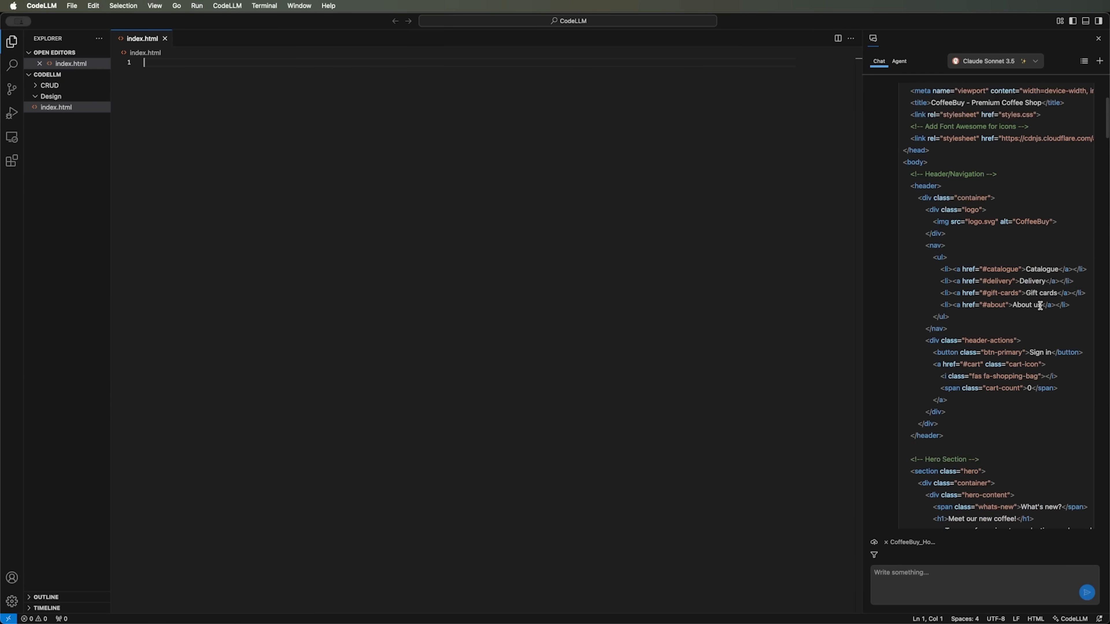
# Step: Apply the generated homepage HTML from the chat into the empty index.html
pyautogui.scroll(-3)
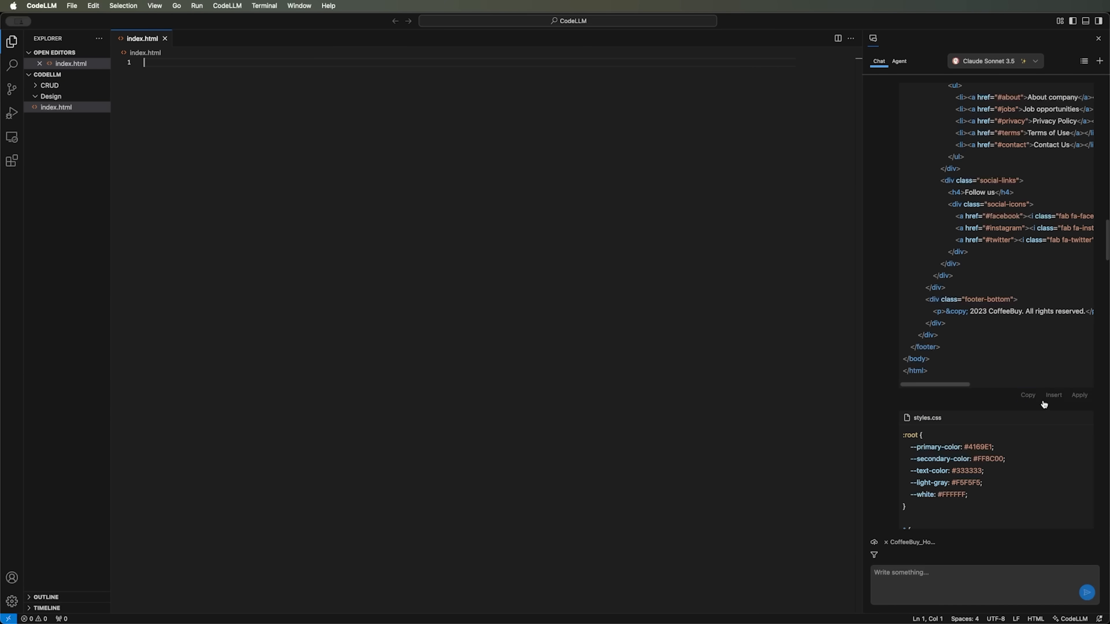
pyautogui.moveTo(1054, 396)
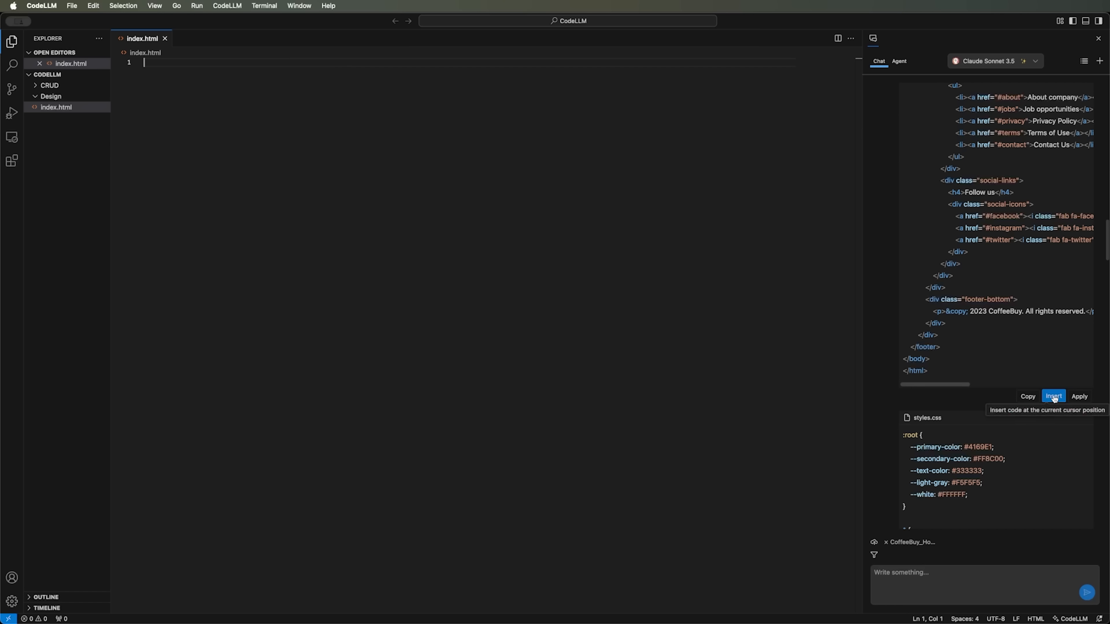
pyautogui.moveTo(1079, 397)
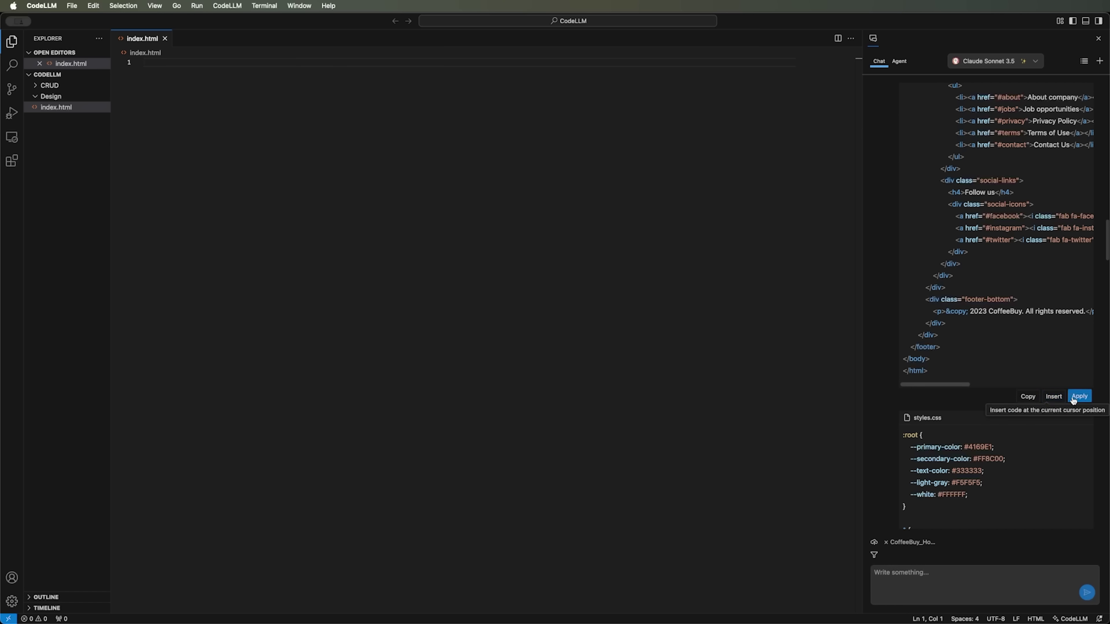
pyautogui.moveTo(1079, 396)
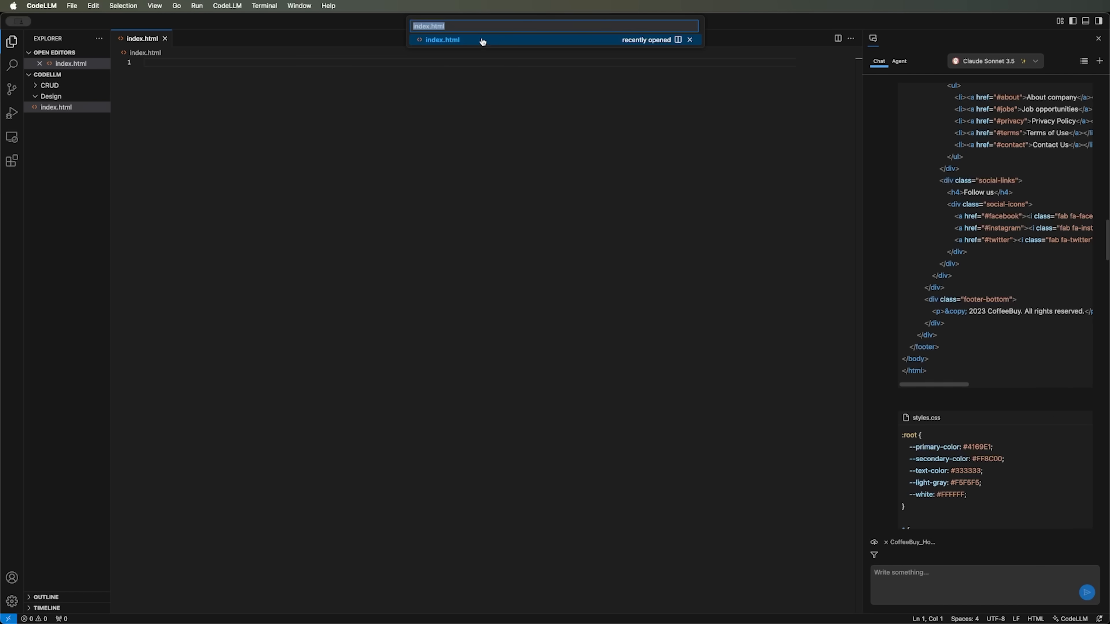
pyautogui.moveTo(444, 42)
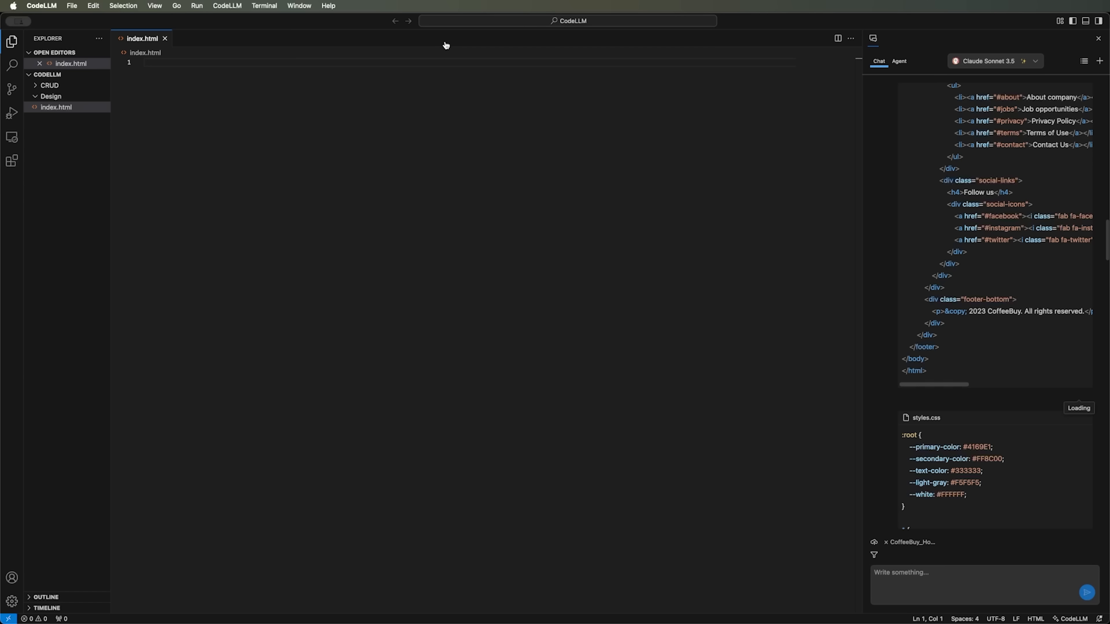
pyautogui.moveTo(719, 452)
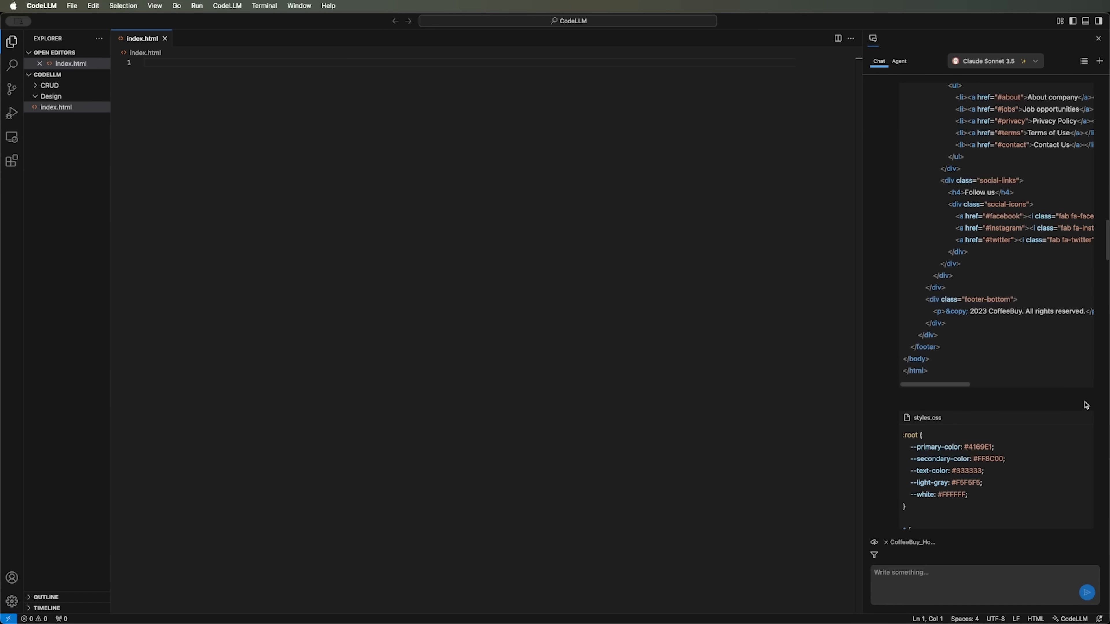
pyautogui.click(1079, 397)
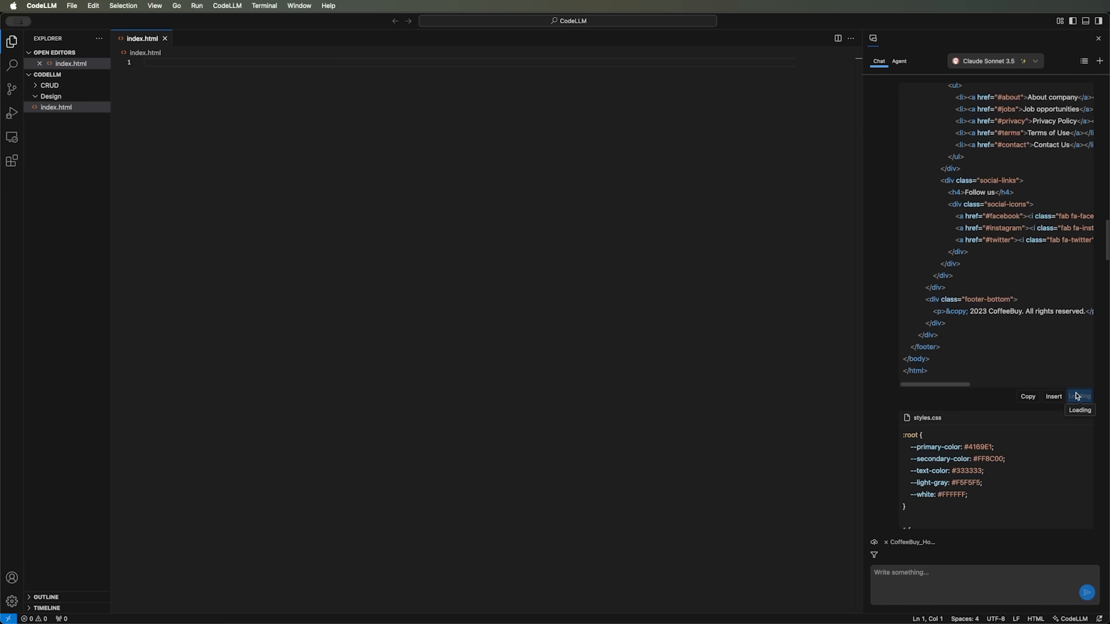
pyautogui.click(1079, 396)
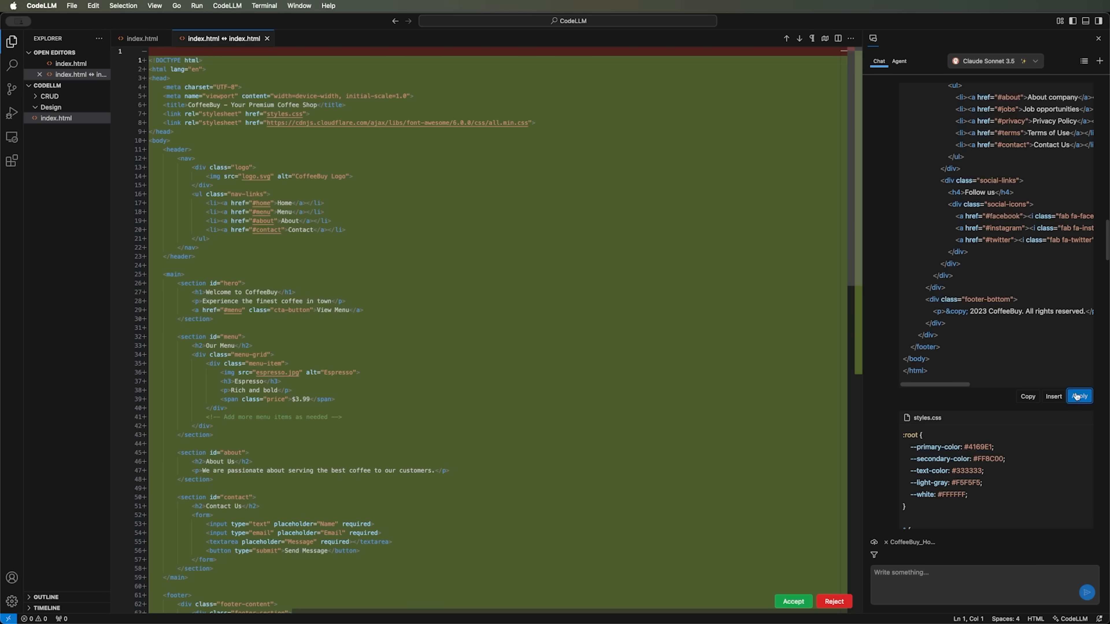
# Step: Review the diff and accept the generated CoffeeBuy HTML into index.html
pyautogui.click(1079, 395)
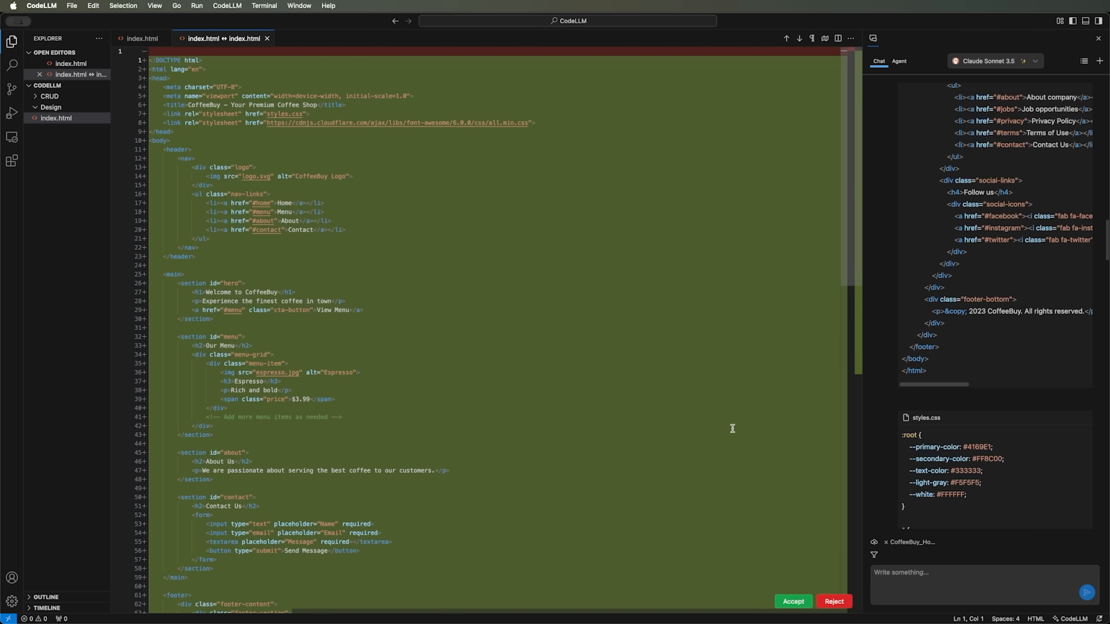
pyautogui.scroll(-3)
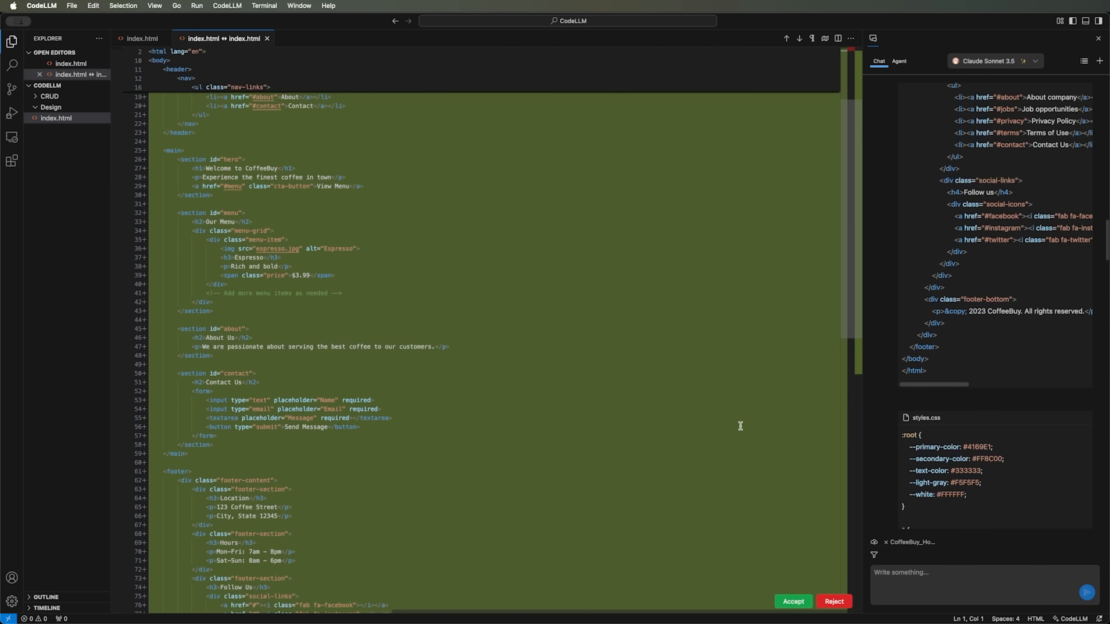
pyautogui.scroll(-3)
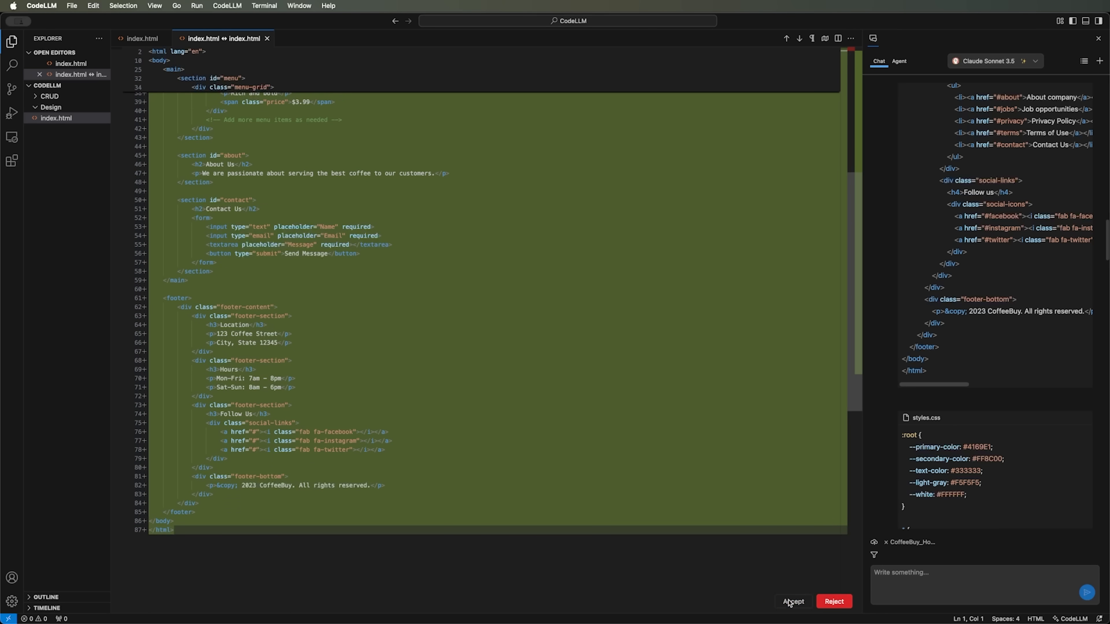
pyautogui.click(792, 602)
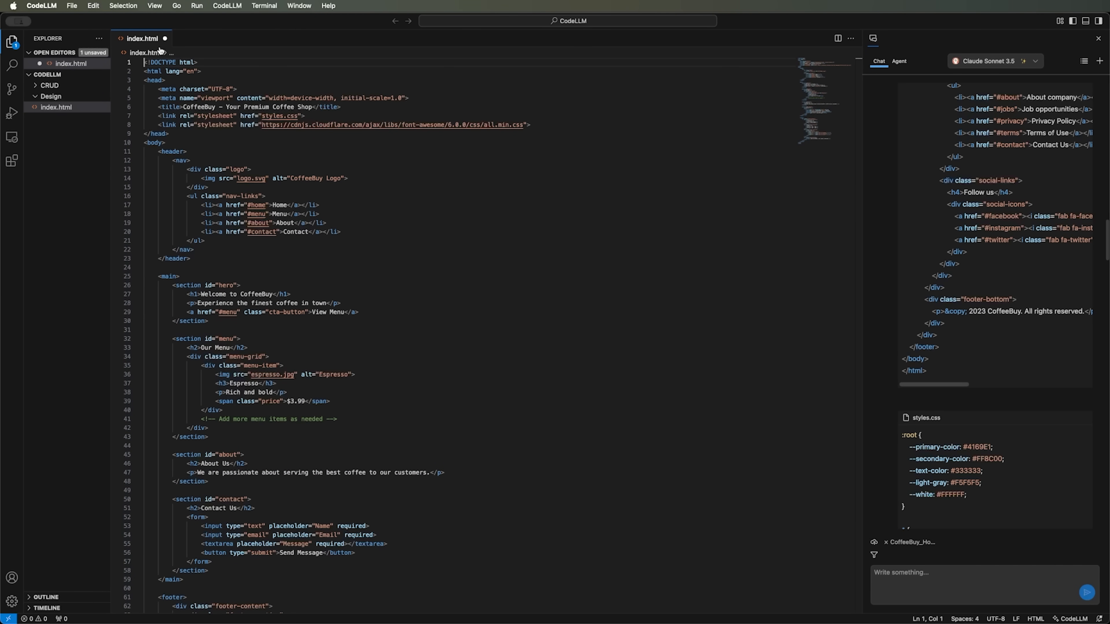
pyautogui.click(278, 143)
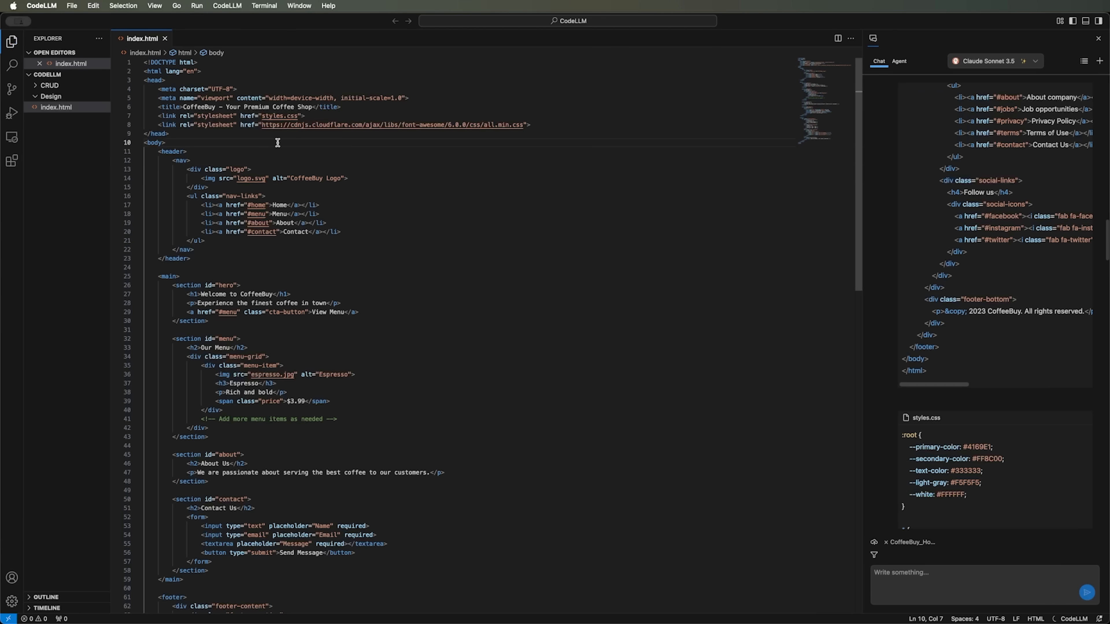
pyautogui.moveTo(64, 117)
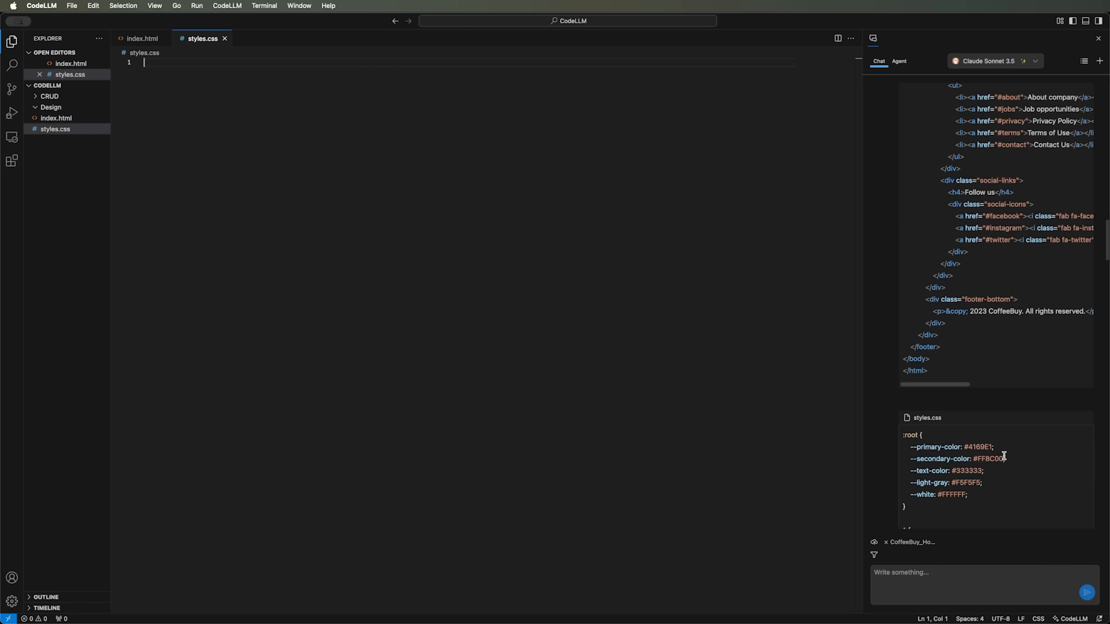
# Step: Insert the generated CSS block from the chat into the new styles.css file
pyautogui.scroll(-3)
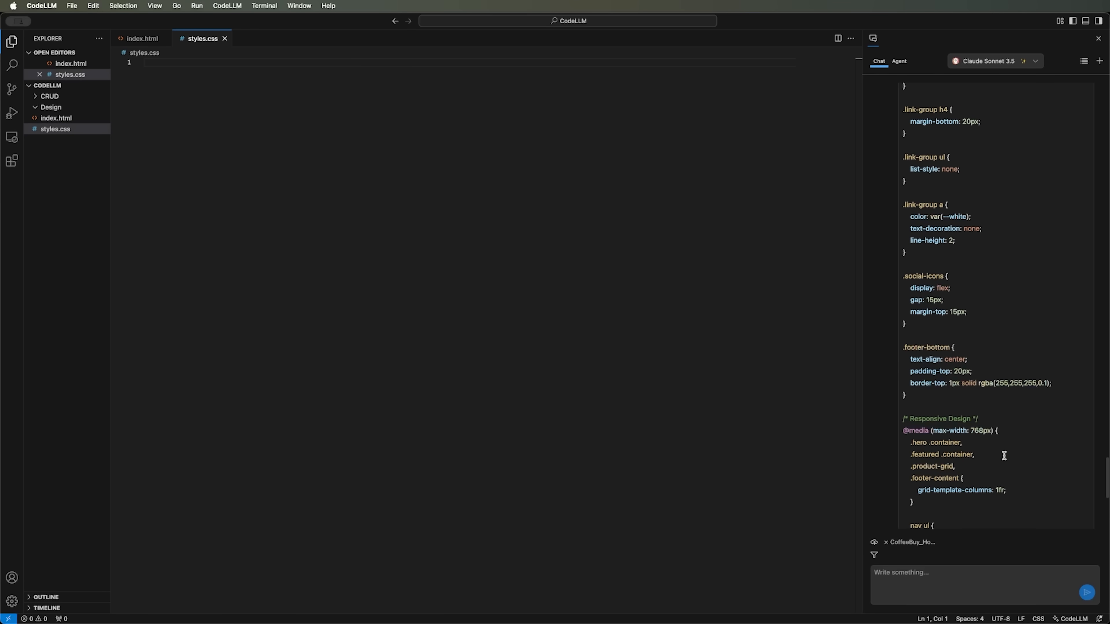
pyautogui.scroll(-3)
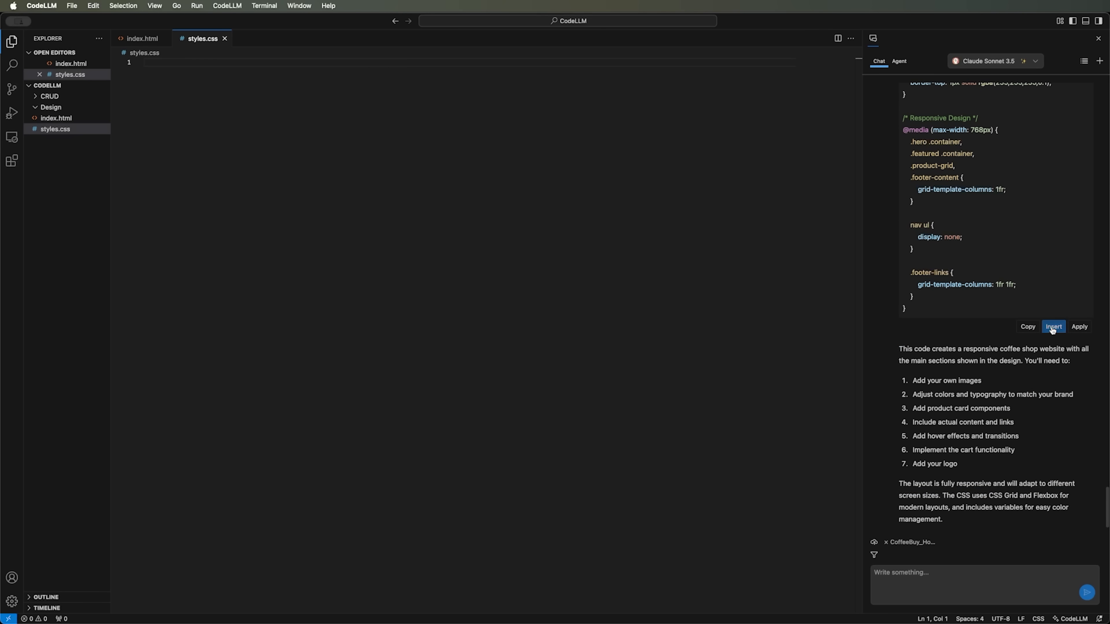
pyautogui.click(1054, 326)
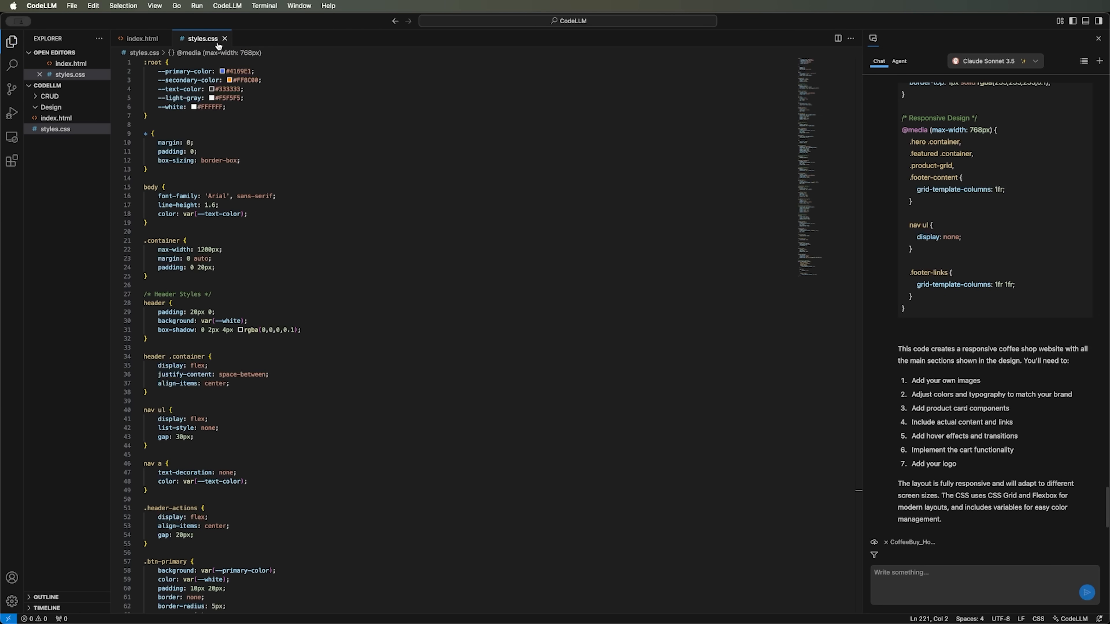
pyautogui.click(368, 143)
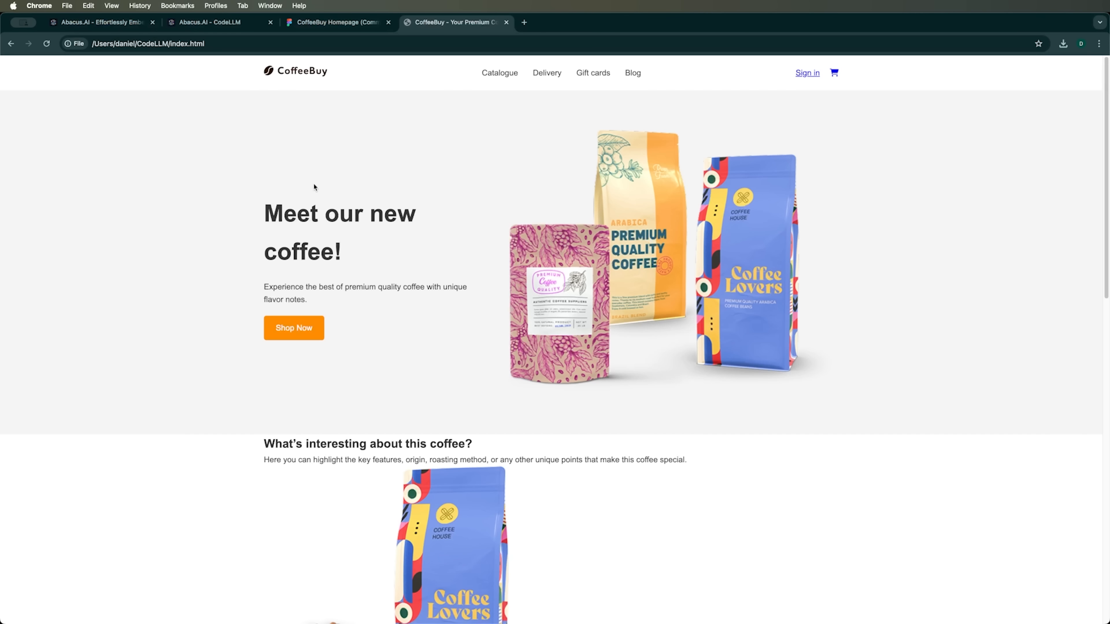
pyautogui.scroll(-3)
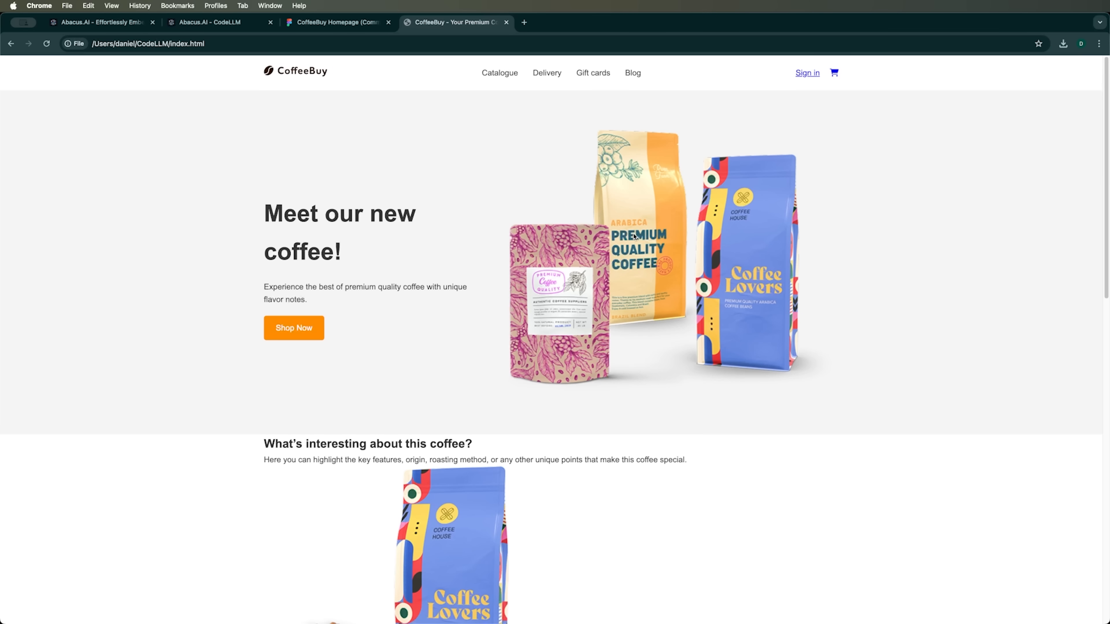
pyautogui.moveTo(337, 22)
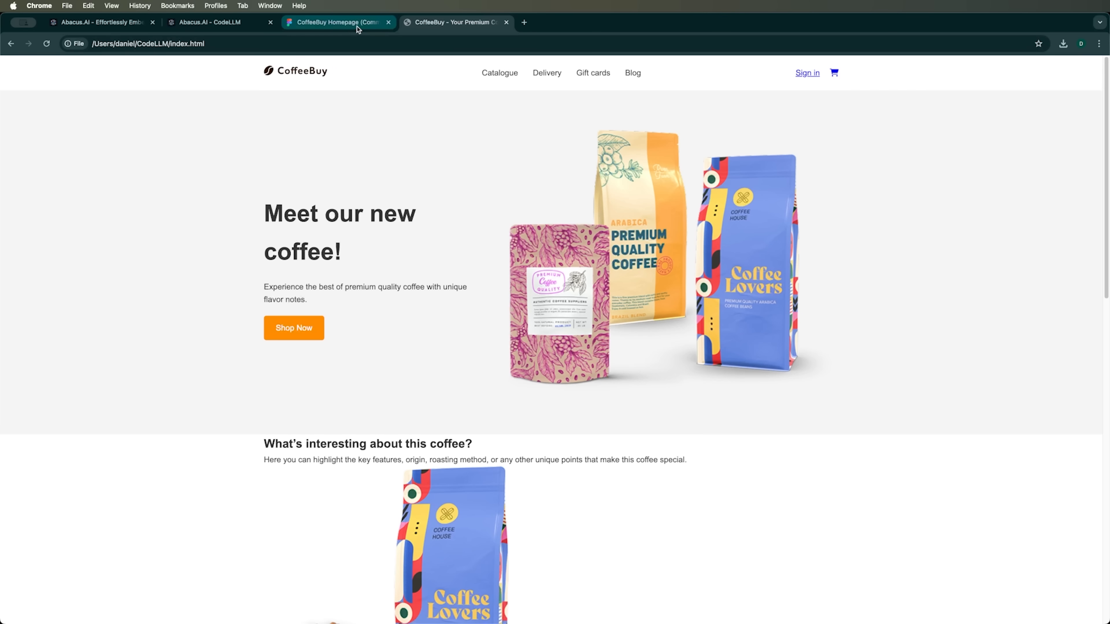
pyautogui.click(334, 22)
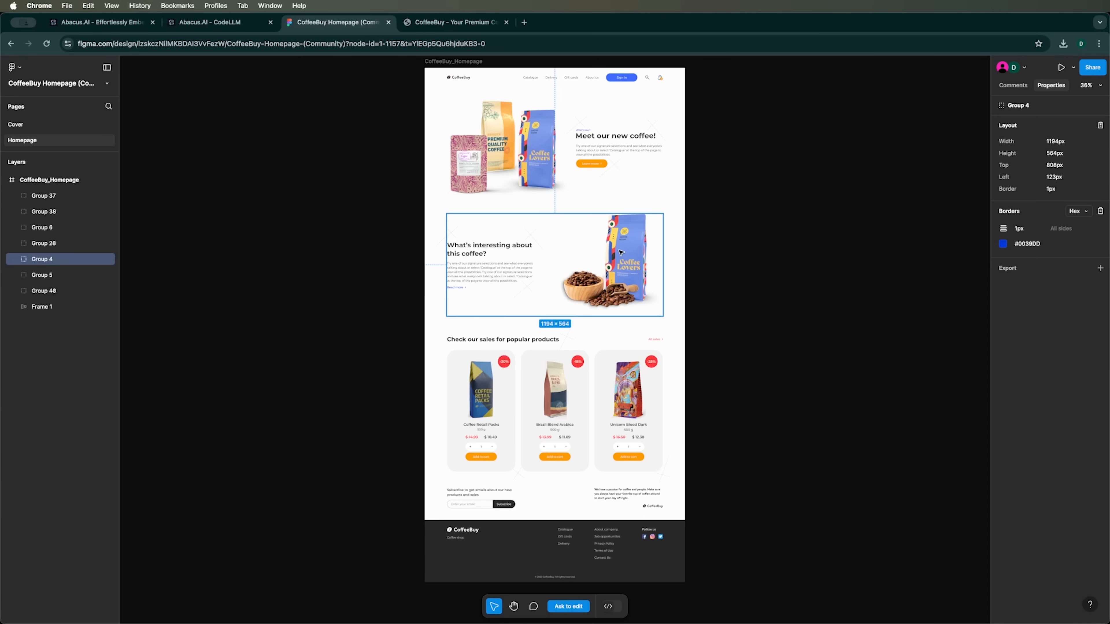
pyautogui.click(455, 22)
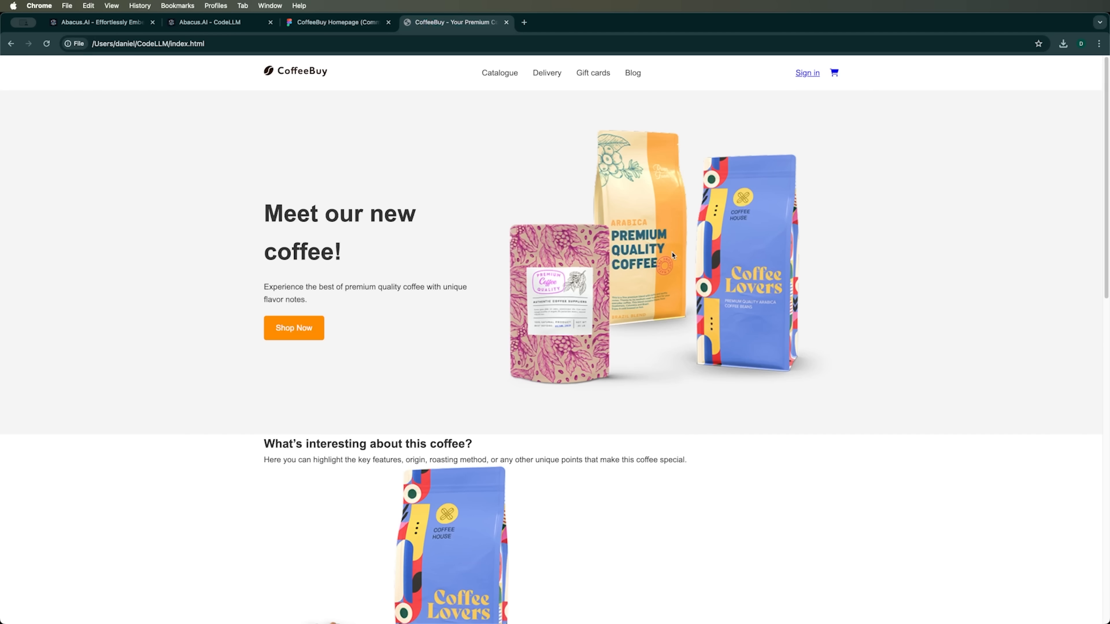
pyautogui.scroll(-3)
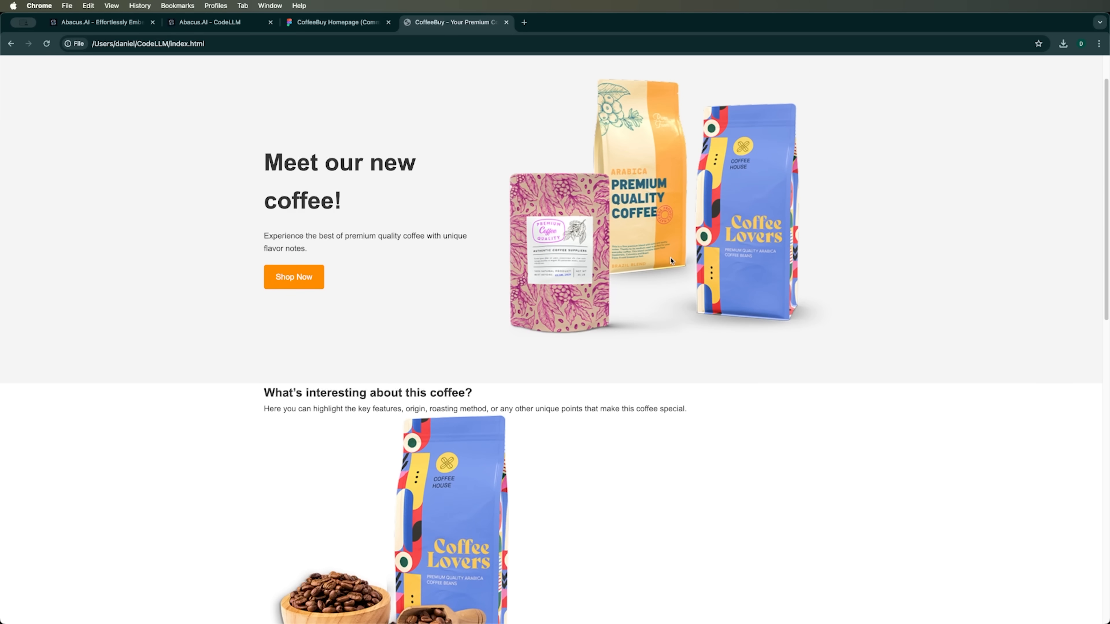
pyautogui.scroll(-3)
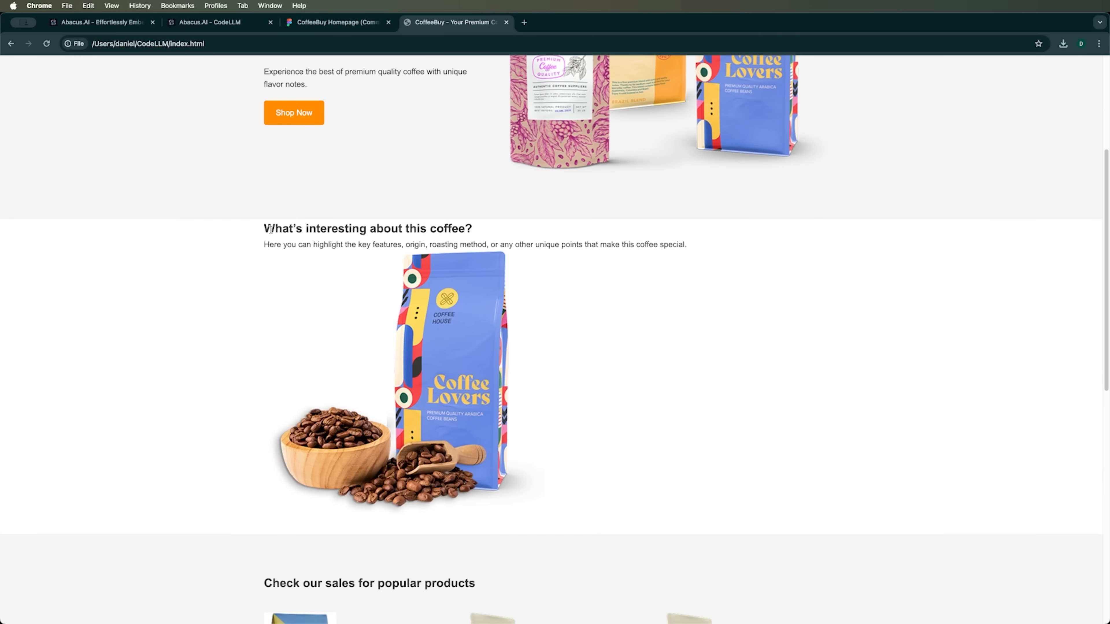
pyautogui.click(337, 22)
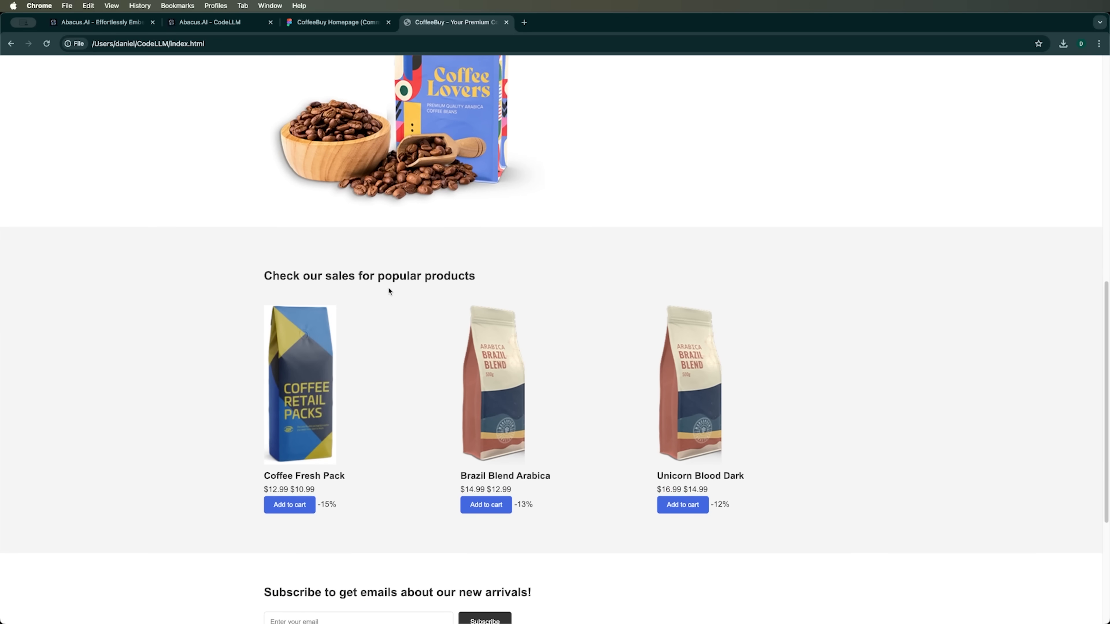
pyautogui.scroll(-3)
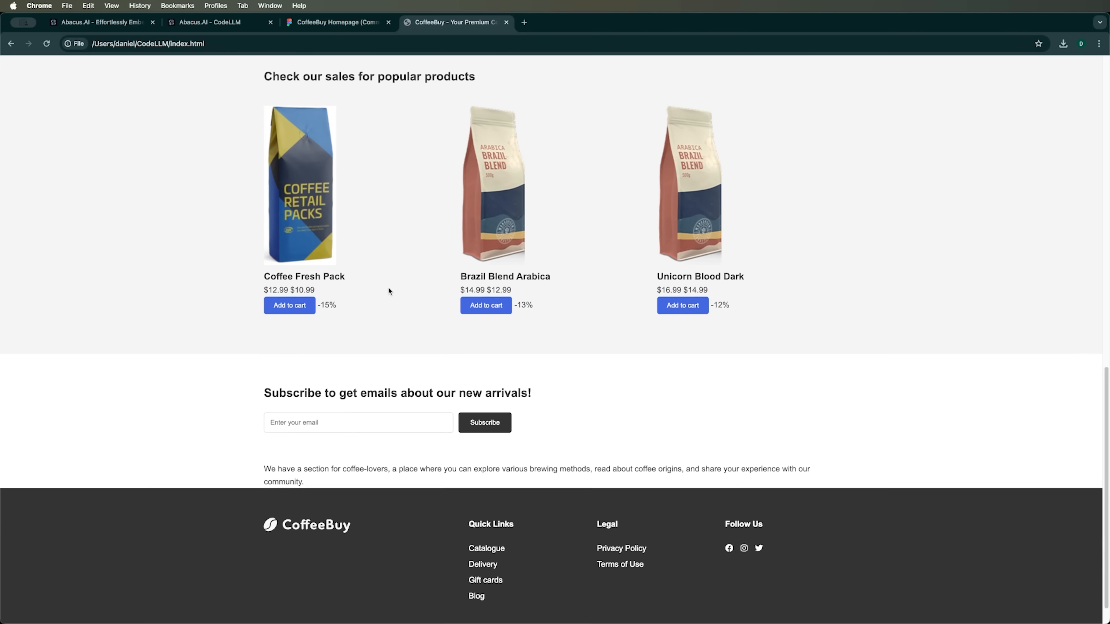
pyautogui.scroll(-3)
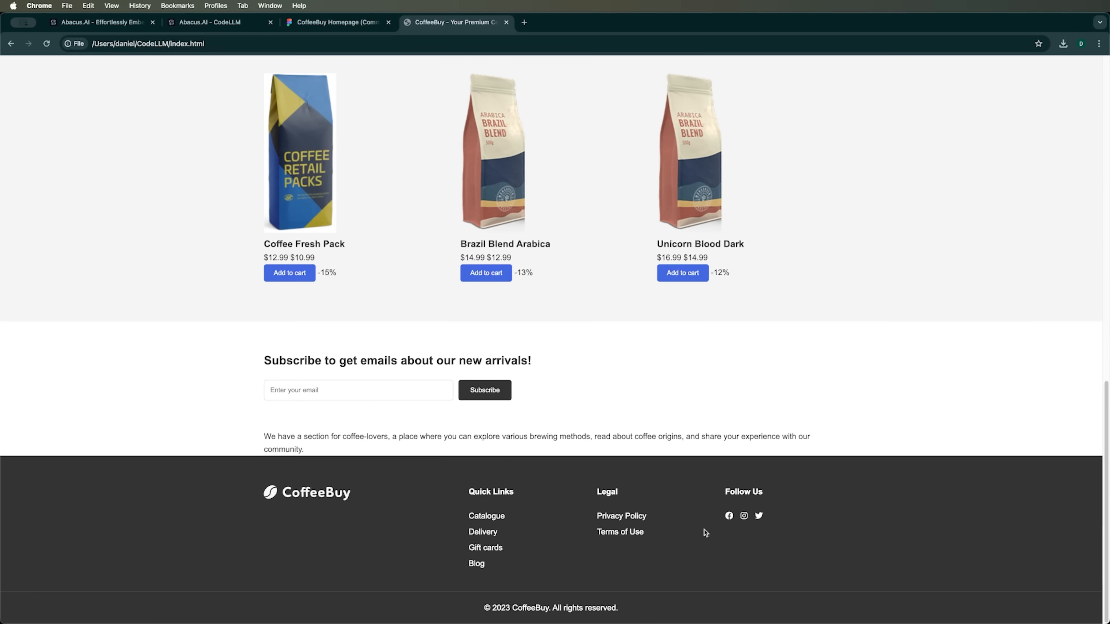
pyautogui.scroll(3)
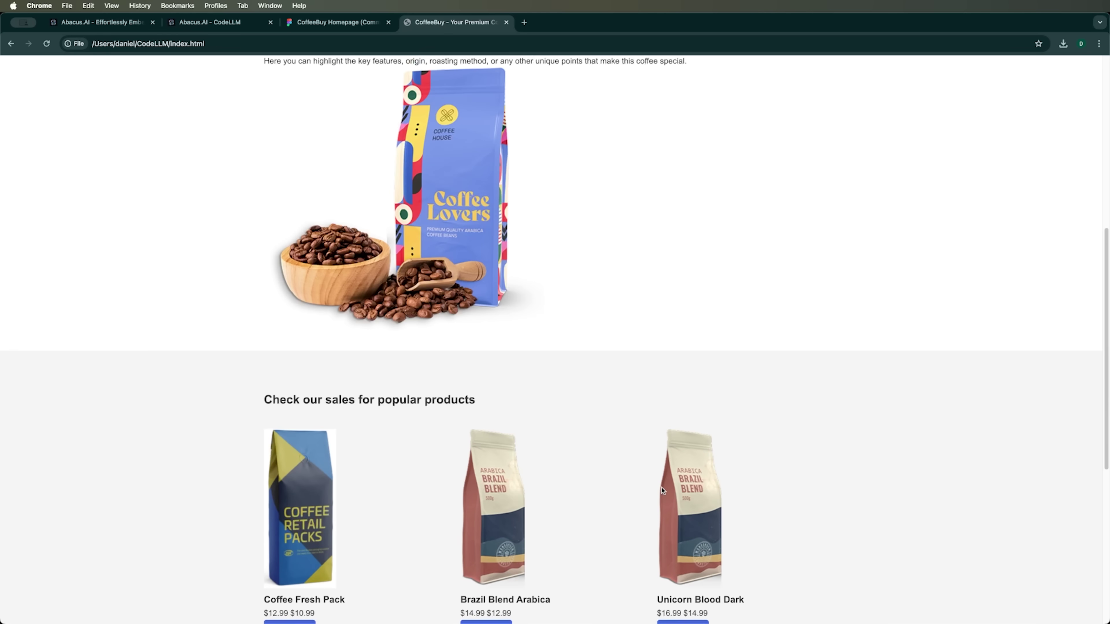
pyautogui.scroll(3)
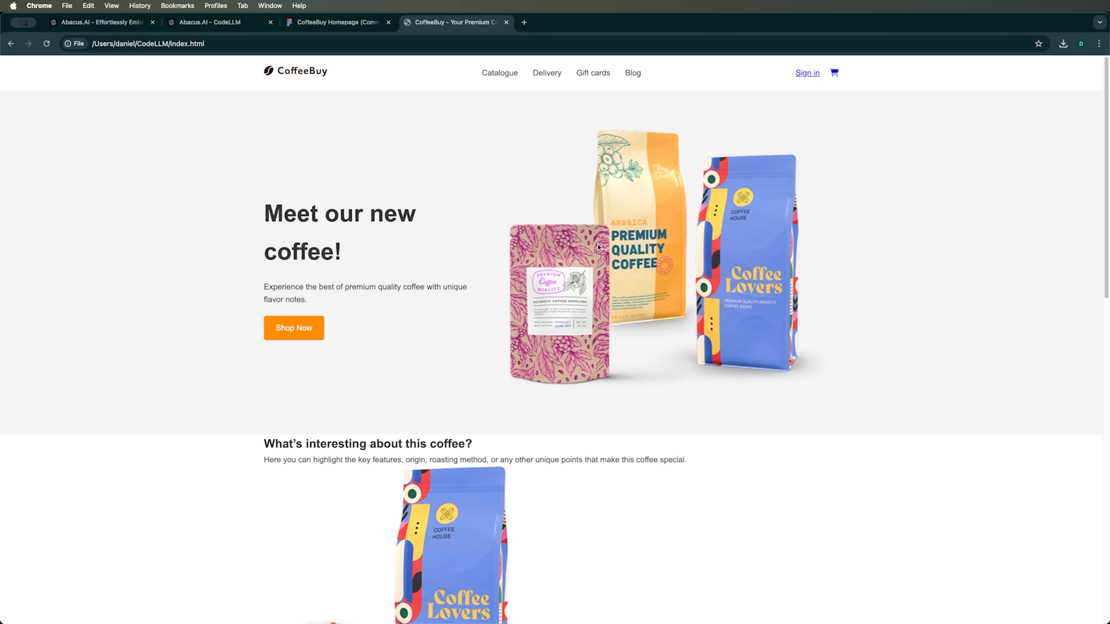
pyautogui.moveTo(458, 190)
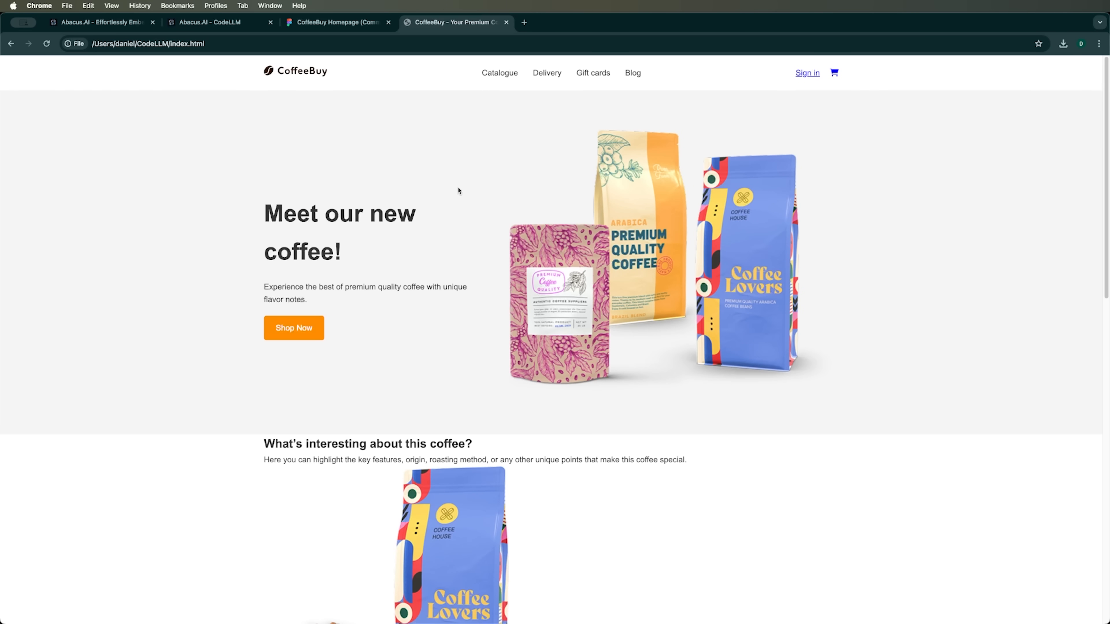
pyautogui.moveTo(594, 375)
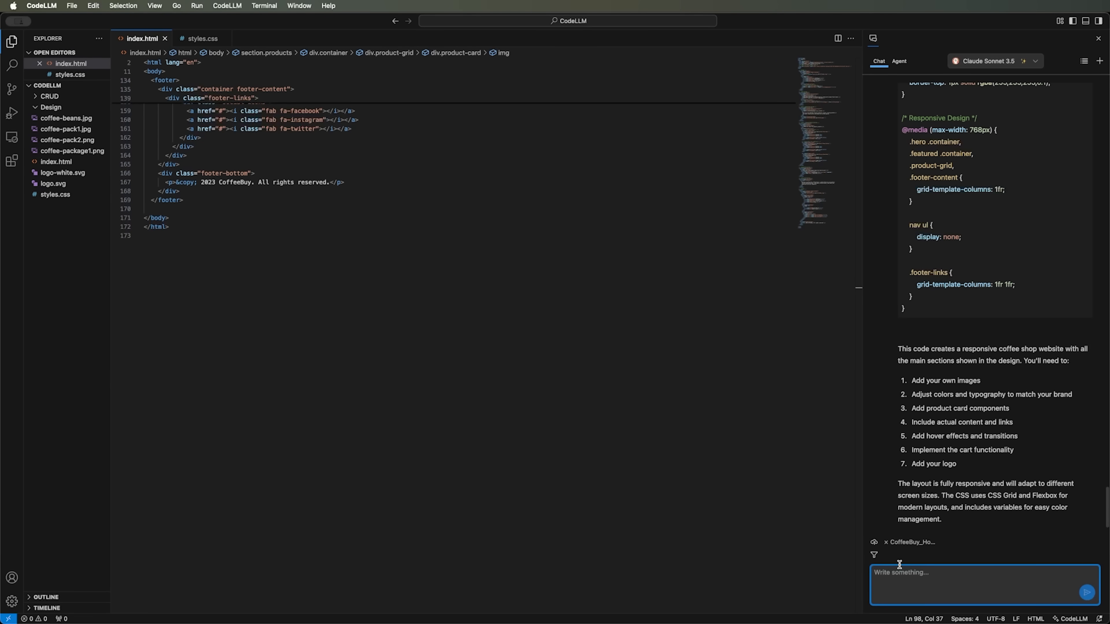
pyautogui.moveTo(934, 560)
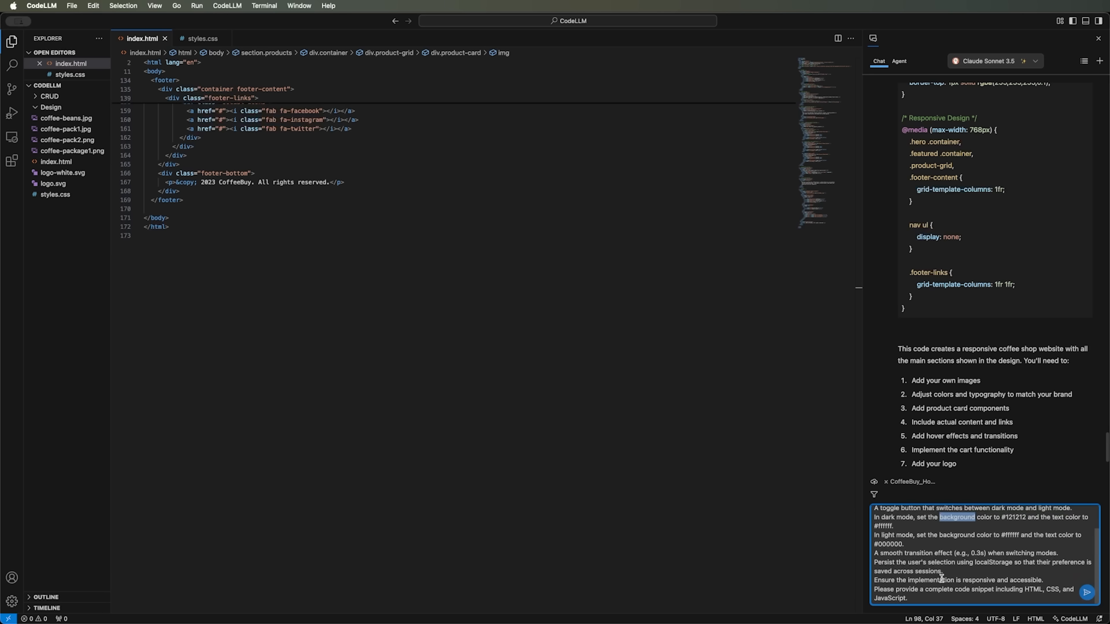
pyautogui.moveTo(937, 580)
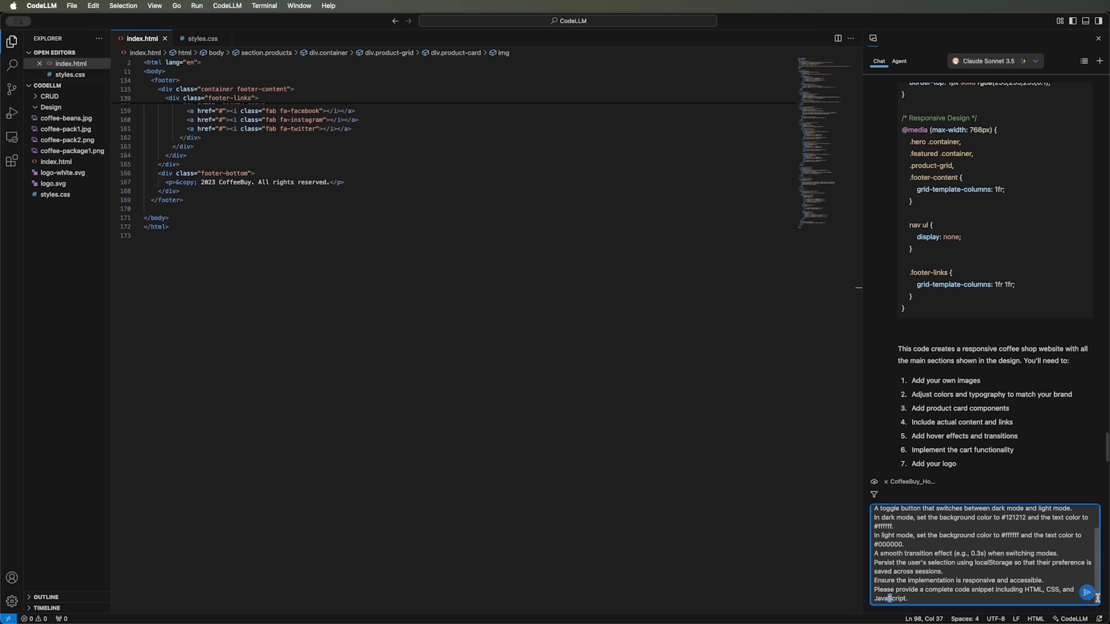
# Step: Send the dark/light mode toggle request with smooth transition and remembered preference to the assistant
pyautogui.click(1087, 593)
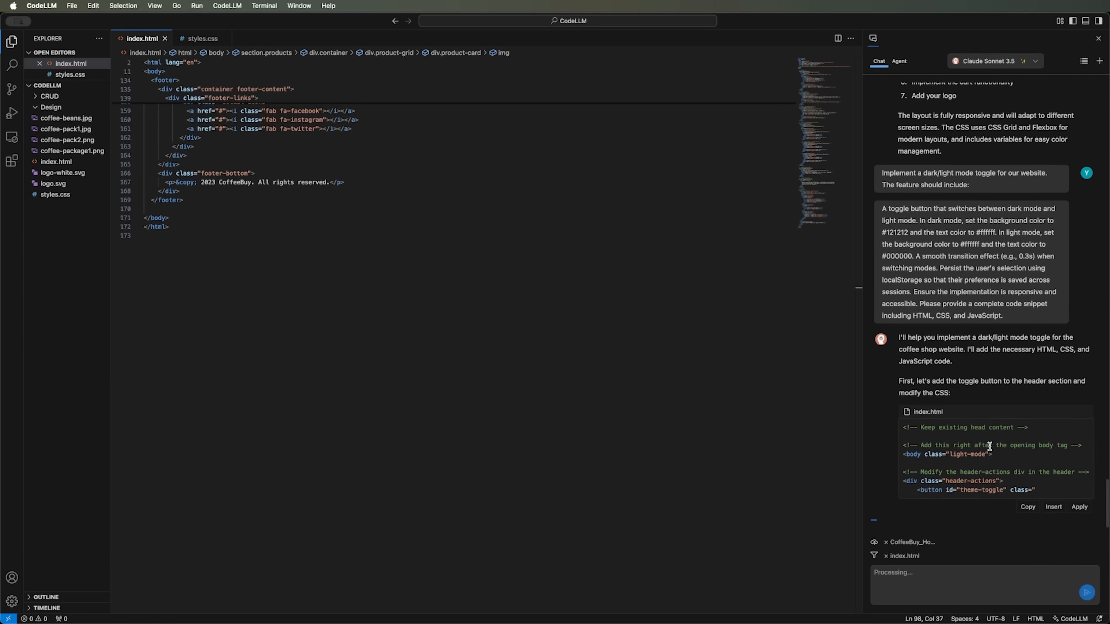
# Step: Review the assistant's theme-toggle reply covering index.html and CSS changes
pyautogui.scroll(-3)
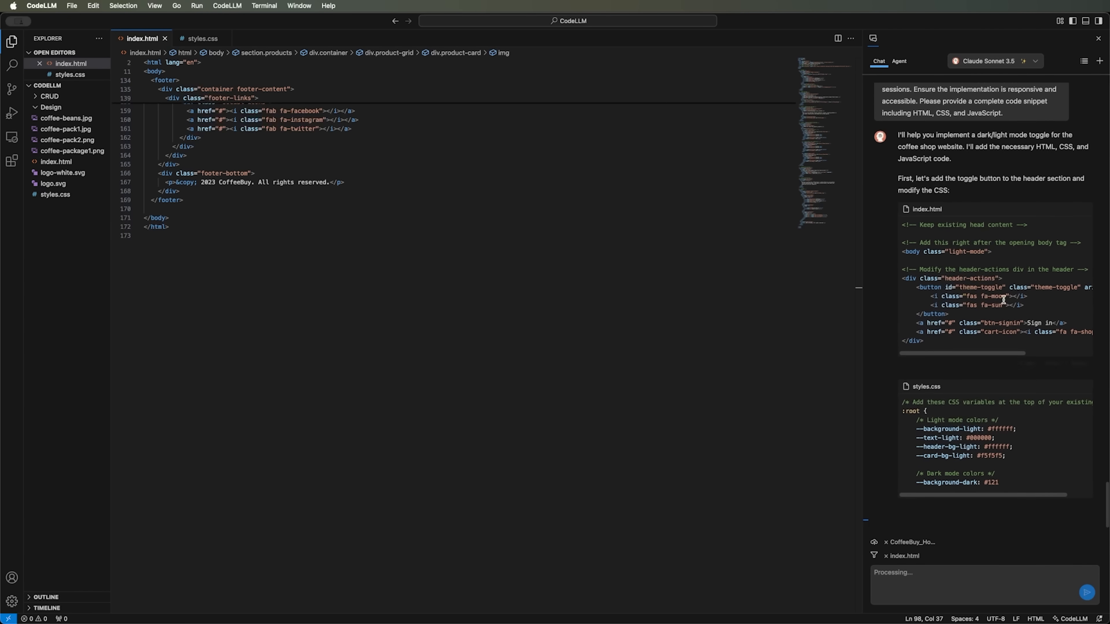
pyautogui.scroll(-3)
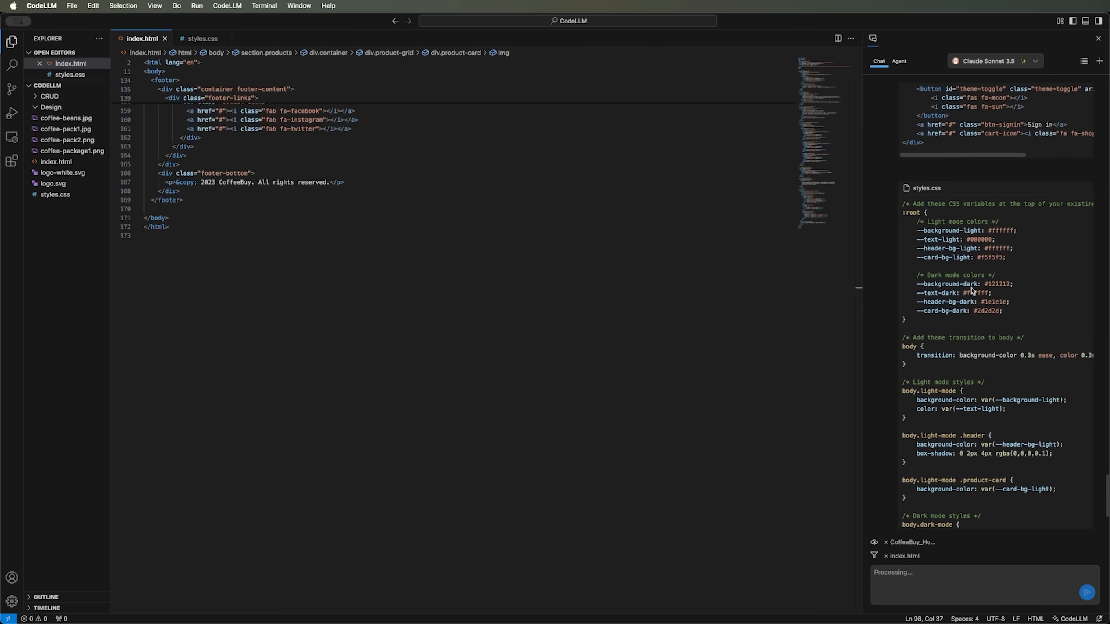
pyautogui.scroll(3)
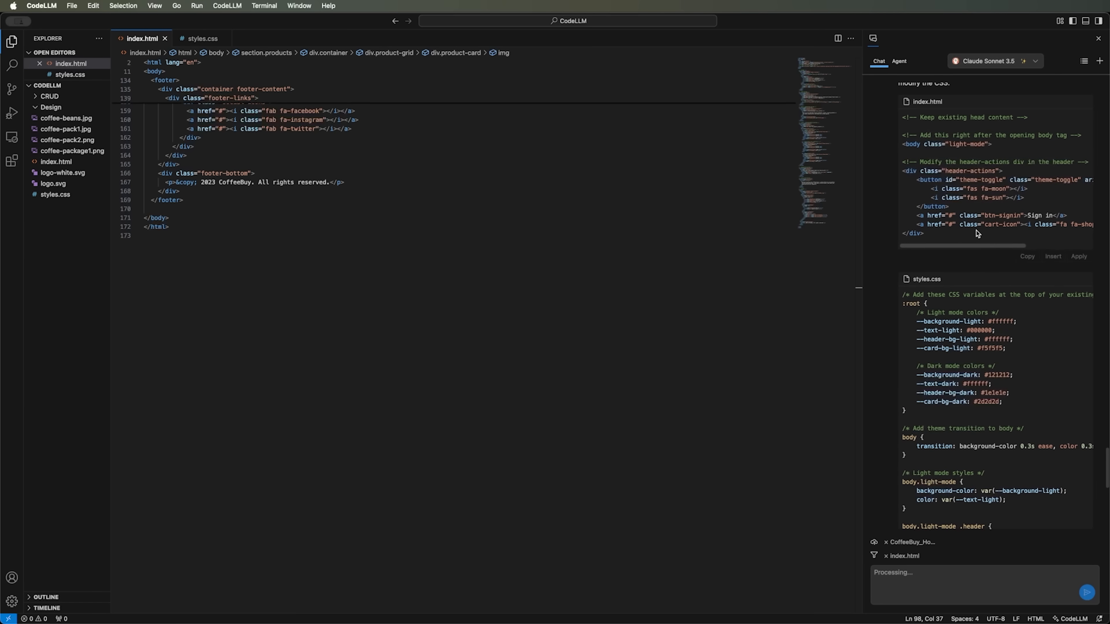
pyautogui.scroll(-3)
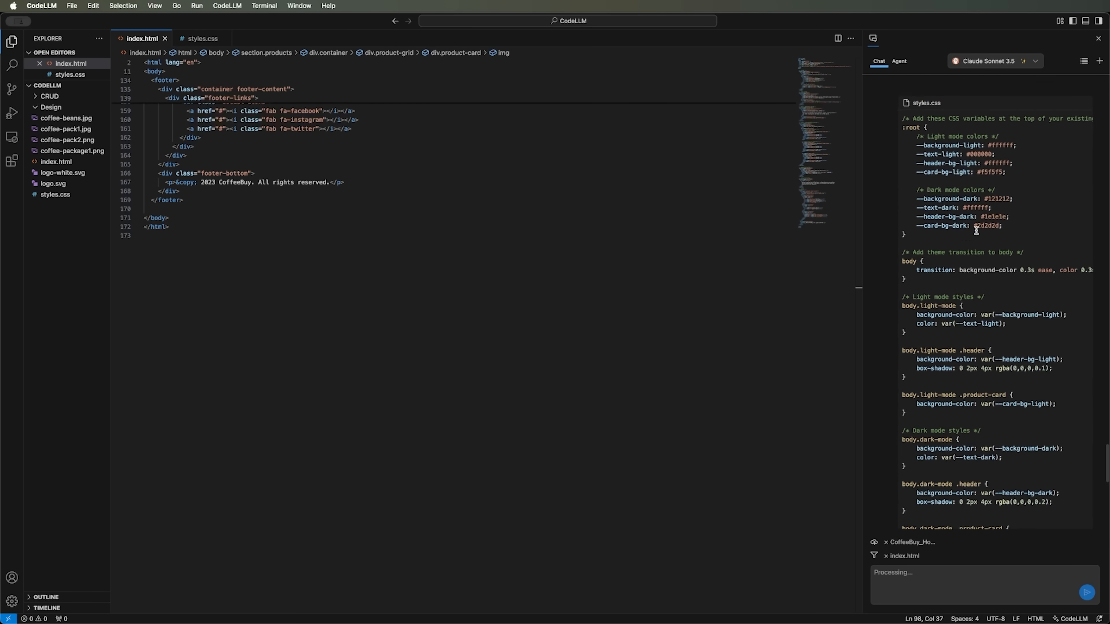
pyautogui.scroll(-3)
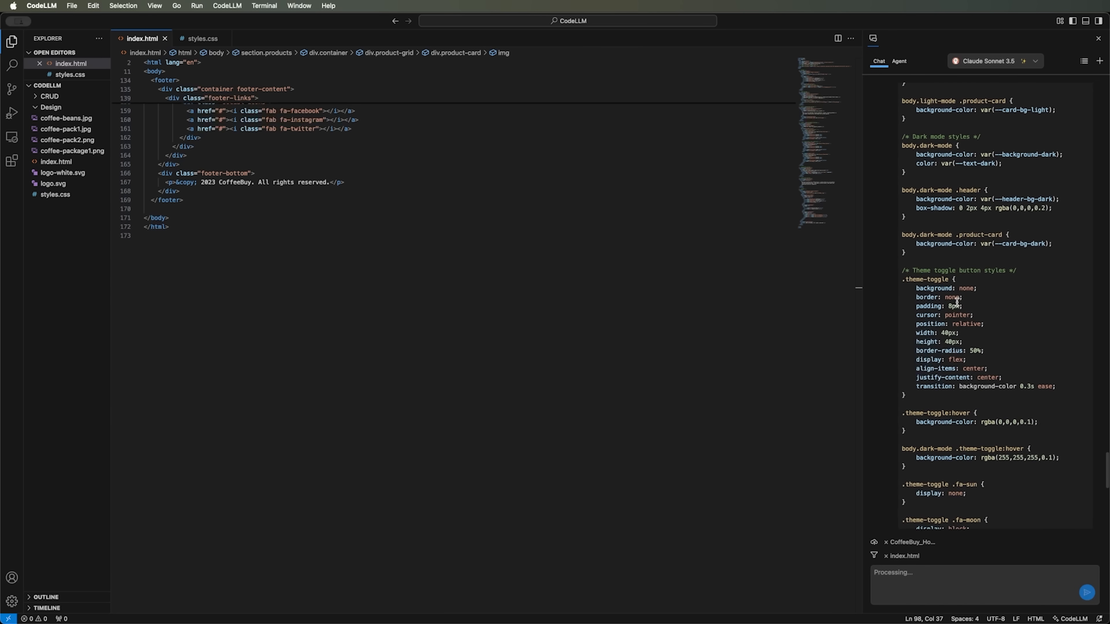
pyautogui.scroll(-3)
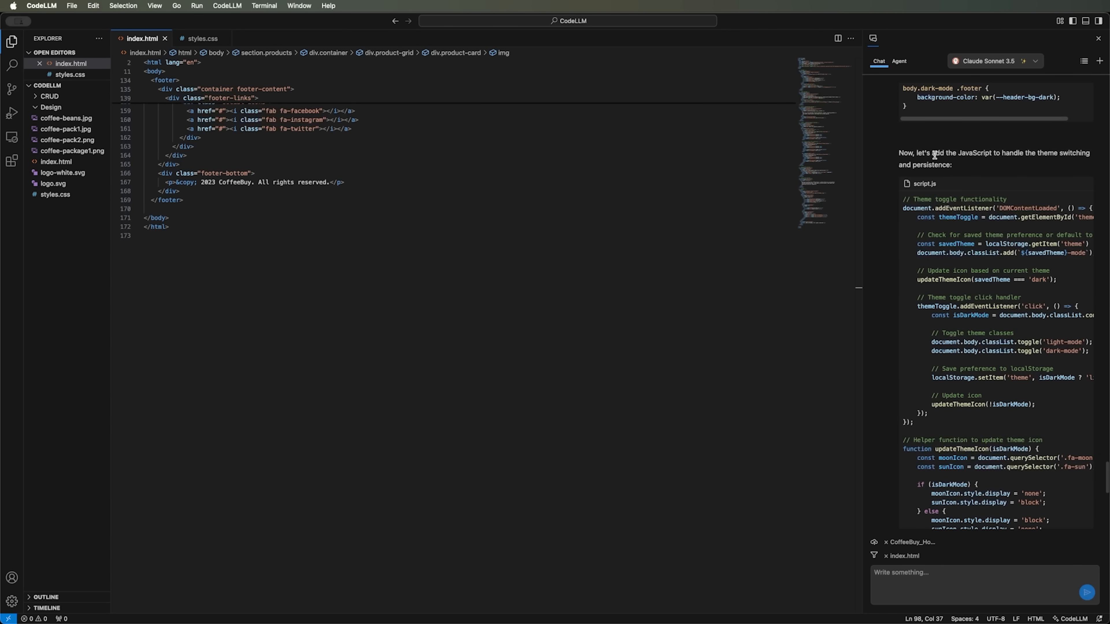
# Step: Search the project for script.js, confirm none exists, and read the rest of the reply
pyautogui.doubleClick(924, 183)
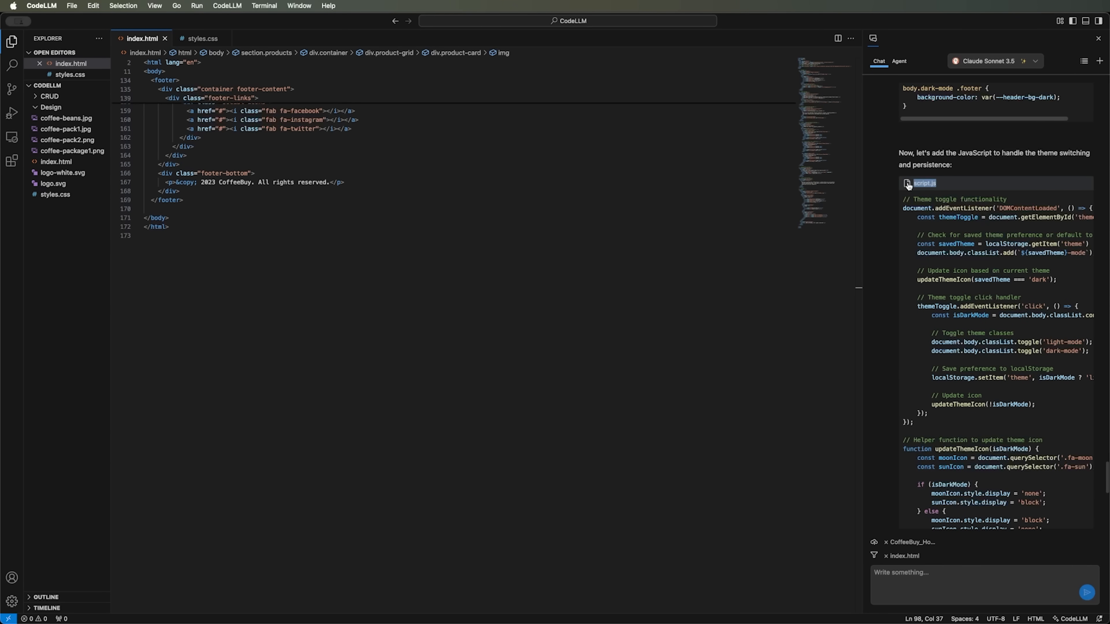
pyautogui.click(924, 184)
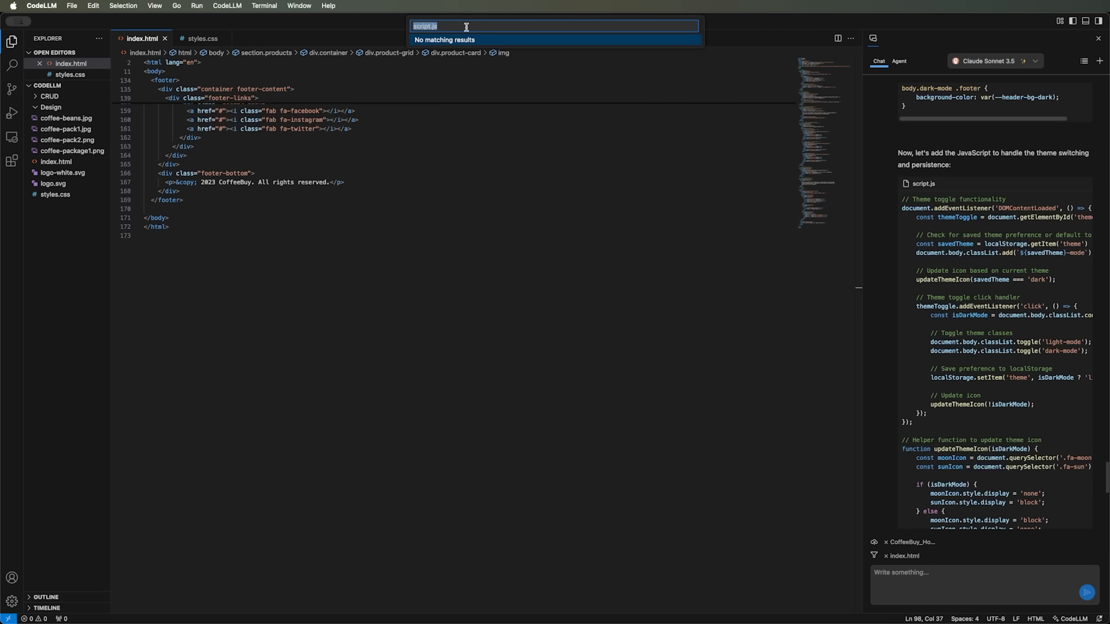
pyautogui.press('Escape')
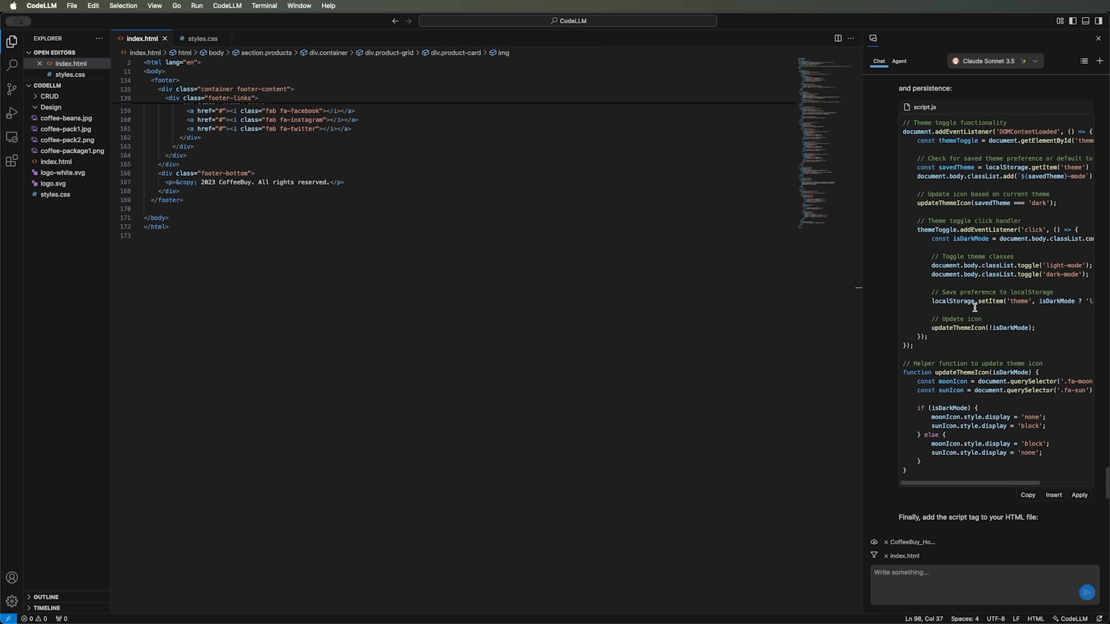
pyautogui.scroll(-3)
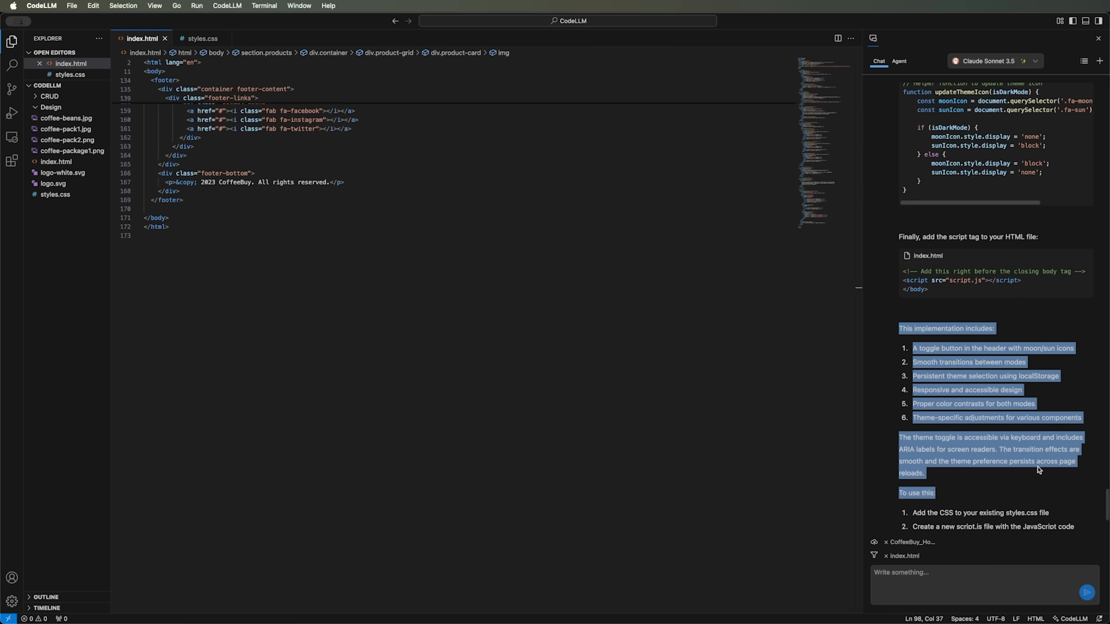
pyautogui.scroll(-3)
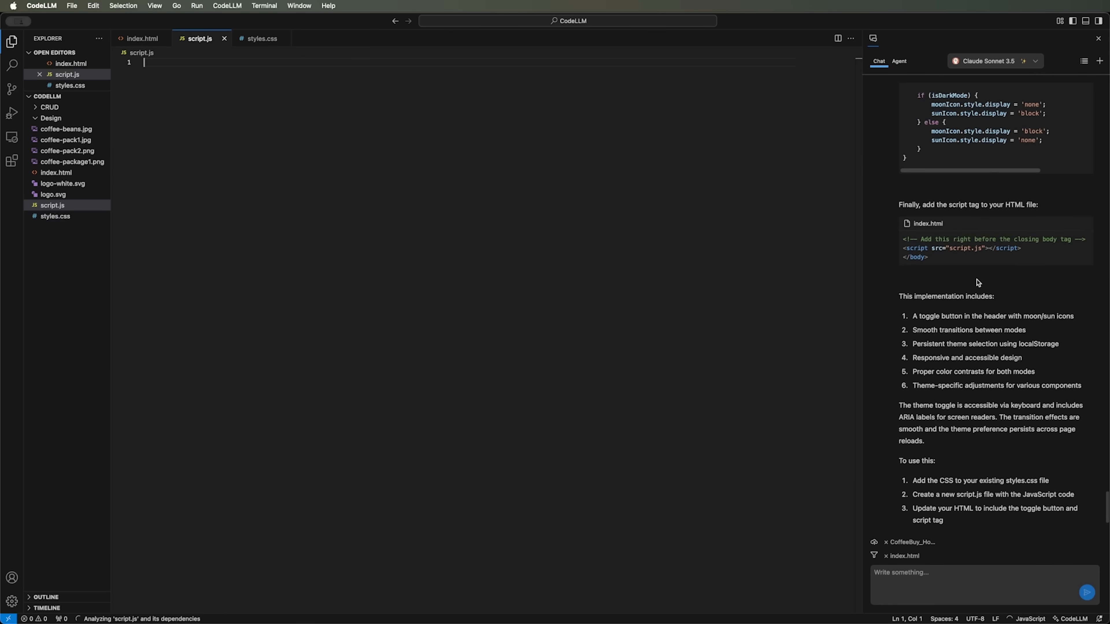
# Step: Apply the theme-switching JavaScript into the new script.js and return to index.html
pyautogui.scroll(3)
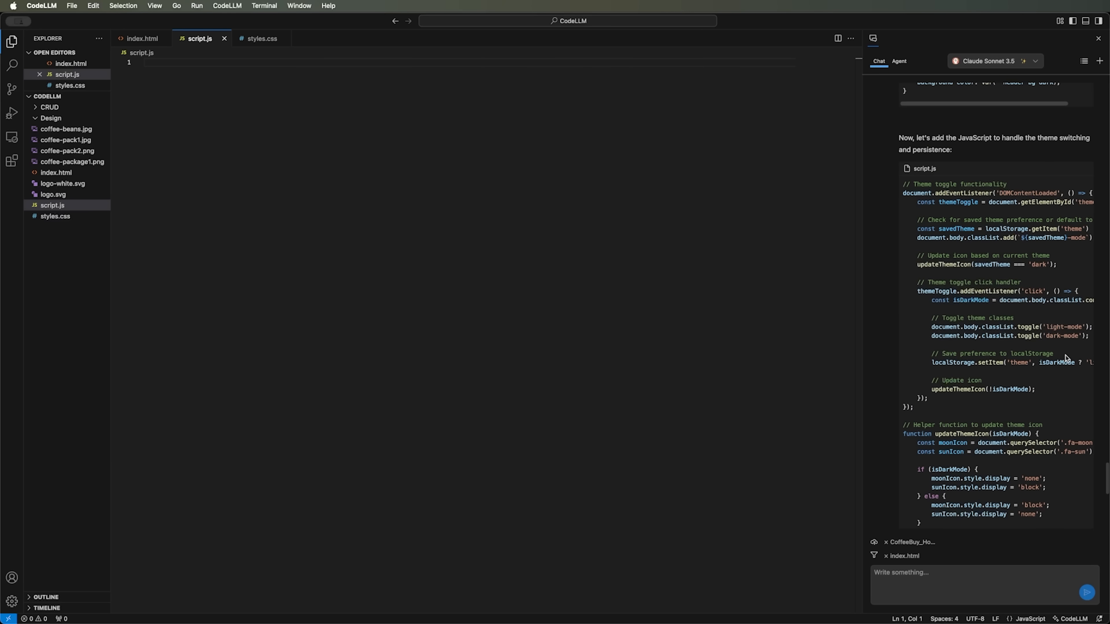
pyautogui.scroll(-3)
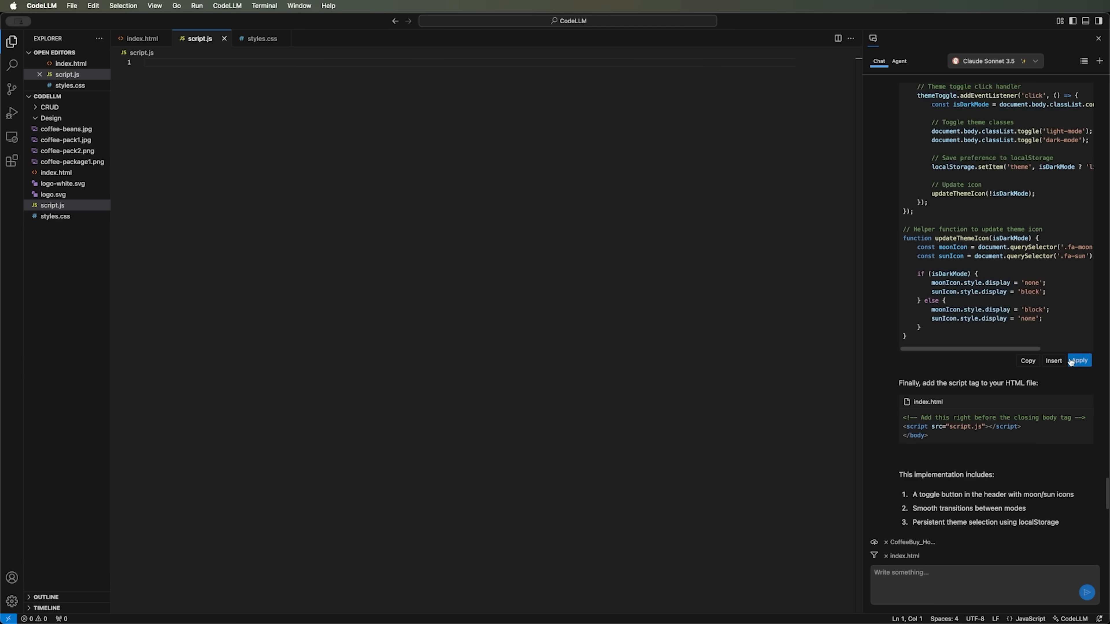
pyautogui.click(1078, 360)
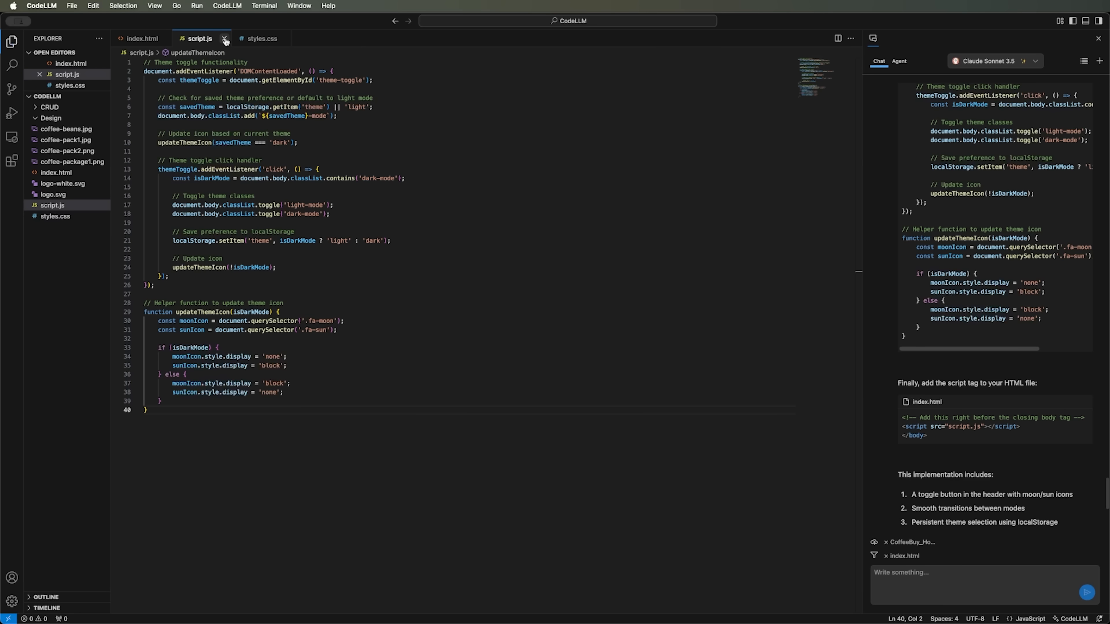
pyautogui.click(224, 38)
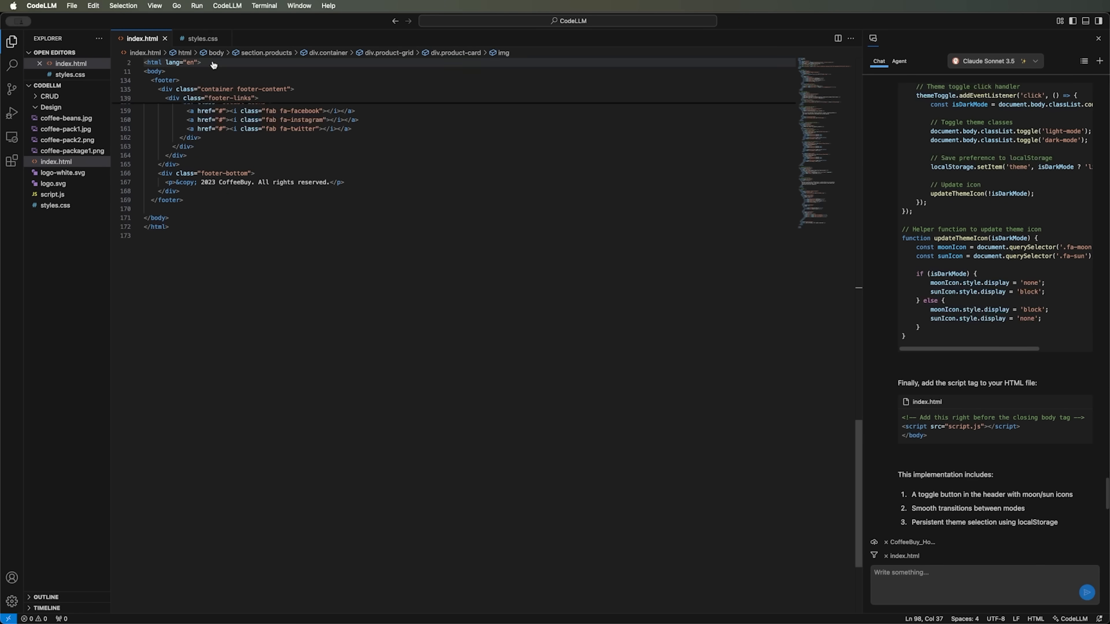
# Step: Apply the light-mode body class and script.js reference changes to index.html
pyautogui.scroll(3)
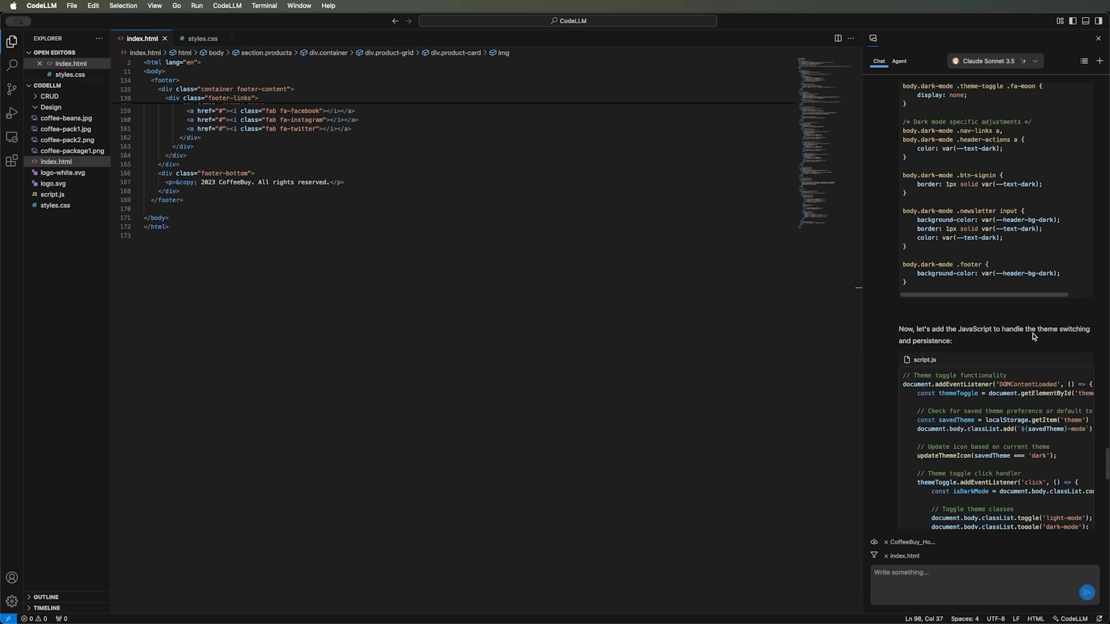
pyautogui.scroll(3)
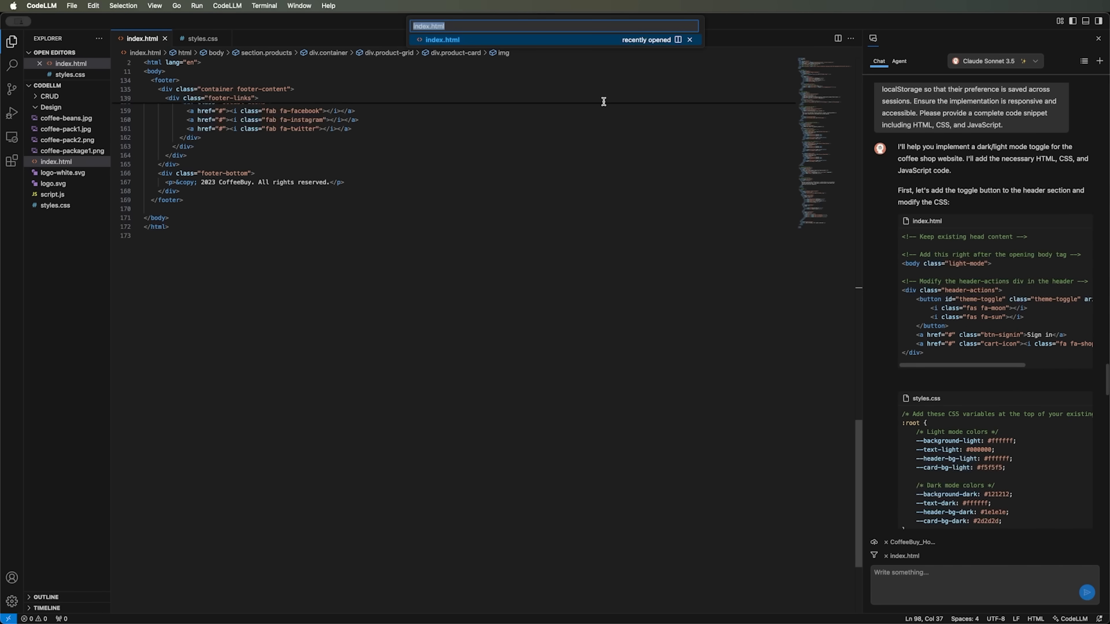
pyautogui.press('Escape')
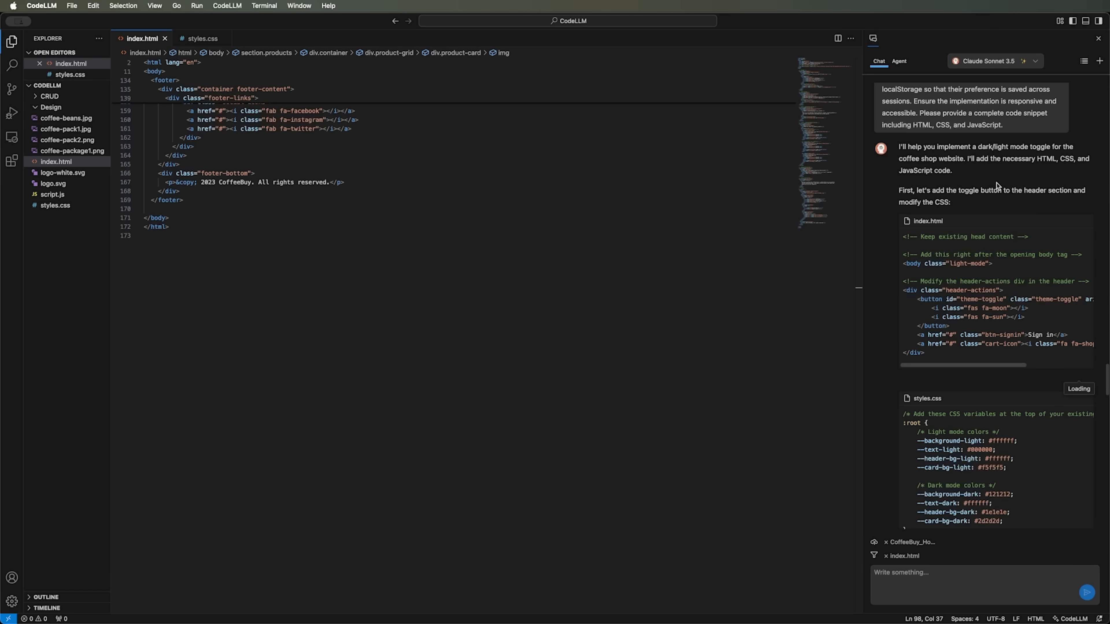
pyautogui.moveTo(989, 256)
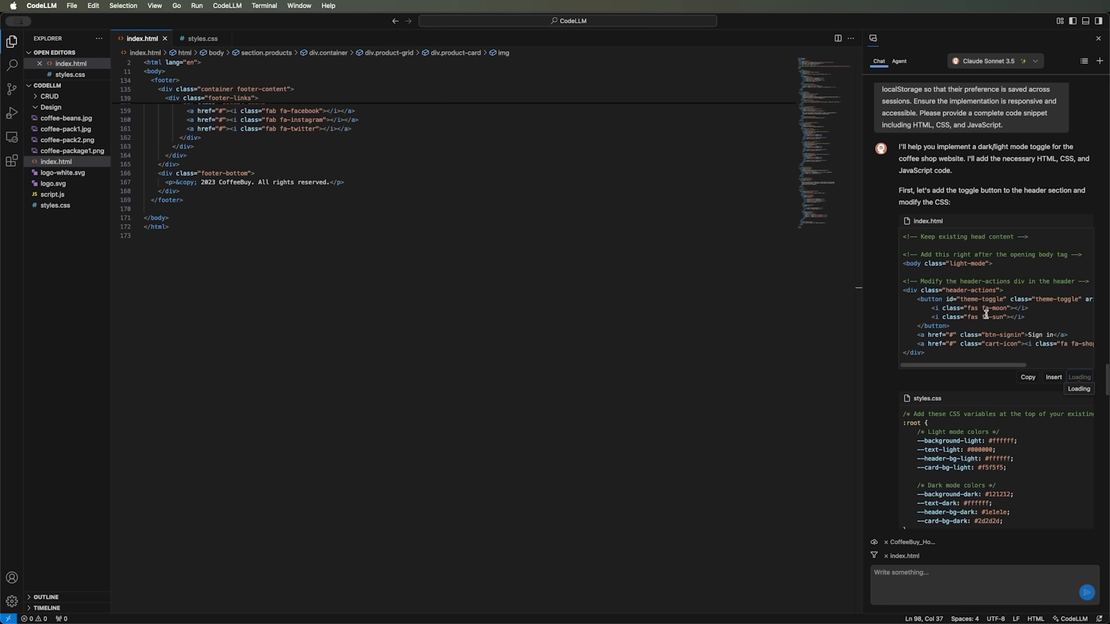
pyautogui.click(1054, 377)
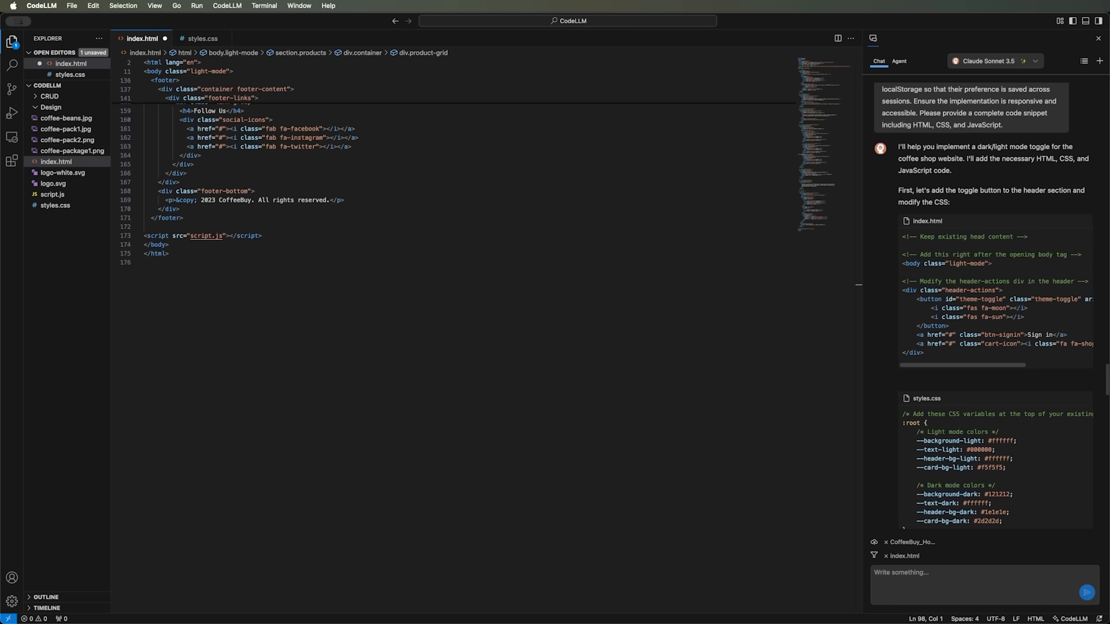
pyautogui.moveTo(726, 272)
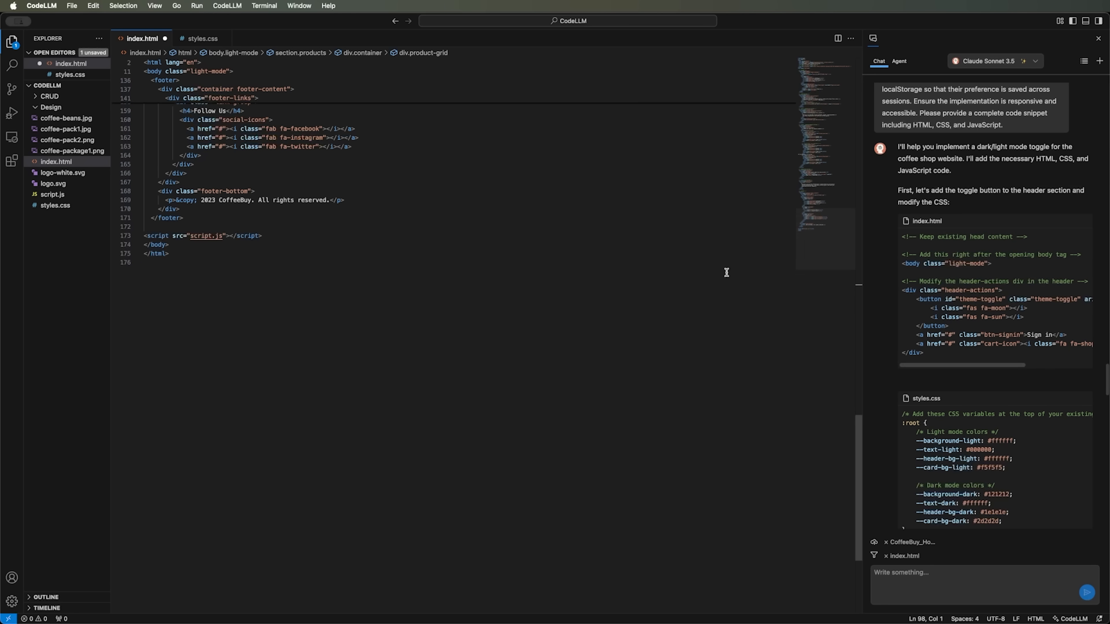
pyautogui.scroll(-3)
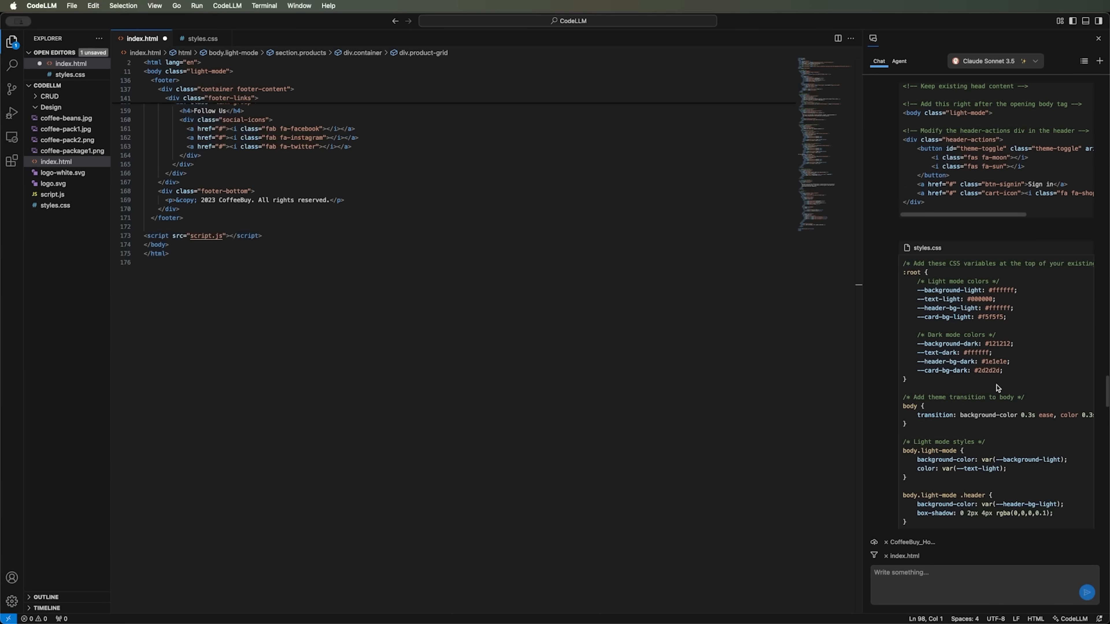
pyautogui.scroll(-3)
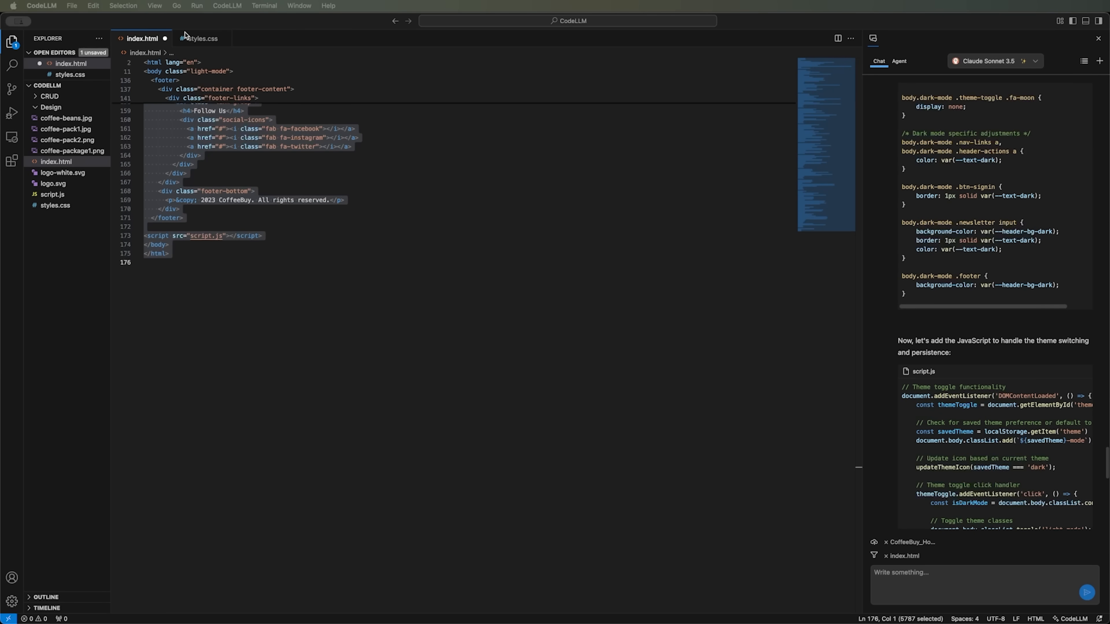
# Step: Apply the --background-light/dark and --text-light/dark theme variables and styles to styles.css
pyautogui.click(204, 38)
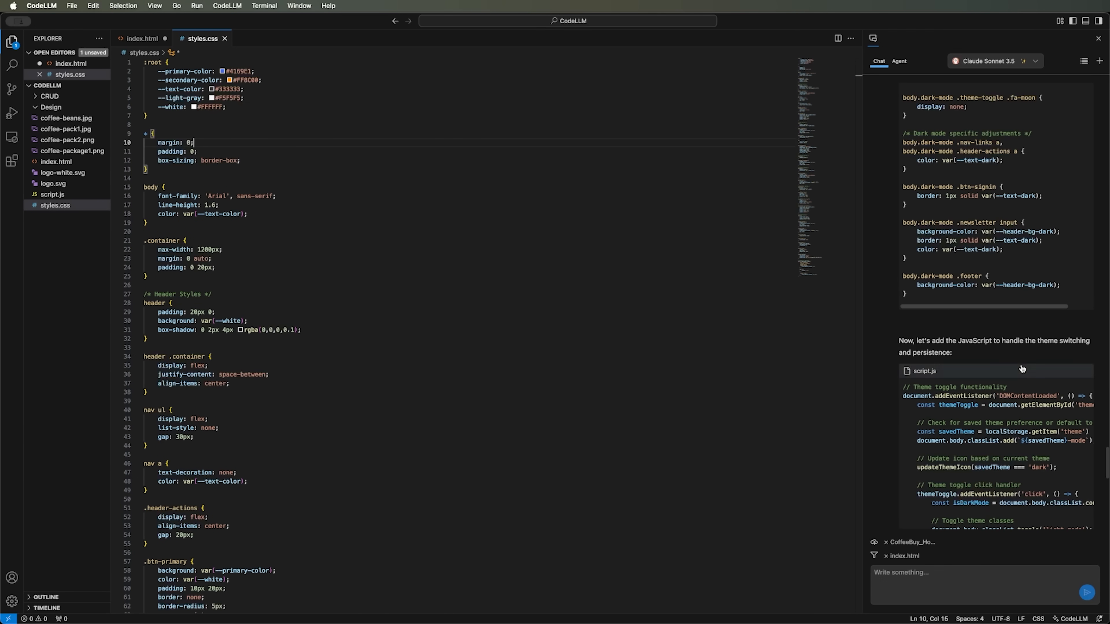
pyautogui.scroll(3)
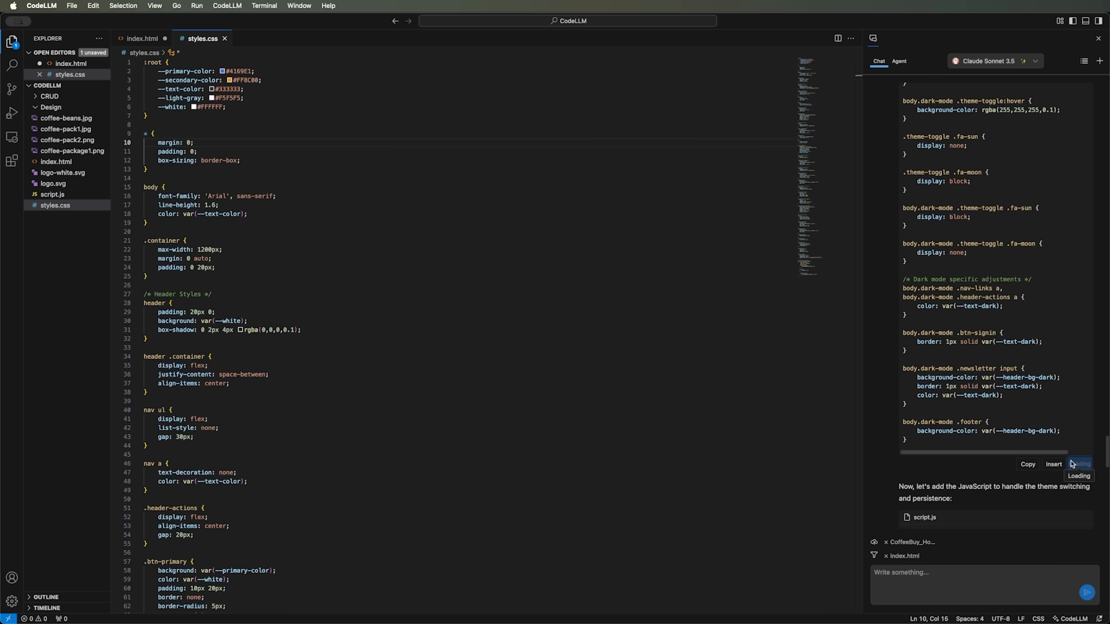
pyautogui.click(1079, 464)
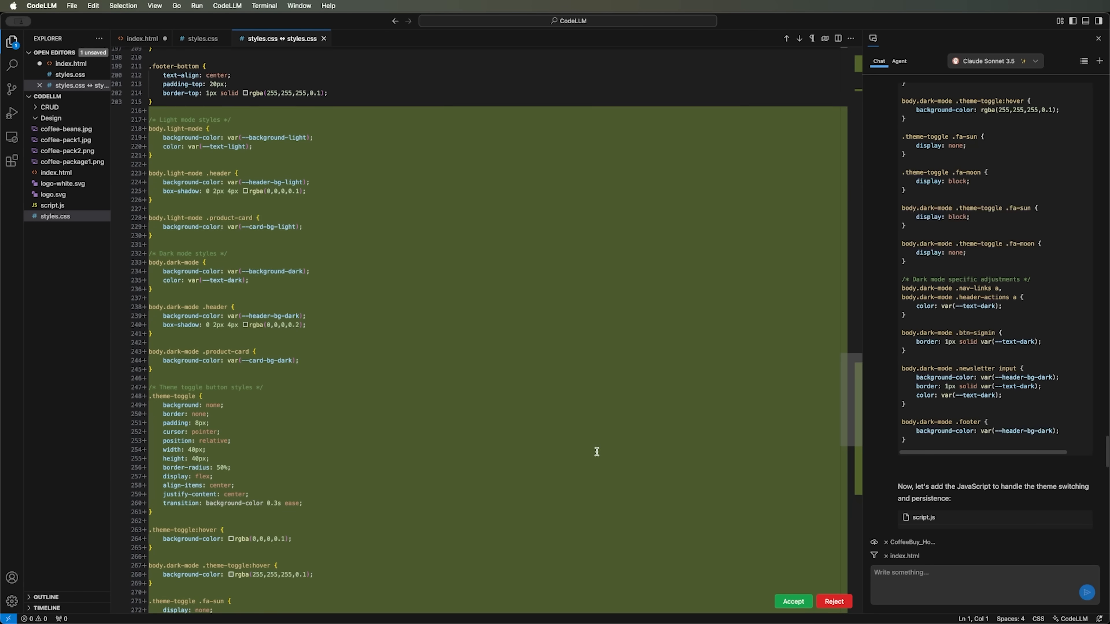
pyautogui.scroll(-3)
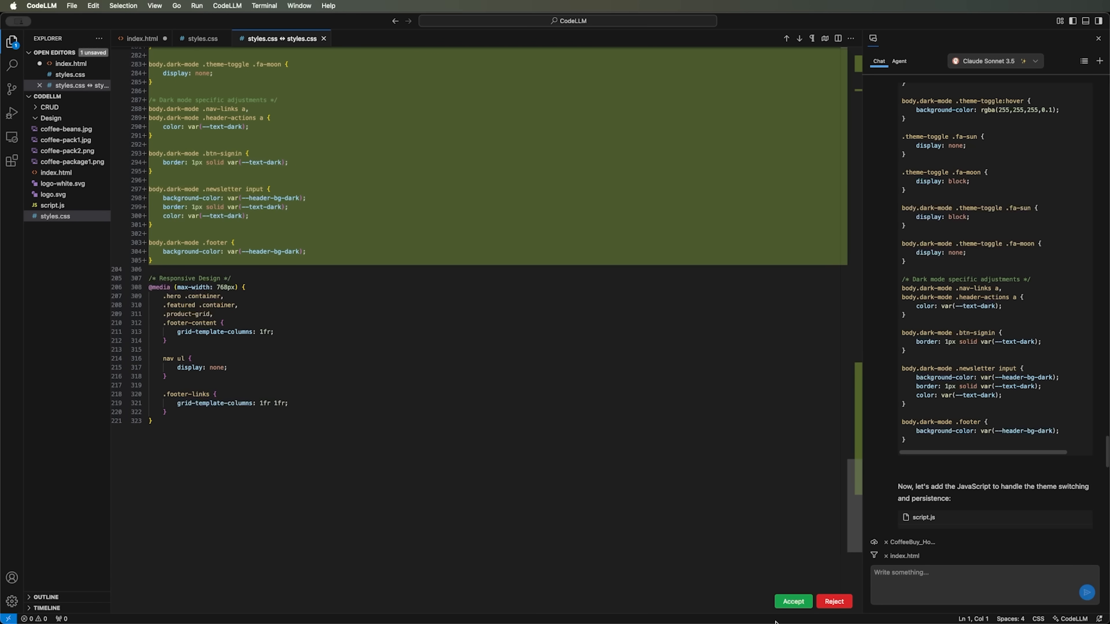
# Step: Return to index.html and bring up the CoffeeBuy homepage in the browser
pyautogui.click(792, 602)
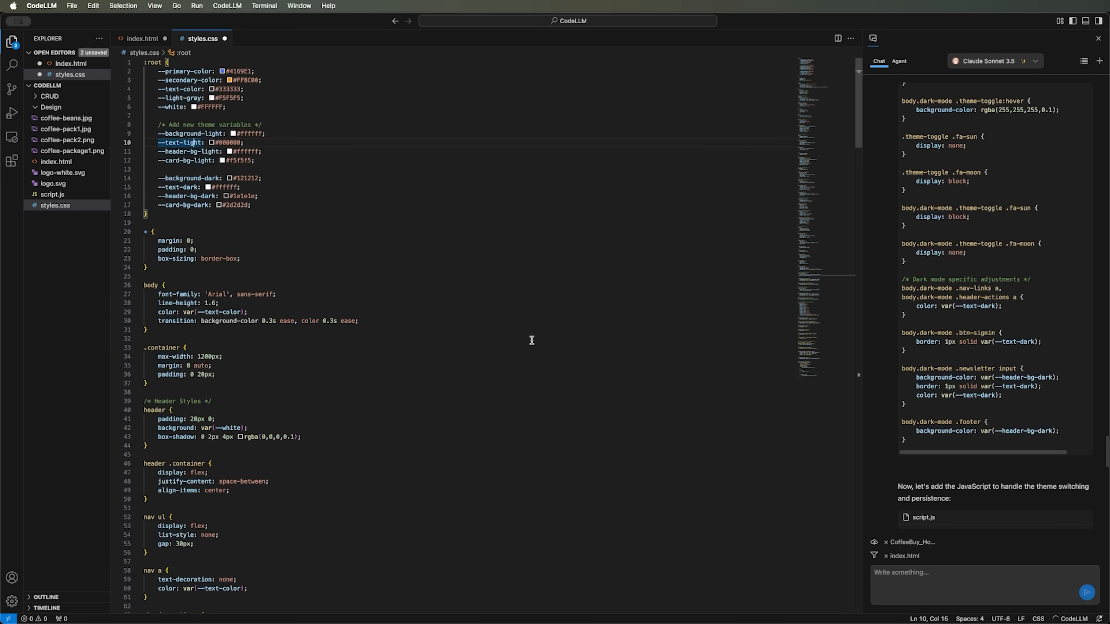
pyautogui.click(142, 38)
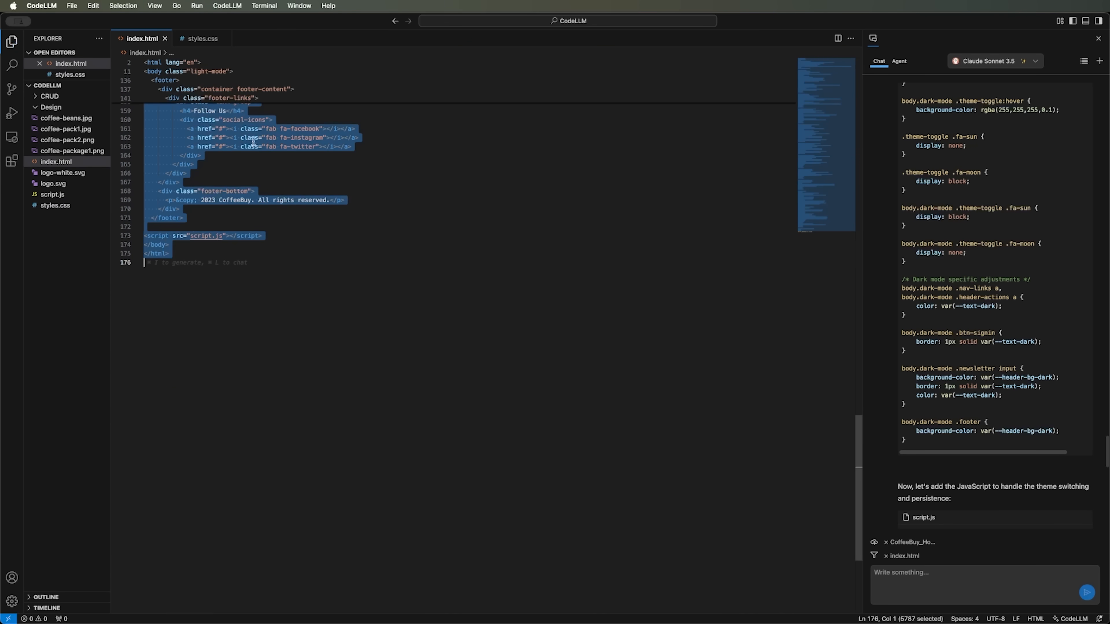
pyautogui.click(204, 38)
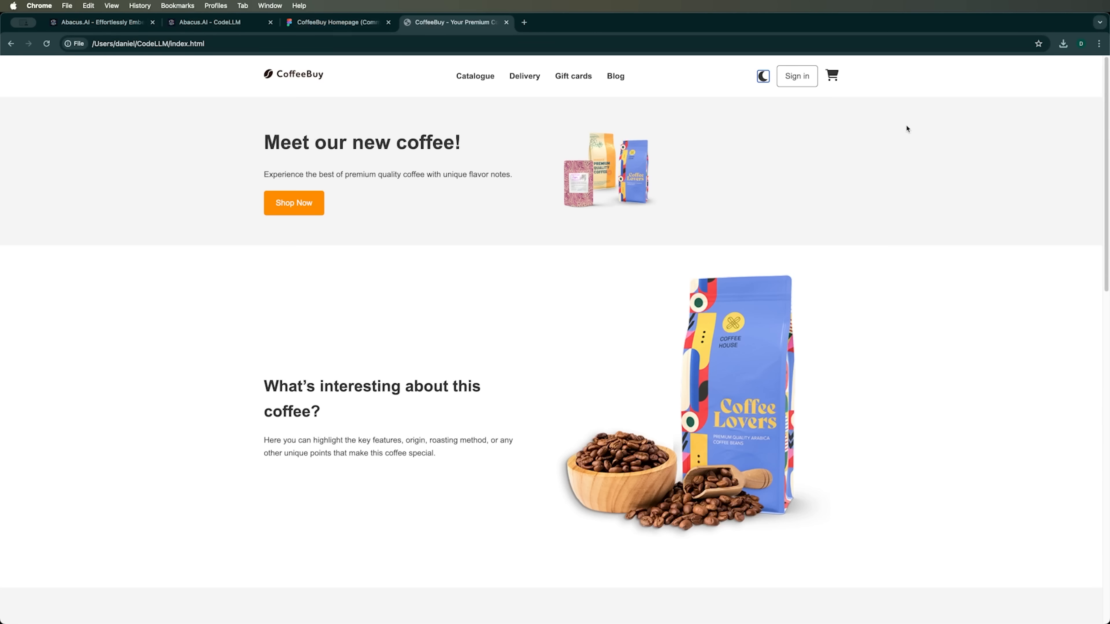
pyautogui.moveTo(575, 221)
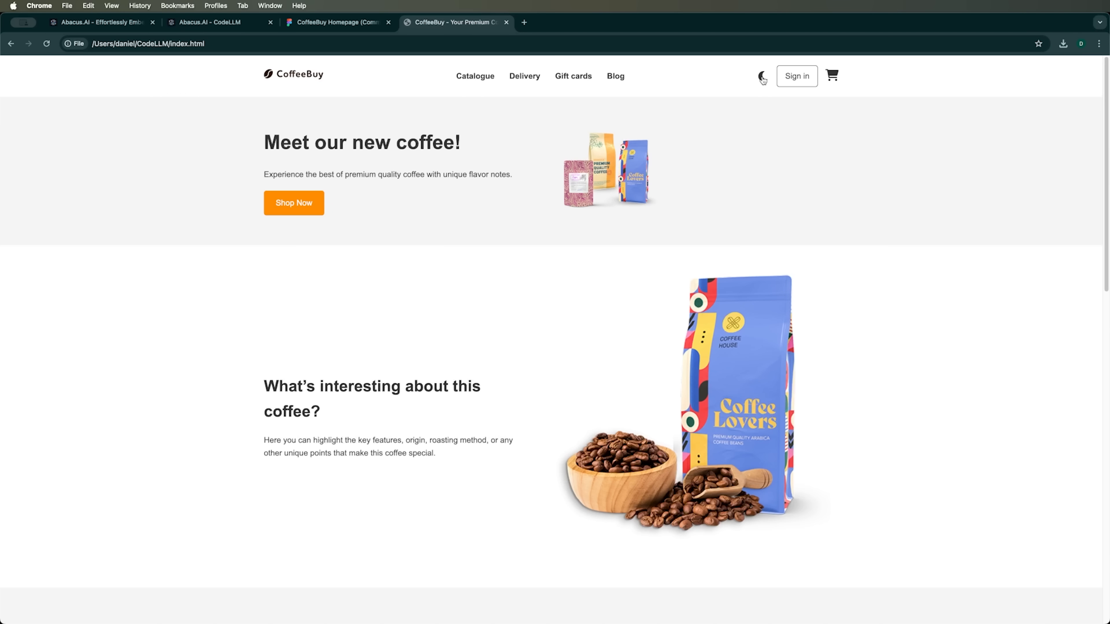
# Step: Toggle the CoffeeBuy homepage to dark mode and back to light in Chrome
pyautogui.click(762, 76)
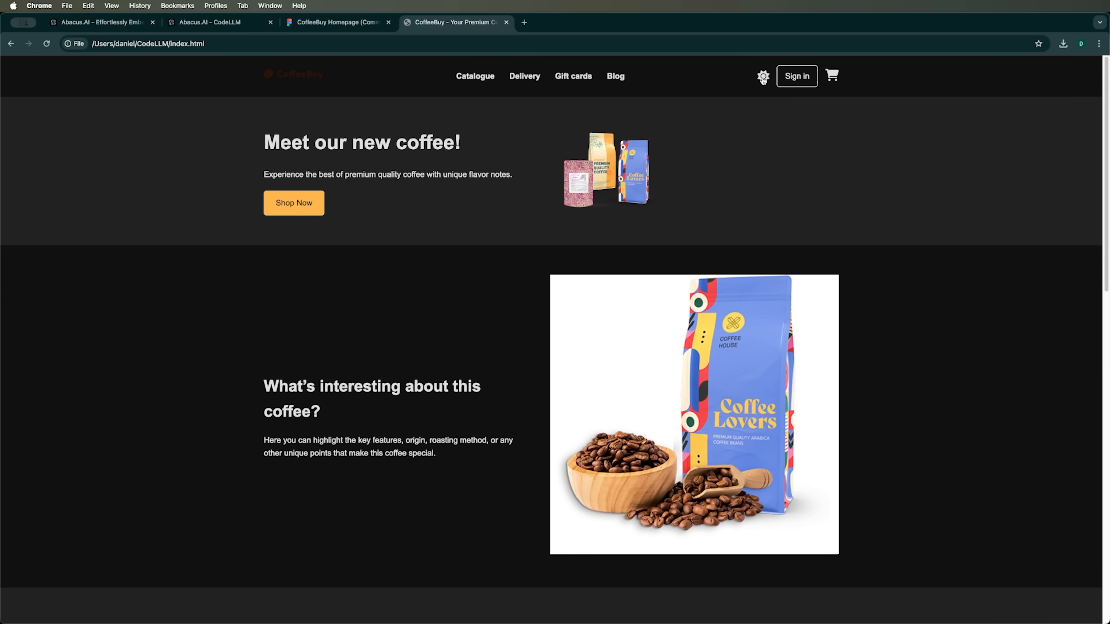
pyautogui.click(763, 76)
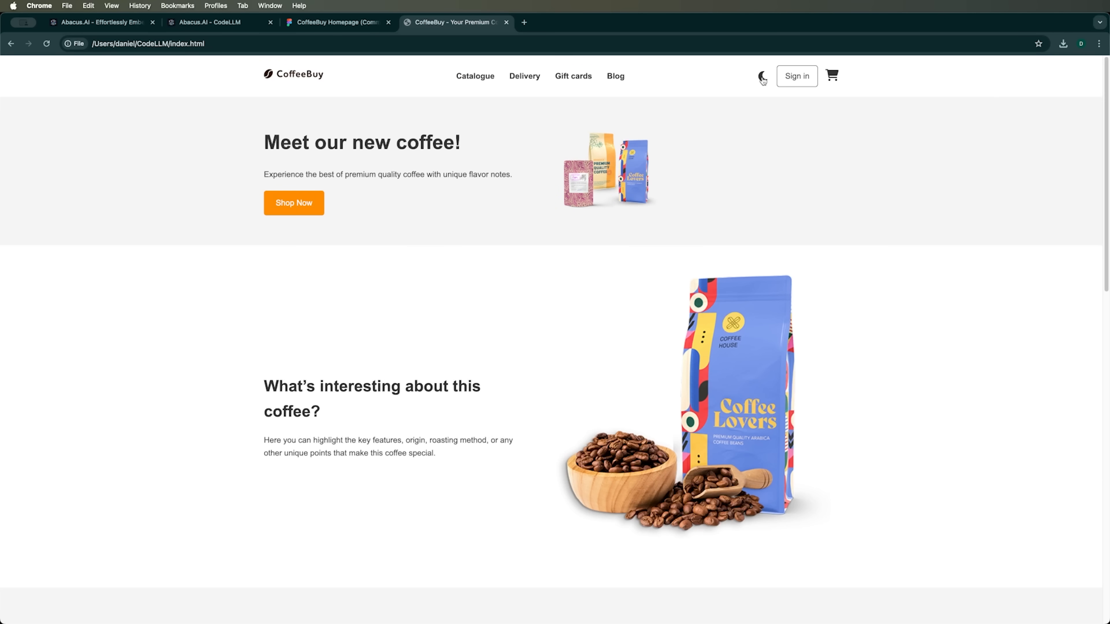
pyautogui.scroll(-3)
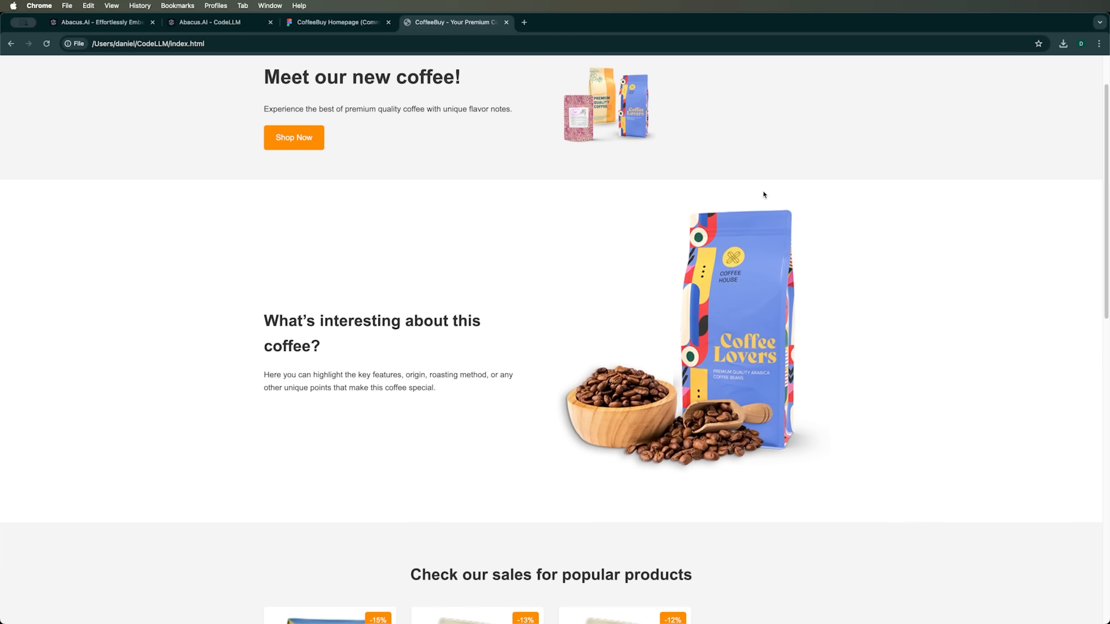
pyautogui.scroll(-3)
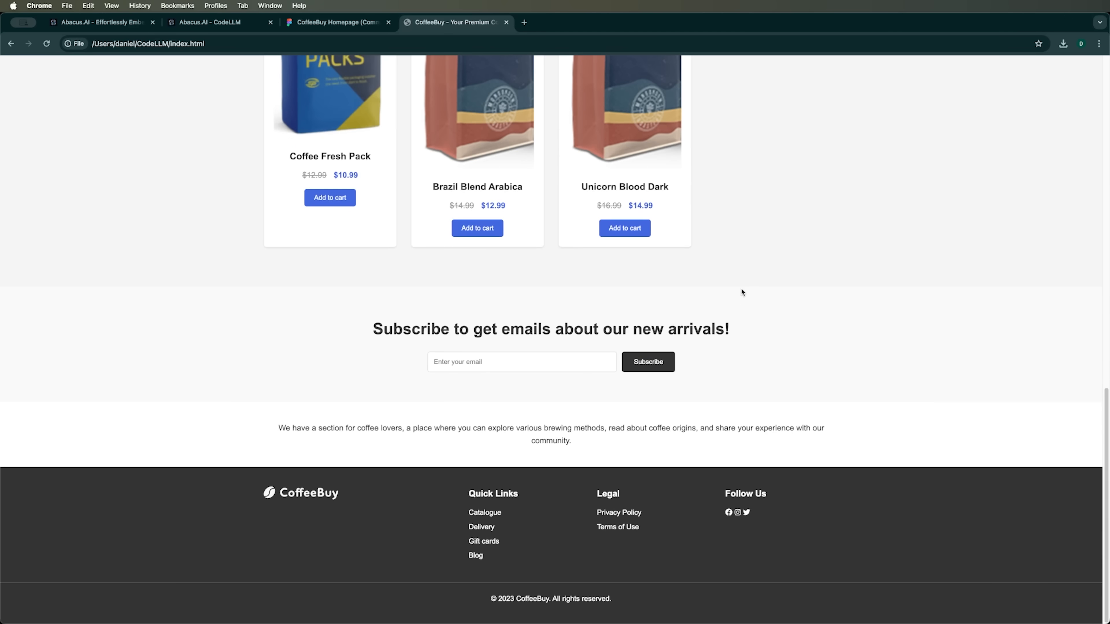
pyautogui.scroll(3)
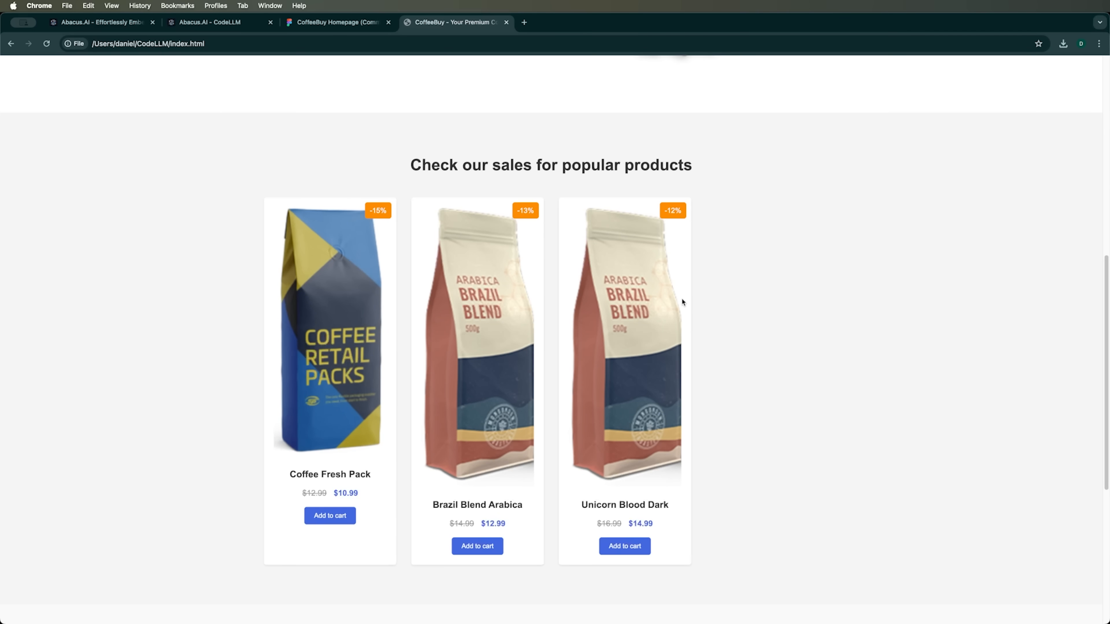
pyautogui.scroll(3)
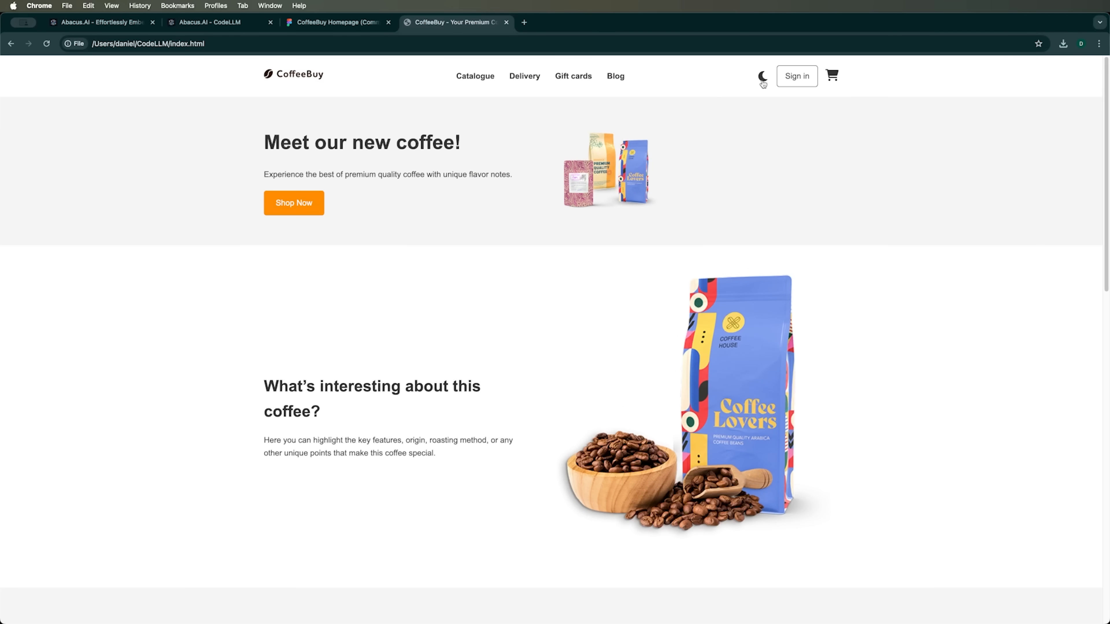
pyautogui.moveTo(844, 330)
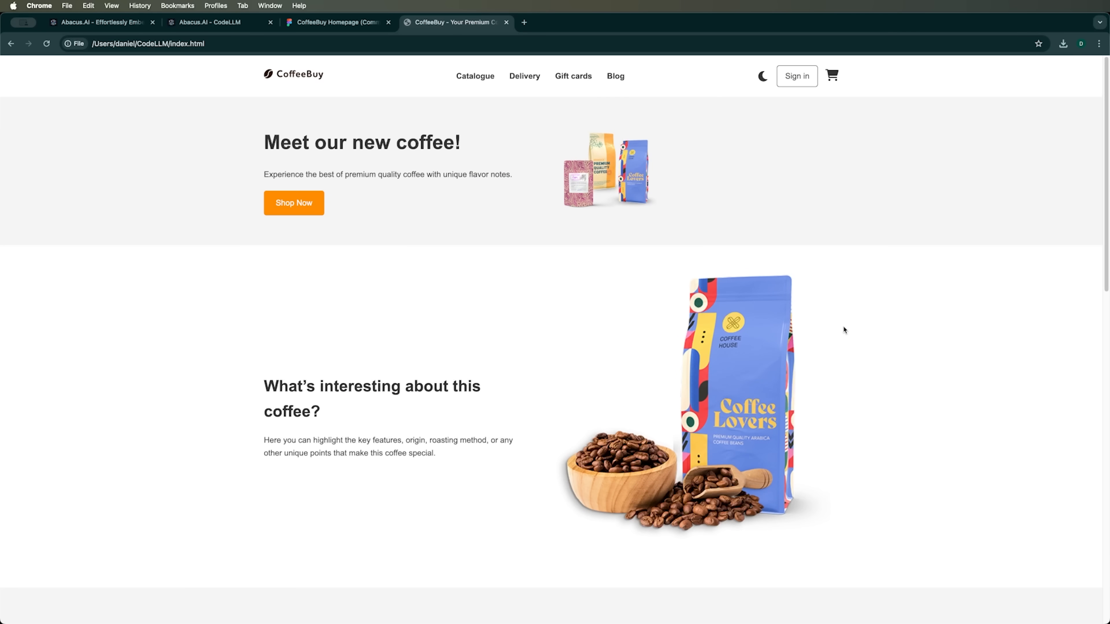
# Step: Check the page down to the footer and review the theme-toggle summary in CodeLLM's chat
pyautogui.scroll(-3)
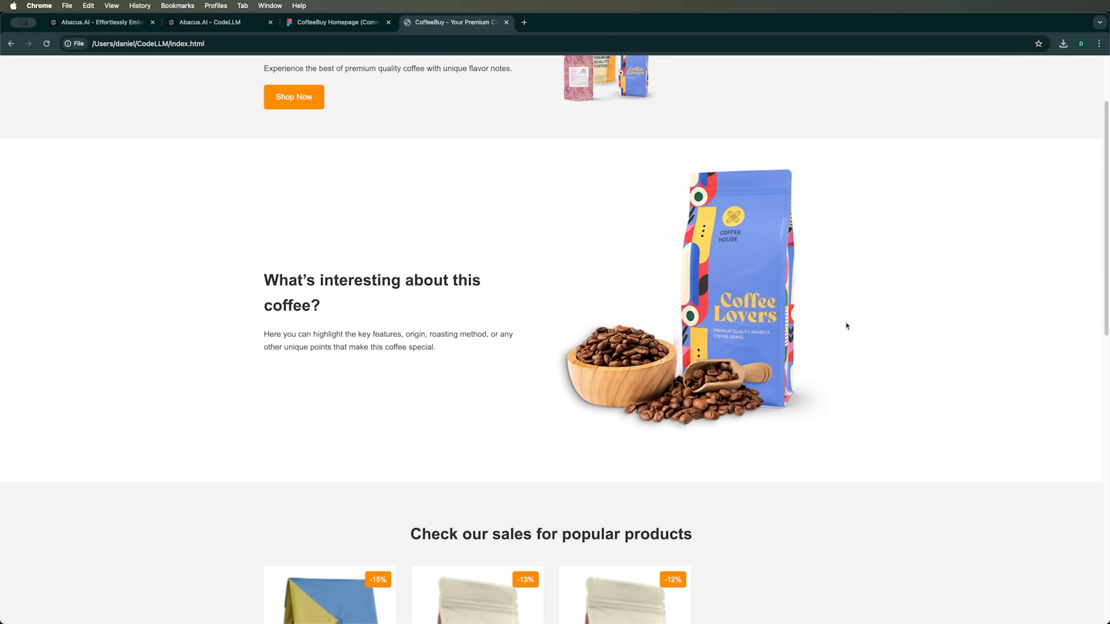
pyautogui.moveTo(652, 382)
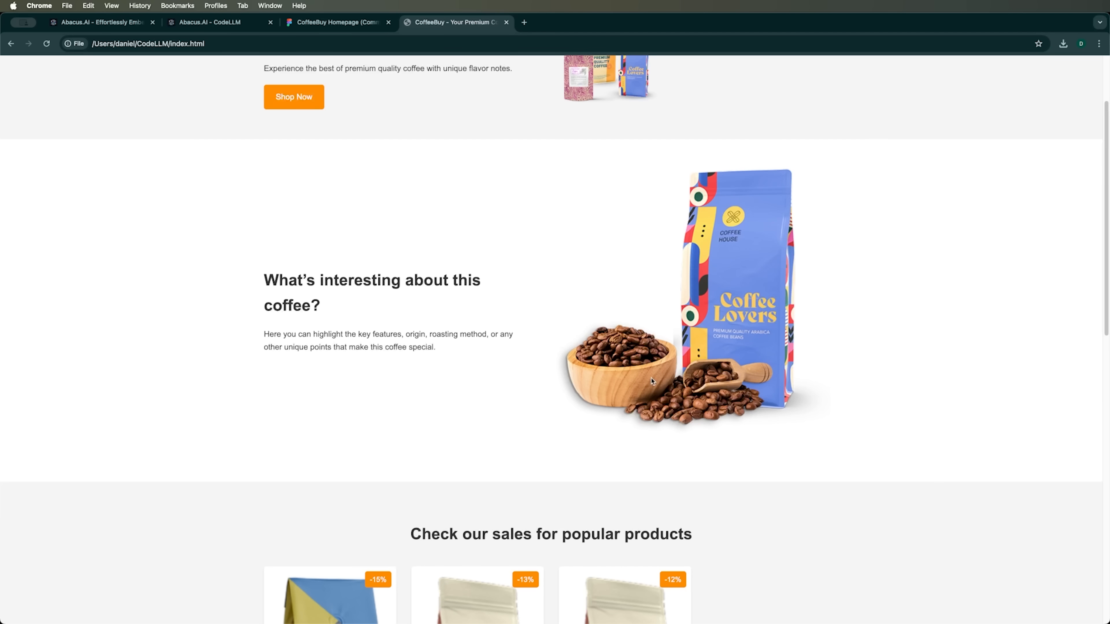
pyautogui.scroll(-3)
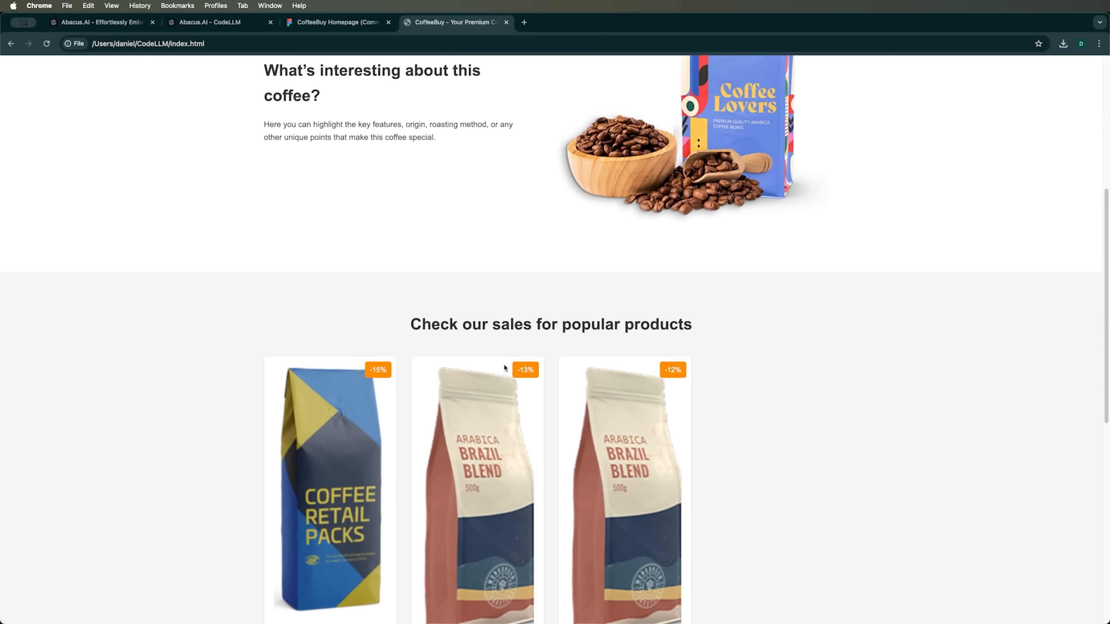
pyautogui.scroll(-3)
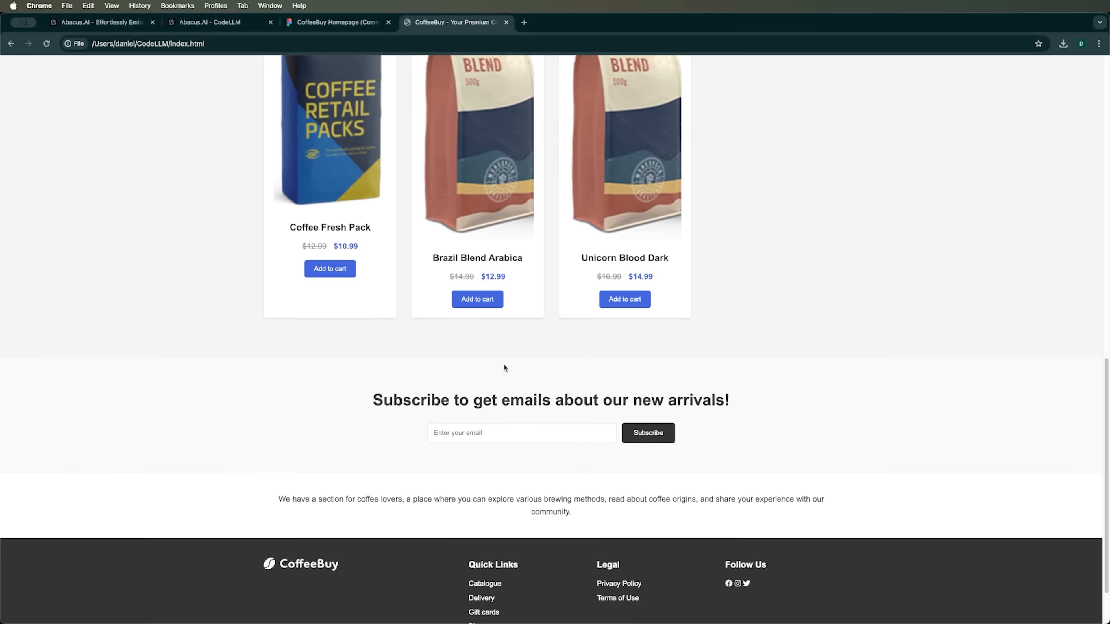
pyautogui.scroll(-3)
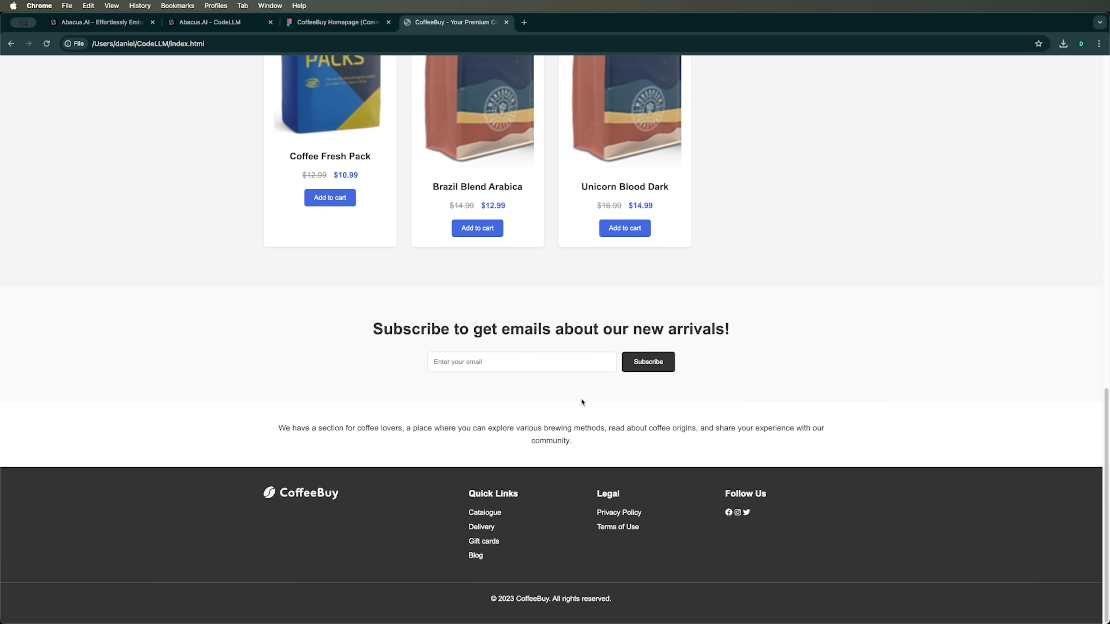
pyautogui.scroll(3)
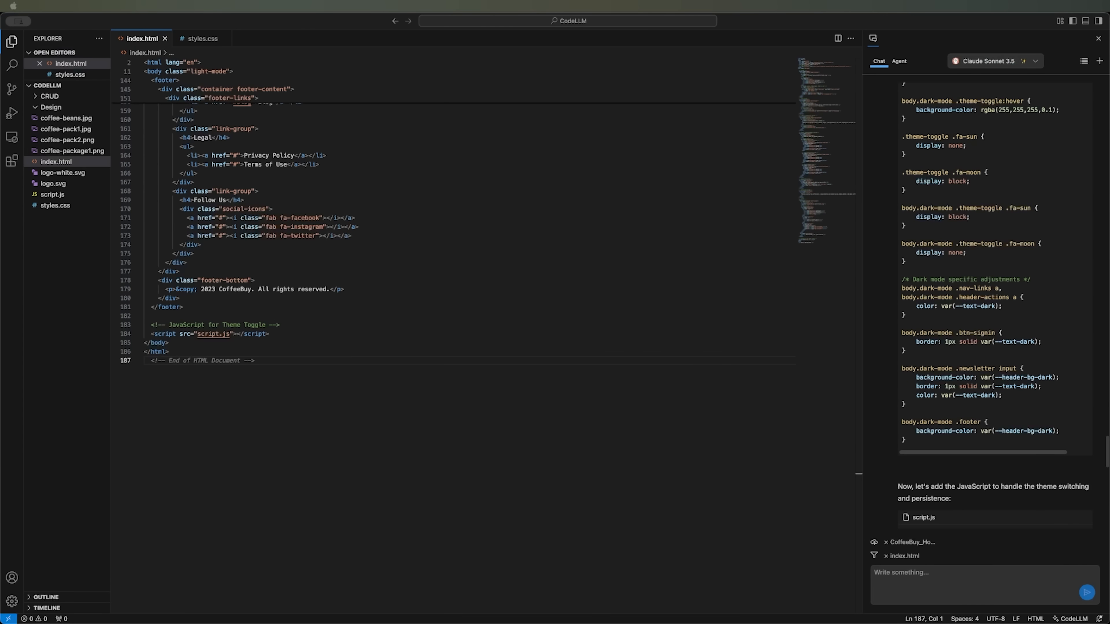
pyautogui.scroll(-3)
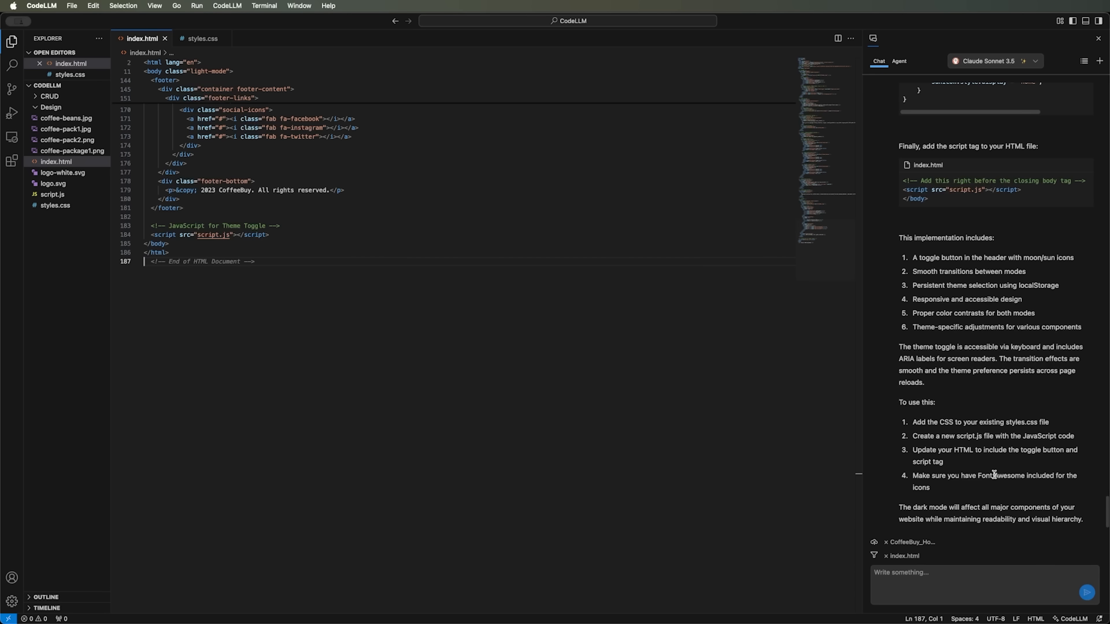
pyautogui.moveTo(1041, 505)
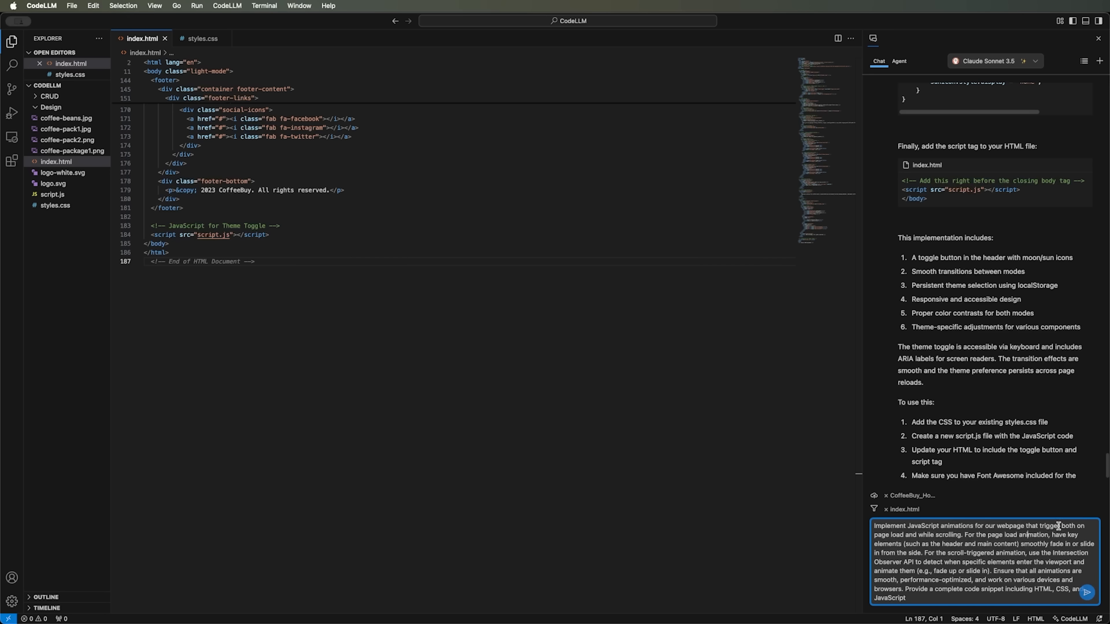
pyautogui.moveTo(924, 536)
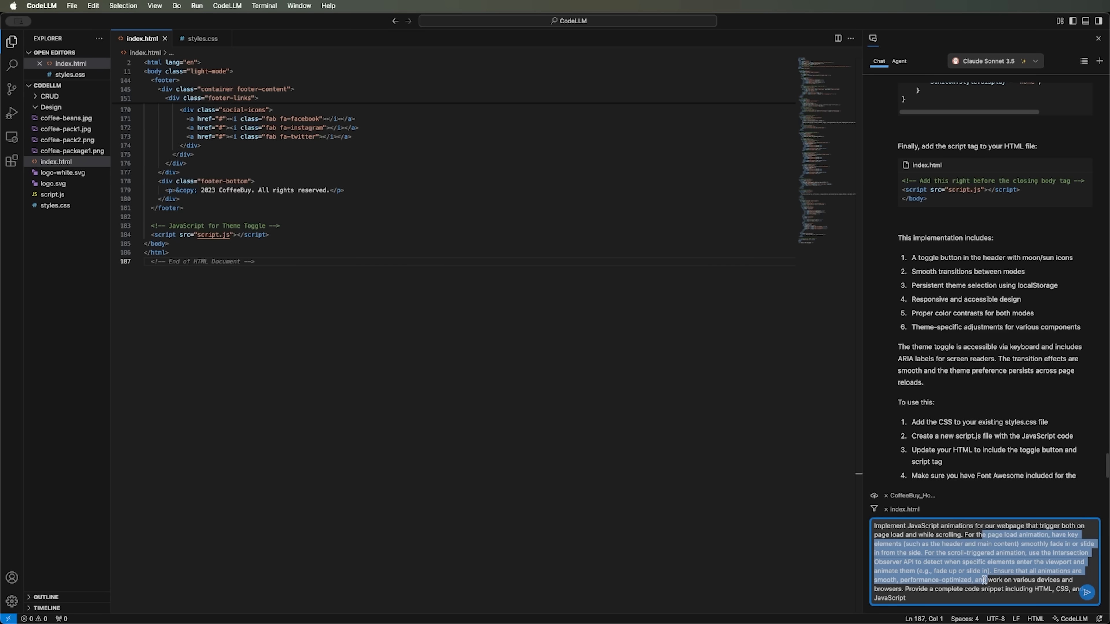
# Step: Draft the chat request for page-load and scroll-triggered Intersection Observer animations
pyautogui.click(983, 580)
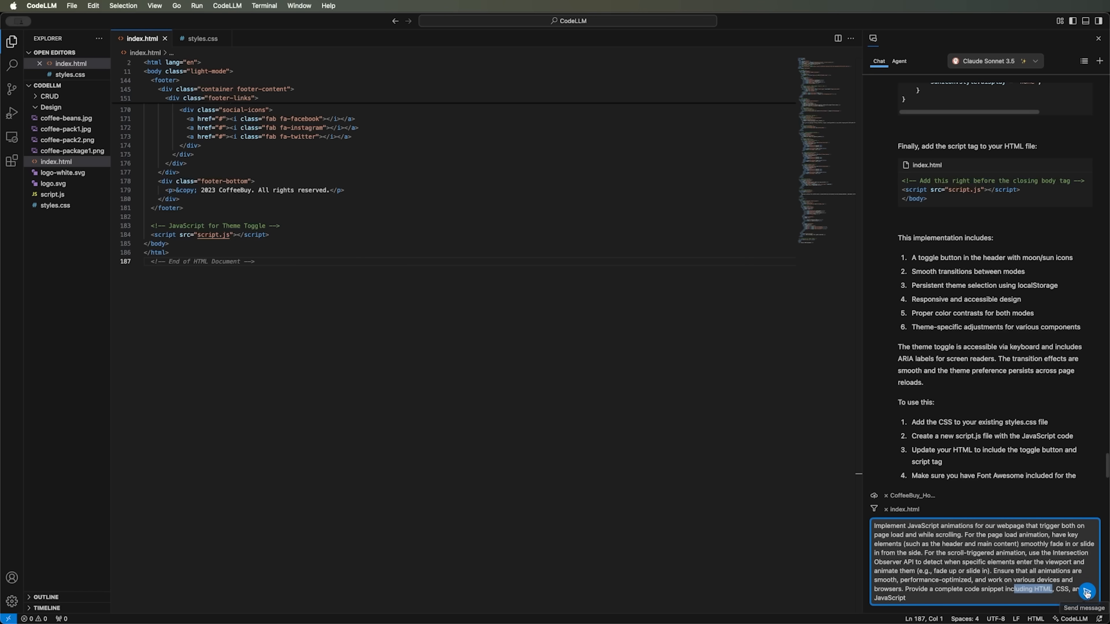
# Step: Send the animation request and read the reply with fade/slide CSS classes and Intersection Observer script.js
pyautogui.click(1087, 594)
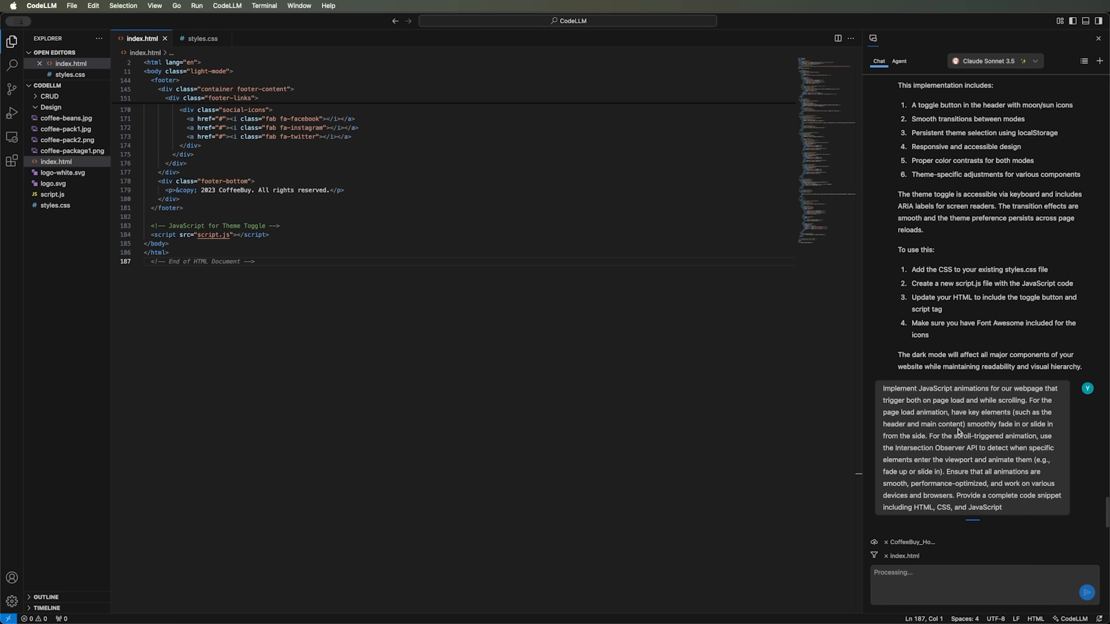
pyautogui.moveTo(965, 421)
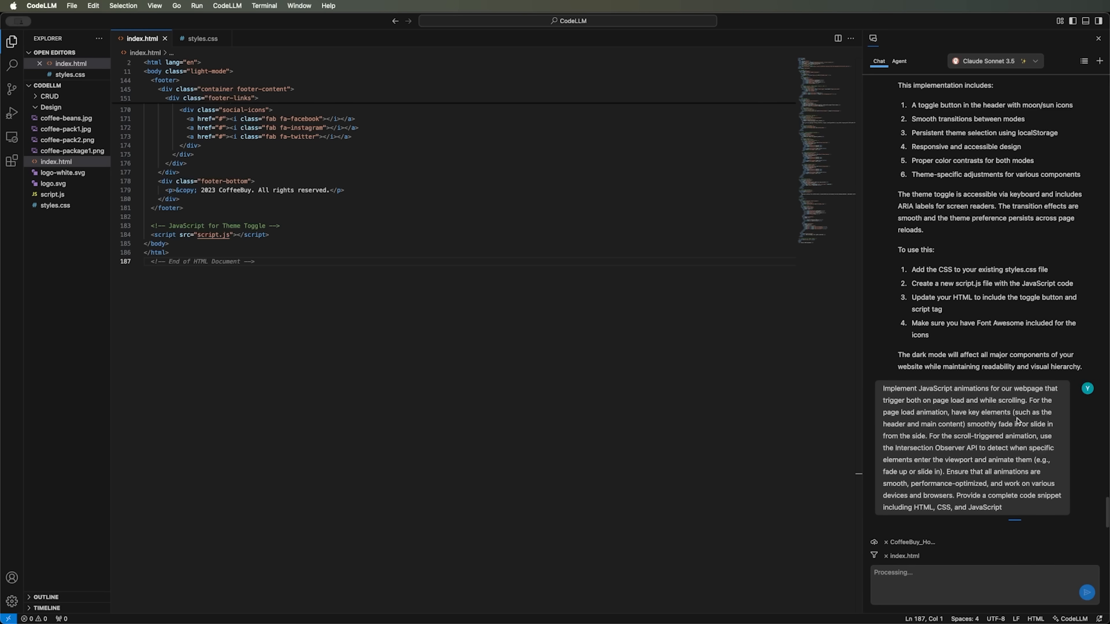
pyautogui.moveTo(914, 432)
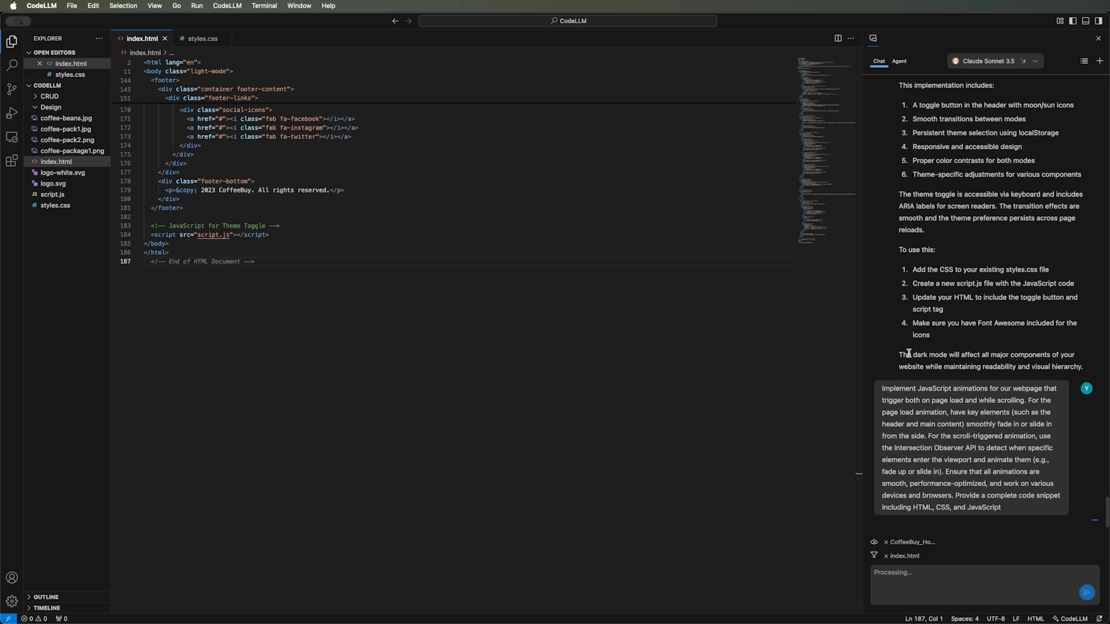
pyautogui.moveTo(54, 227)
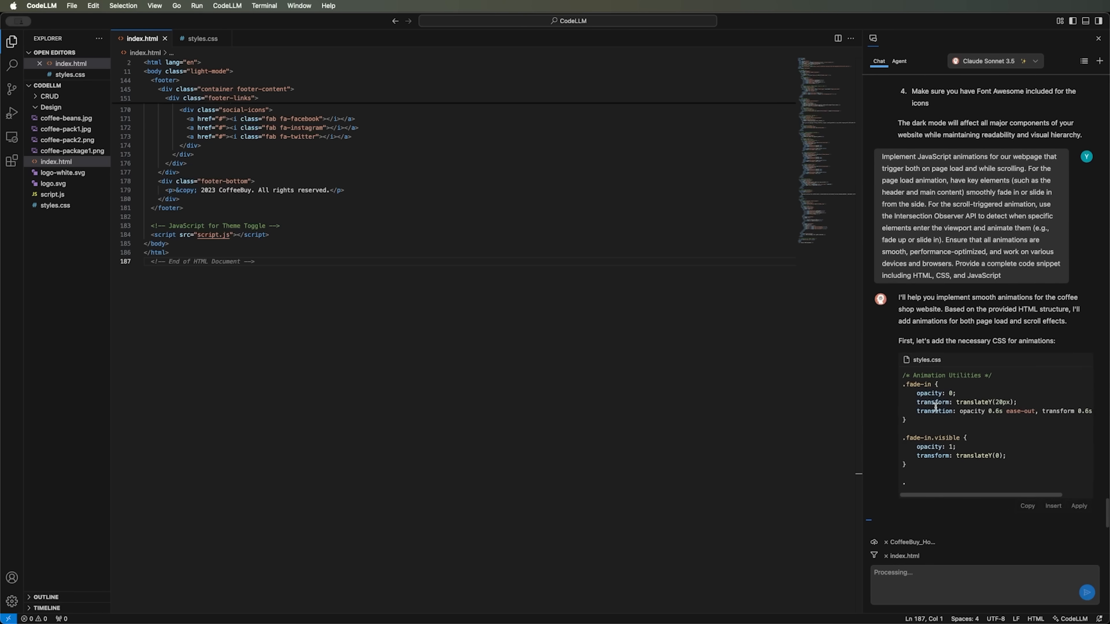
pyautogui.scroll(-3)
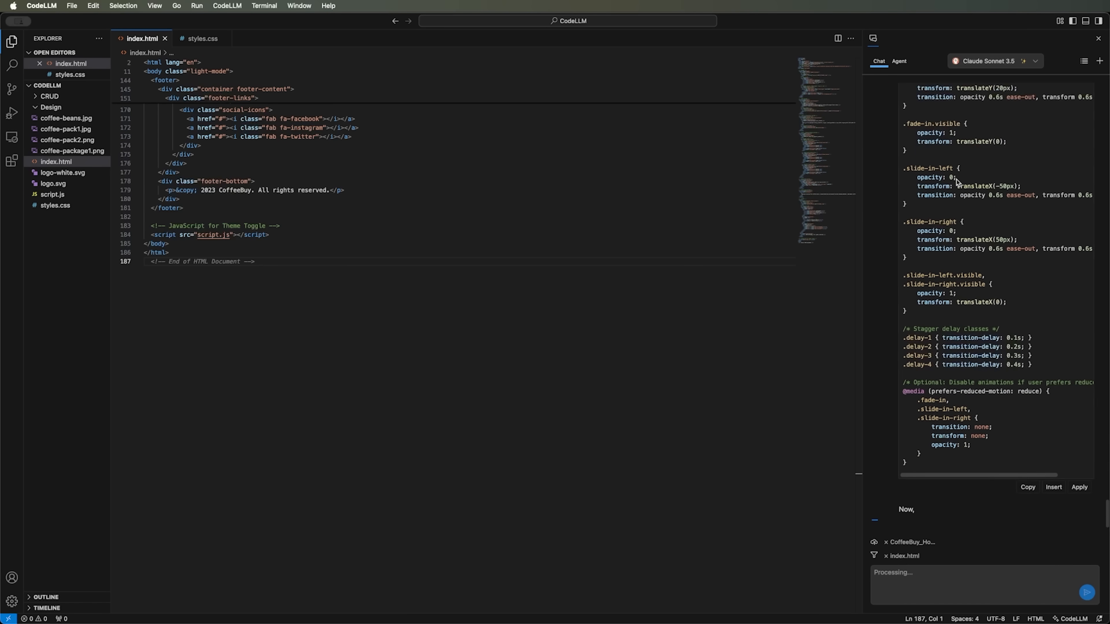
pyautogui.scroll(-3)
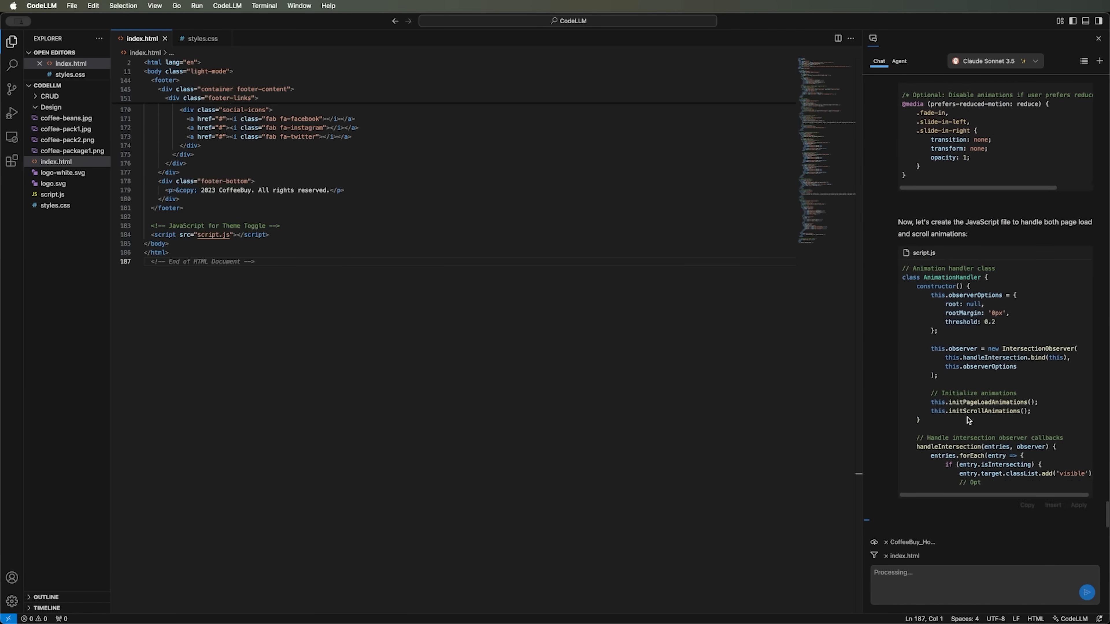
pyautogui.scroll(-3)
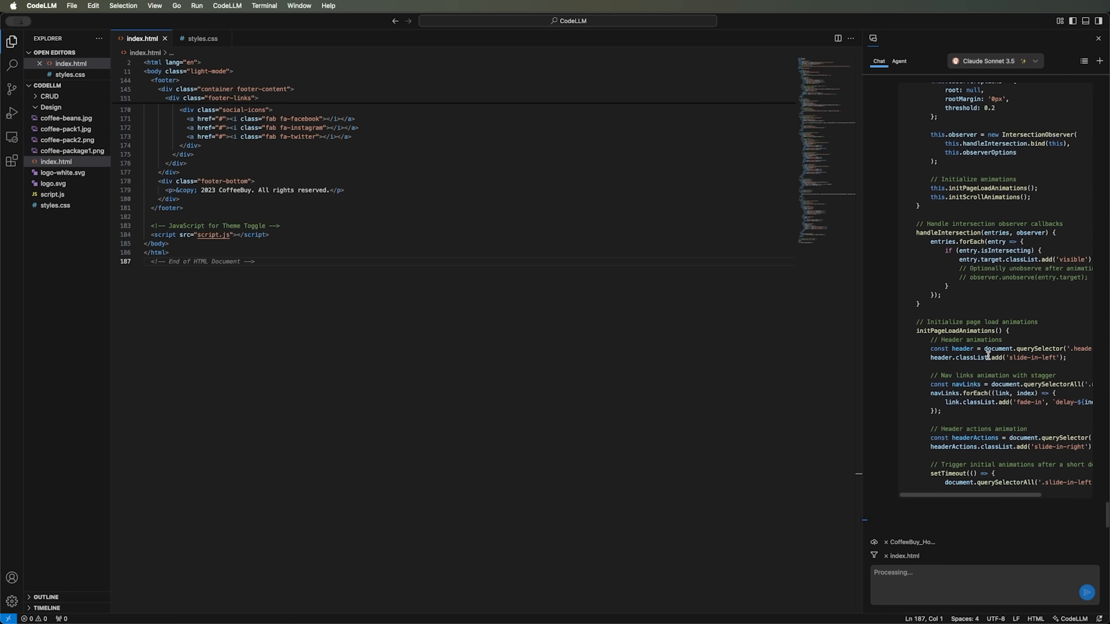
pyautogui.scroll(-3)
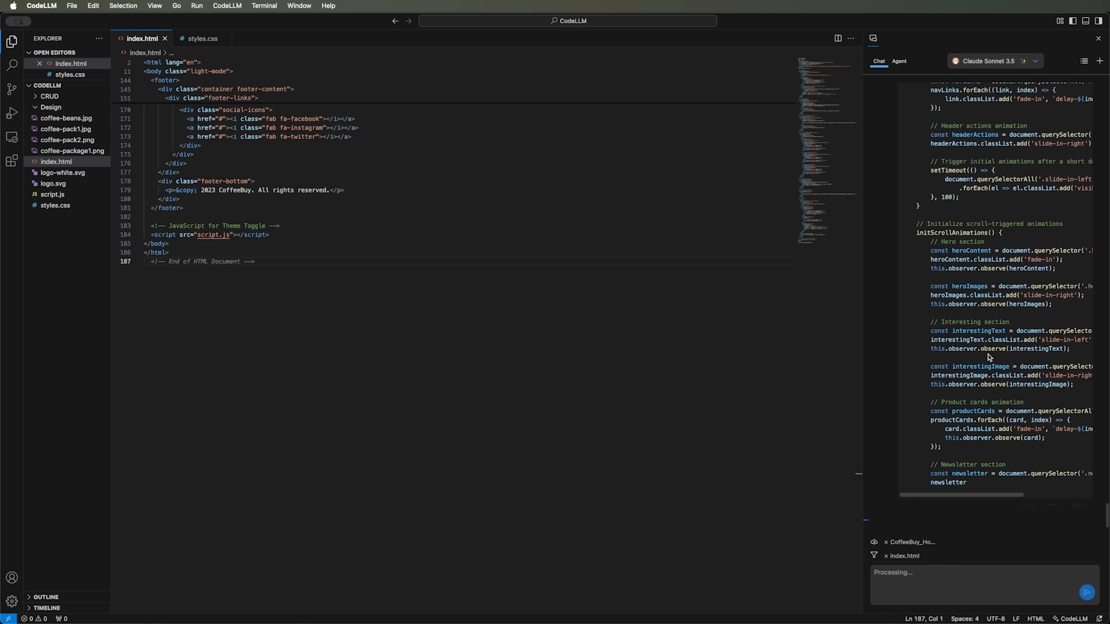
pyautogui.scroll(-3)
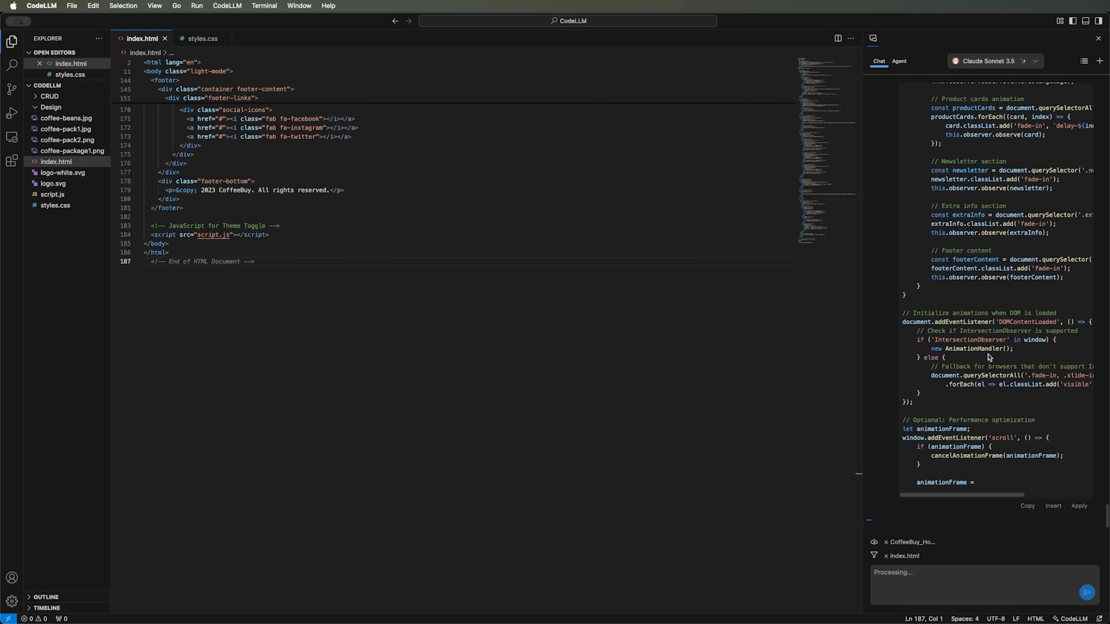
pyautogui.scroll(-3)
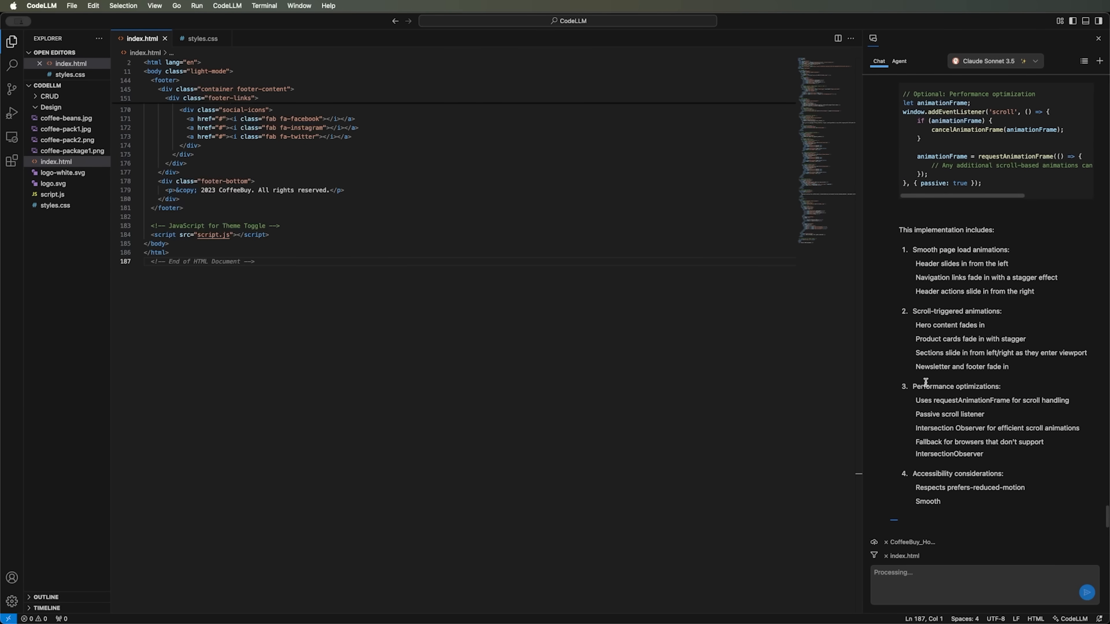
pyautogui.scroll(-3)
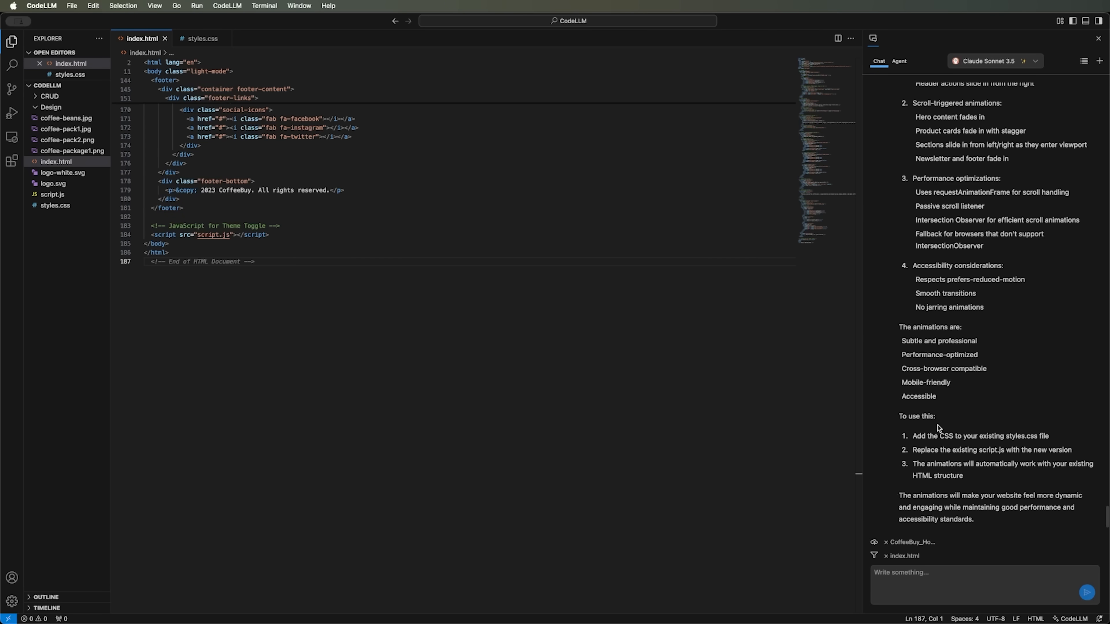
pyautogui.moveTo(983, 452)
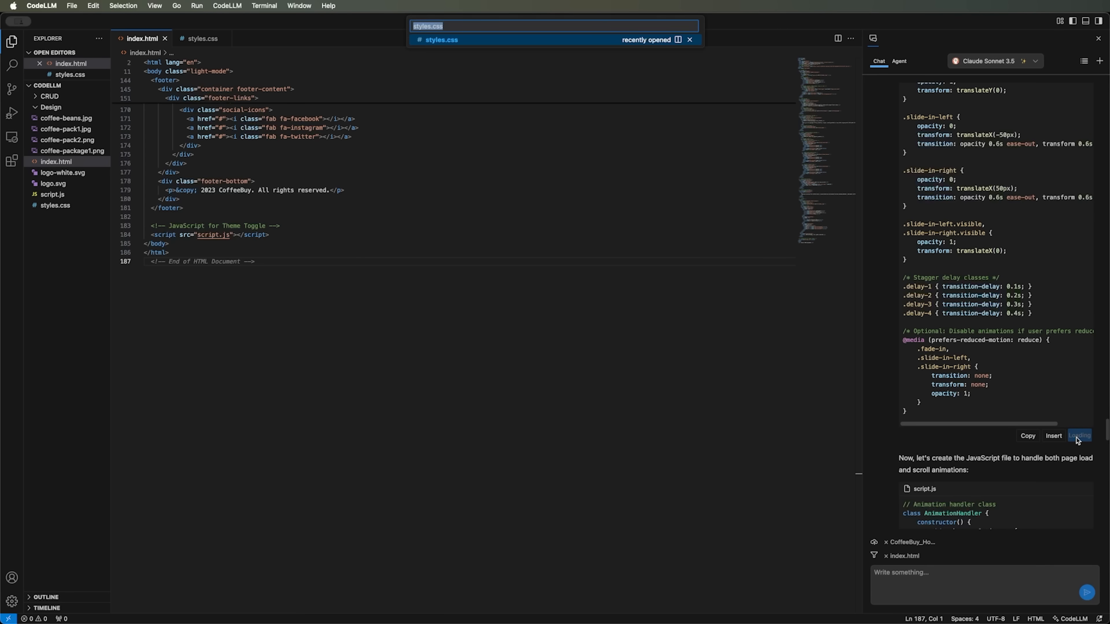
# Step: Apply the fade-in and slide-in animation classes to styles.css via Quick Open
pyautogui.press('Escape')
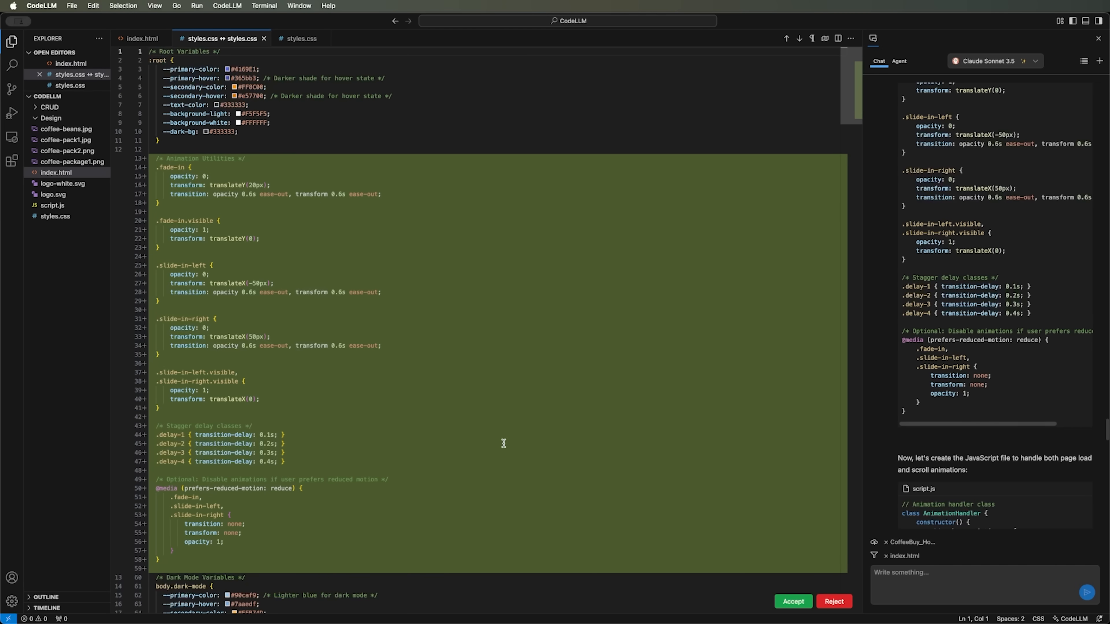
pyautogui.scroll(-3)
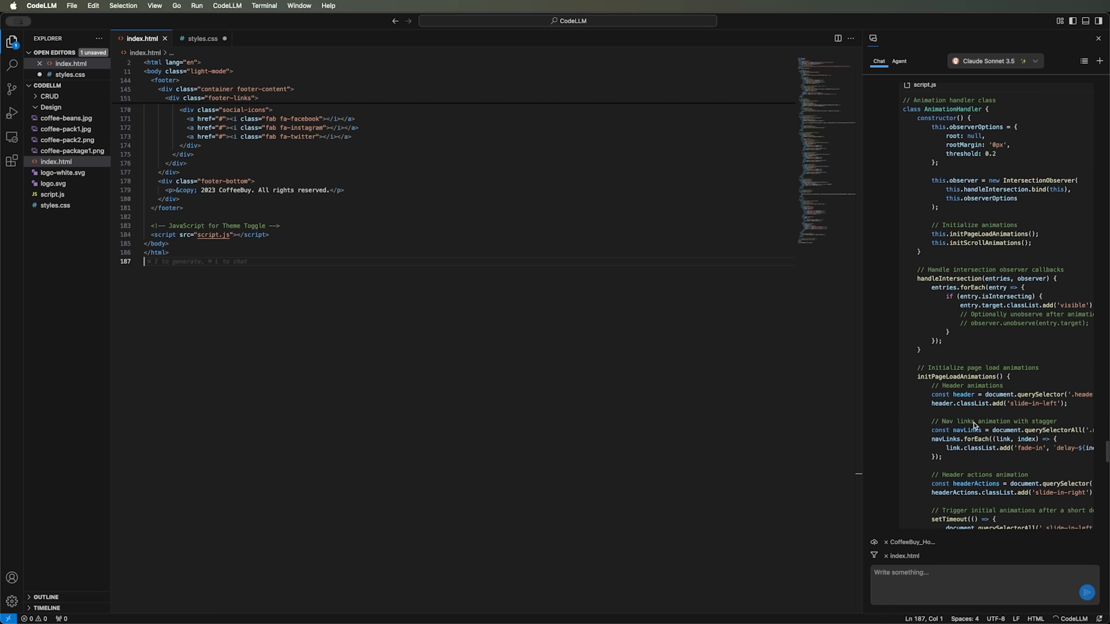
# Step: Apply the suggested scroll-performance code to script.js and accept the changes
pyautogui.scroll(-3)
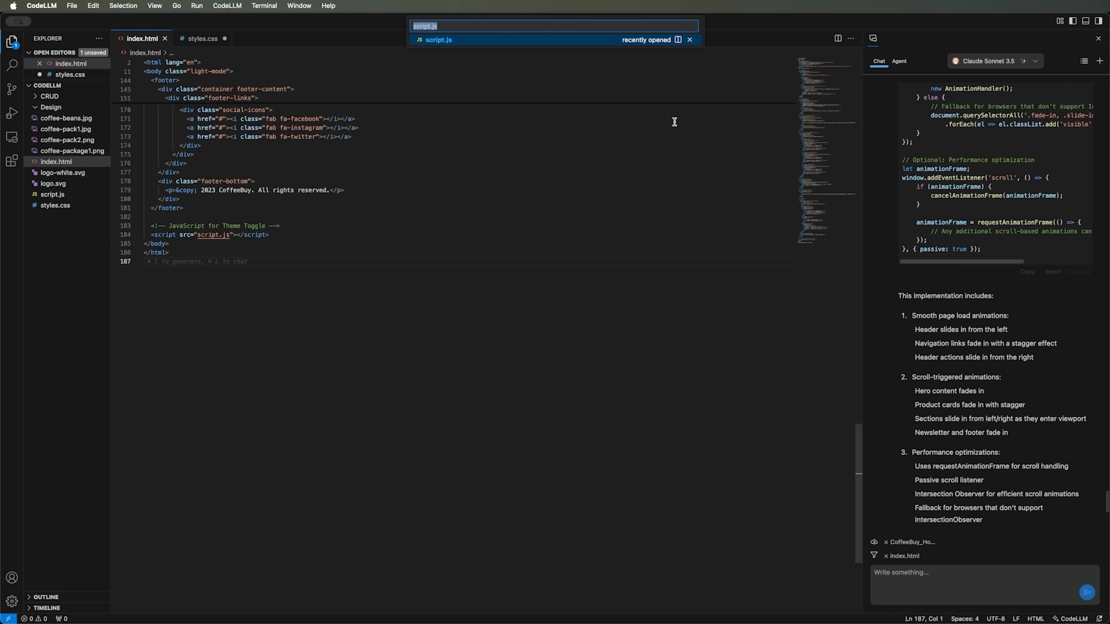
pyautogui.press('Escape')
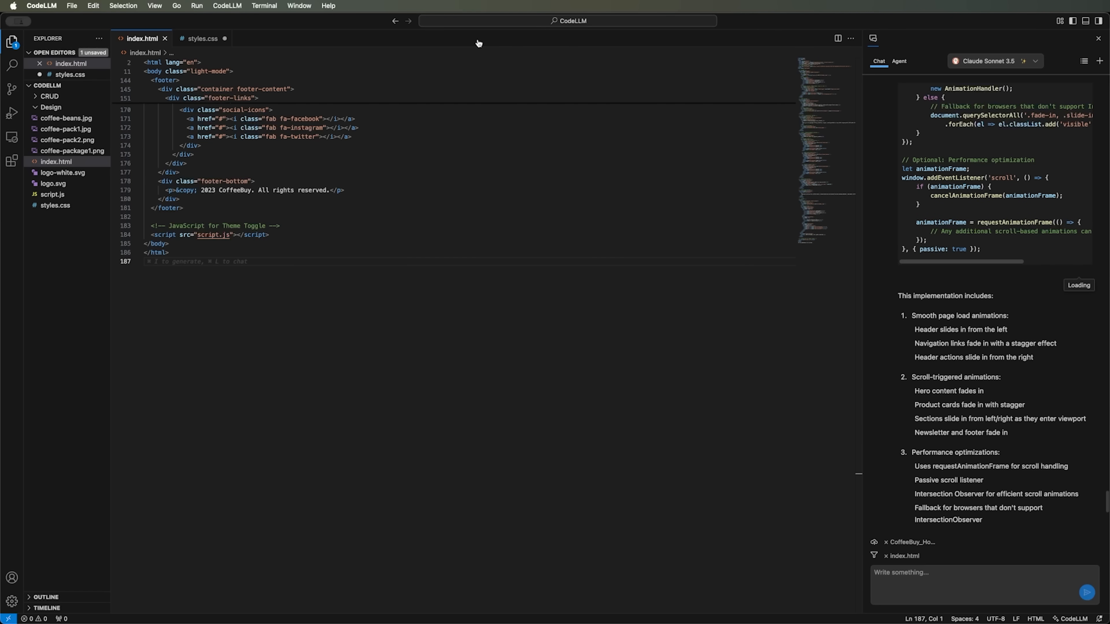
pyautogui.moveTo(479, 44)
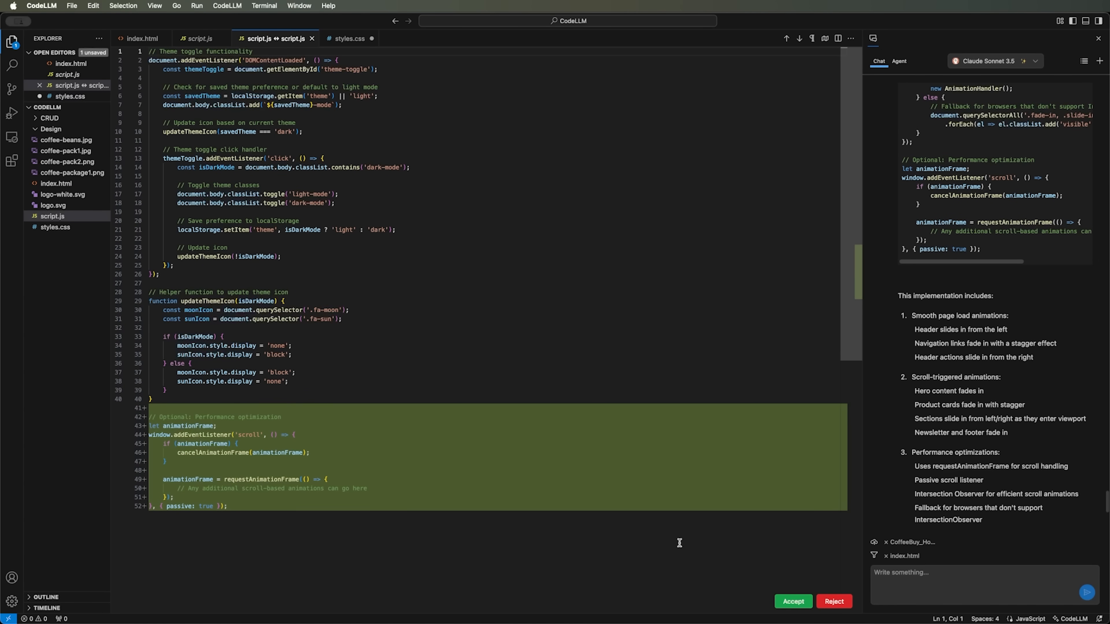
pyautogui.click(792, 601)
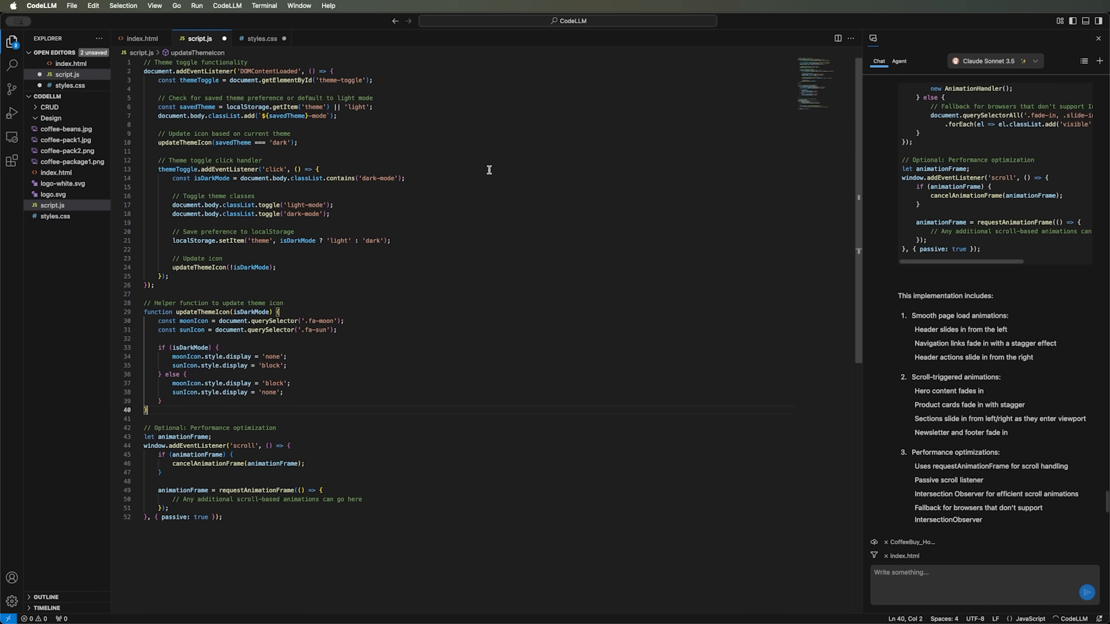
# Step: Review styles.css and index.html, scrolling index.html back to the top
pyautogui.click(261, 38)
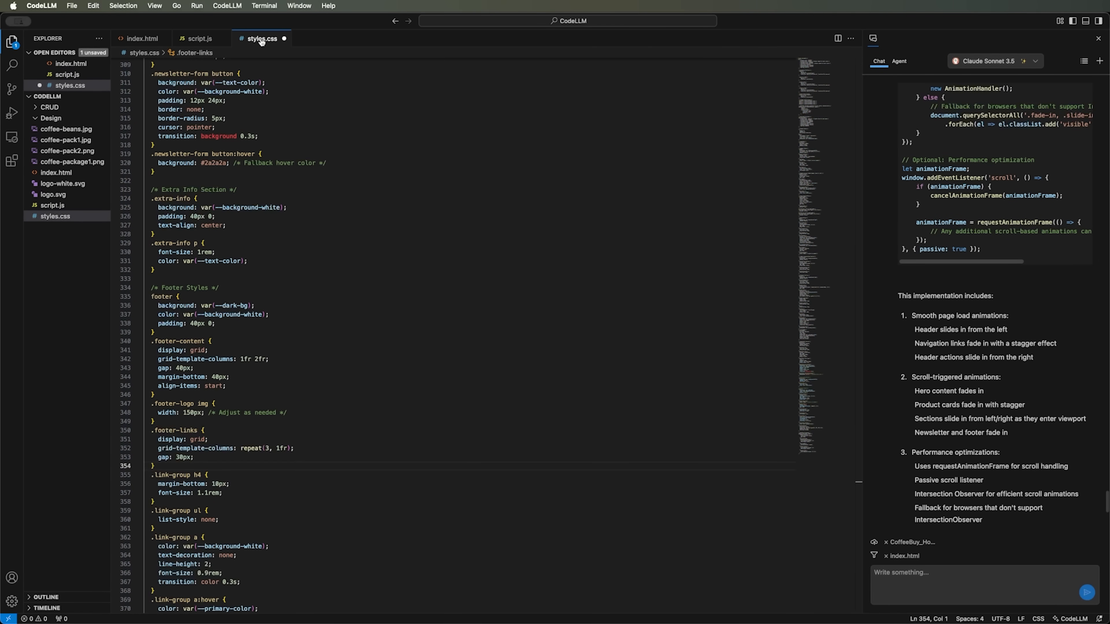
pyautogui.click(141, 38)
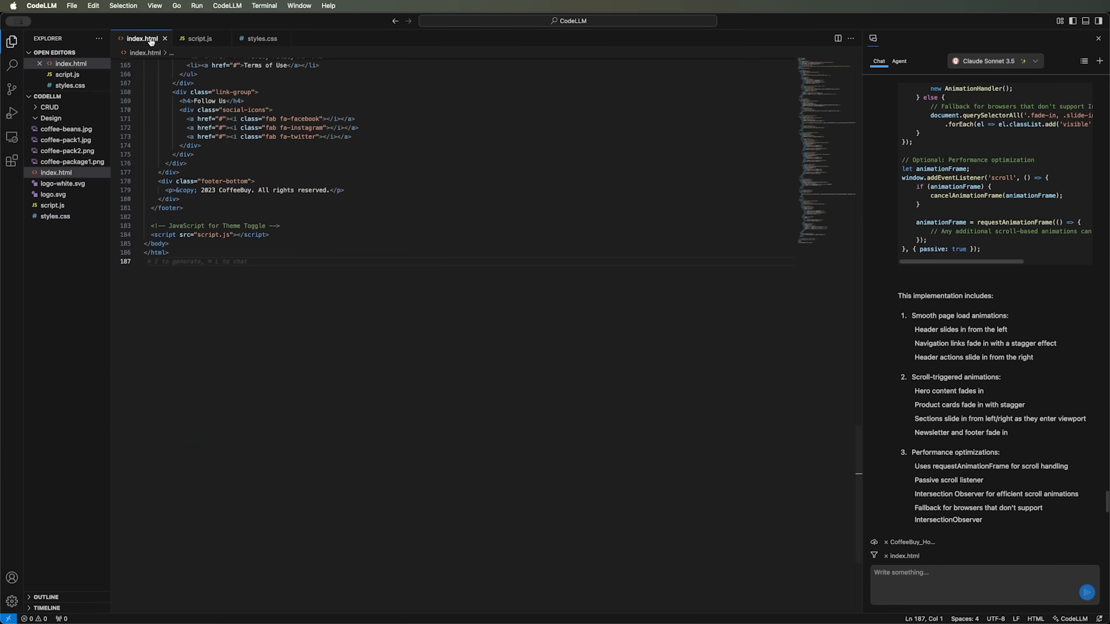
pyautogui.scroll(3)
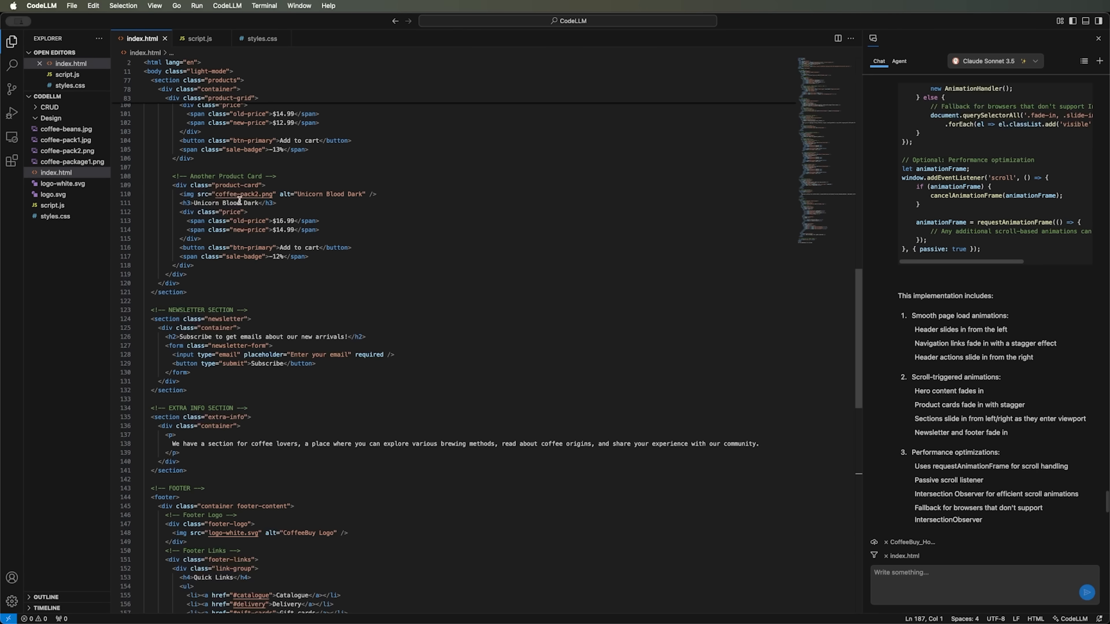
pyautogui.scroll(3)
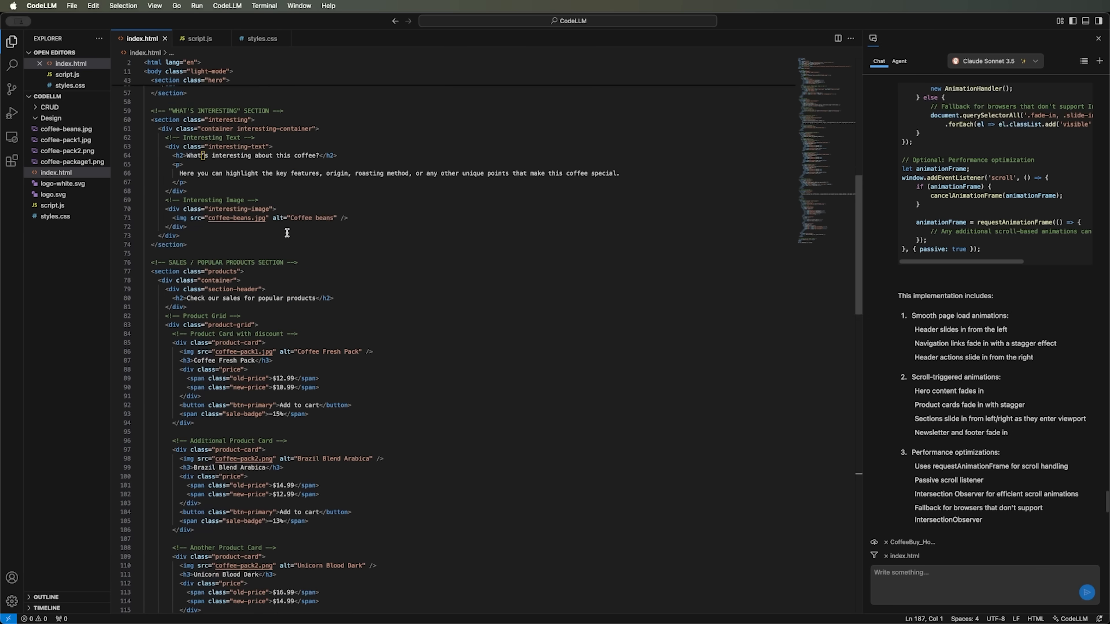
pyautogui.scroll(3)
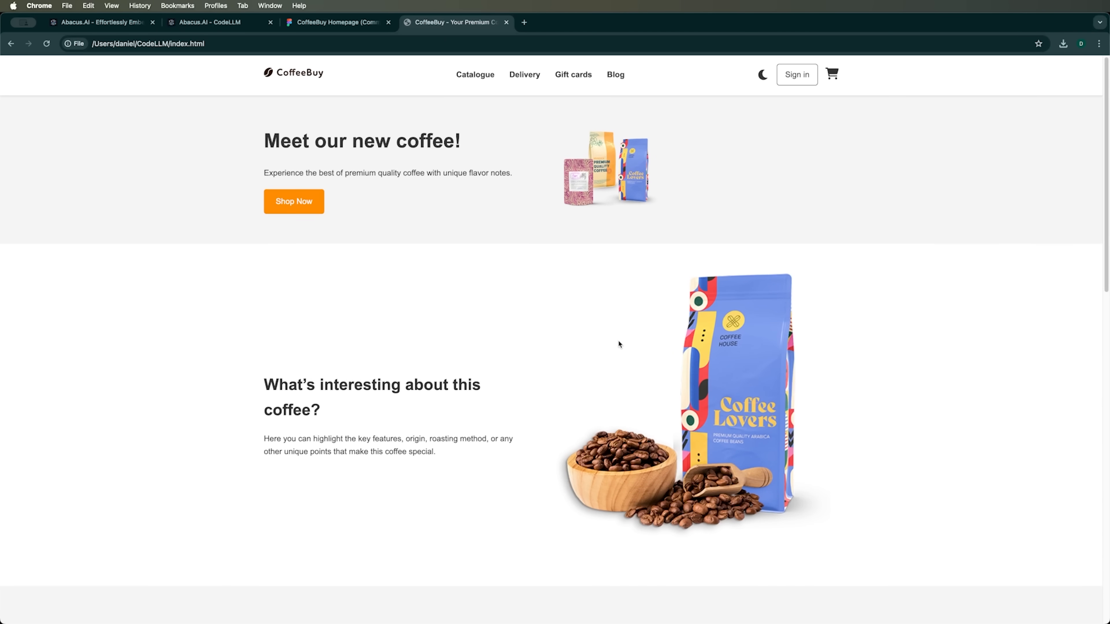
# Step: Scroll the CoffeeBuy page in Chrome through the product cards to the newsletter signup
pyautogui.scroll(-3)
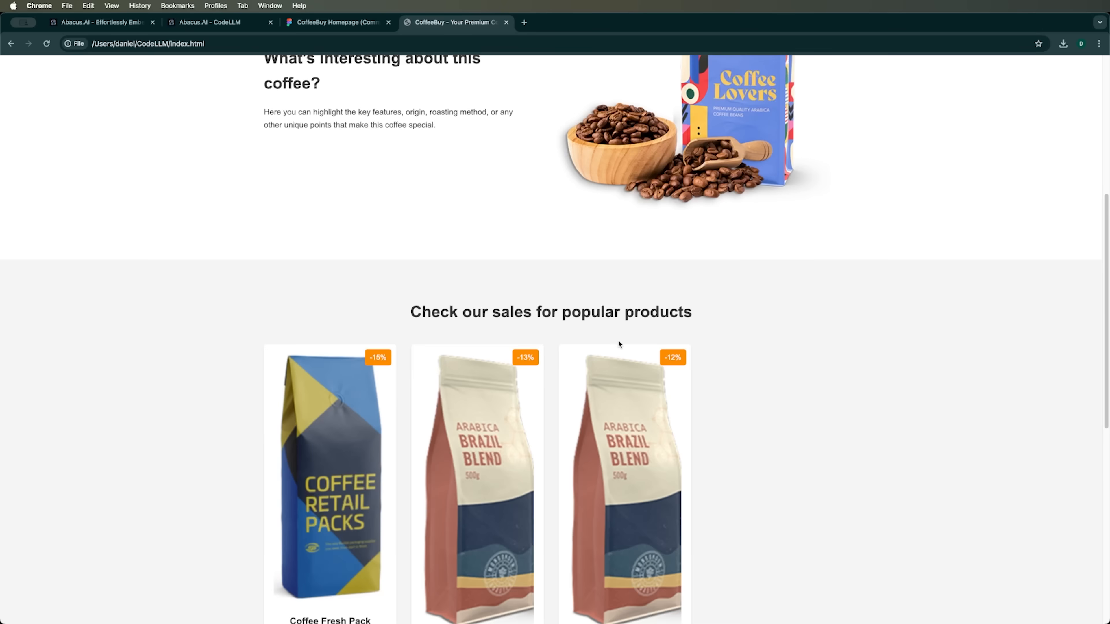
pyautogui.scroll(-3)
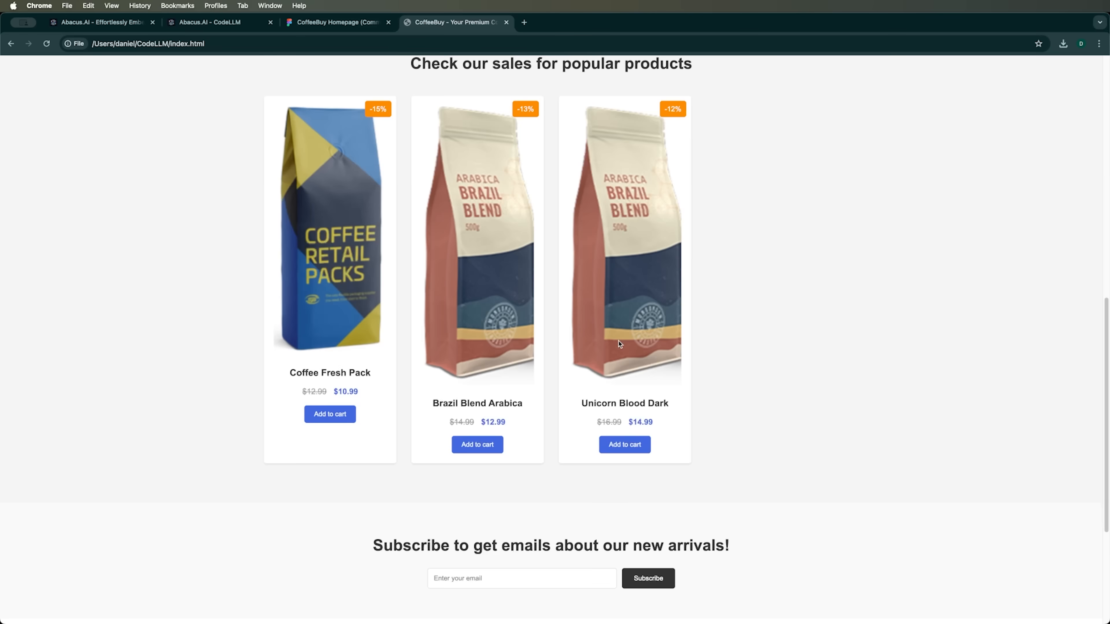
pyautogui.scroll(3)
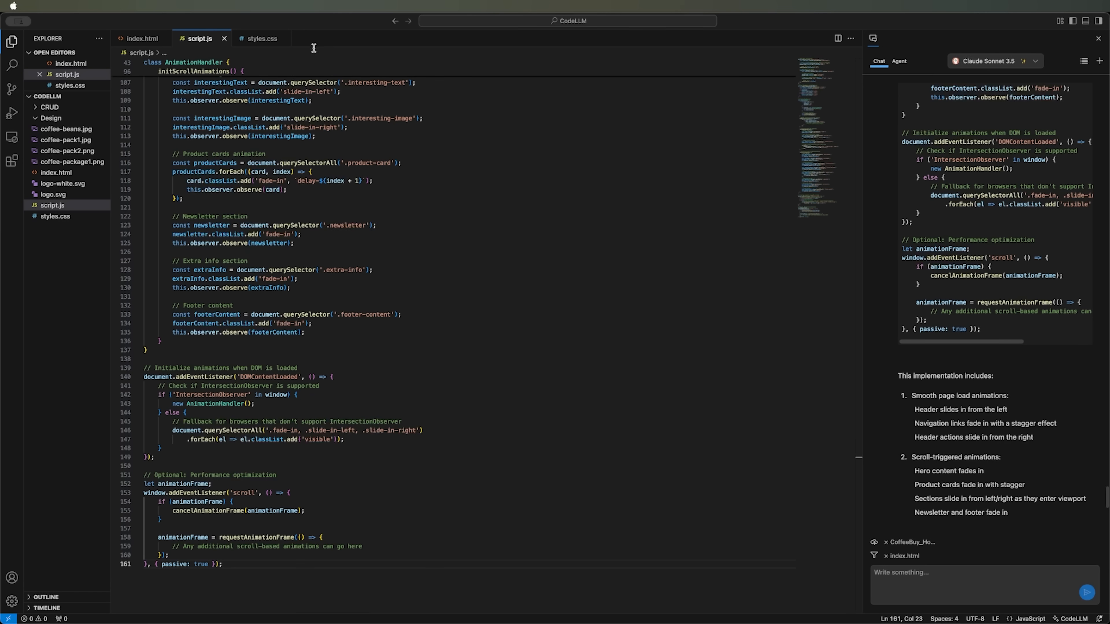
pyautogui.moveTo(66, 41)
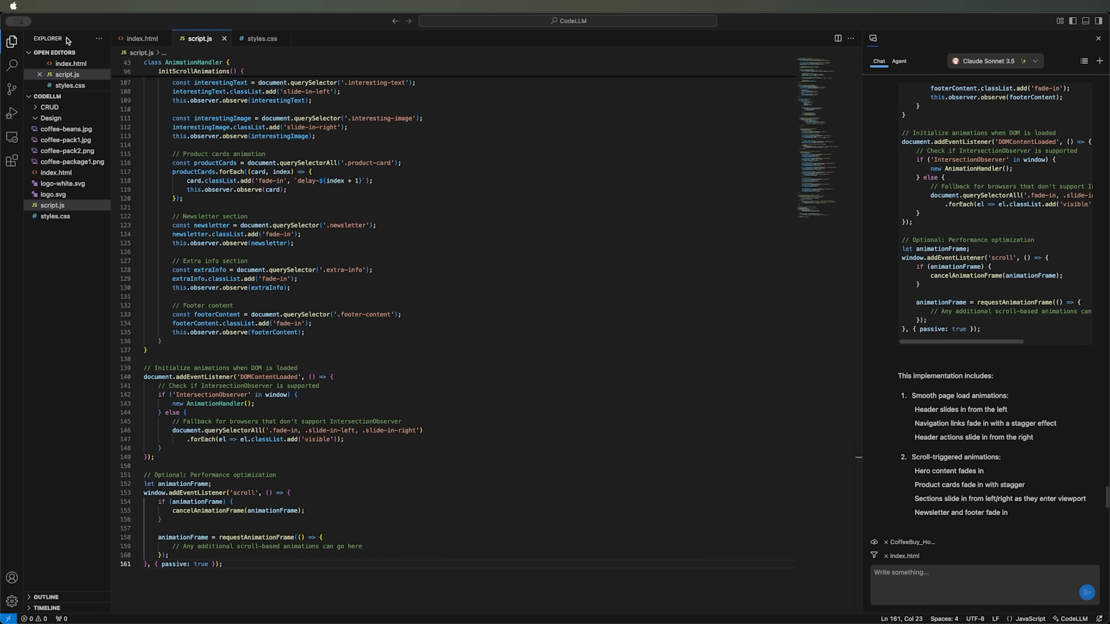
pyautogui.moveTo(596, 225)
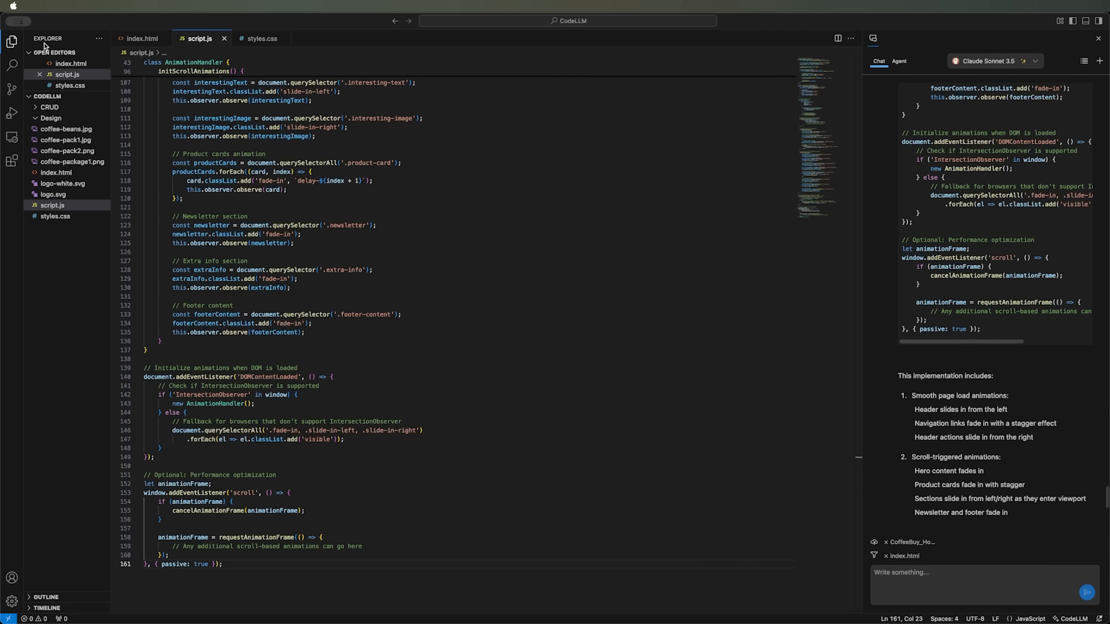
pyautogui.moveTo(551, 153)
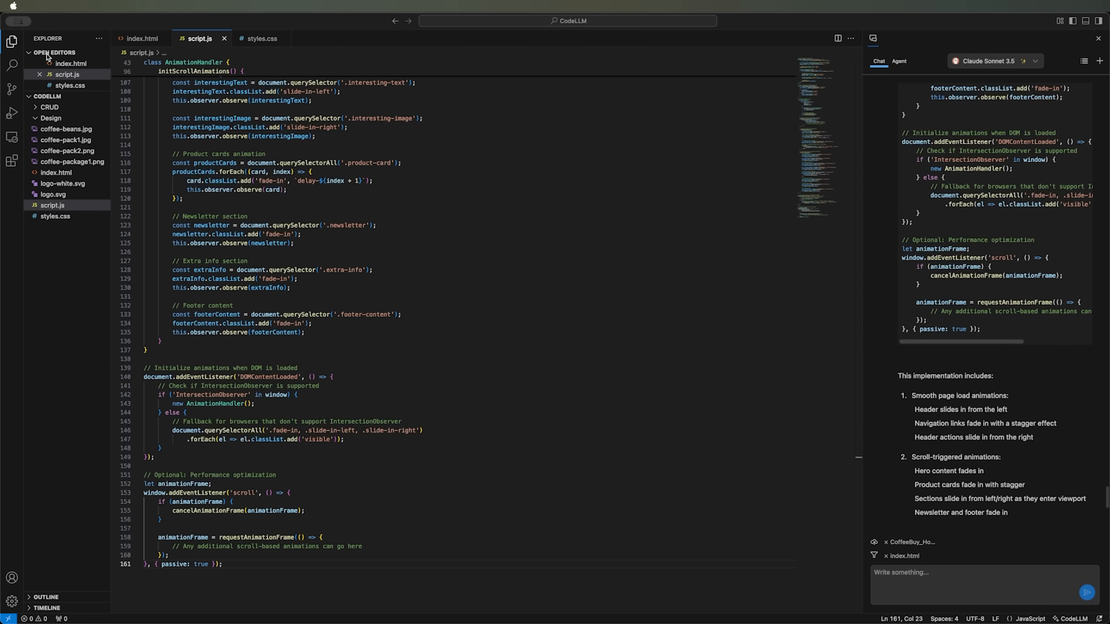
pyautogui.moveTo(542, 307)
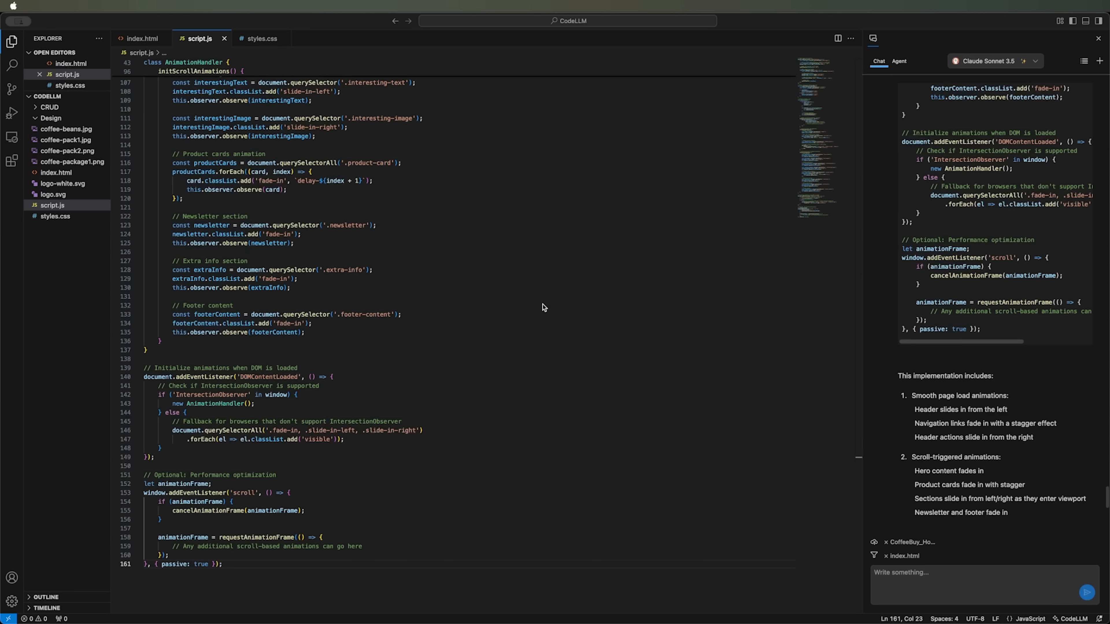
pyautogui.moveTo(496, 58)
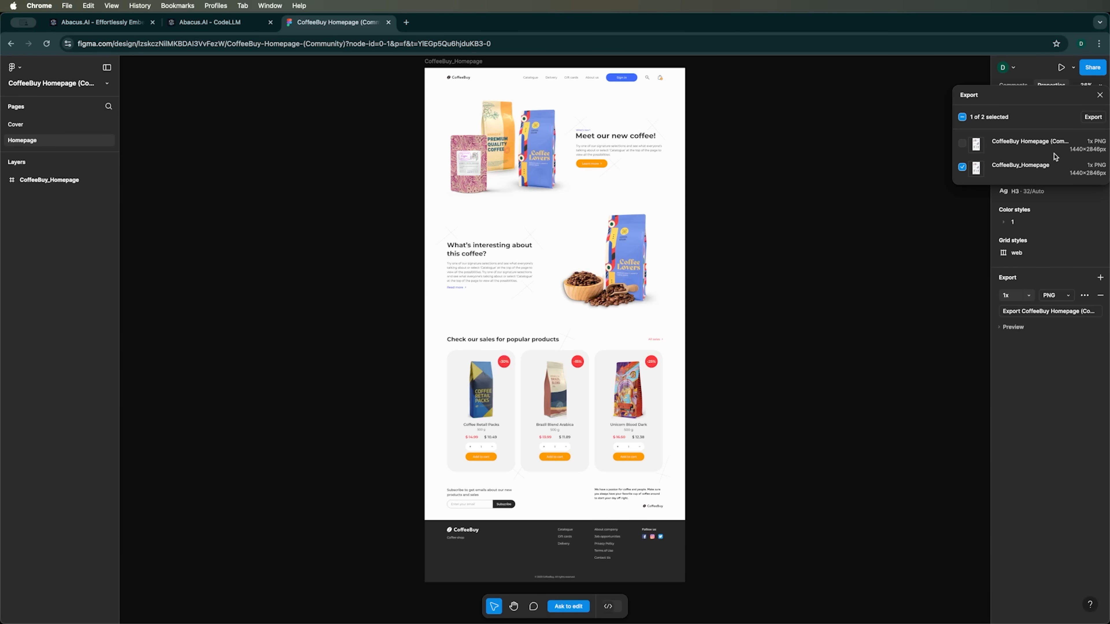
# Step: Export the checked CoffeeBuy_Homepage frame from Figma as a PNG
pyautogui.click(1093, 117)
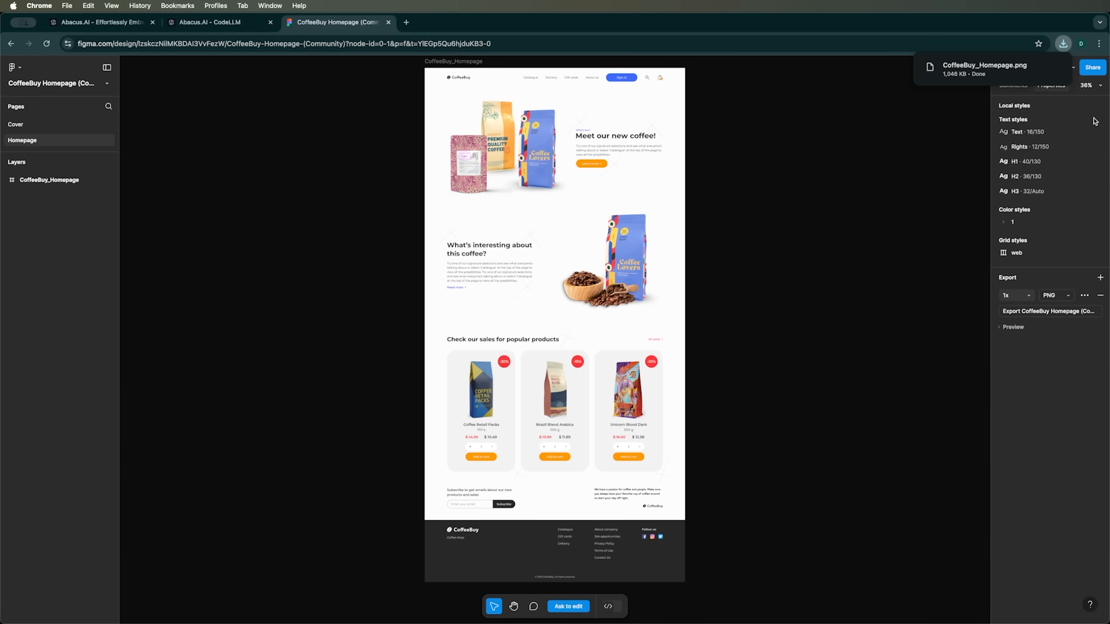
pyautogui.click(221, 21)
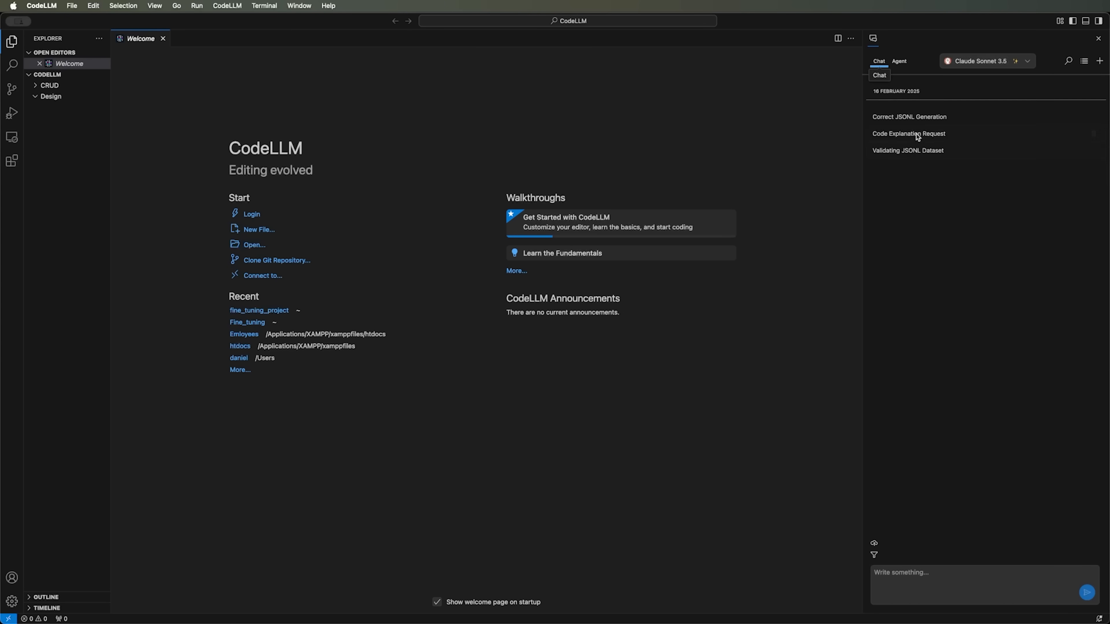
pyautogui.moveTo(928, 79)
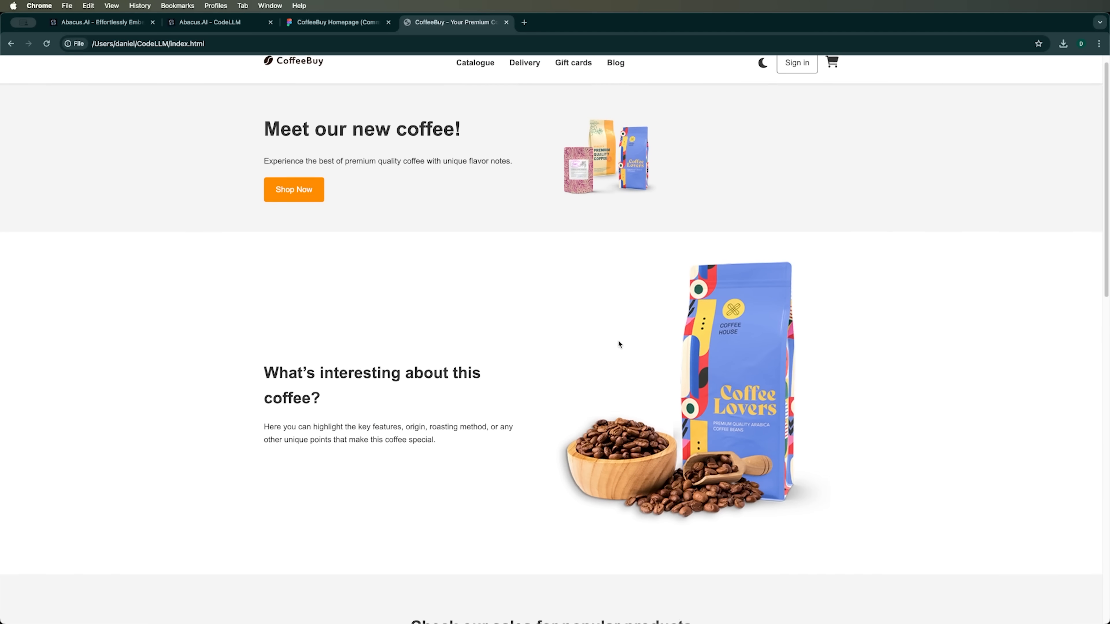
# Step: Scroll the reloaded CoffeeBuy page down toward the newsletter, info text and footer
pyautogui.scroll(-3)
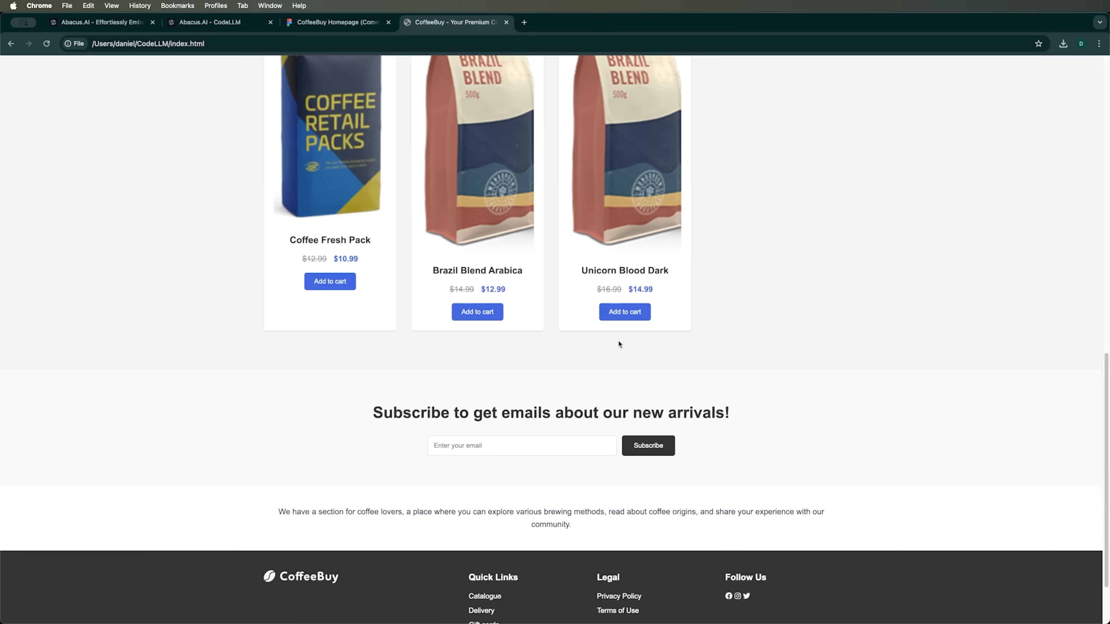